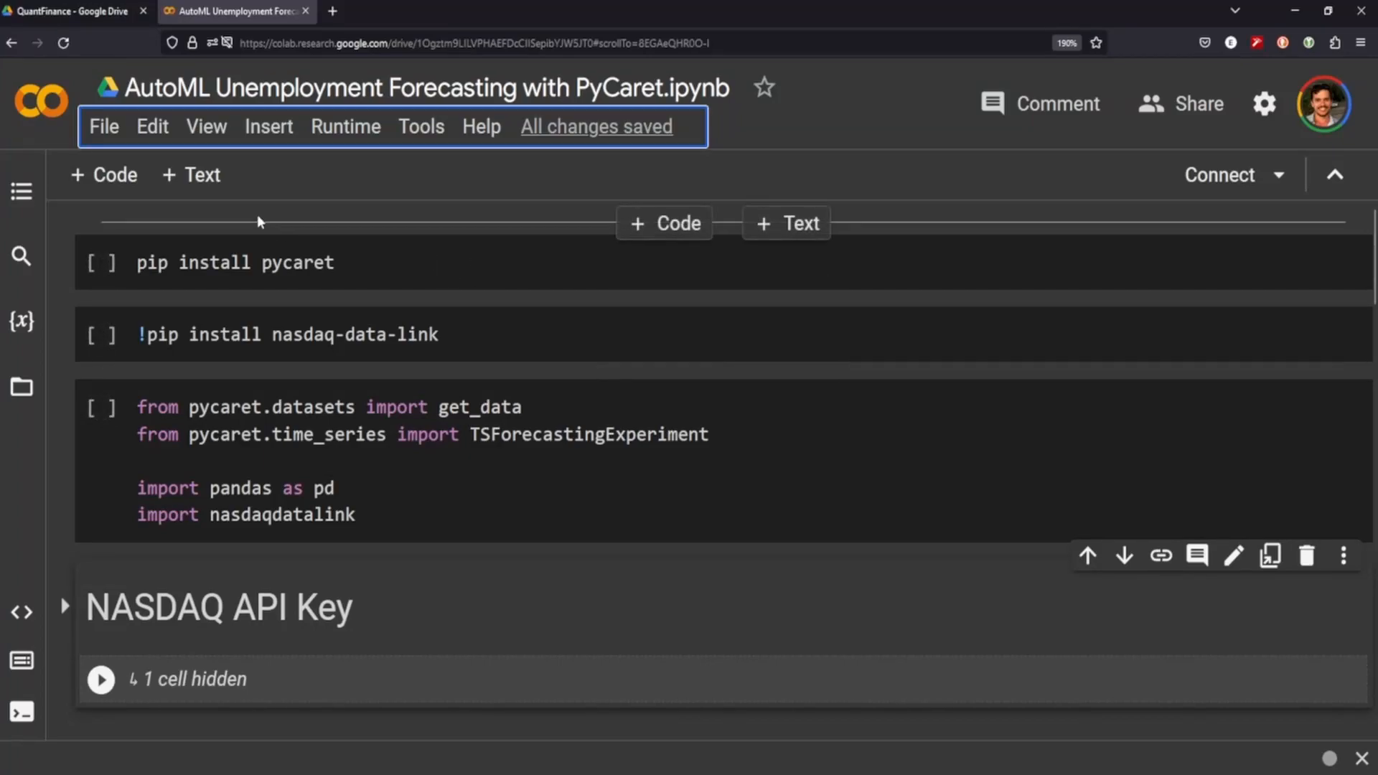
Run the 'pip install pycaret' cell to begin installing PyCaret.
{"action": "double_click", "coordinate": [427, 87]}
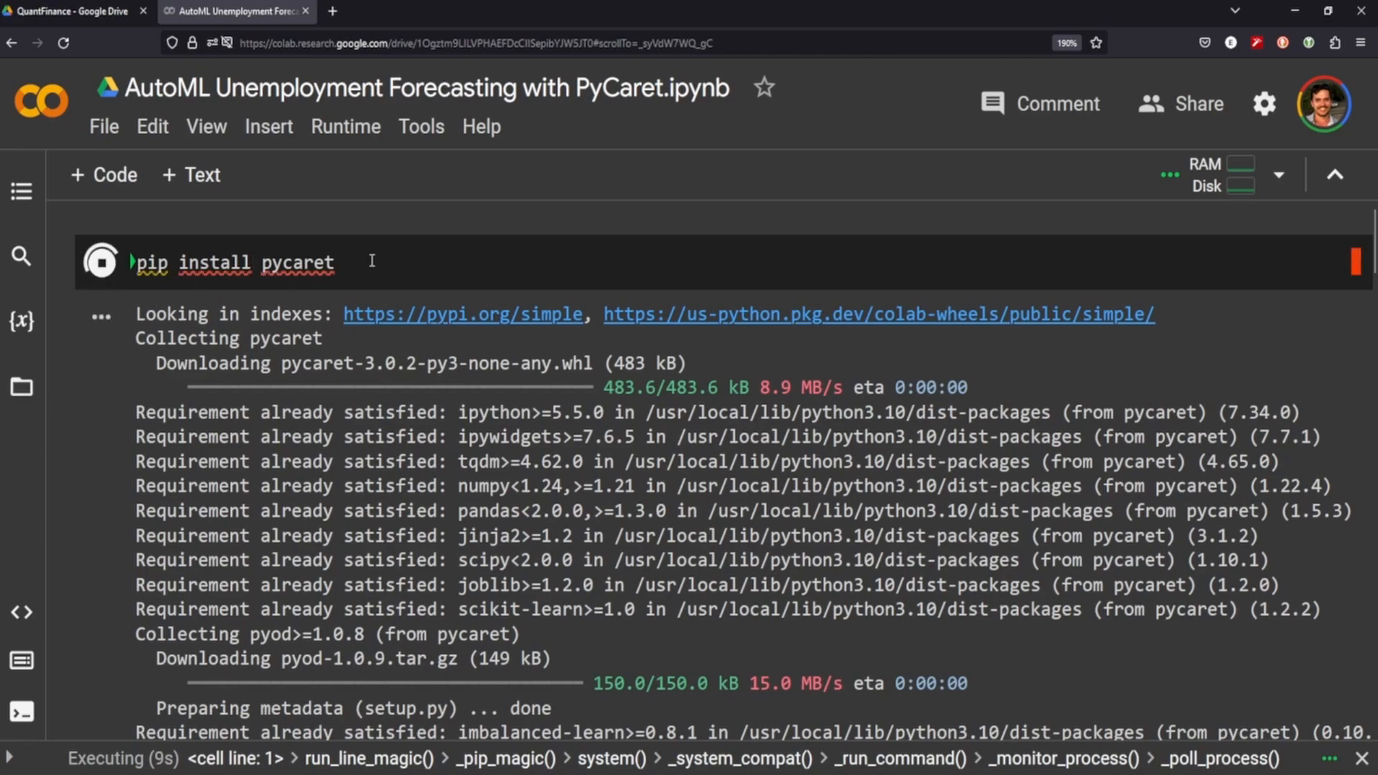
Run the nasdaq-data-link install cell and the imports for get_data, TSForecastingExperiment, pandas and nasdaqdatalink.
{"action": "key", "text": "ctrl+s"}
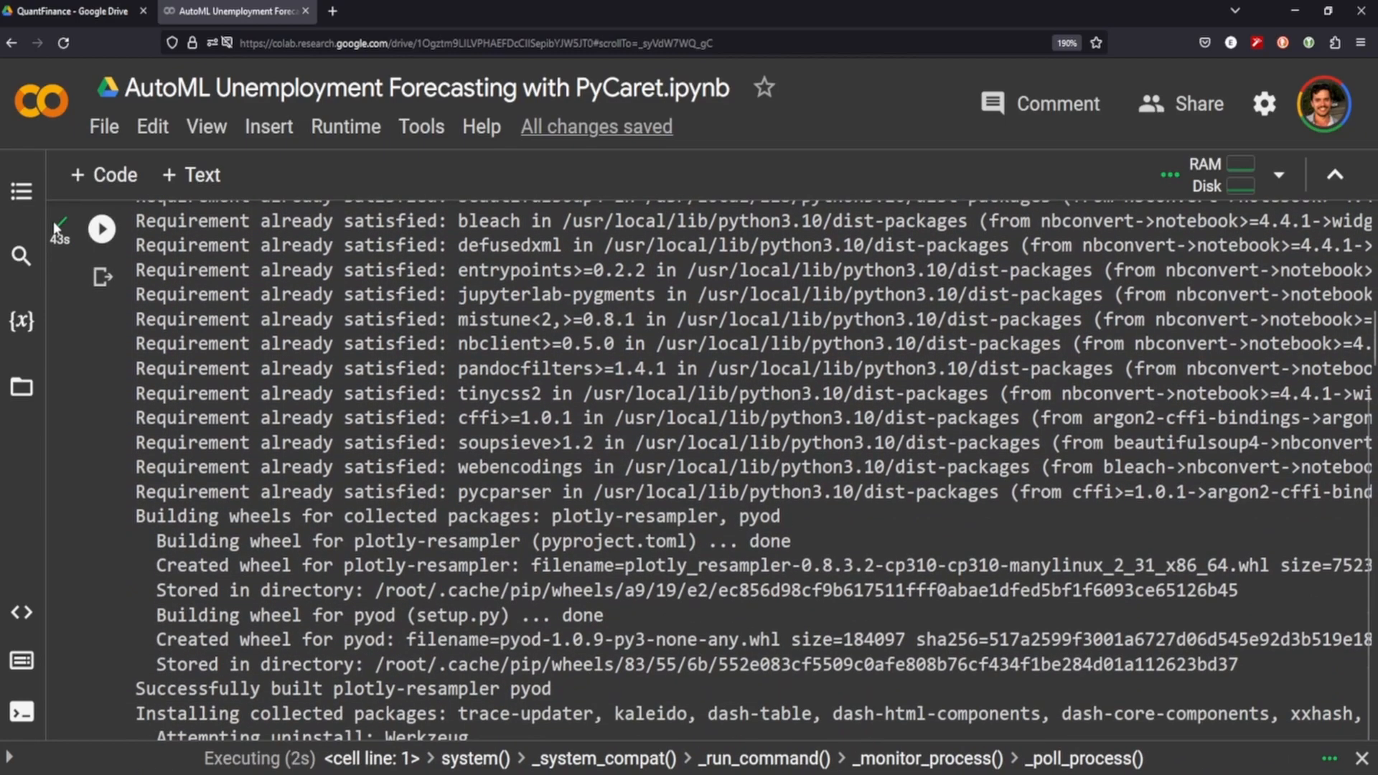
{"action": "scroll", "scroll_direction": "down", "scroll_amount": 3}
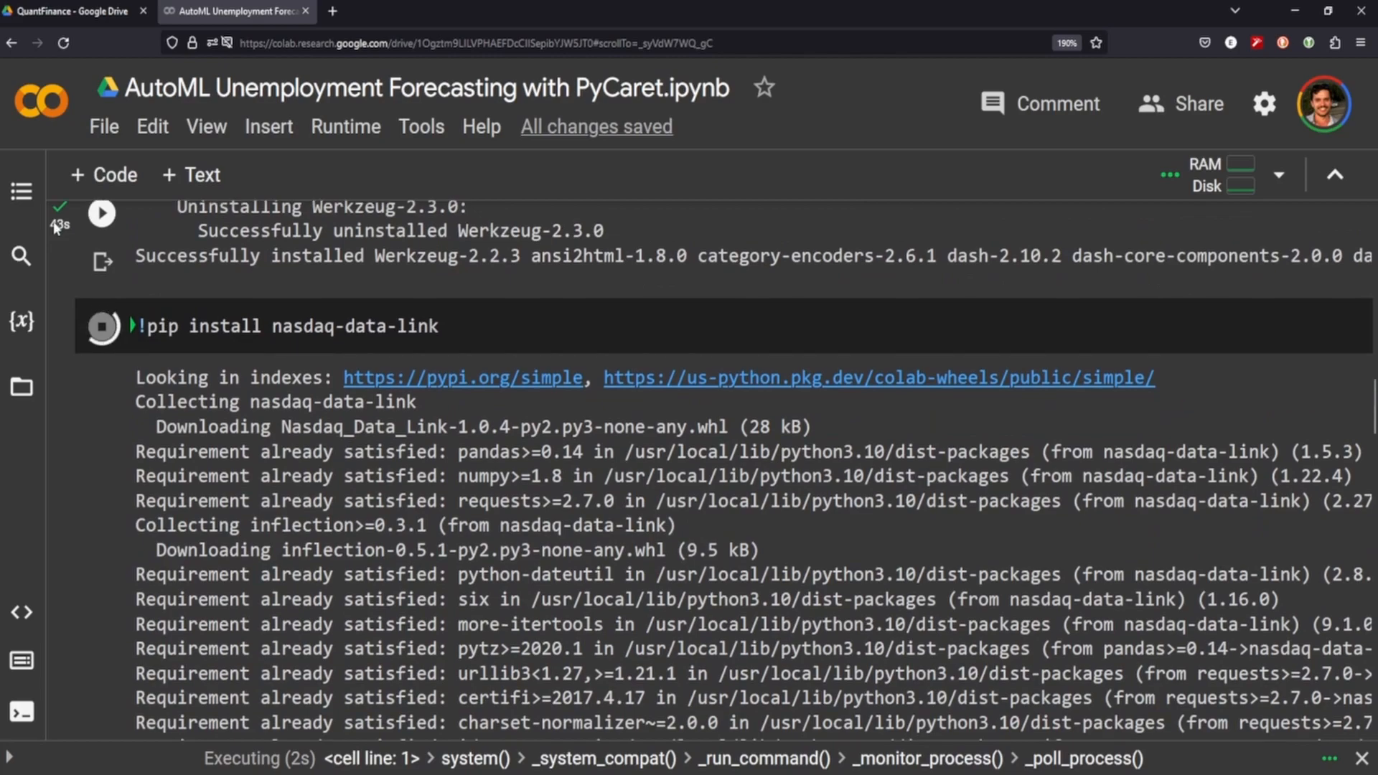
{"action": "mouse_move", "coordinate": [324, 308]}
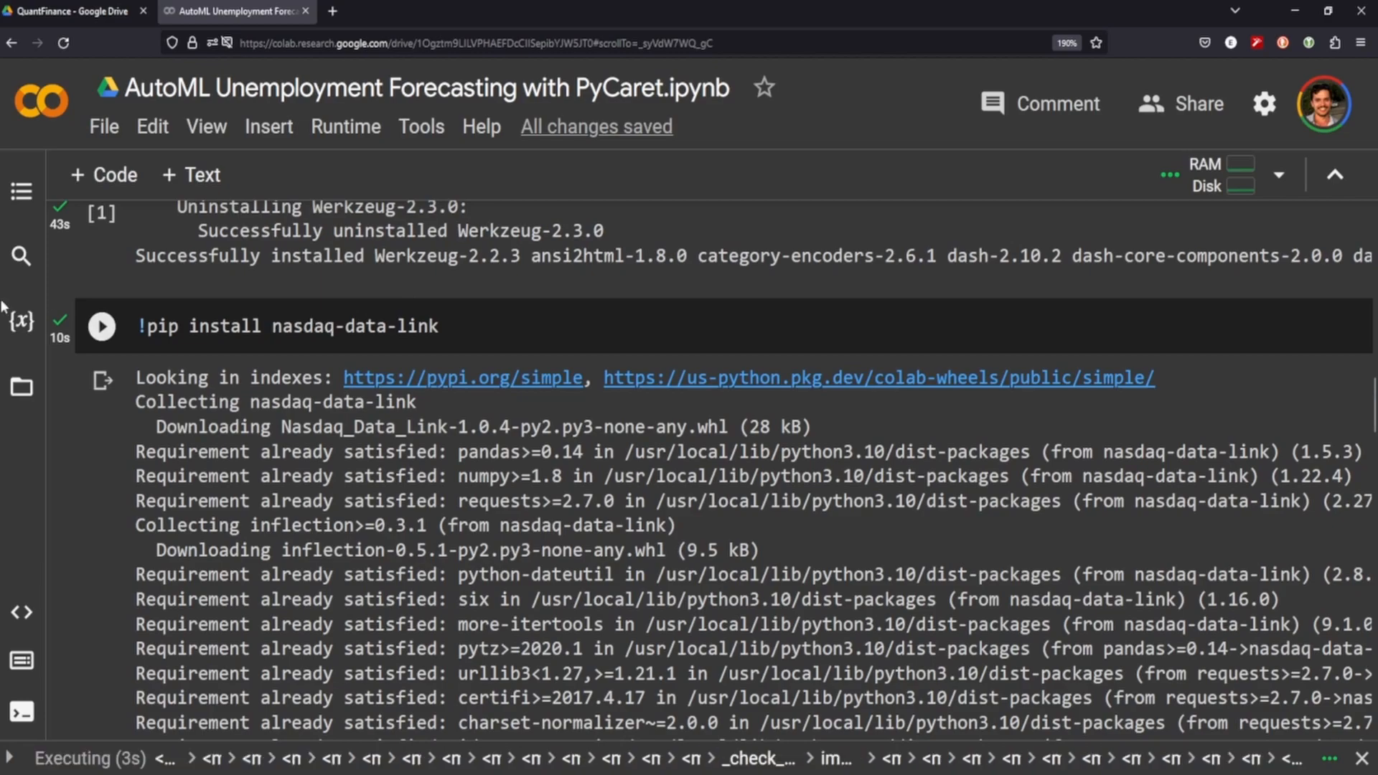
{"action": "scroll", "scroll_direction": "down", "scroll_amount": 3}
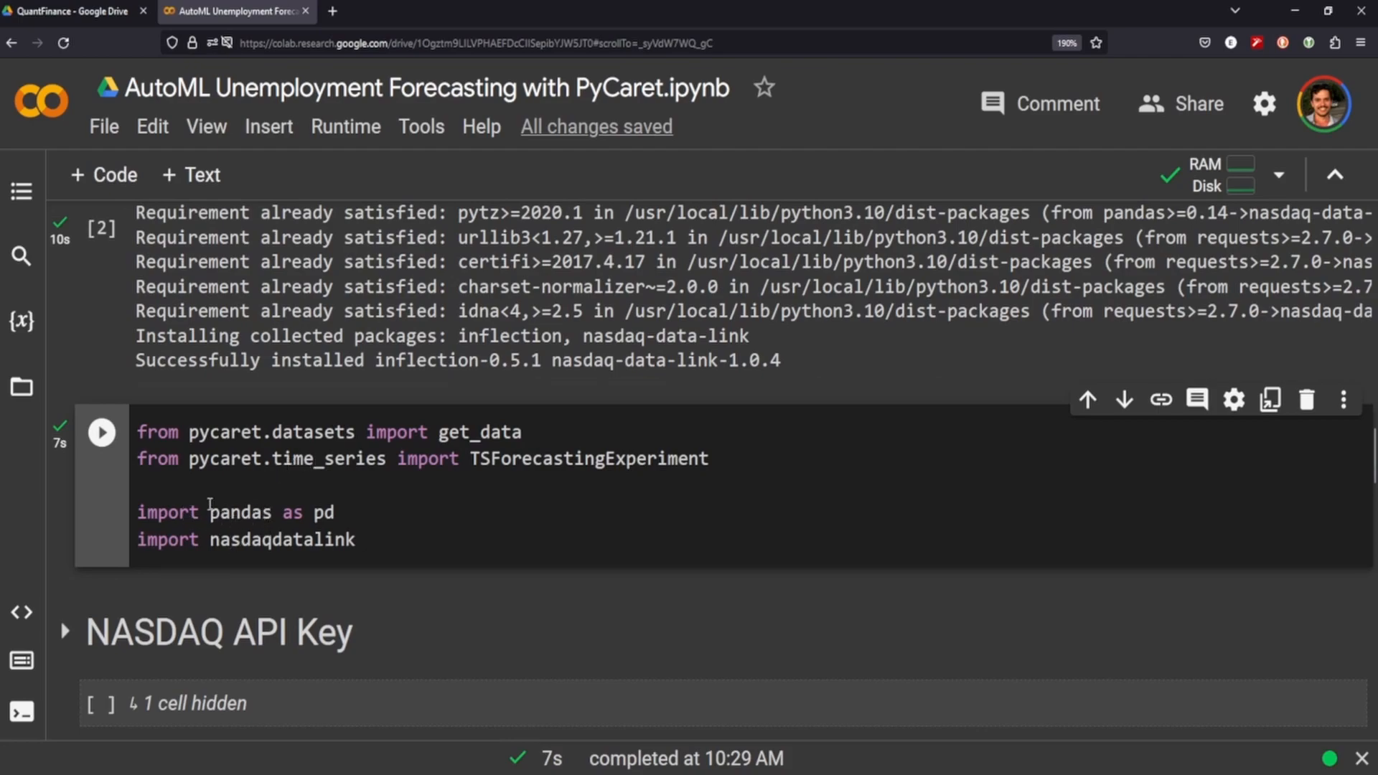
Run the hidden NASDAQ API-key cell and pull the 2014-2019 unemployment rate into df as unemp_rate.
{"action": "double_click", "coordinate": [237, 512]}
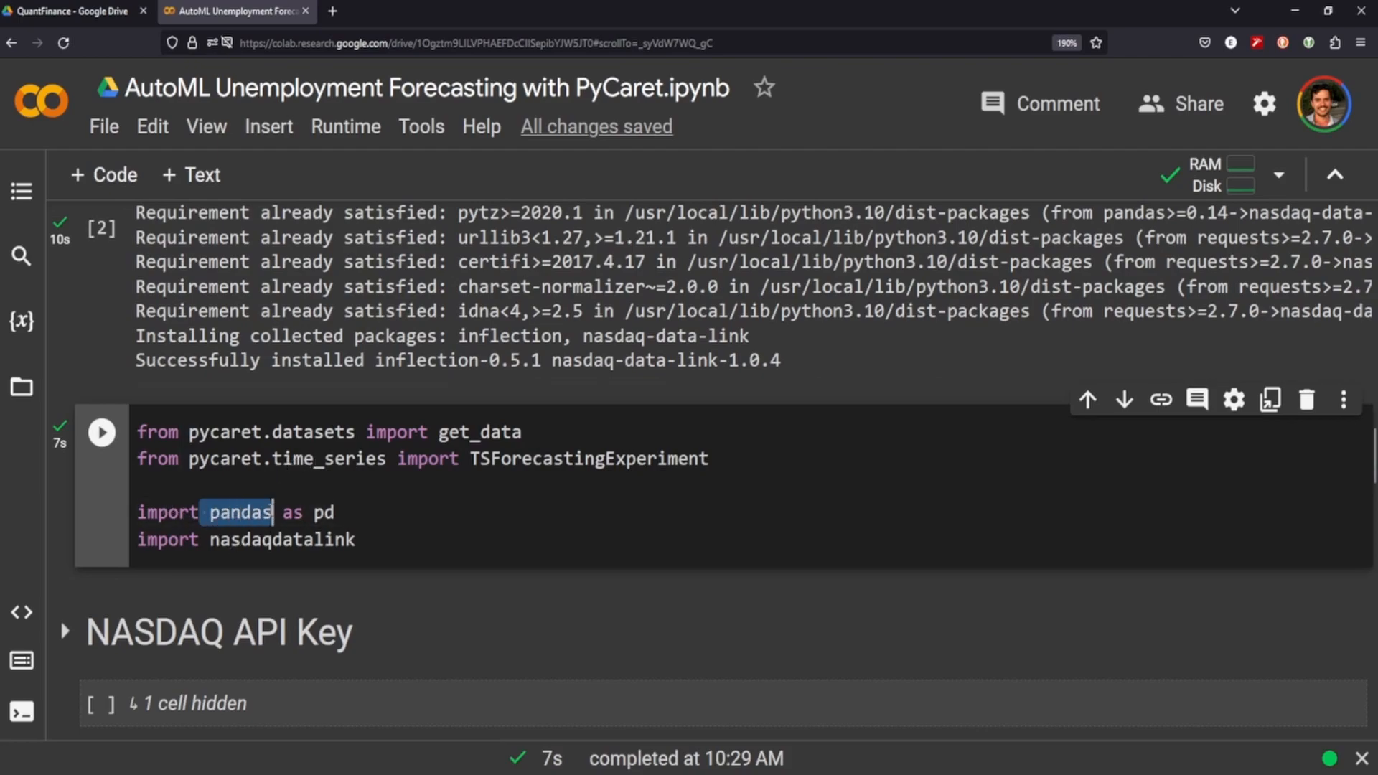
{"action": "scroll", "scroll_direction": "down", "scroll_amount": 3}
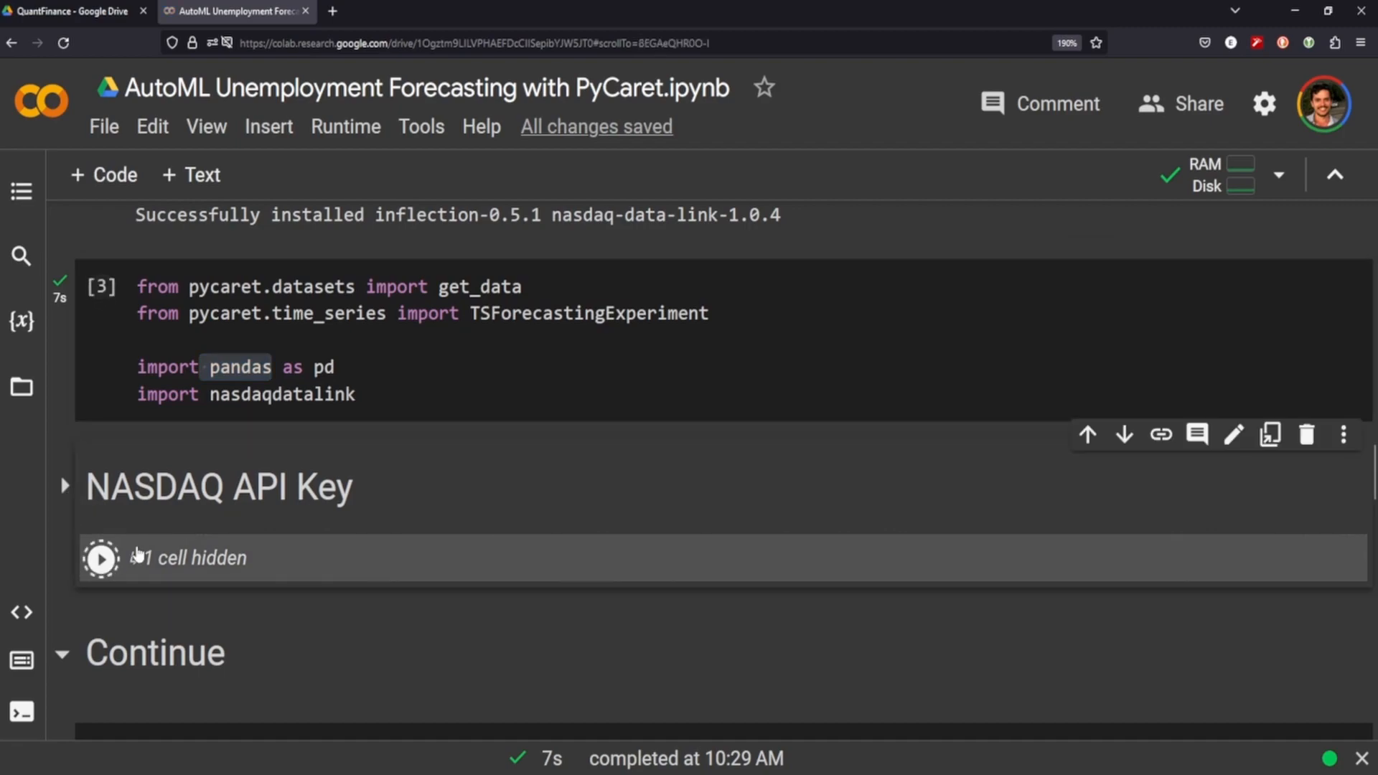
{"action": "scroll", "scroll_direction": "down", "scroll_amount": 3}
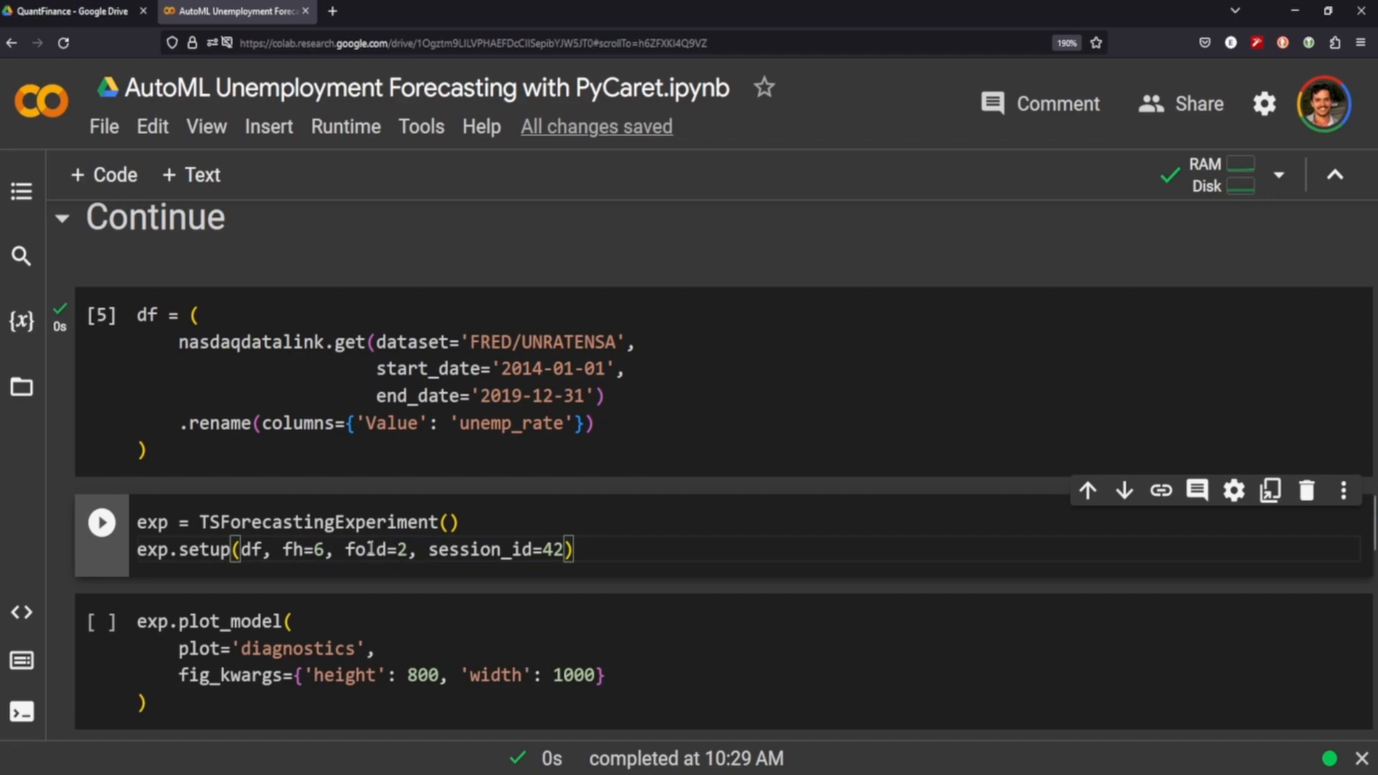
Run exp.setup(df, fh=6, fold=2, session_id=42) and review the experiment summary table.
{"action": "double_click", "coordinate": [376, 549]}
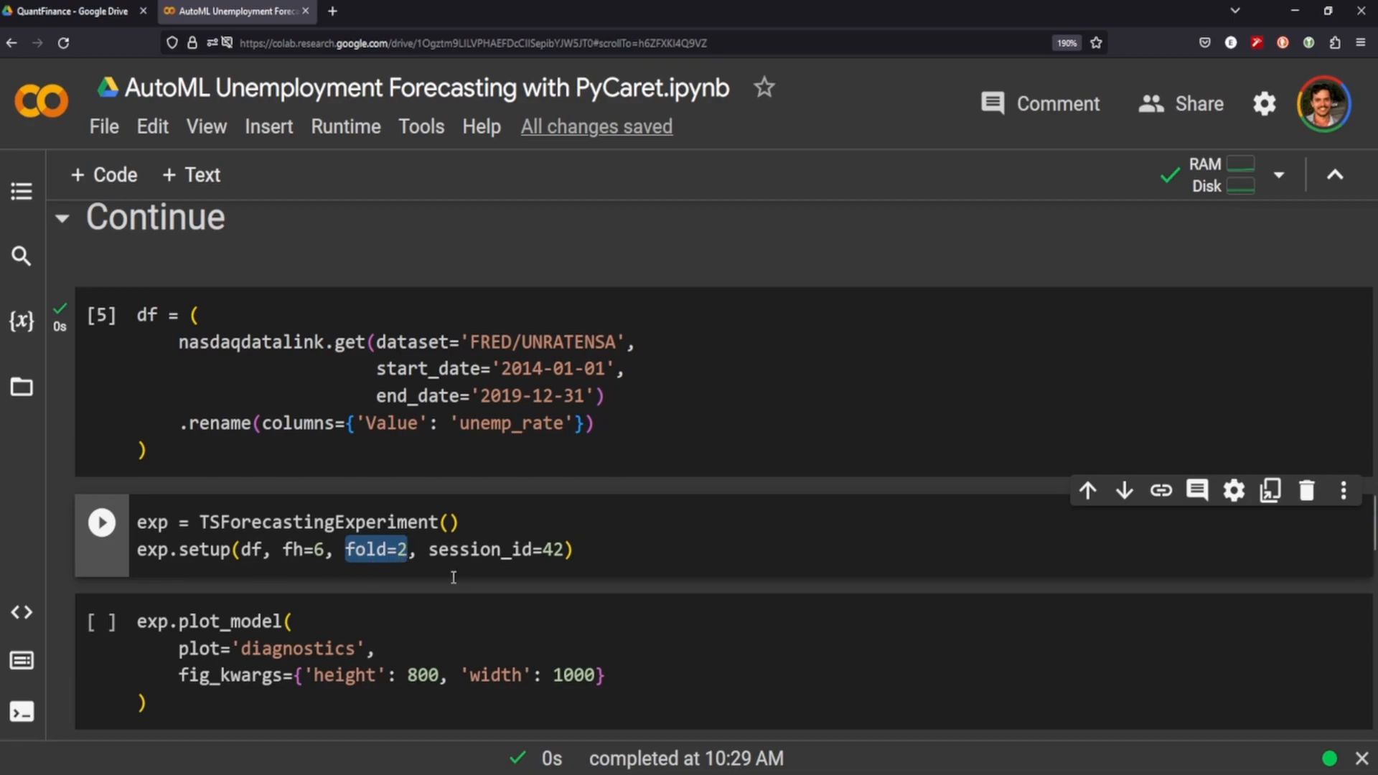
{"action": "left_click", "coordinate": [100, 523]}
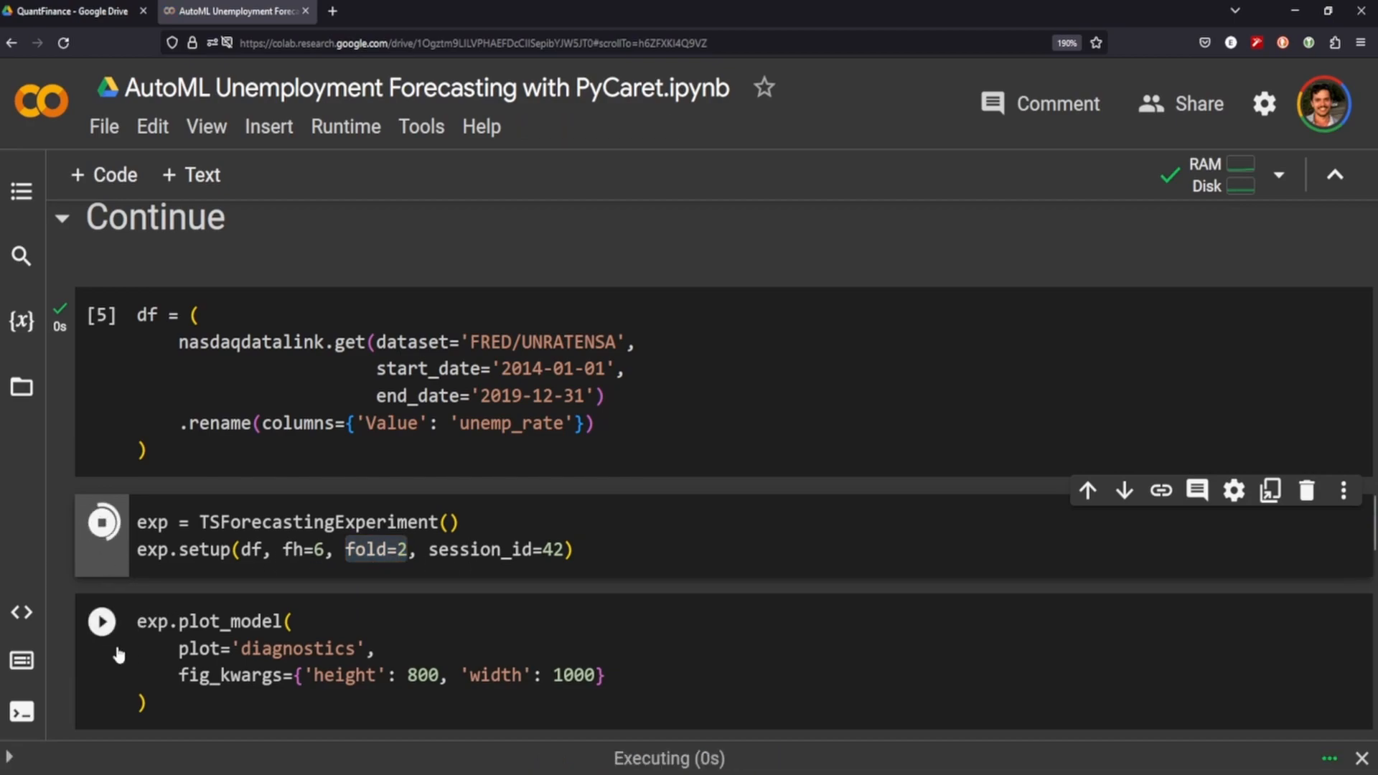
{"action": "left_click", "coordinate": [101, 522]}
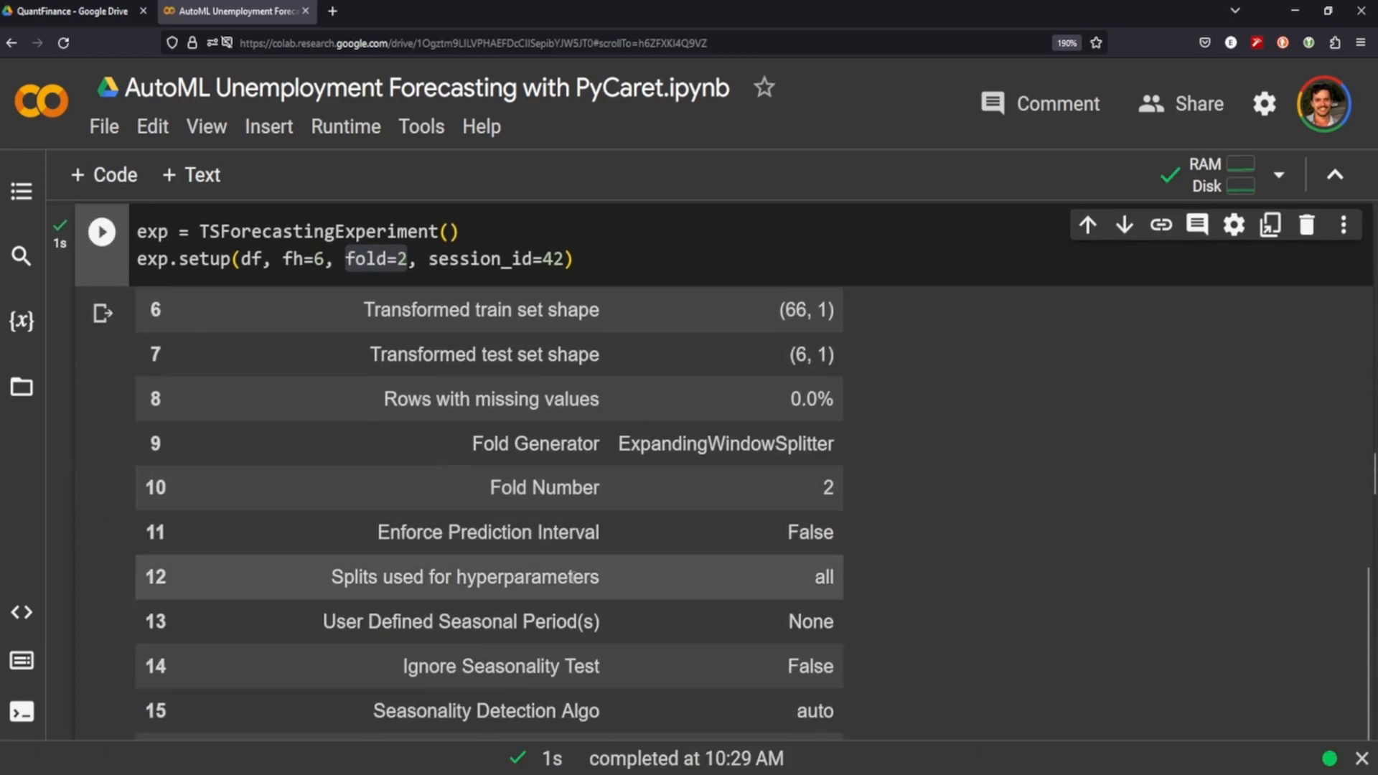
{"action": "scroll", "scroll_direction": "up", "scroll_amount": 3}
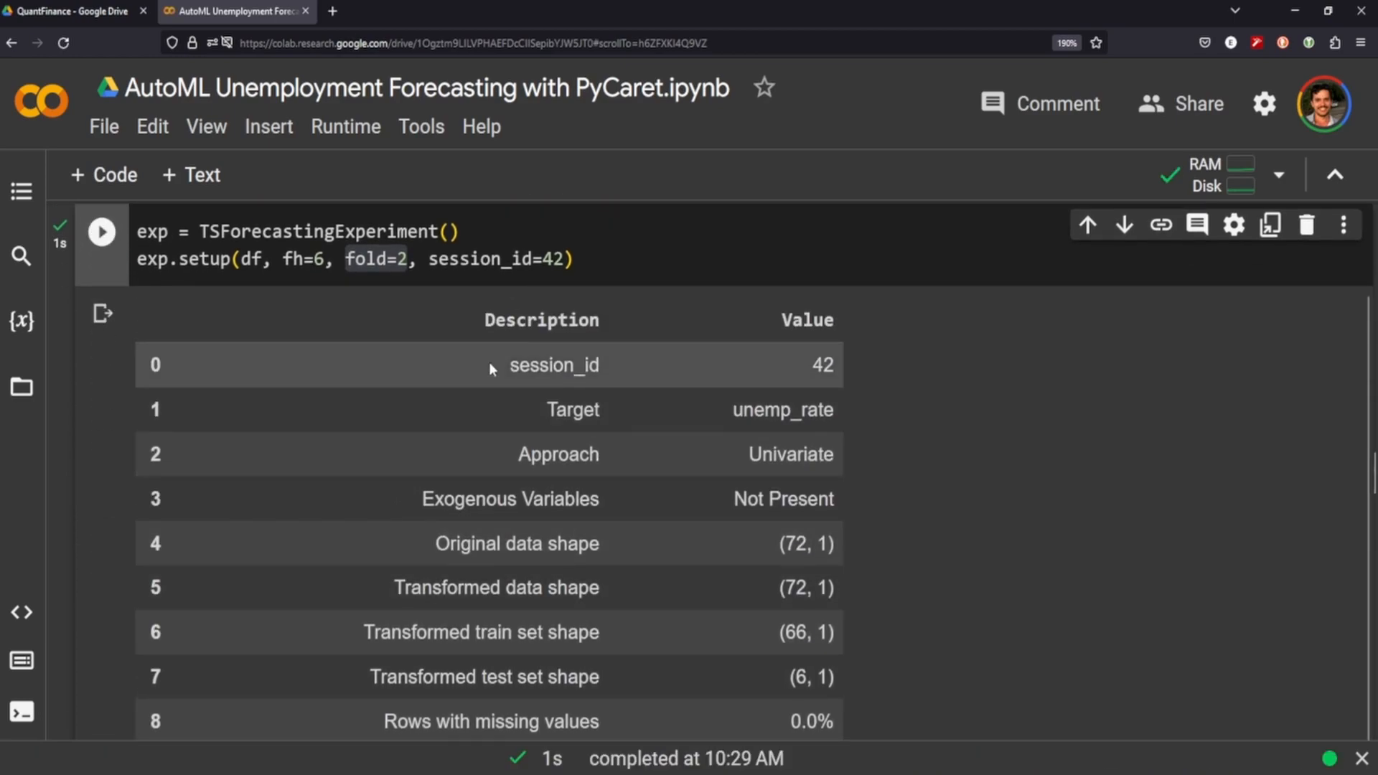
{"action": "scroll", "scroll_direction": "down", "scroll_amount": 3}
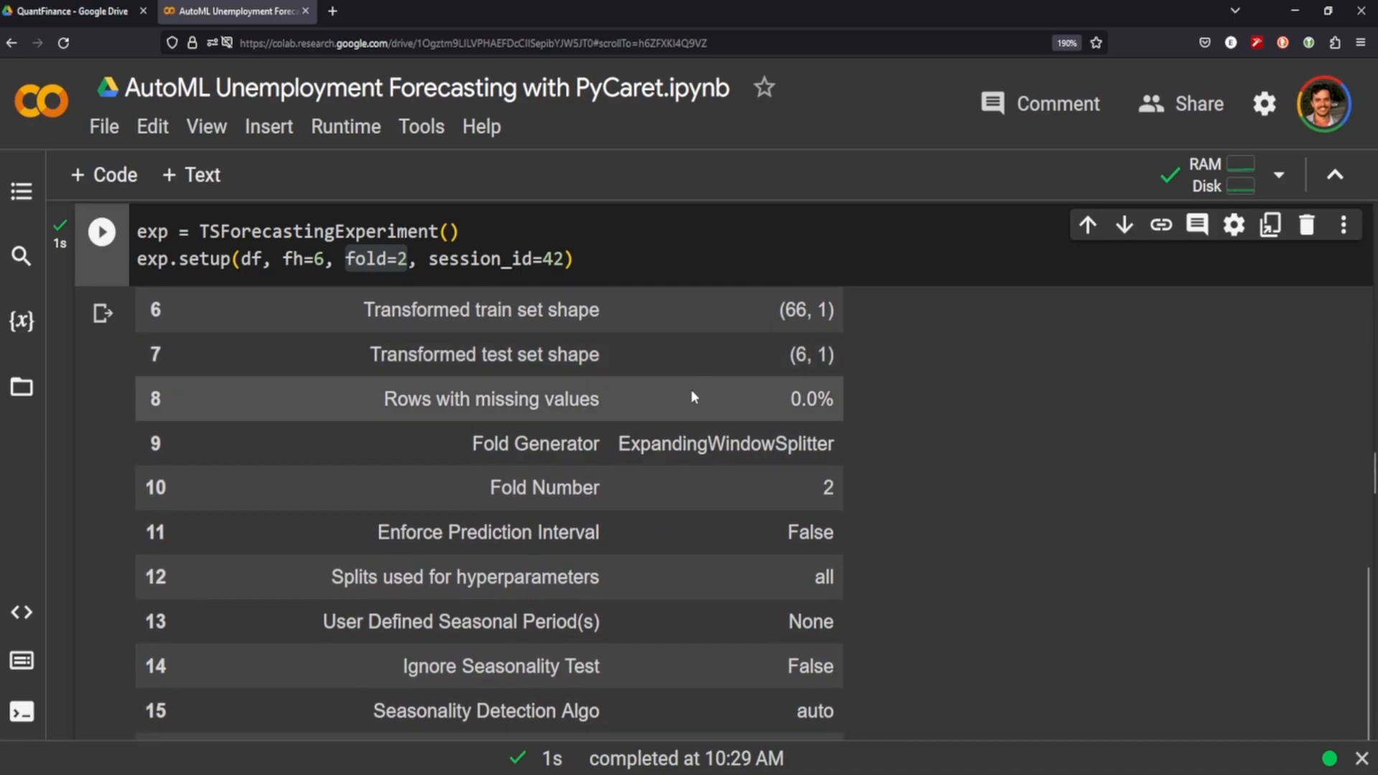
{"action": "scroll", "scroll_direction": "down", "scroll_amount": 3}
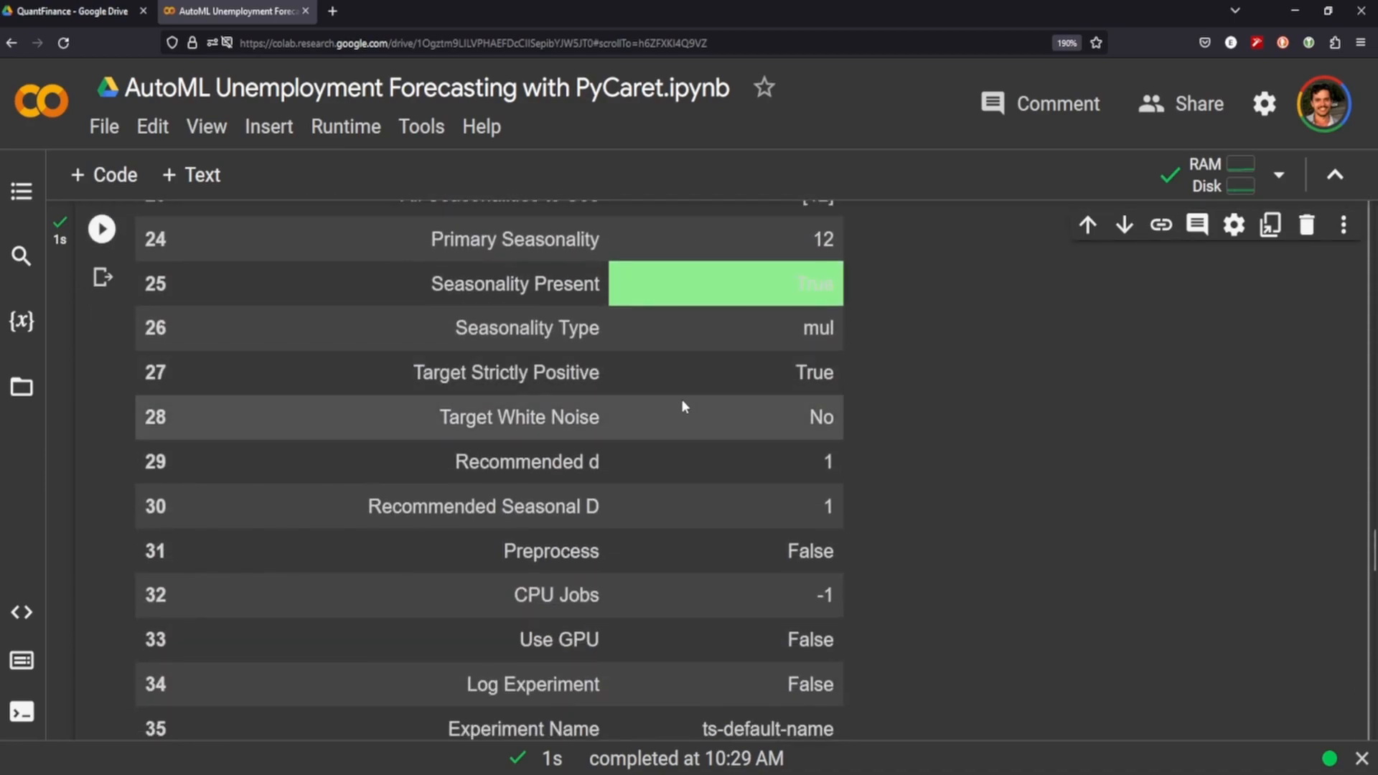
{"action": "scroll", "scroll_direction": "down", "scroll_amount": 3}
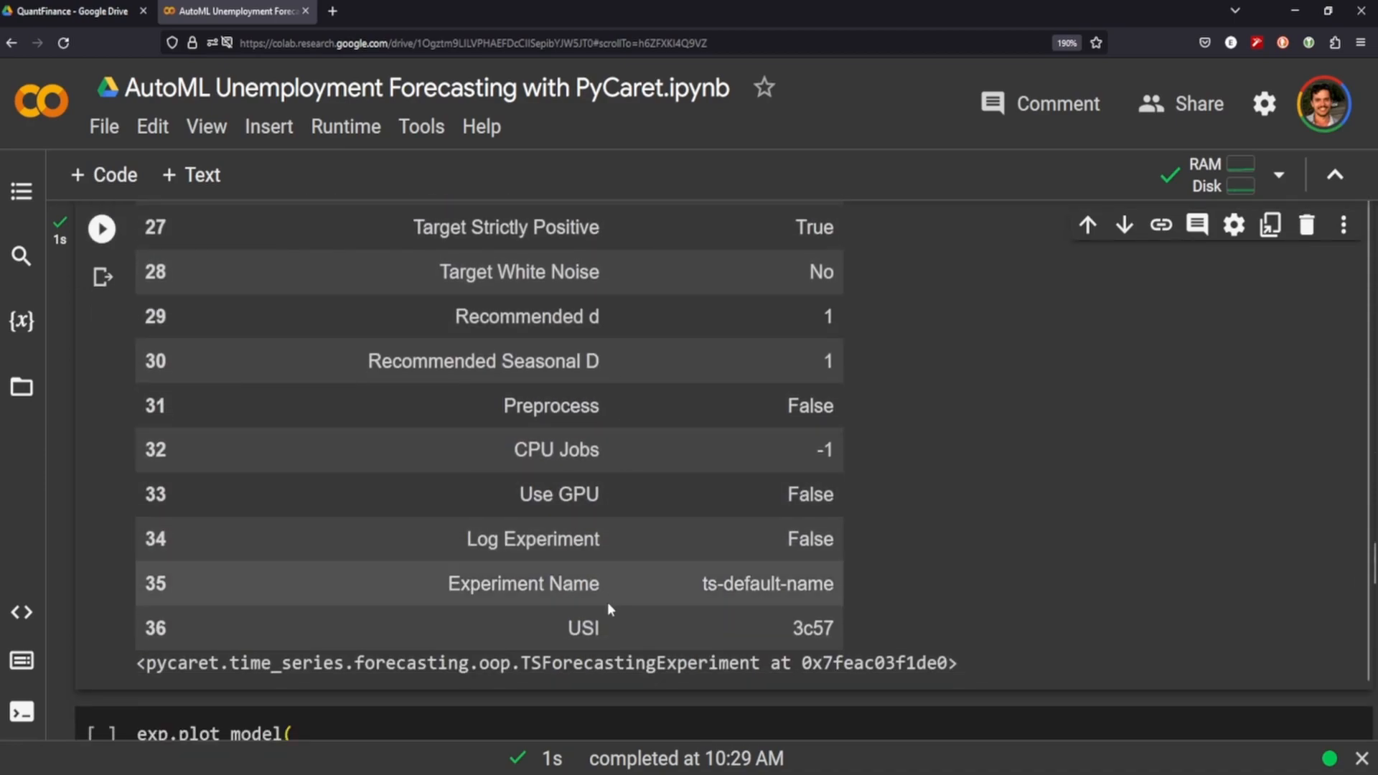
{"action": "scroll", "scroll_direction": "up", "scroll_amount": 3}
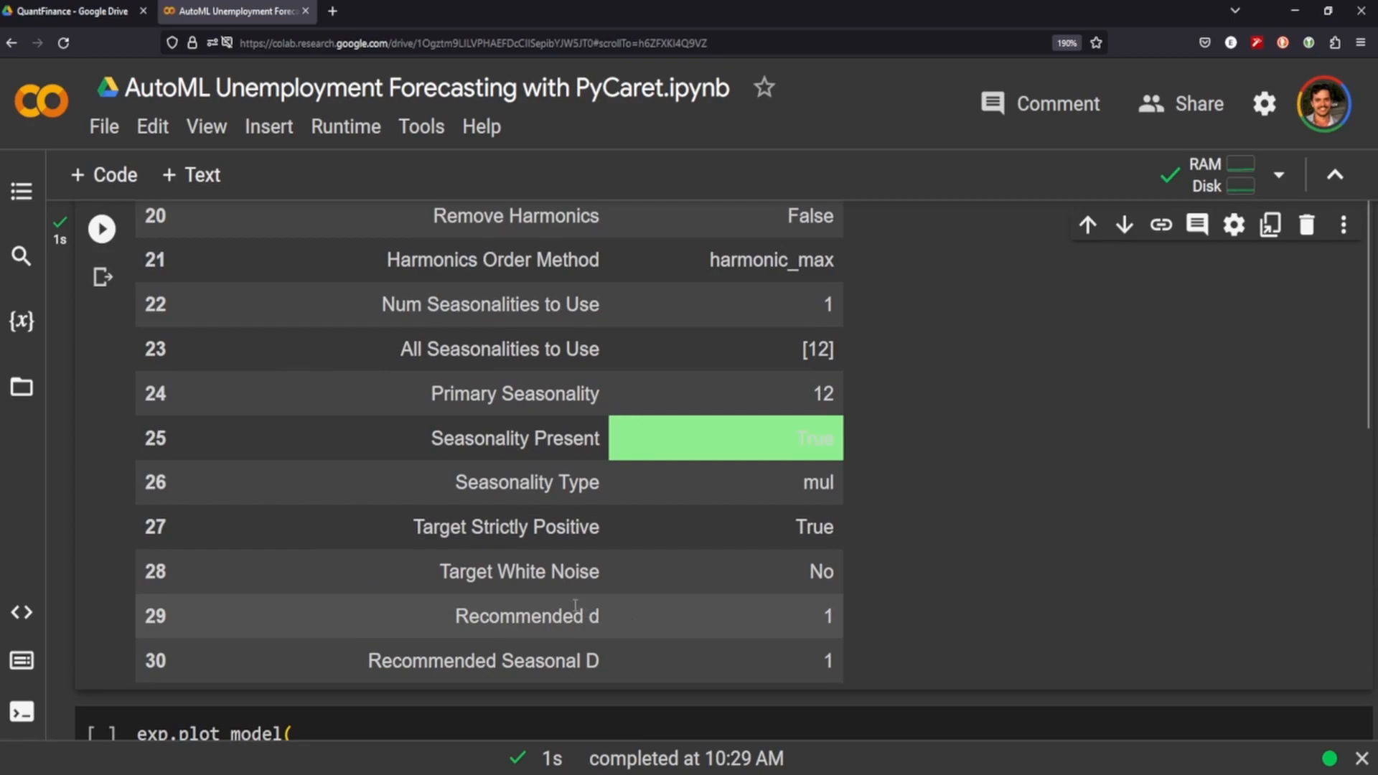
{"action": "mouse_move", "coordinate": [557, 591]}
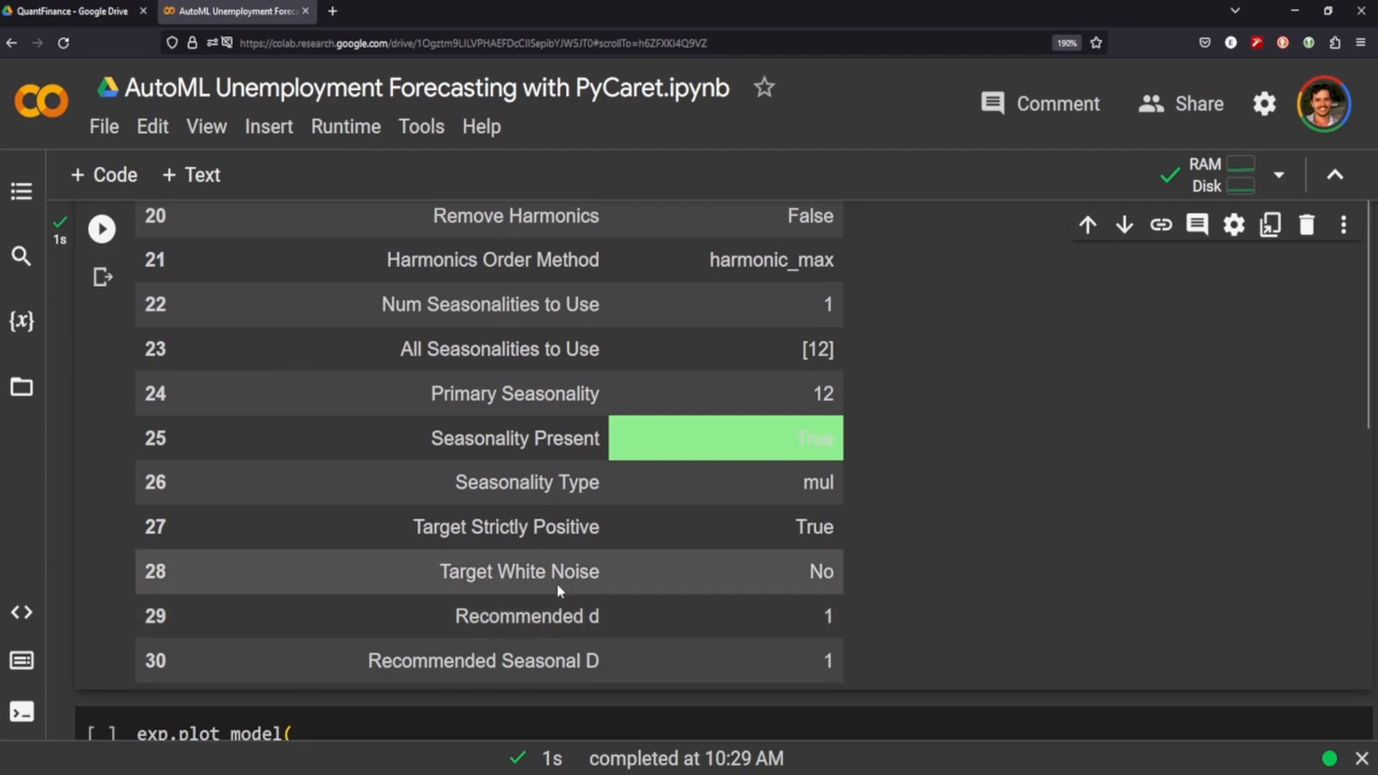
{"action": "mouse_move", "coordinate": [627, 510]}
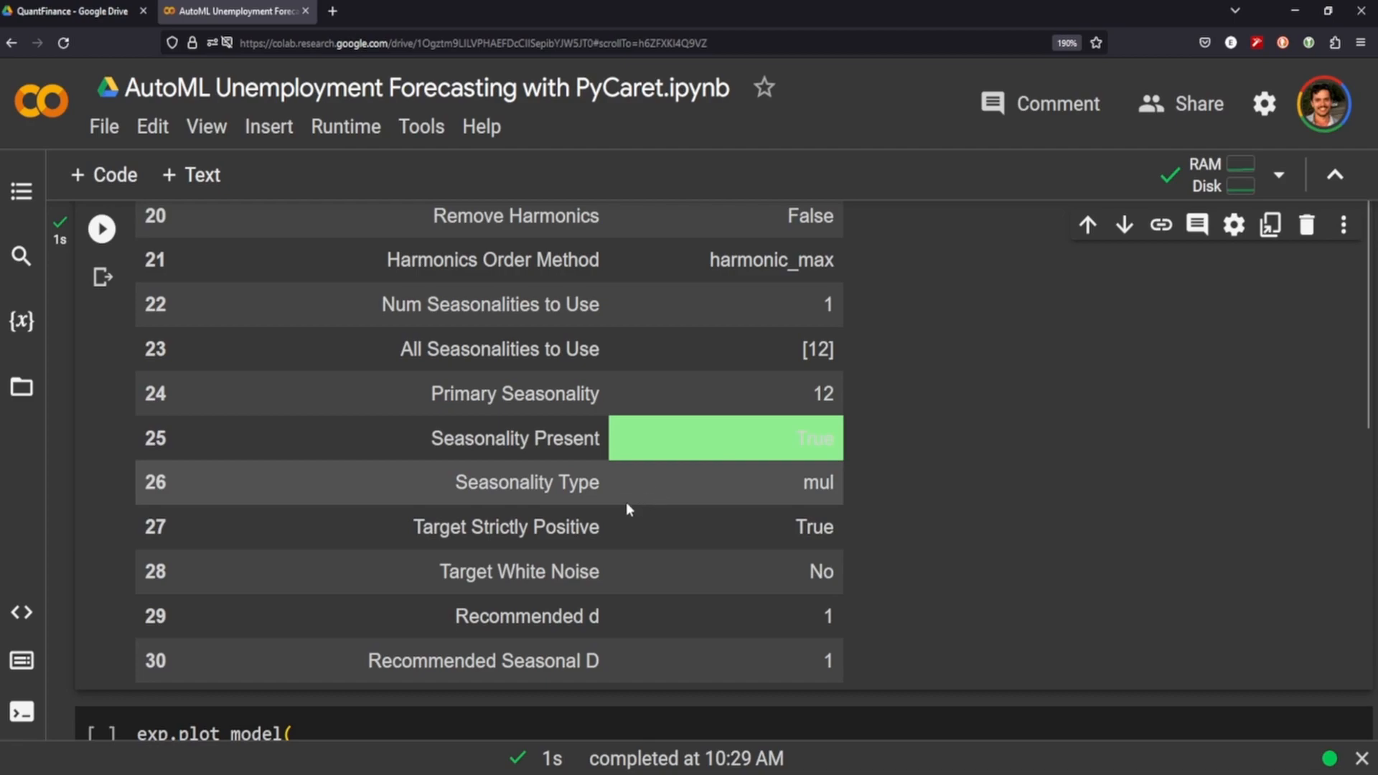
{"action": "mouse_move", "coordinate": [579, 526]}
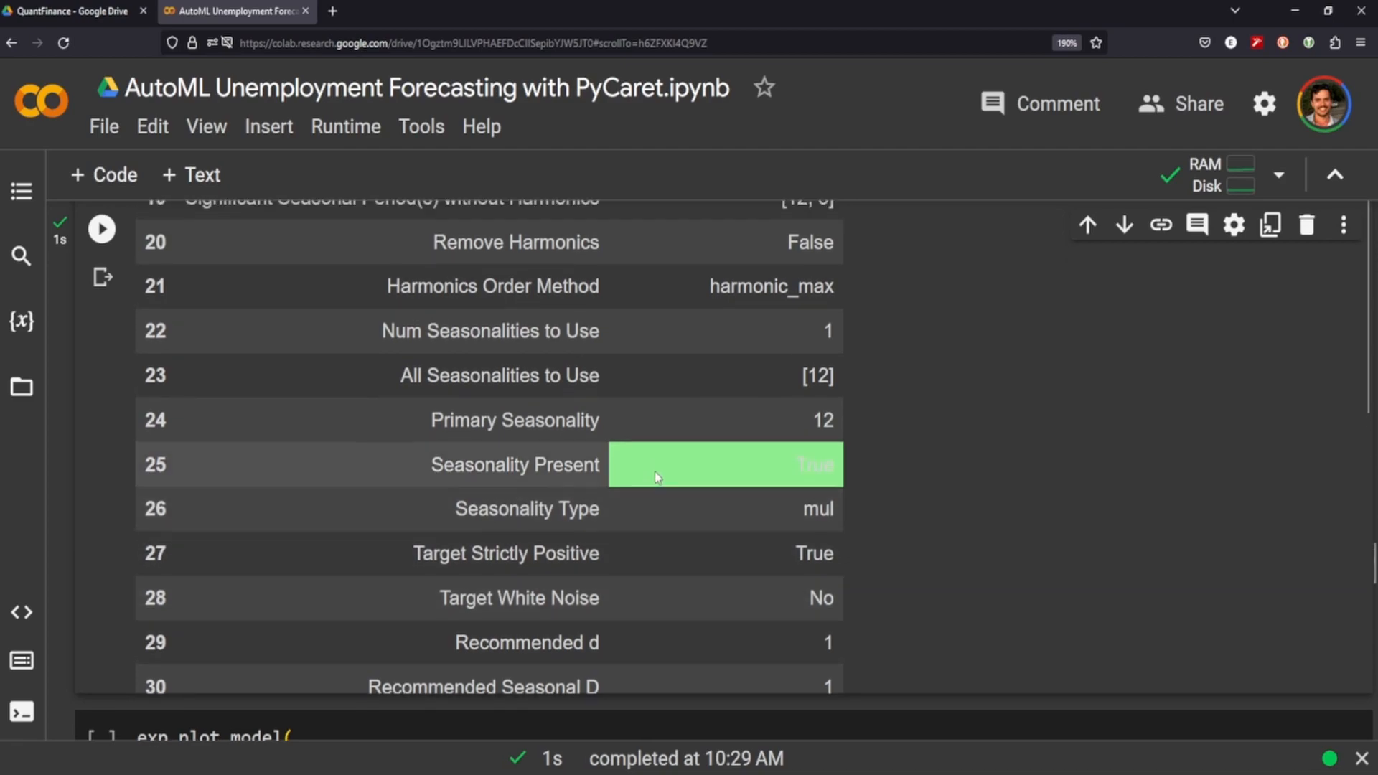
{"action": "scroll", "scroll_direction": "up", "scroll_amount": 3}
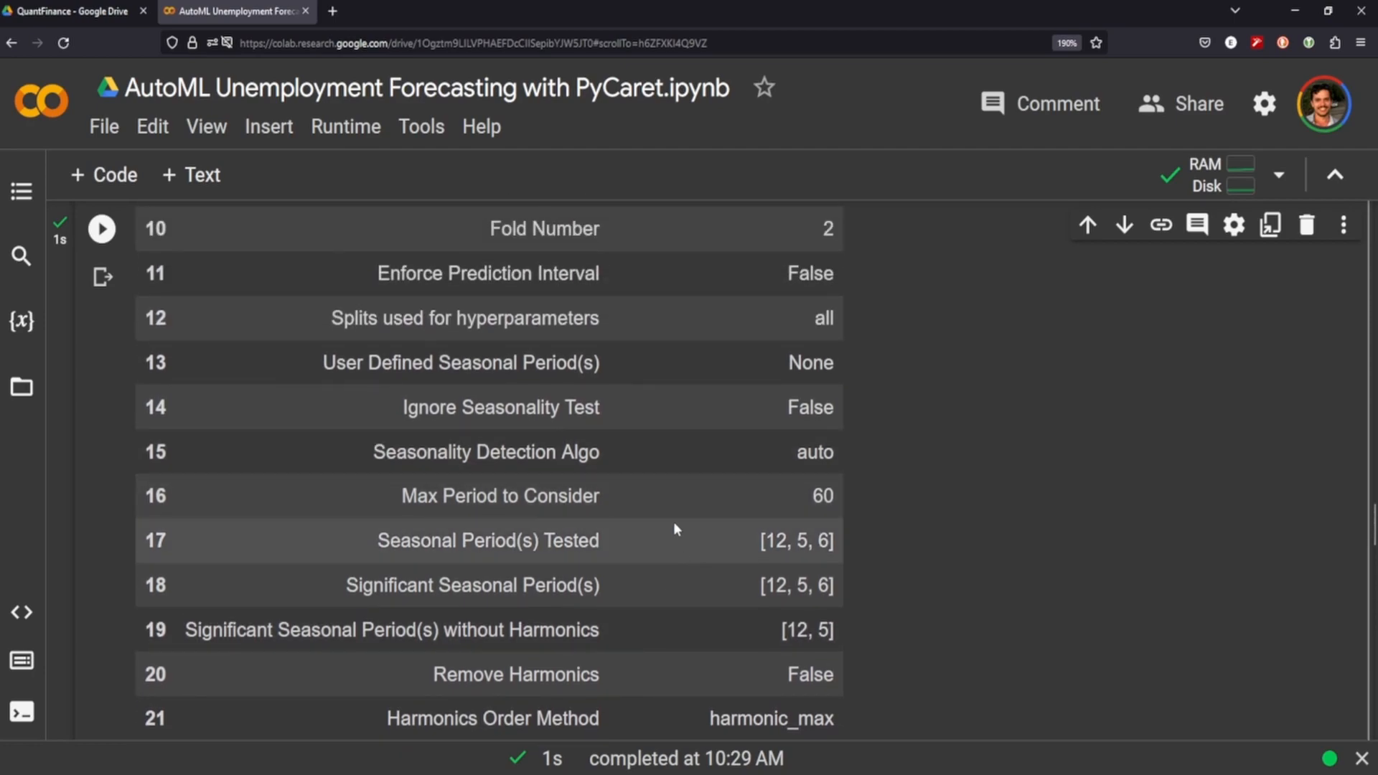
{"action": "scroll", "scroll_direction": "up", "scroll_amount": 3}
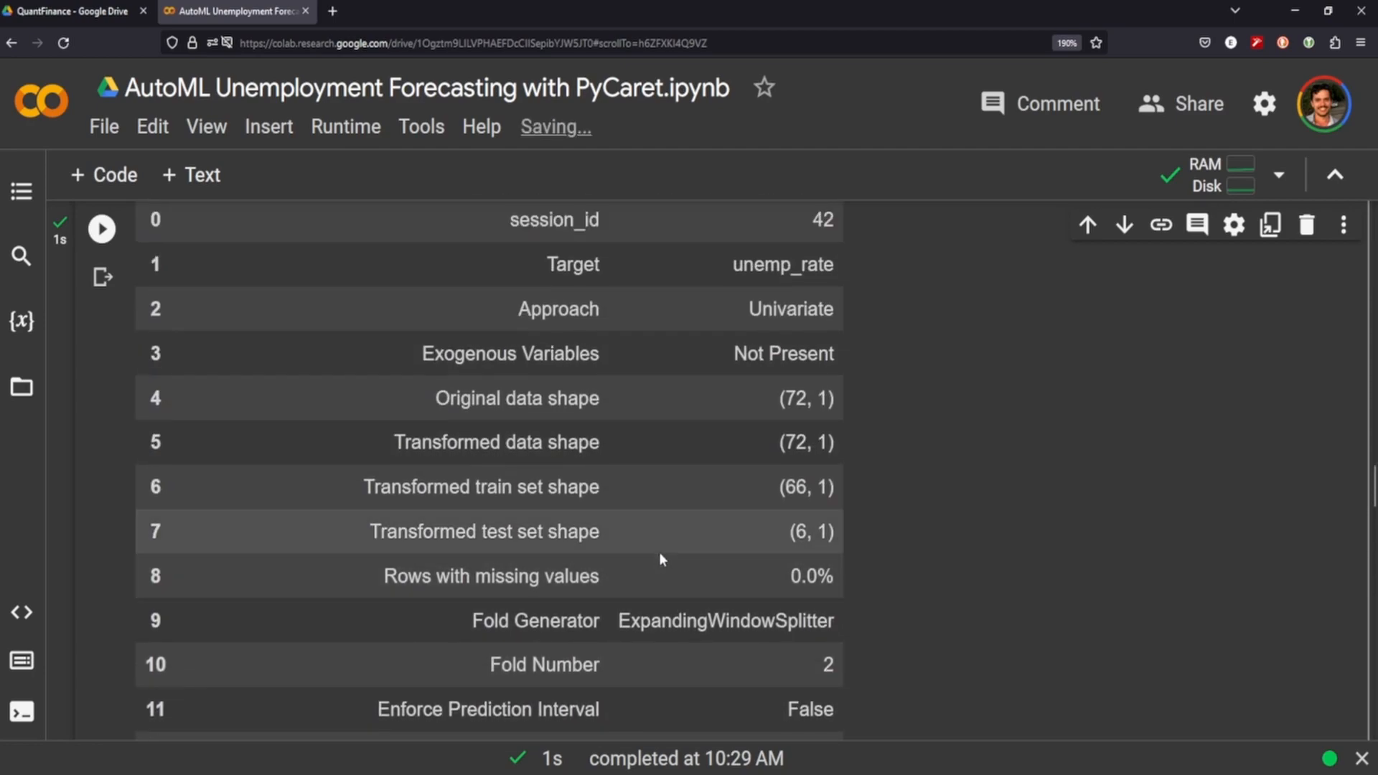
{"action": "scroll", "scroll_direction": "up", "scroll_amount": 3}
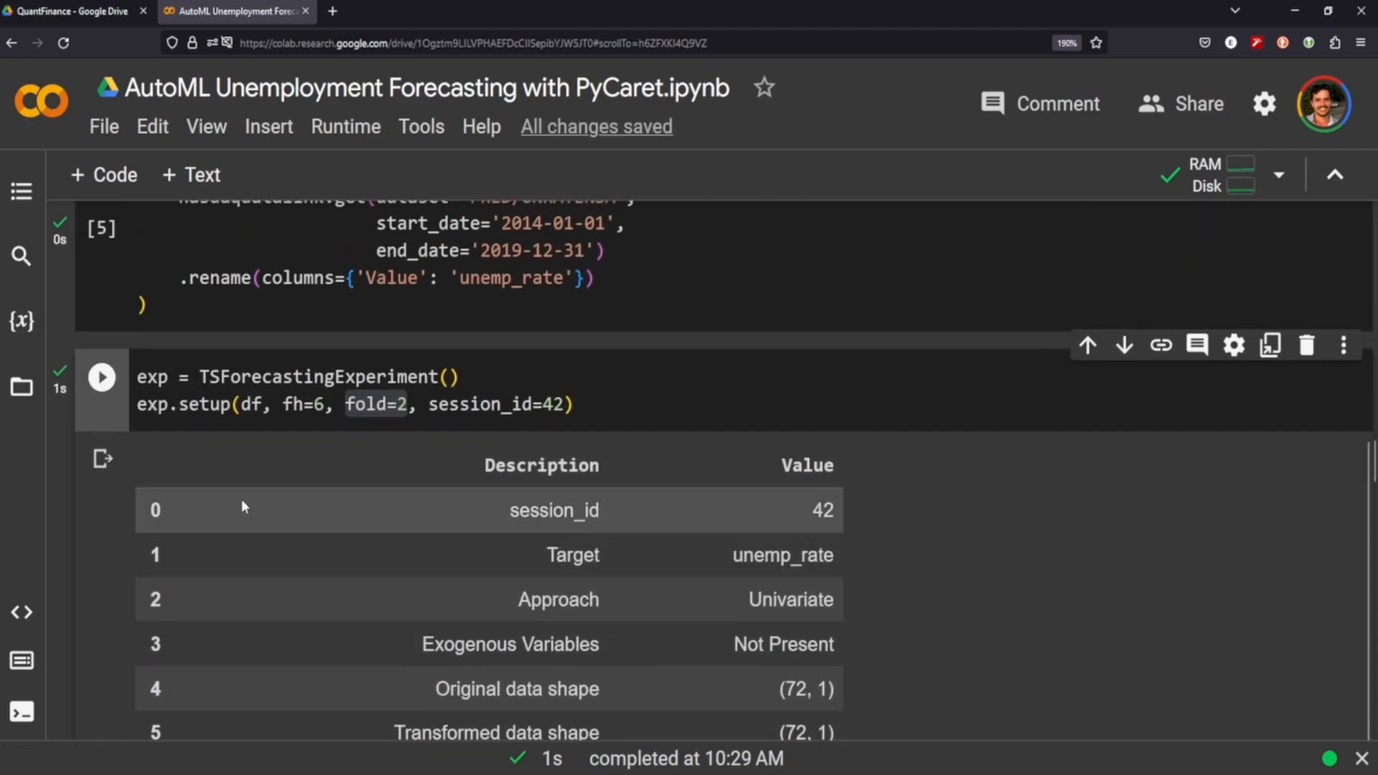
{"action": "scroll", "scroll_direction": "down", "scroll_amount": 3}
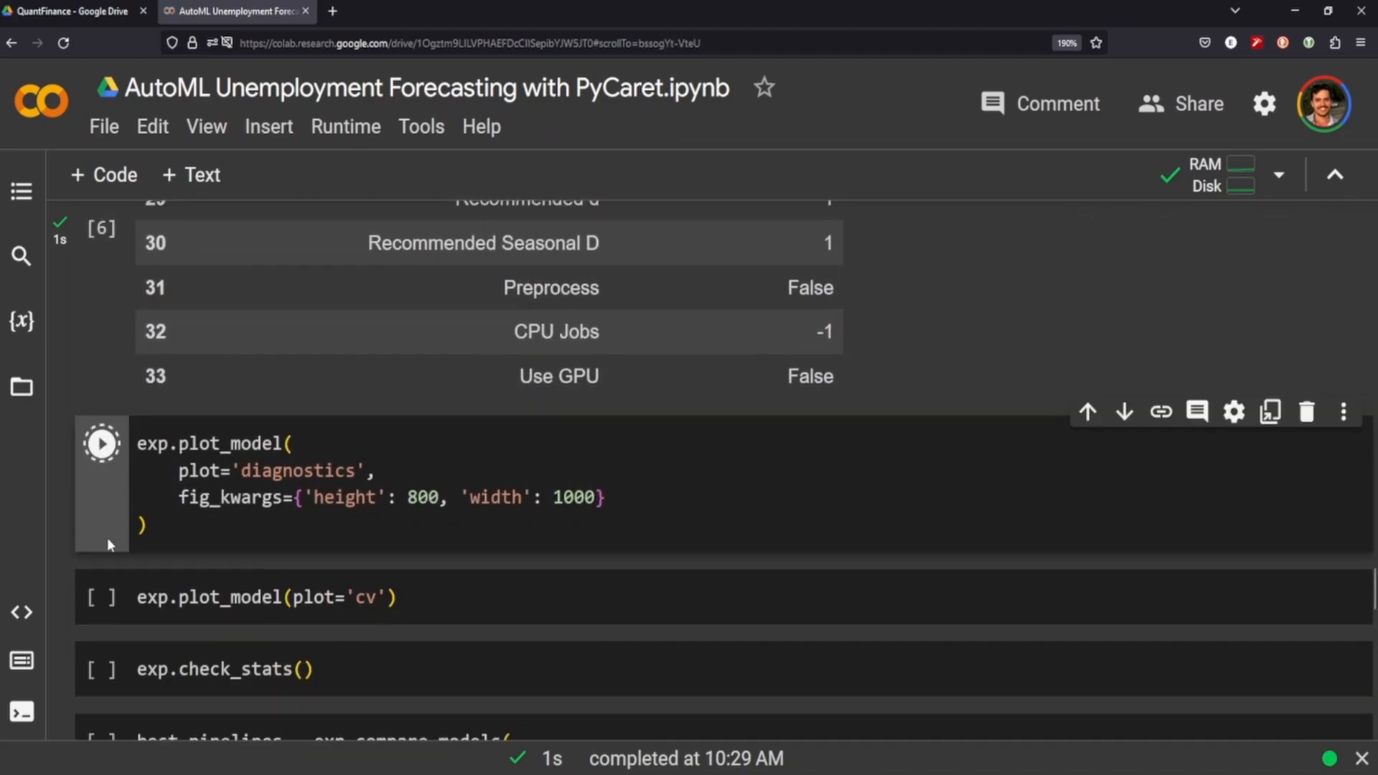
Render the diagnostics plot for unemp_rate and review its charts.
{"action": "left_click", "coordinate": [101, 444]}
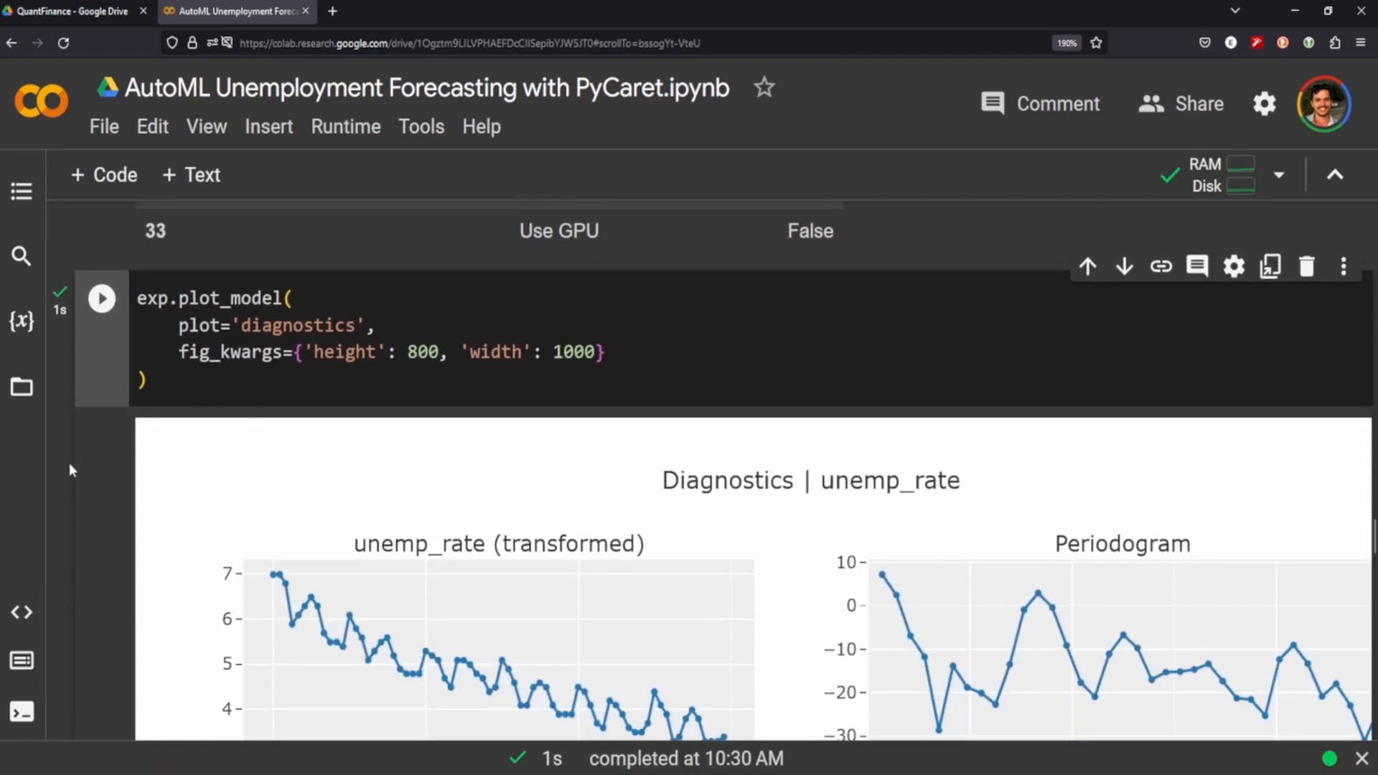
{"action": "scroll", "scroll_direction": "down", "scroll_amount": 3}
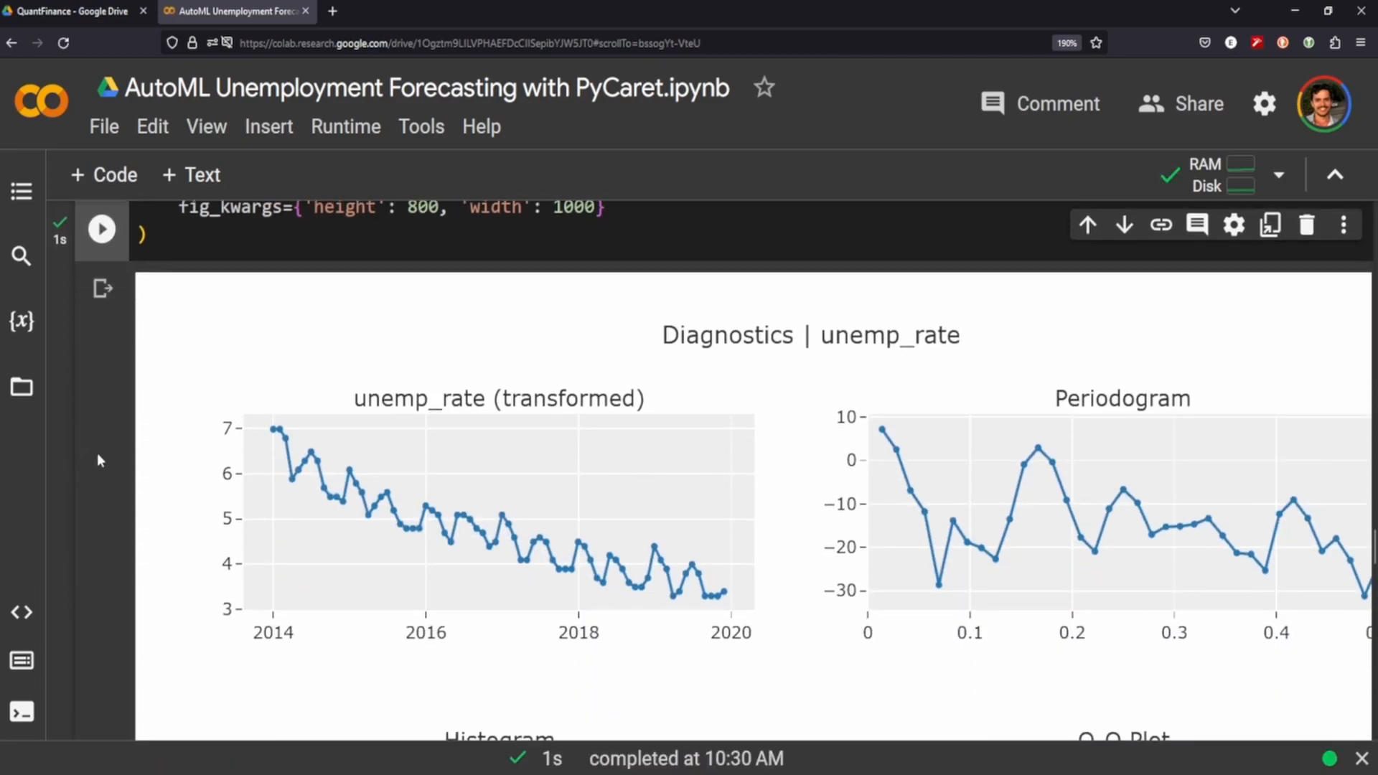
{"action": "mouse_move", "coordinate": [848, 429]}
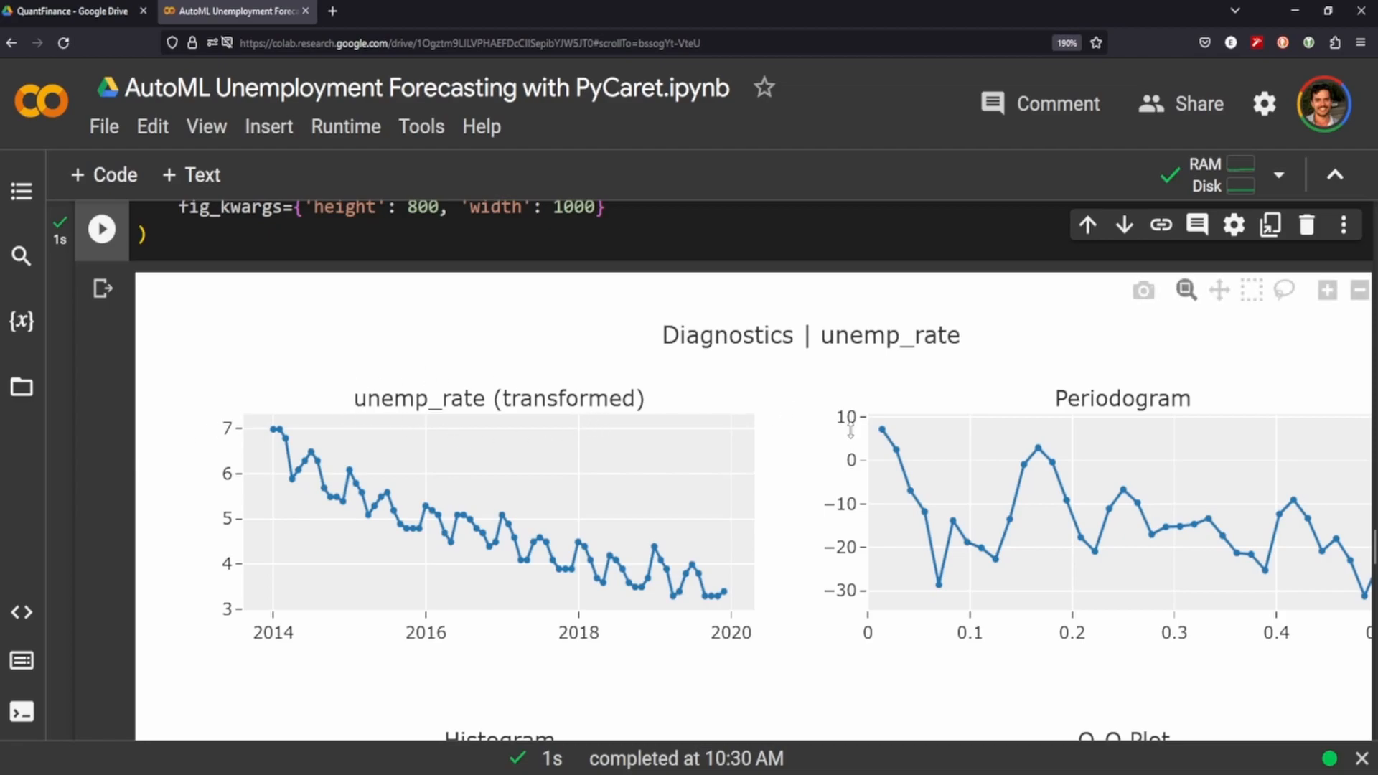
{"action": "scroll", "scroll_direction": "down", "scroll_amount": 3}
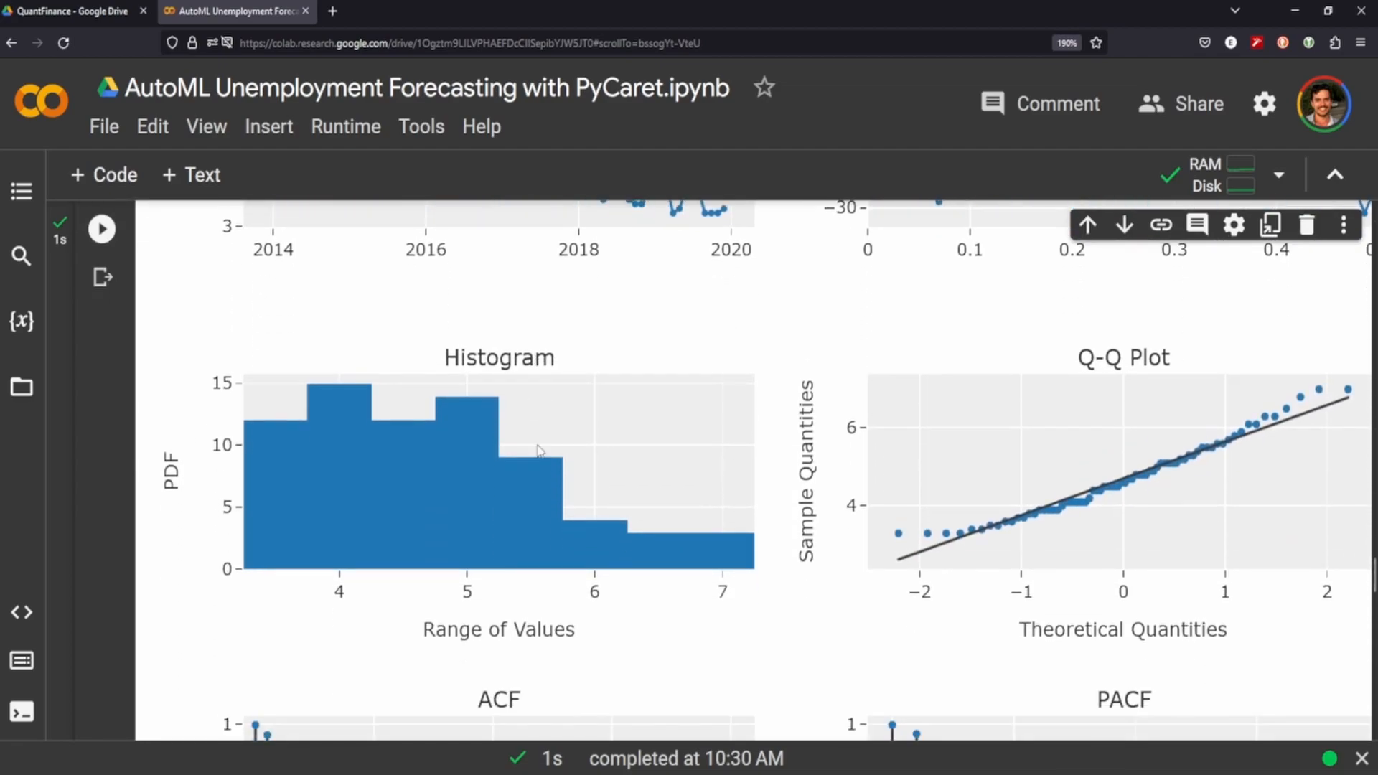
{"action": "scroll", "scroll_direction": "down", "scroll_amount": 3}
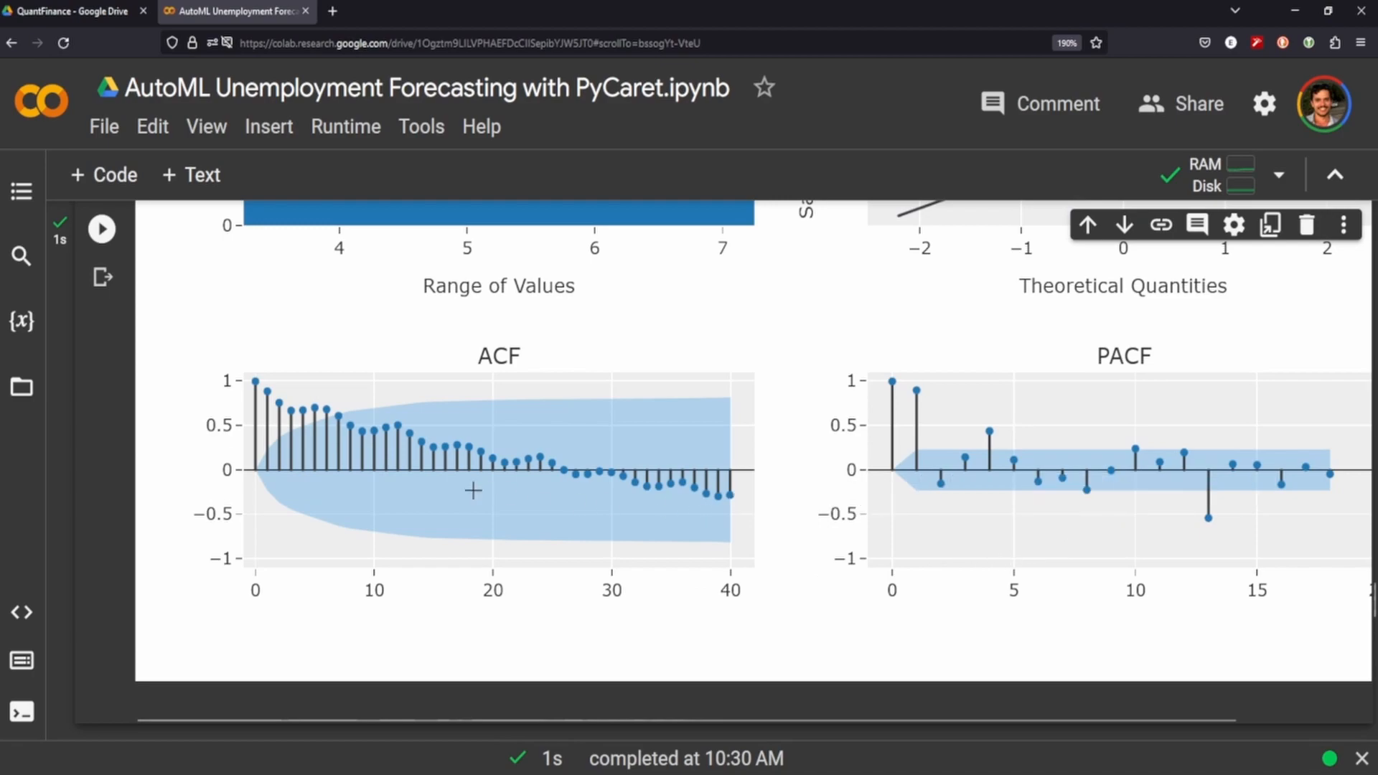
{"action": "mouse_move", "coordinate": [965, 523]}
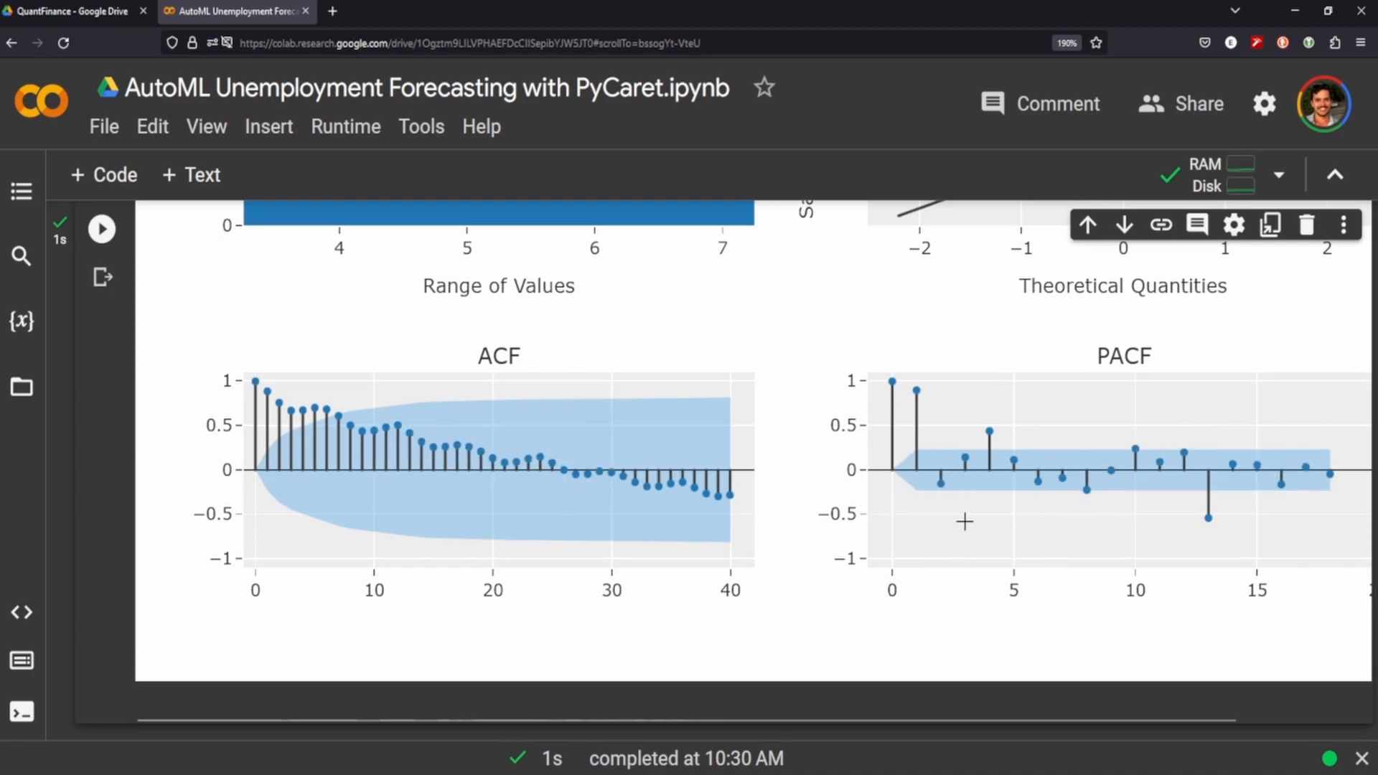
{"action": "mouse_move", "coordinate": [761, 534]}
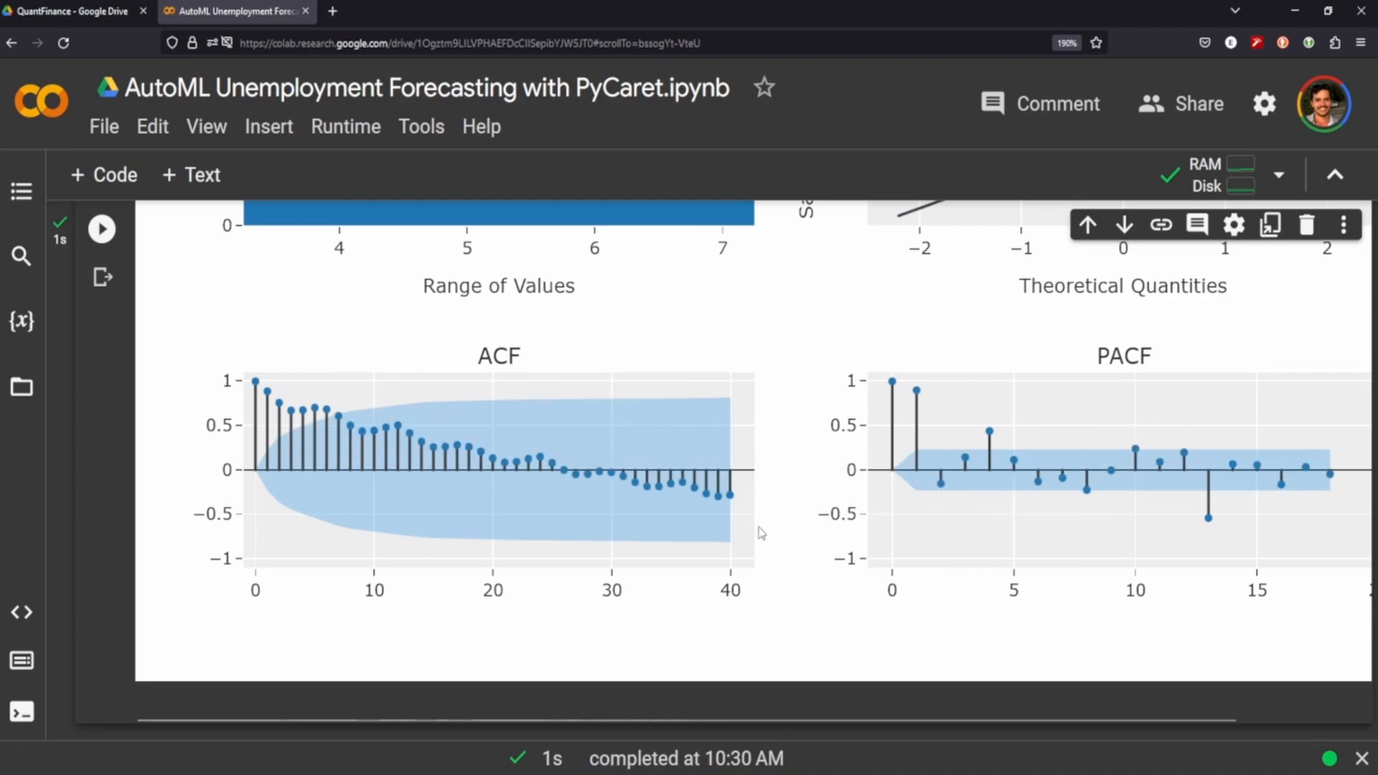
{"action": "scroll", "scroll_direction": "up", "scroll_amount": 3}
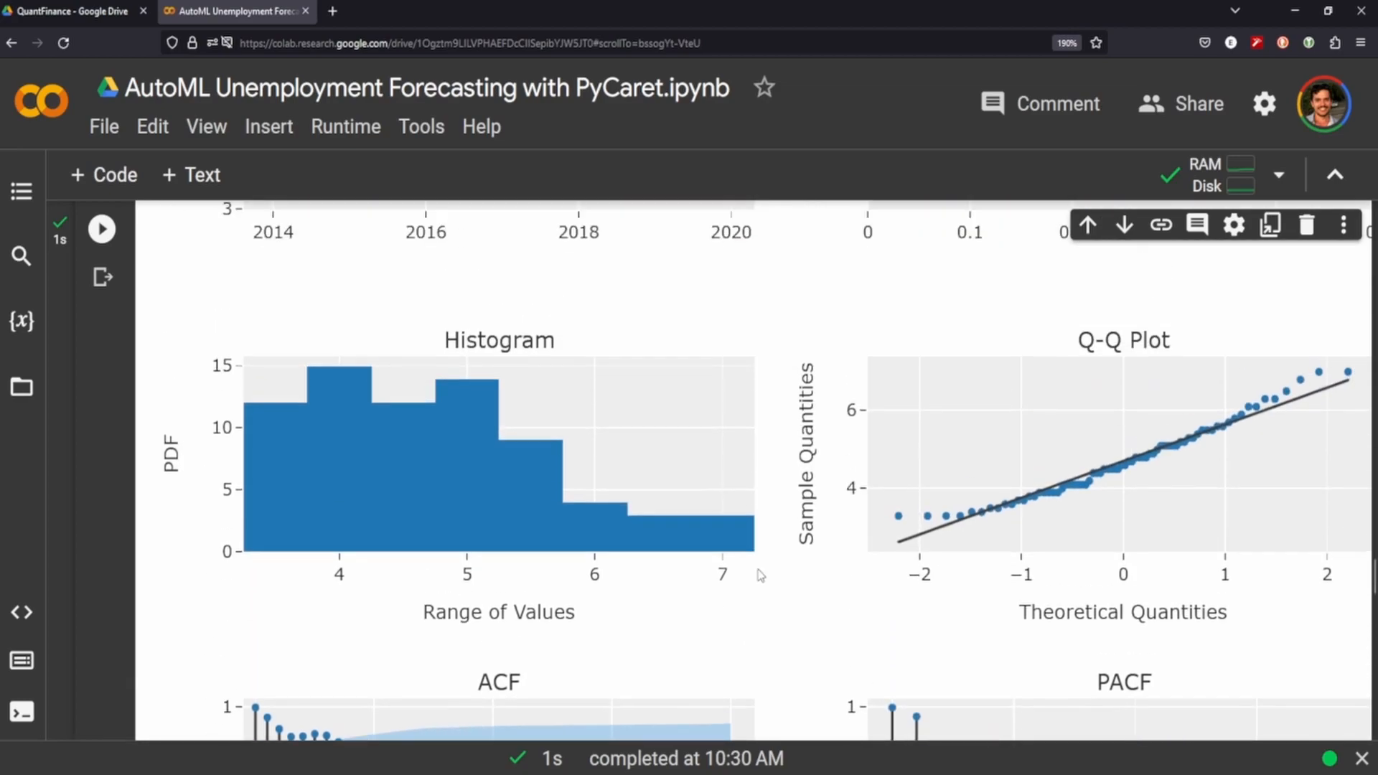
{"action": "scroll", "scroll_direction": "up", "scroll_amount": 3}
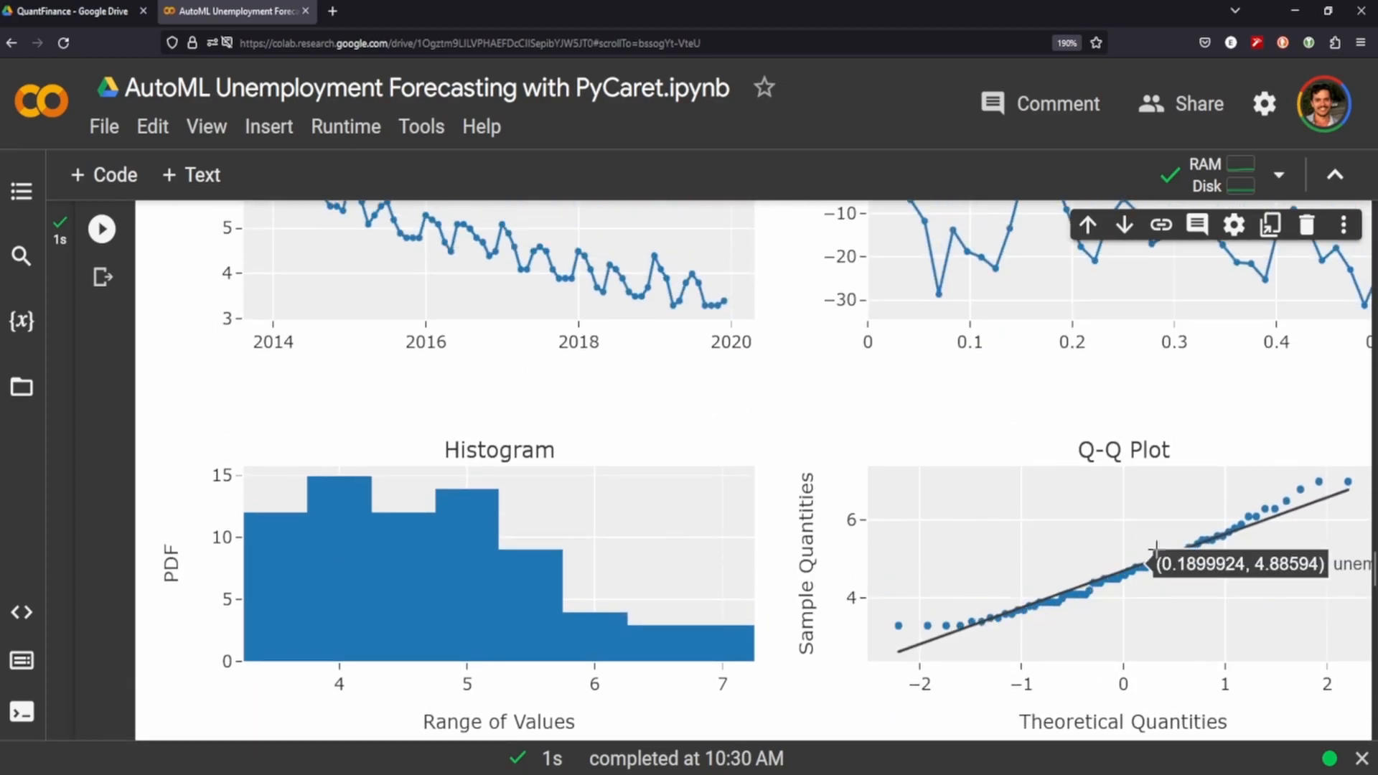
{"action": "mouse_move", "coordinate": [936, 613]}
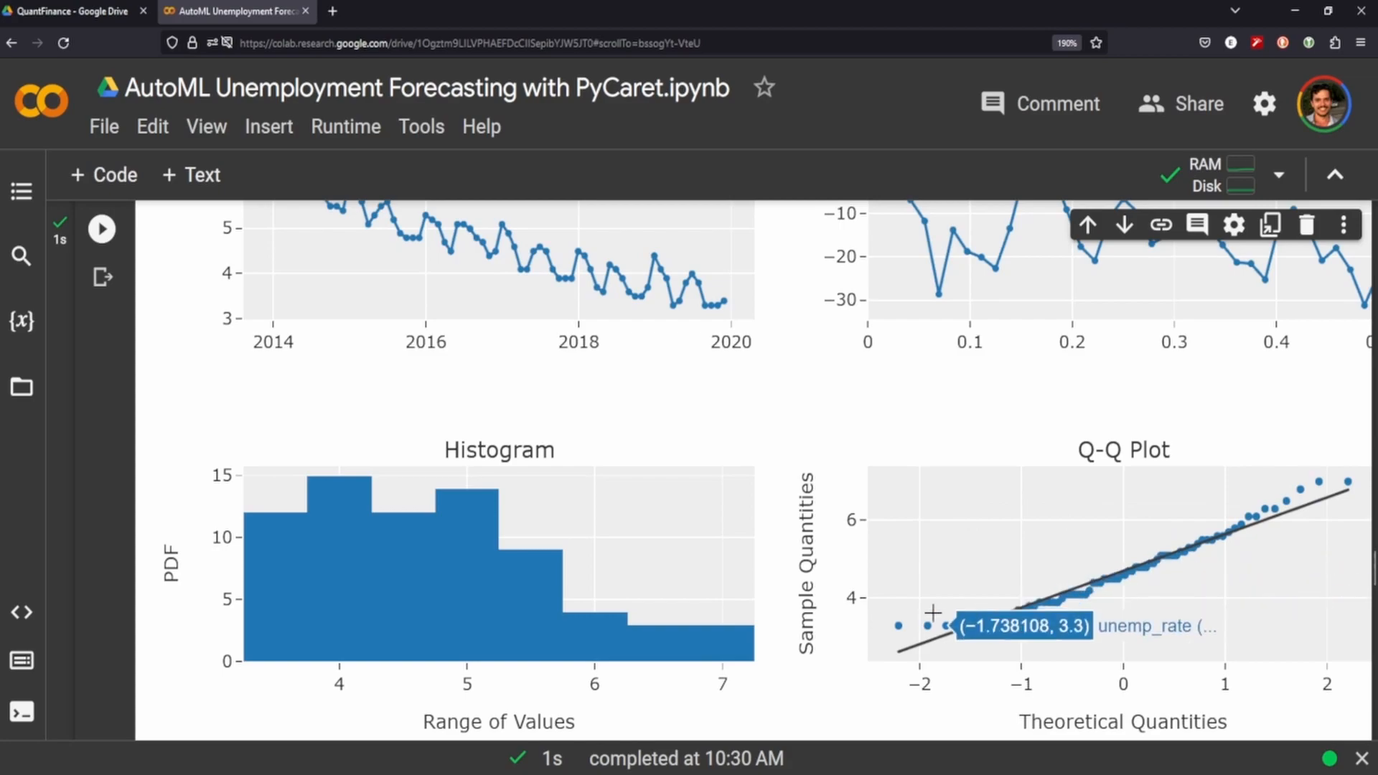
{"action": "scroll", "scroll_direction": "up", "scroll_amount": 3}
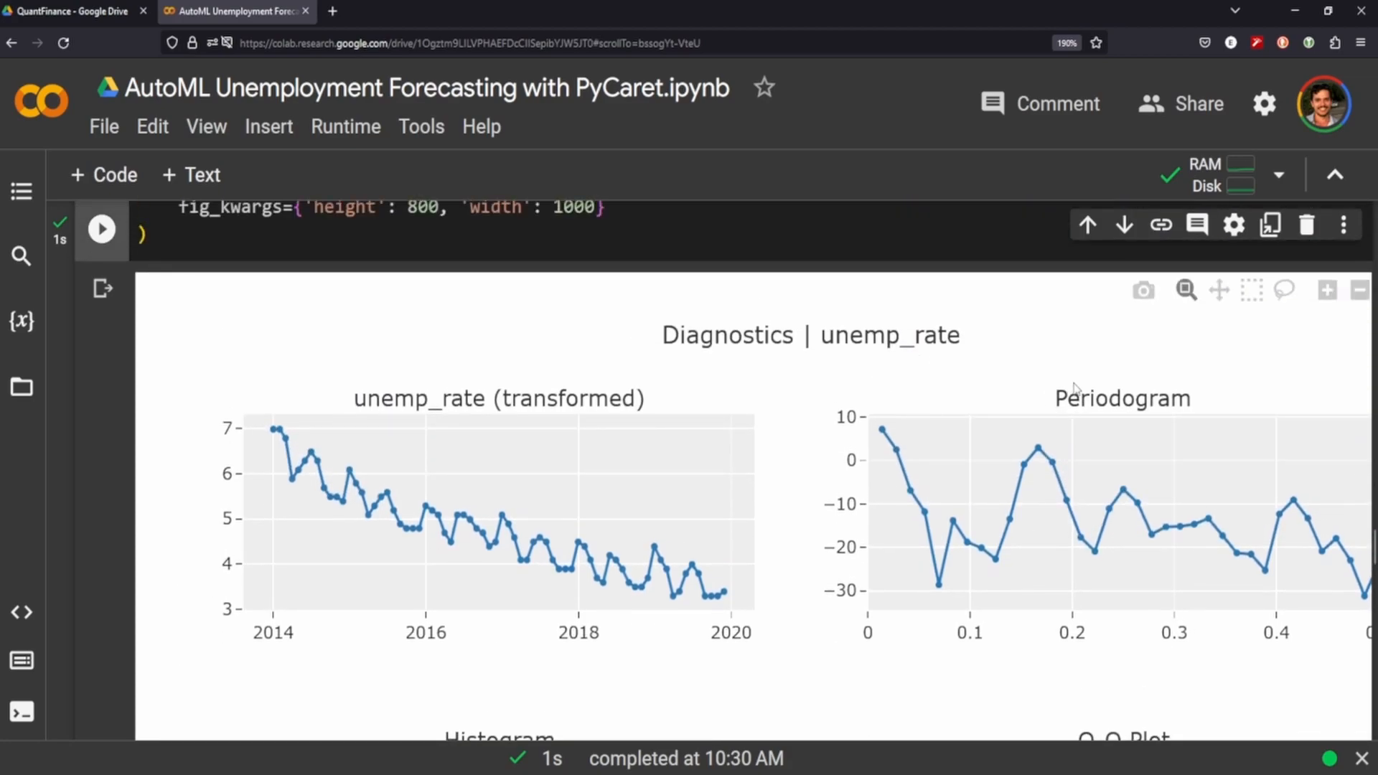
{"action": "mouse_move", "coordinate": [930, 543]}
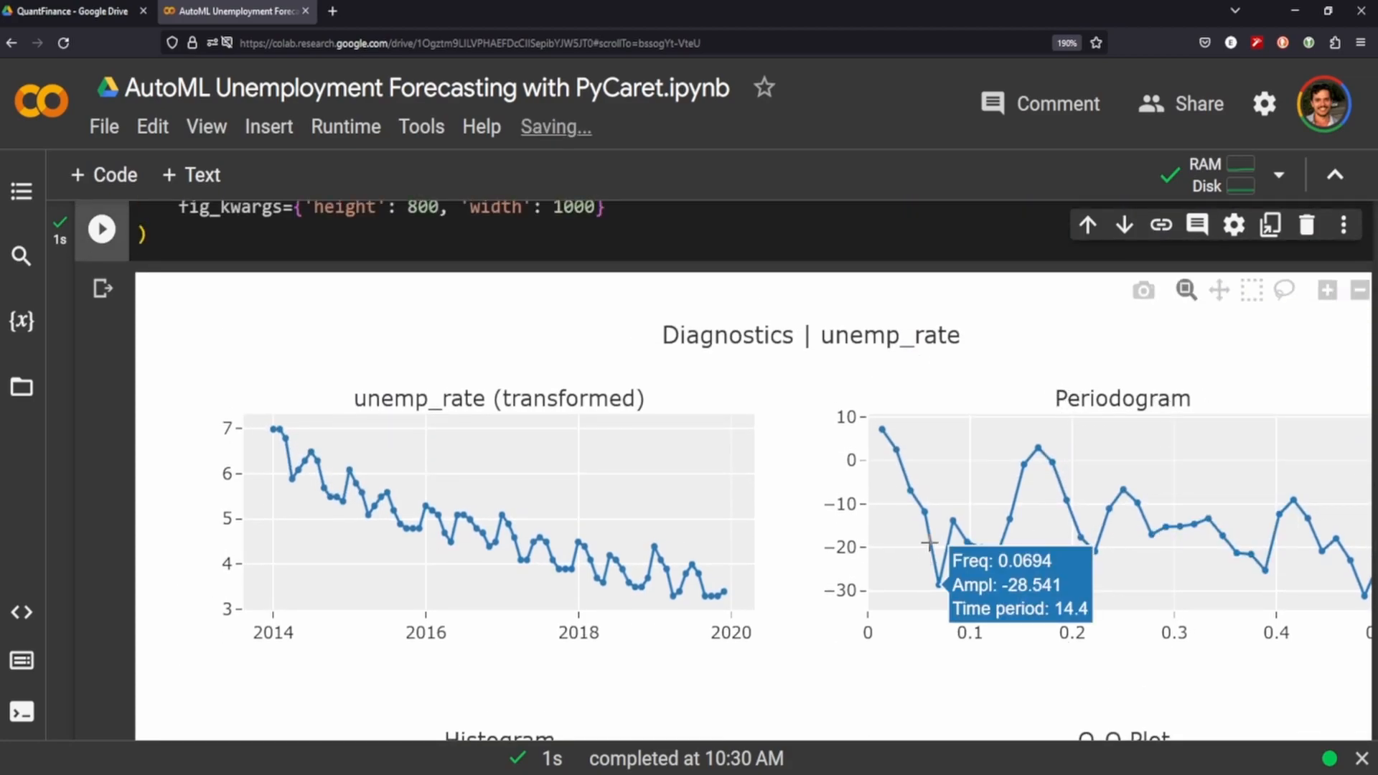
{"action": "mouse_move", "coordinate": [835, 636]}
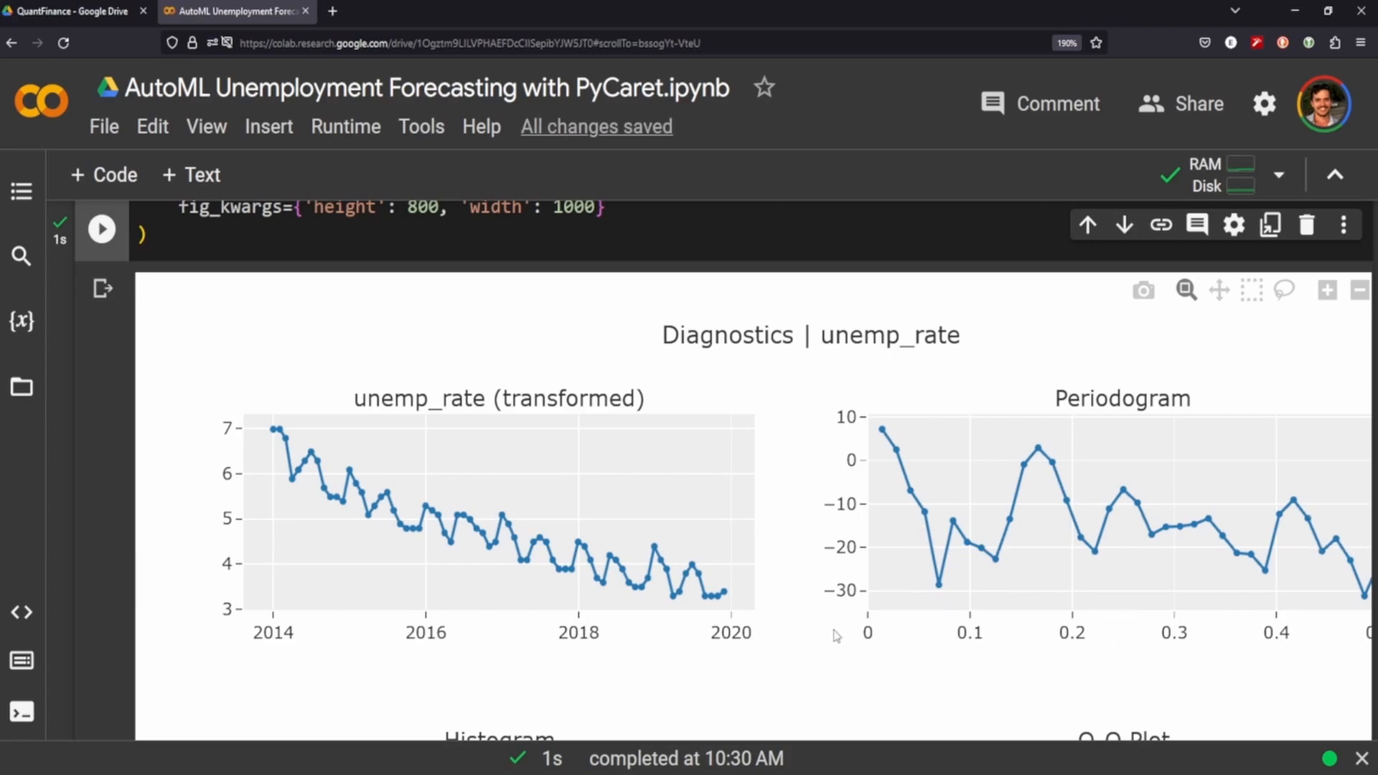
{"action": "mouse_move", "coordinate": [734, 601]}
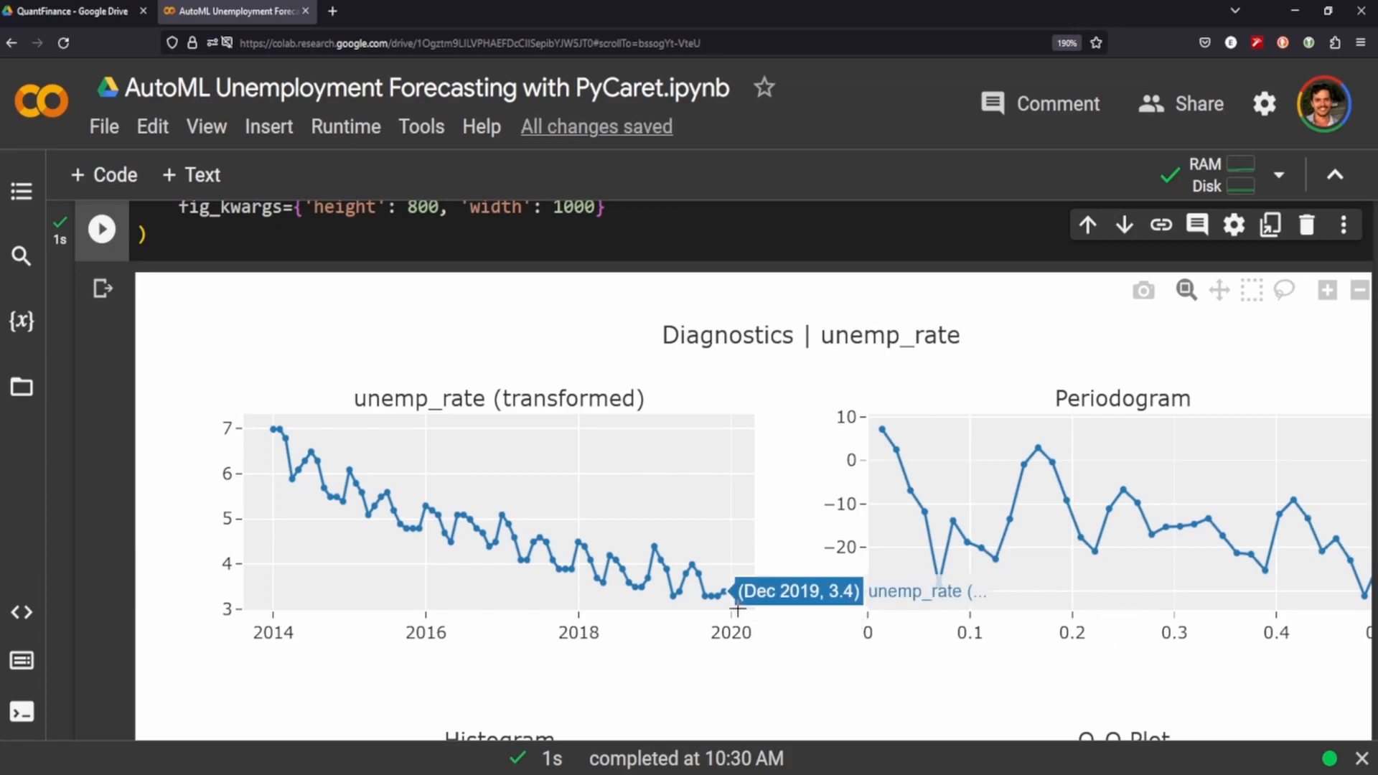
{"action": "mouse_move", "coordinate": [381, 580]}
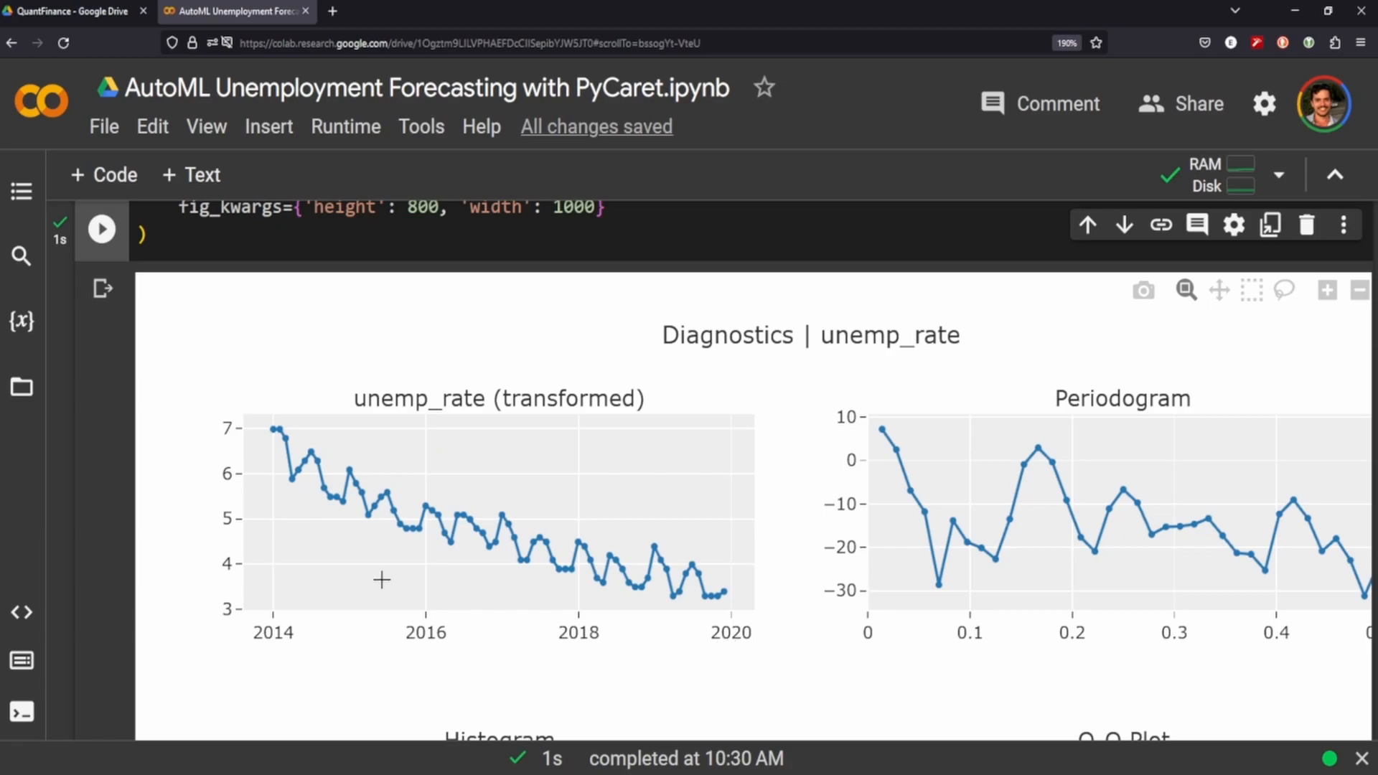
{"action": "scroll", "scroll_direction": "up", "scroll_amount": 3}
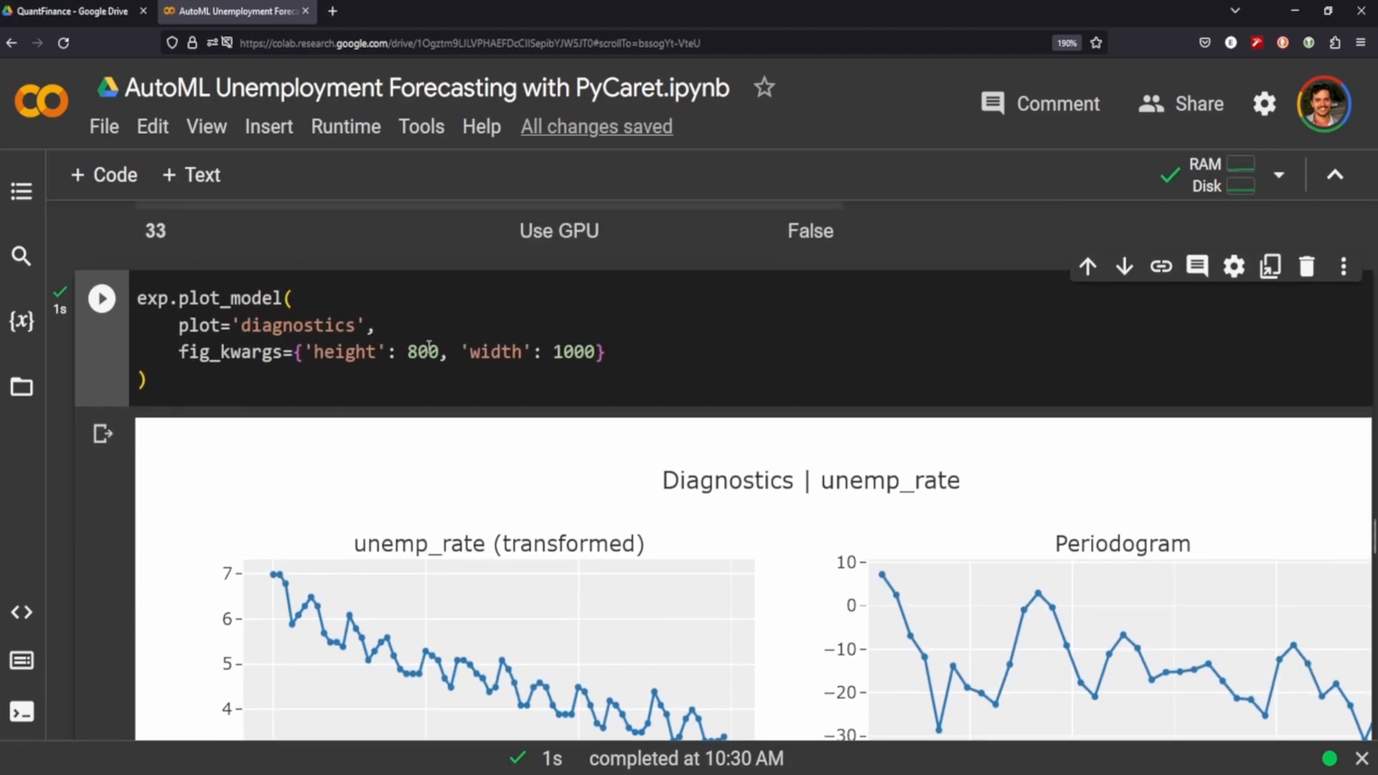
{"action": "scroll", "scroll_direction": "down", "scroll_amount": 3}
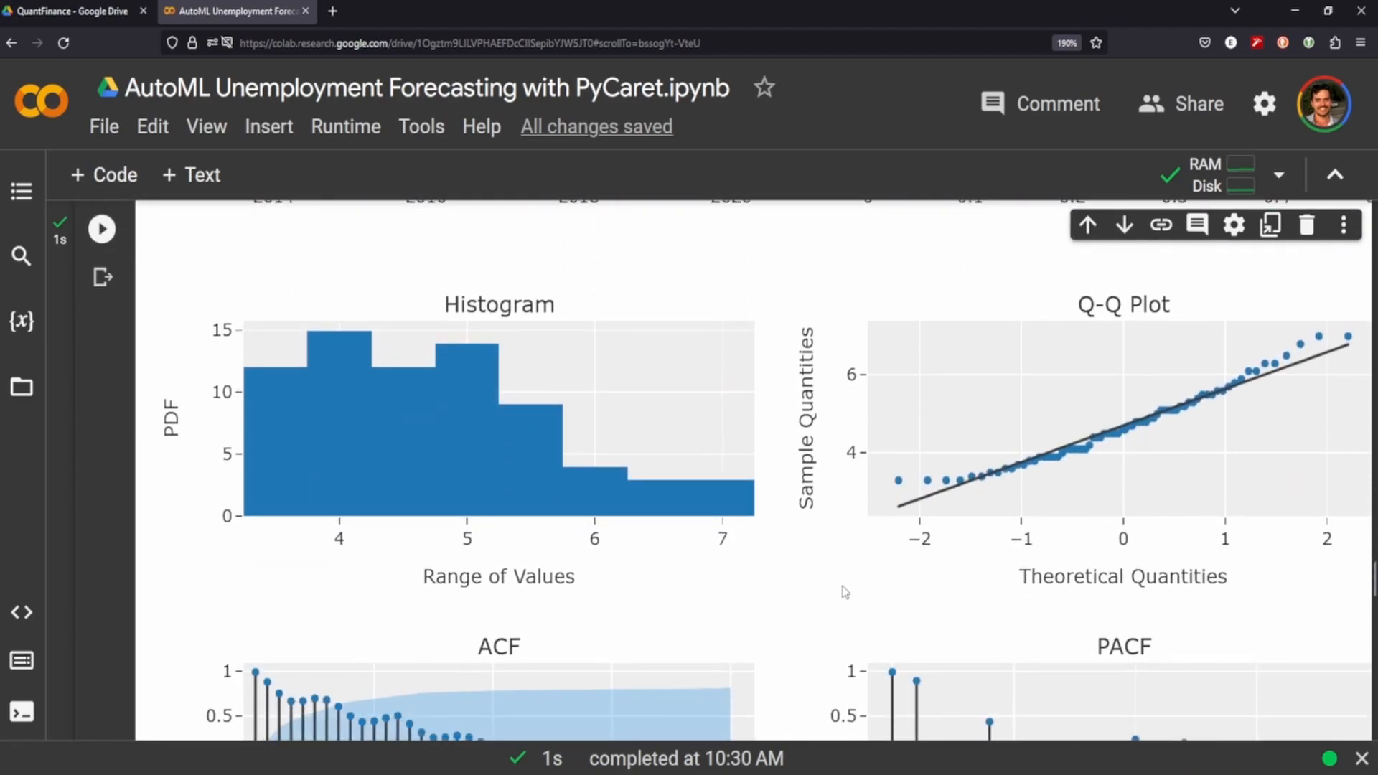
{"action": "scroll", "scroll_direction": "down", "scroll_amount": 3}
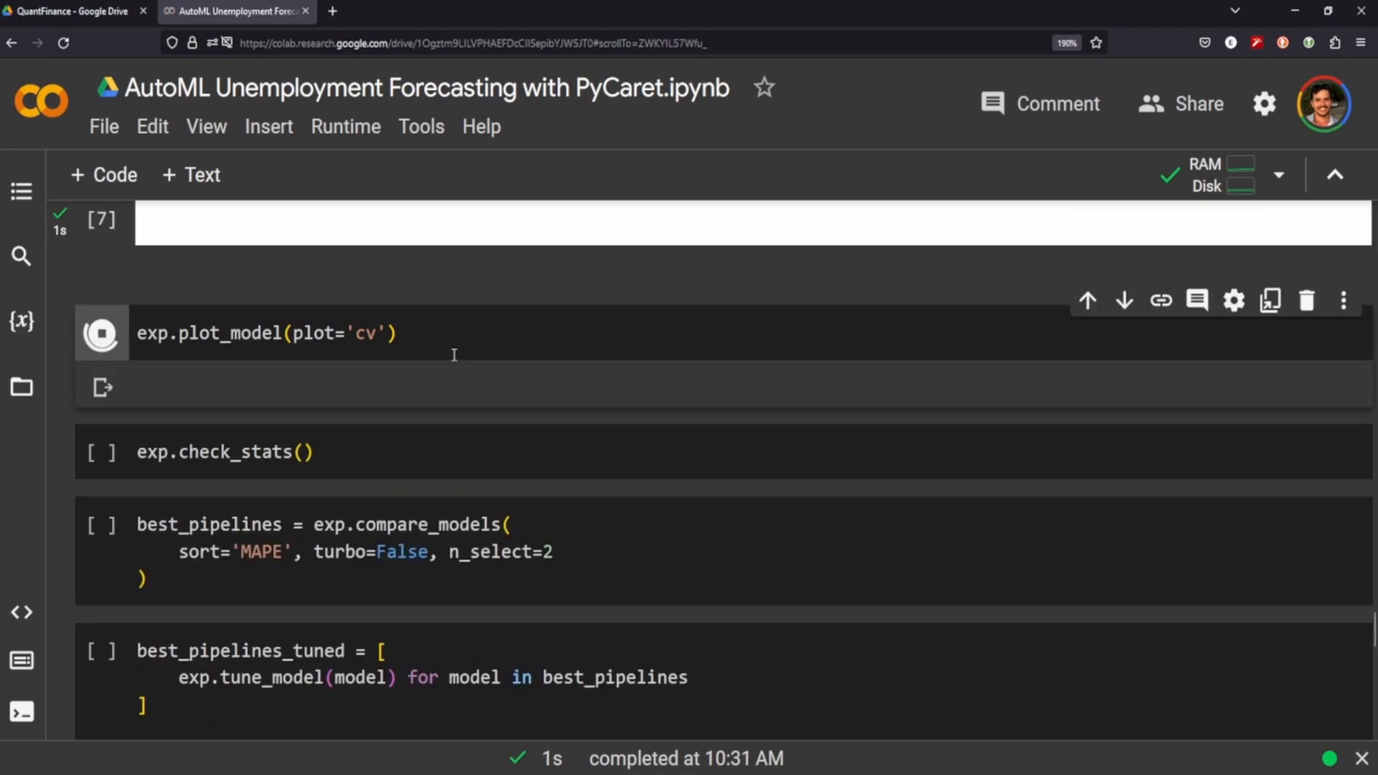
Run exp.plot_model(plot='cv') to show the Train Cross-Validation Splits chart for both folds, 2014-2019.
{"action": "left_click", "coordinate": [101, 332]}
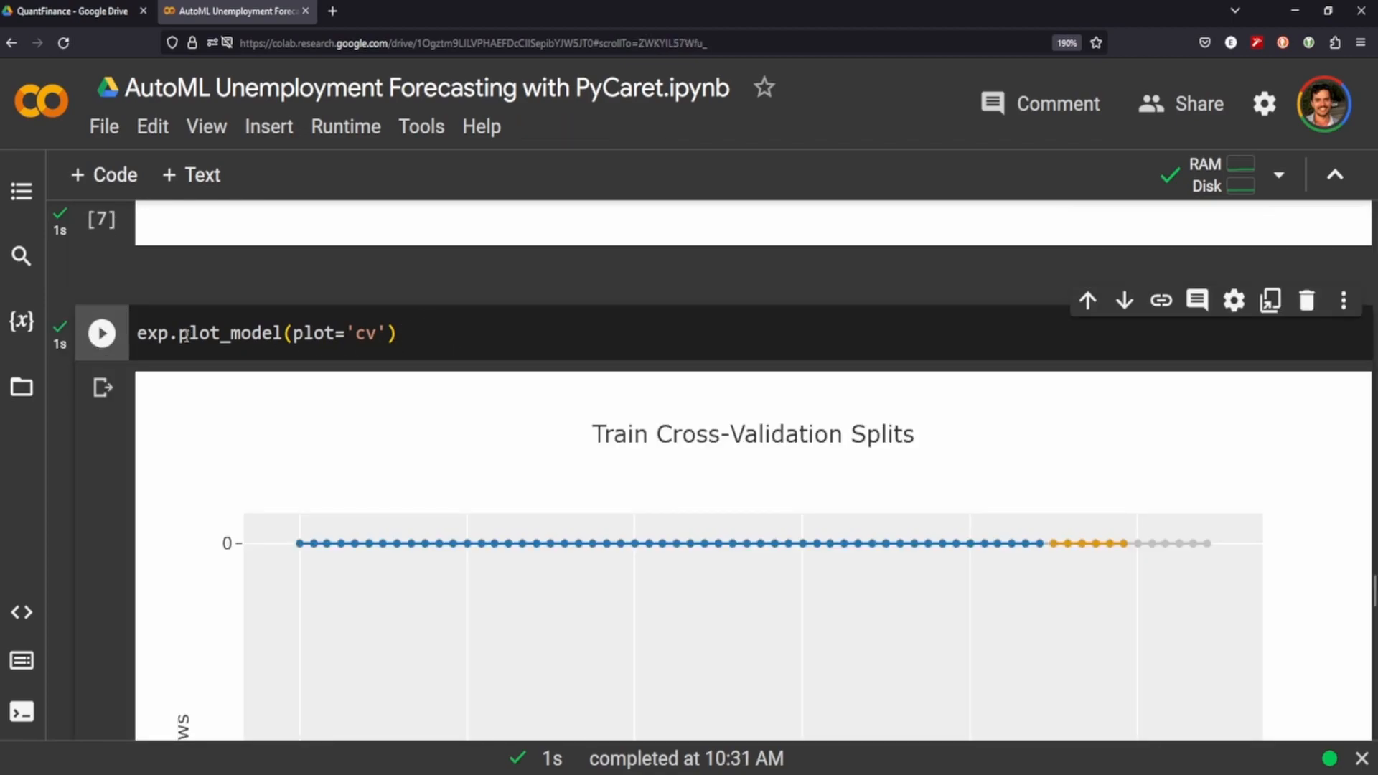
{"action": "scroll", "scroll_direction": "down", "scroll_amount": 3}
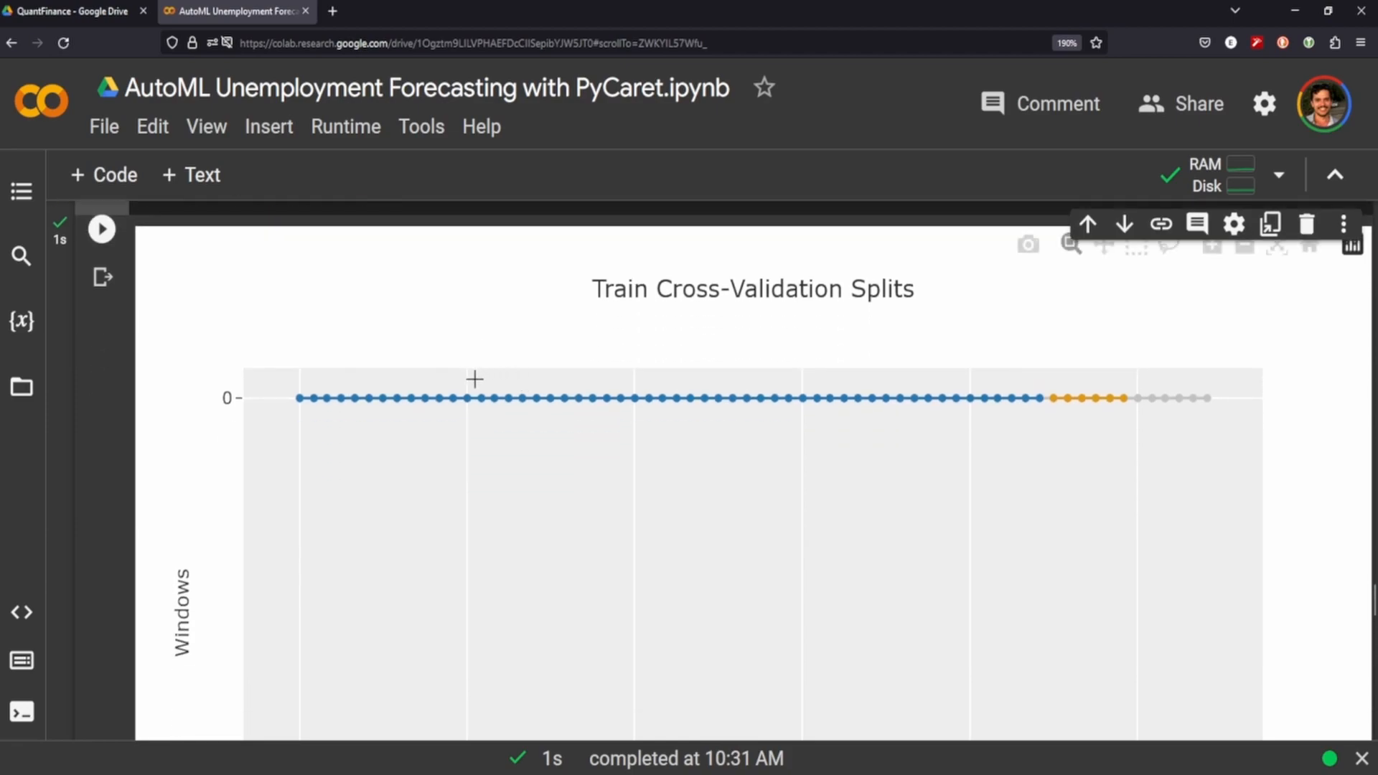
{"action": "scroll", "scroll_direction": "down", "scroll_amount": 3}
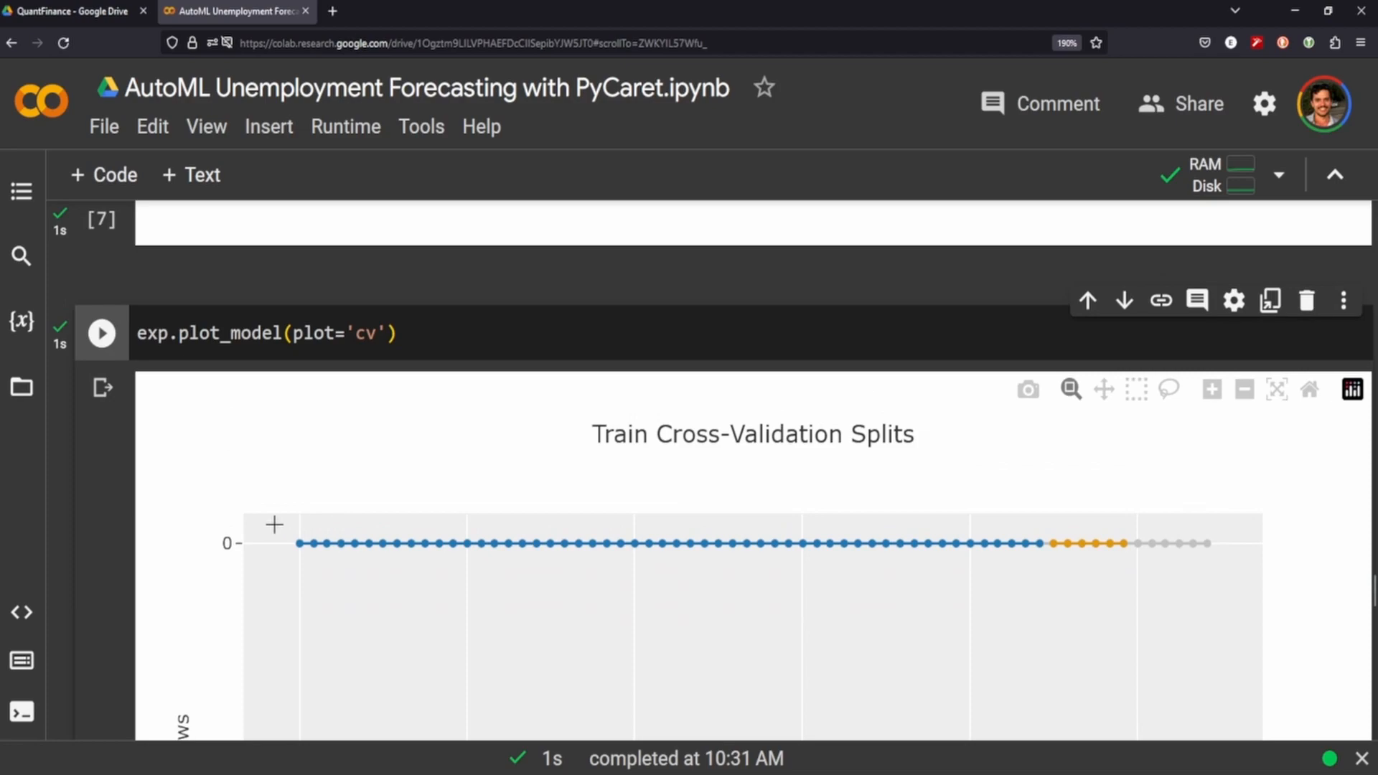
{"action": "mouse_move", "coordinate": [366, 535]}
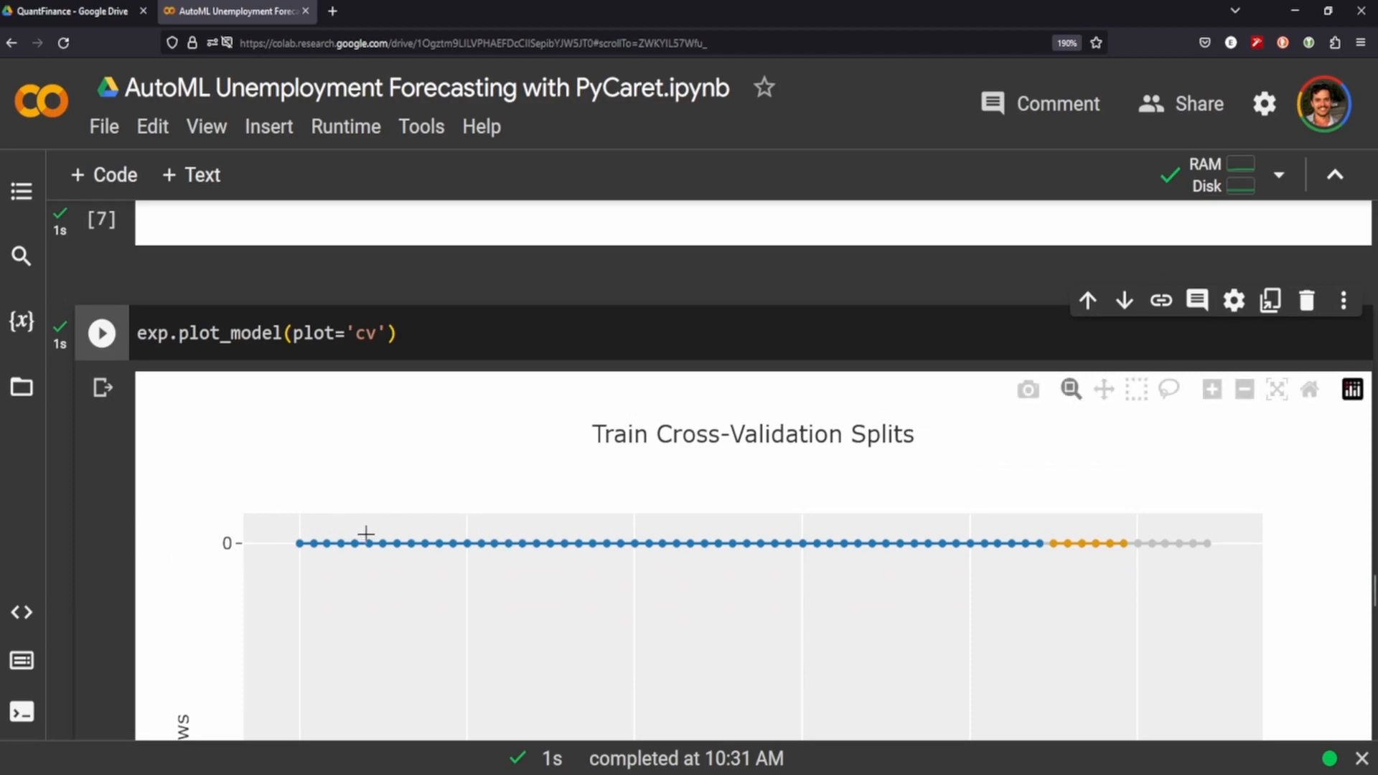
{"action": "scroll", "scroll_direction": "down", "scroll_amount": 3}
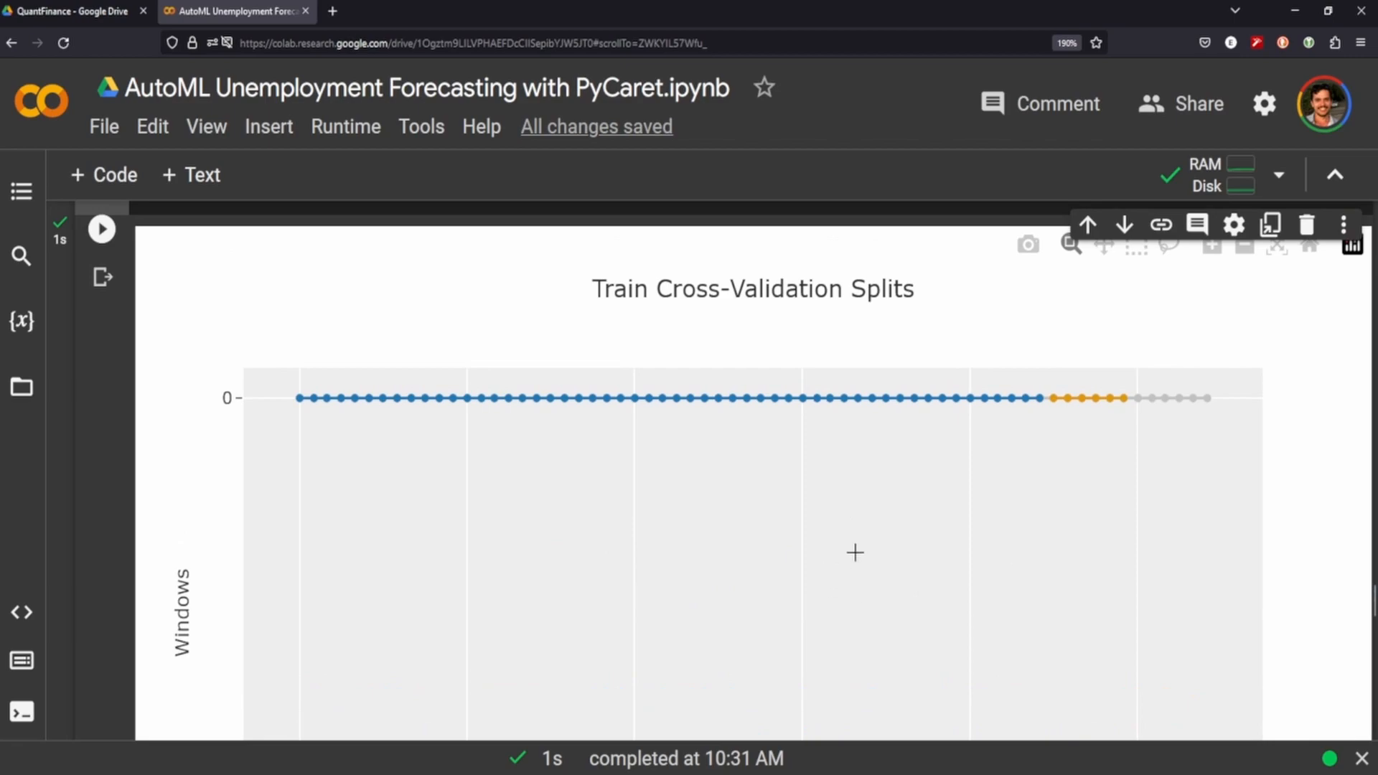
{"action": "mouse_move", "coordinate": [217, 519]}
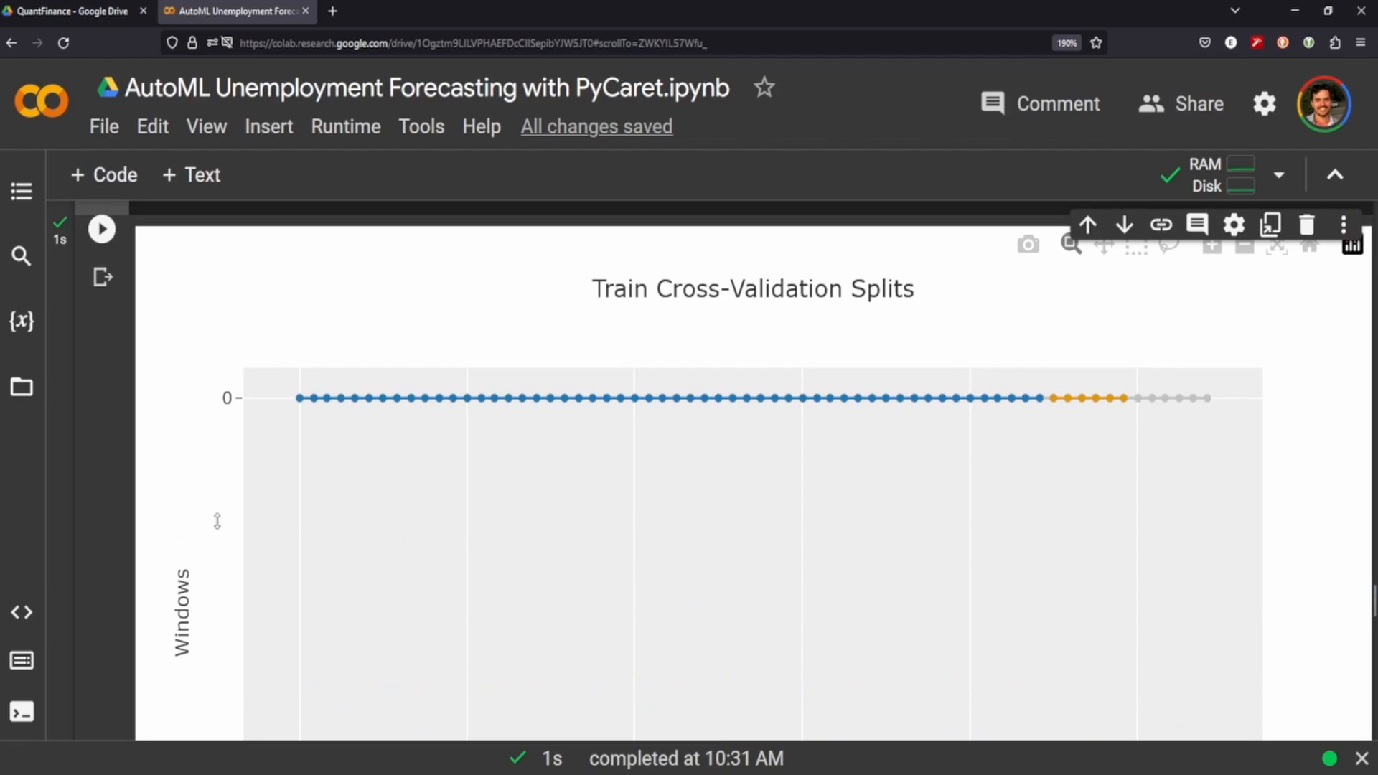
{"action": "mouse_move", "coordinate": [492, 567]}
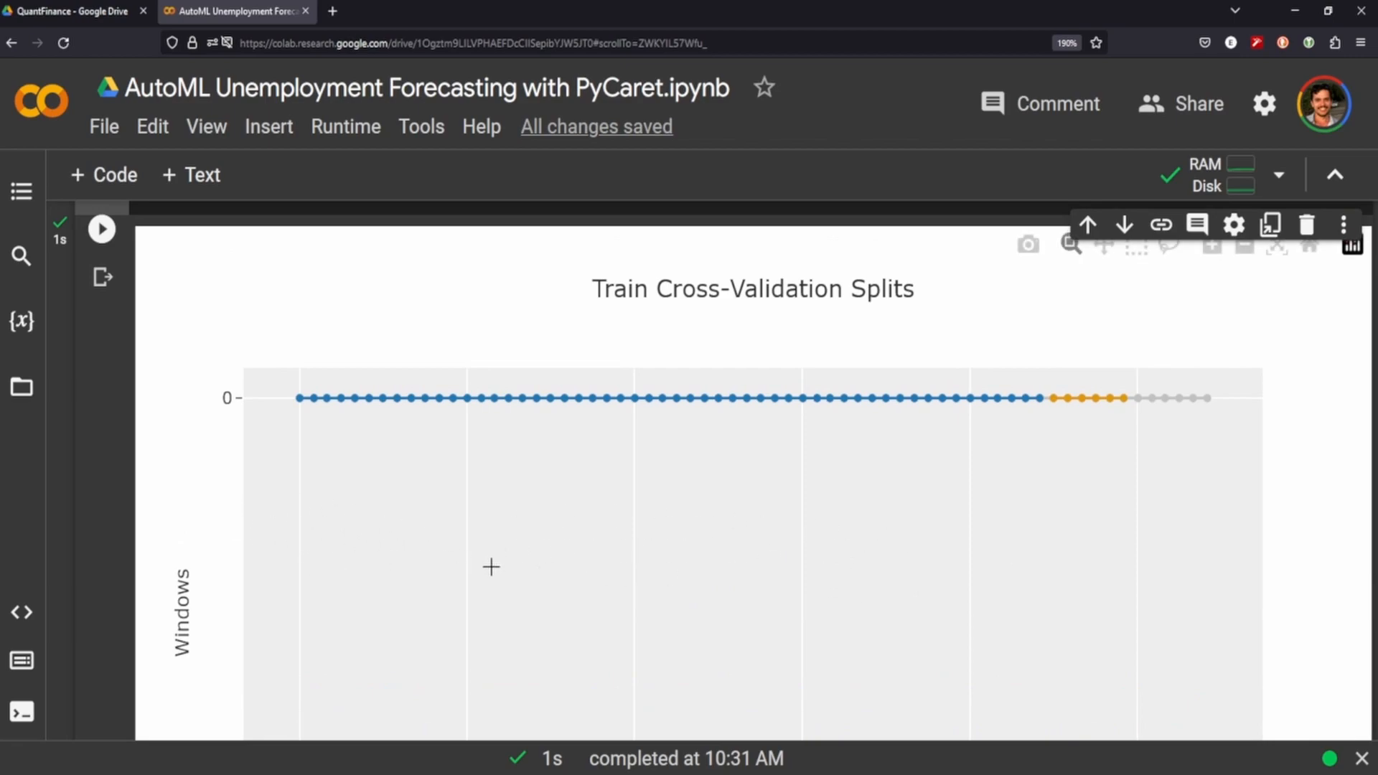
{"action": "mouse_move", "coordinate": [555, 579]}
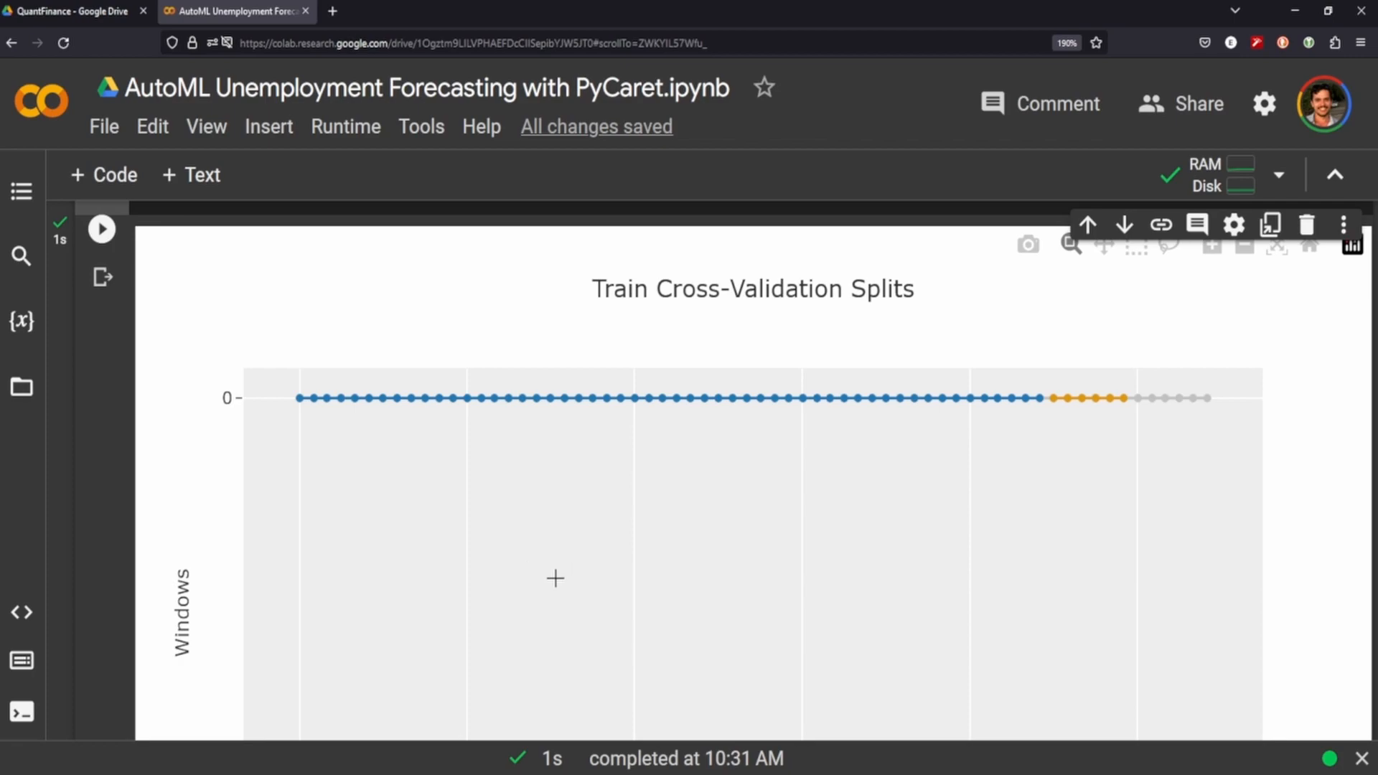
{"action": "mouse_move", "coordinate": [425, 530]}
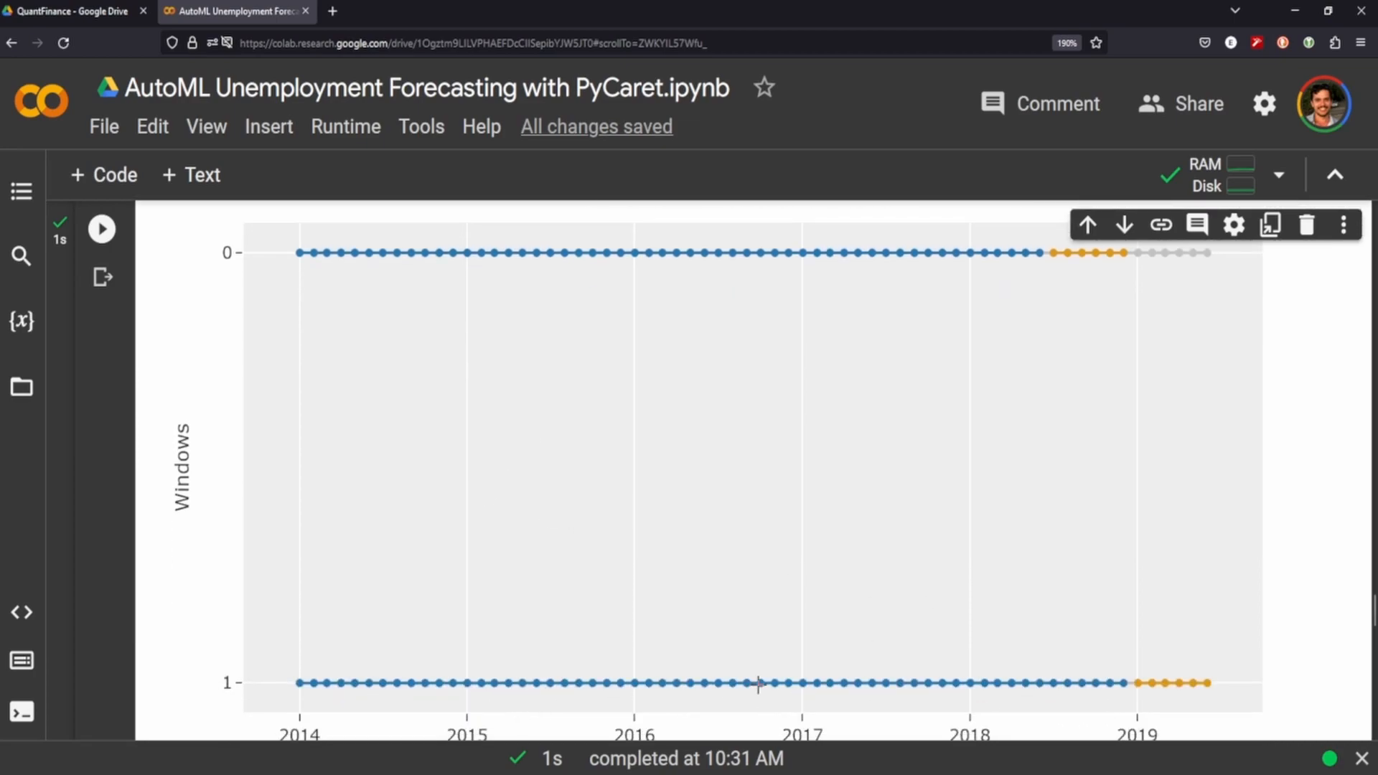
{"action": "mouse_move", "coordinate": [280, 423]}
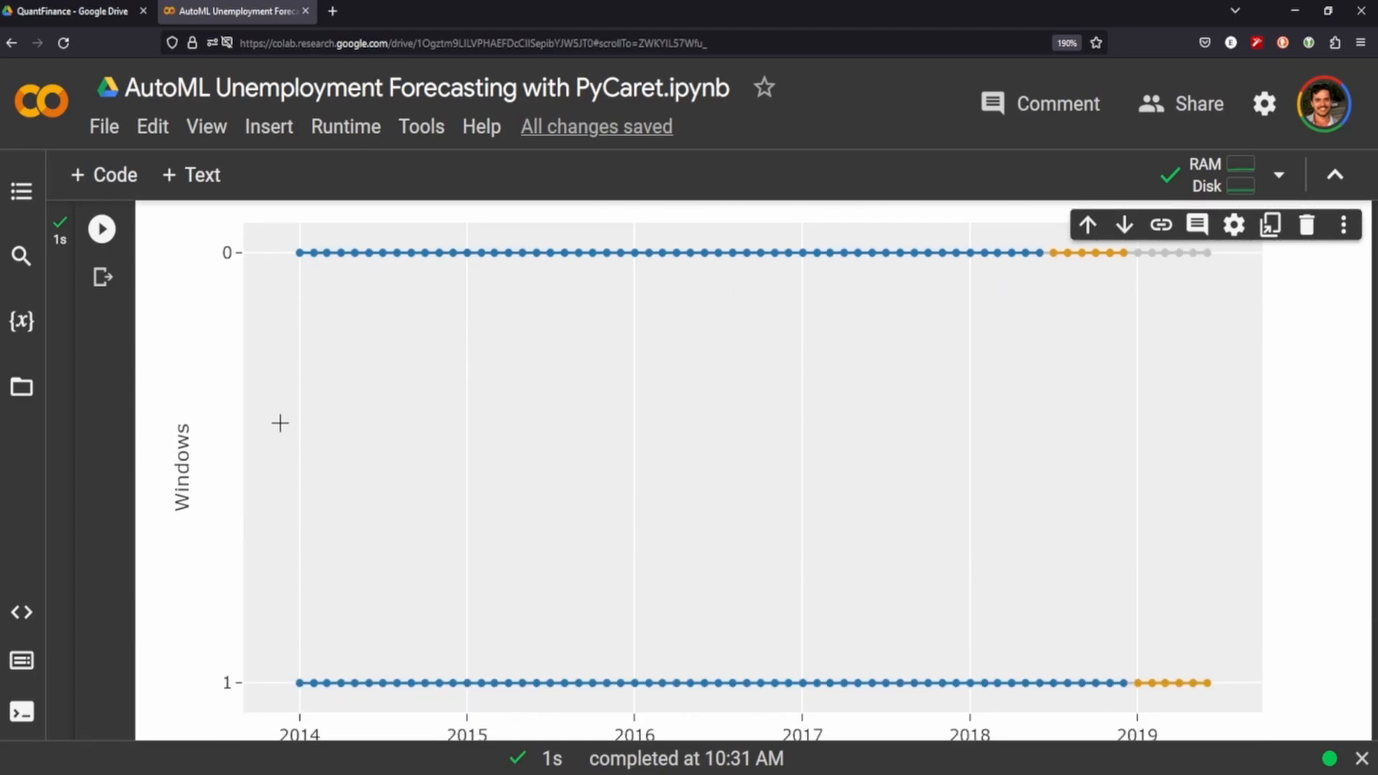
{"action": "mouse_move", "coordinate": [716, 520]}
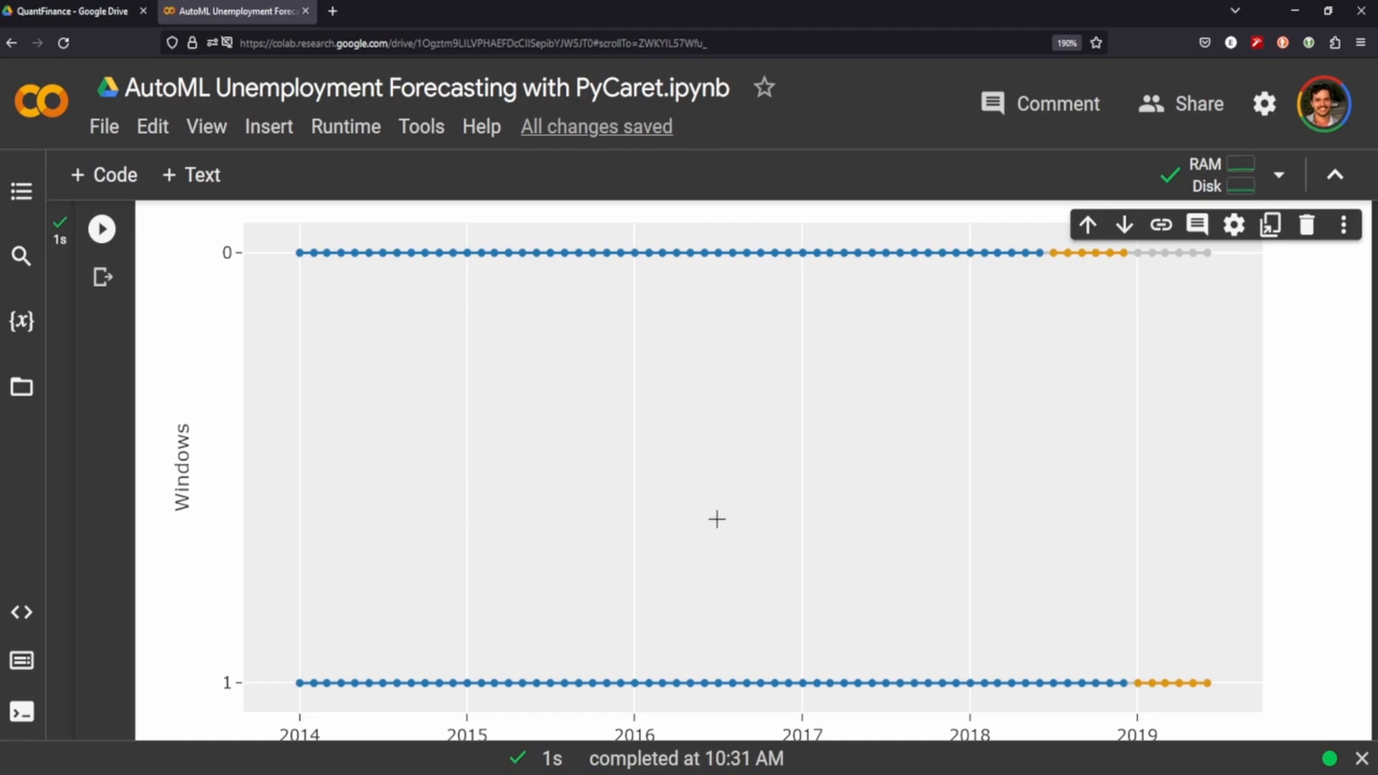
{"action": "scroll", "scroll_direction": "down", "scroll_amount": 3}
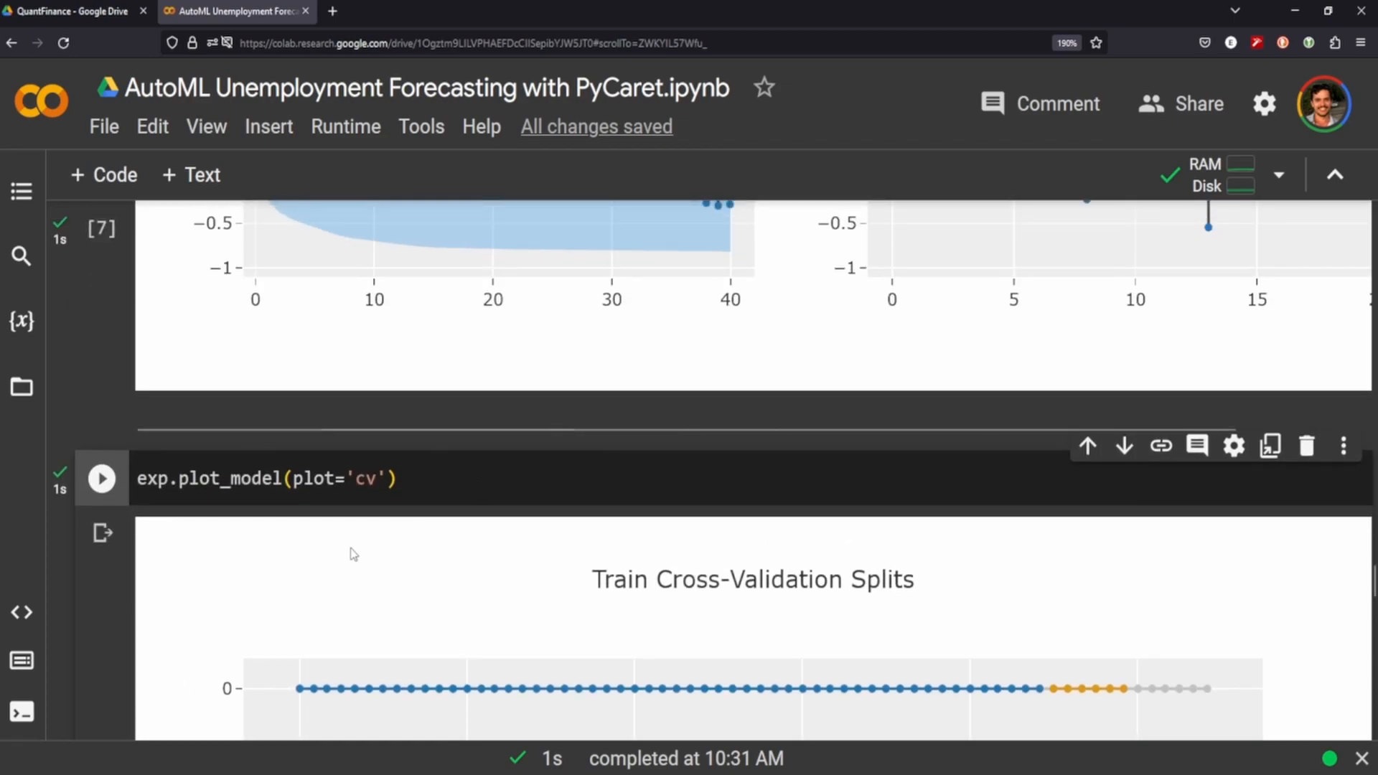
{"action": "mouse_move", "coordinate": [218, 563]}
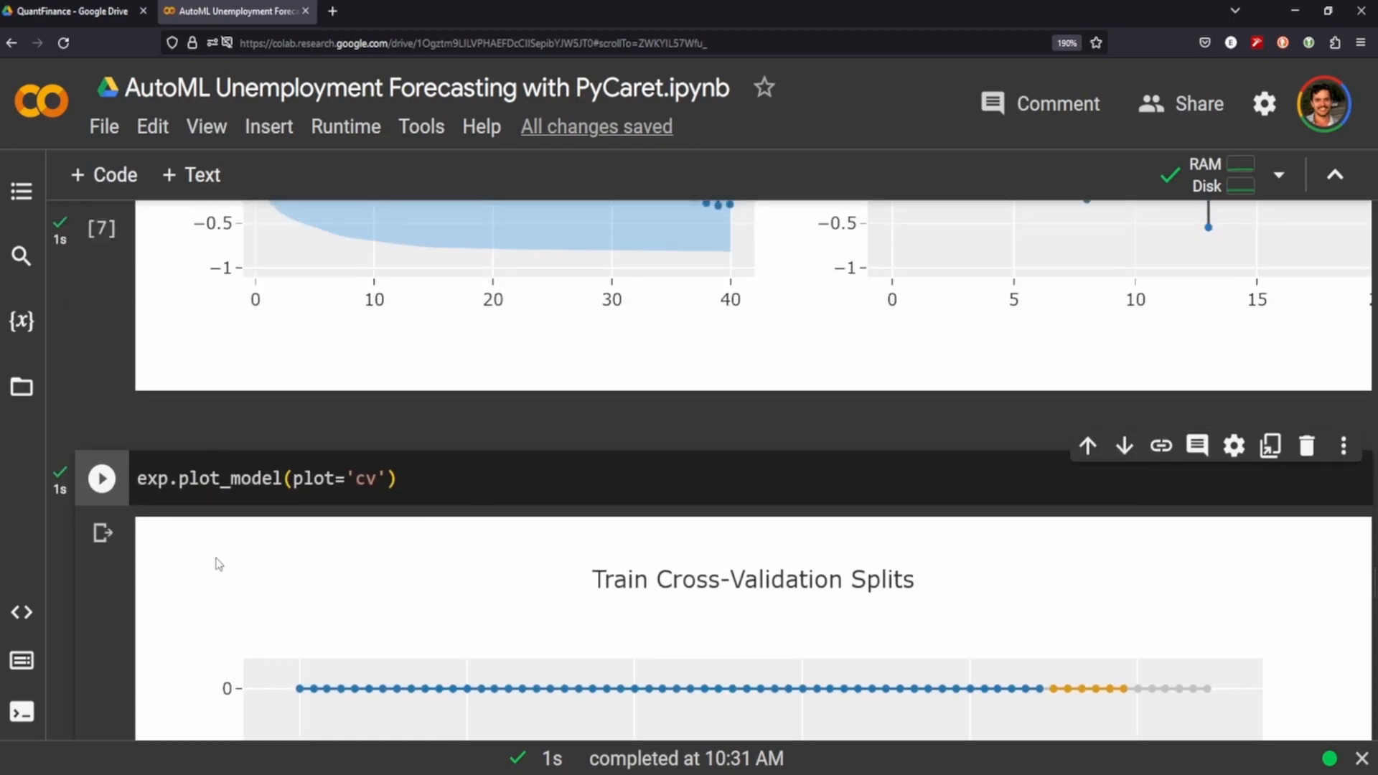
{"action": "mouse_move", "coordinate": [257, 570]}
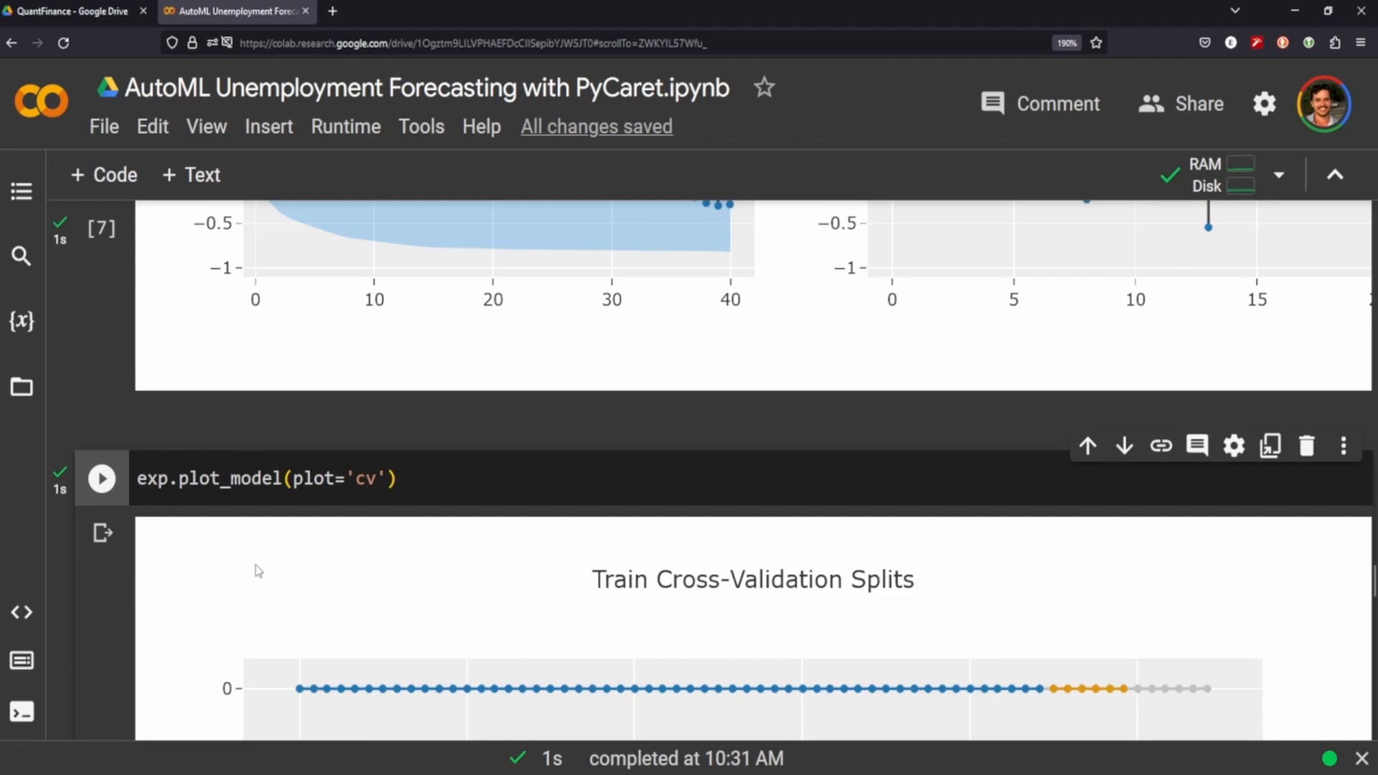
{"action": "mouse_move", "coordinate": [422, 514]}
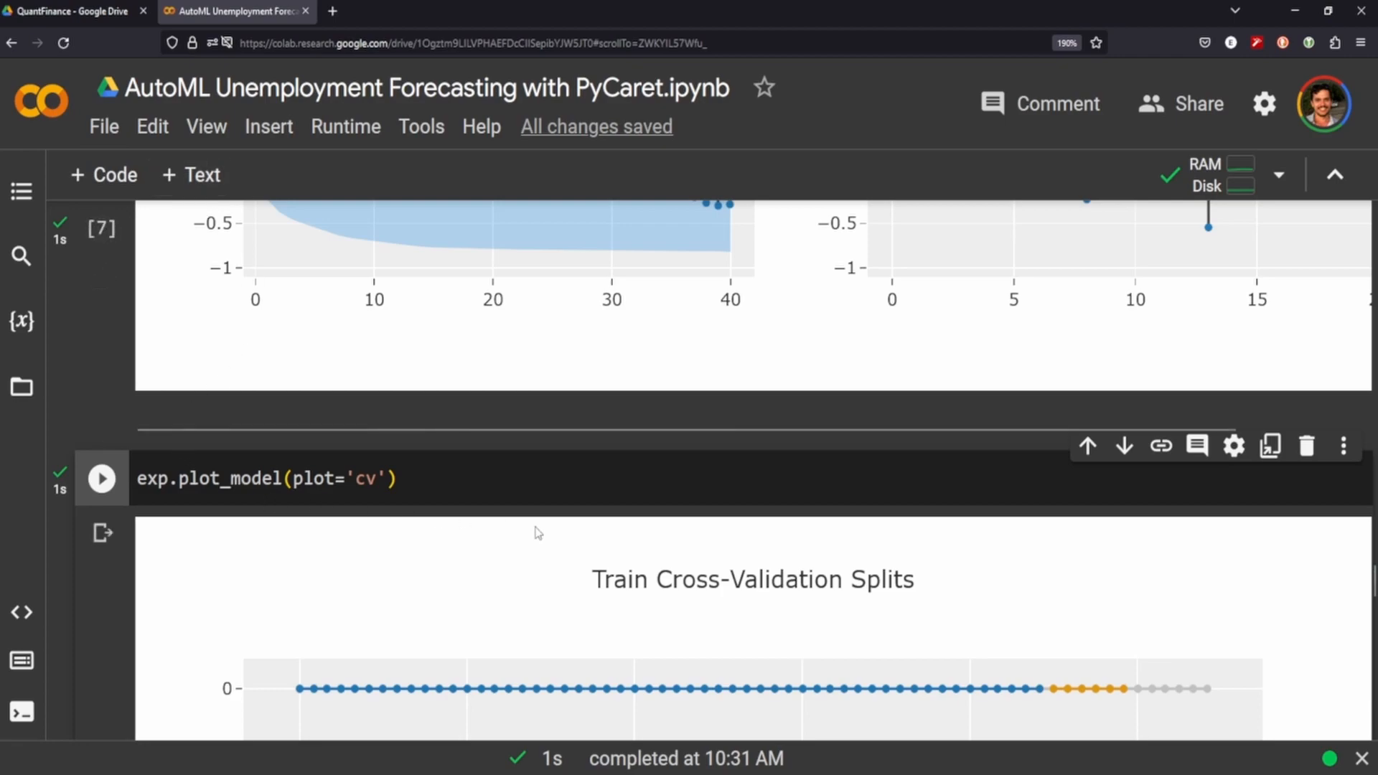
{"action": "mouse_move", "coordinate": [126, 598]}
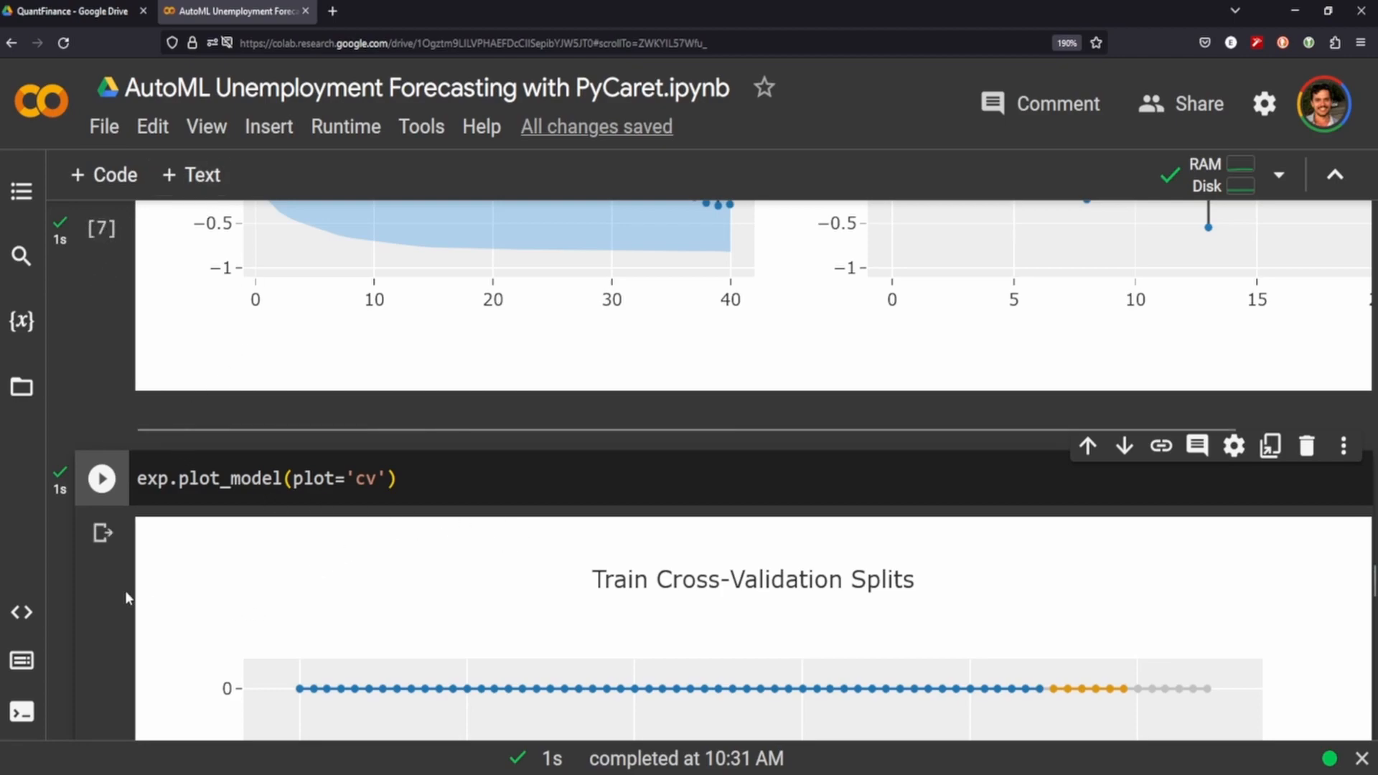
{"action": "mouse_move", "coordinate": [30, 563]}
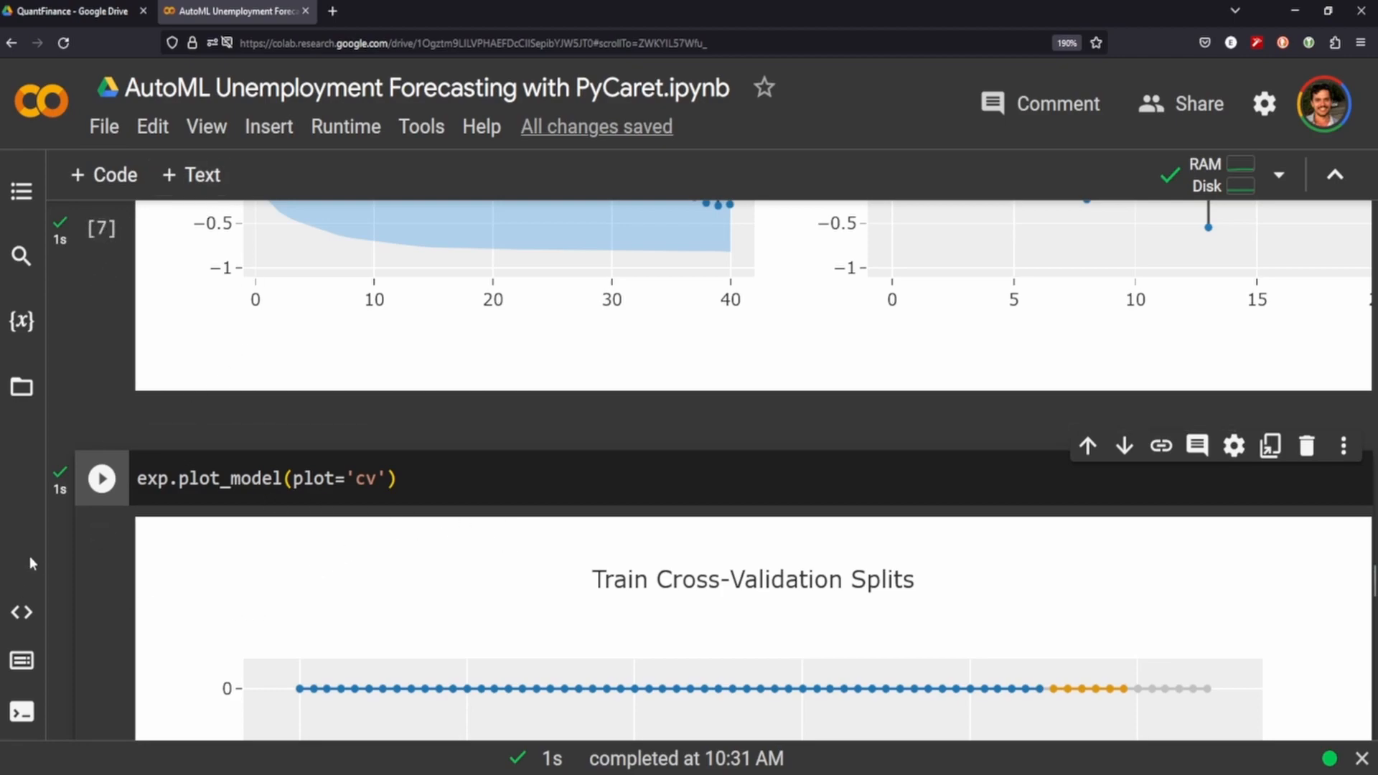
{"action": "scroll", "scroll_direction": "down", "scroll_amount": 3}
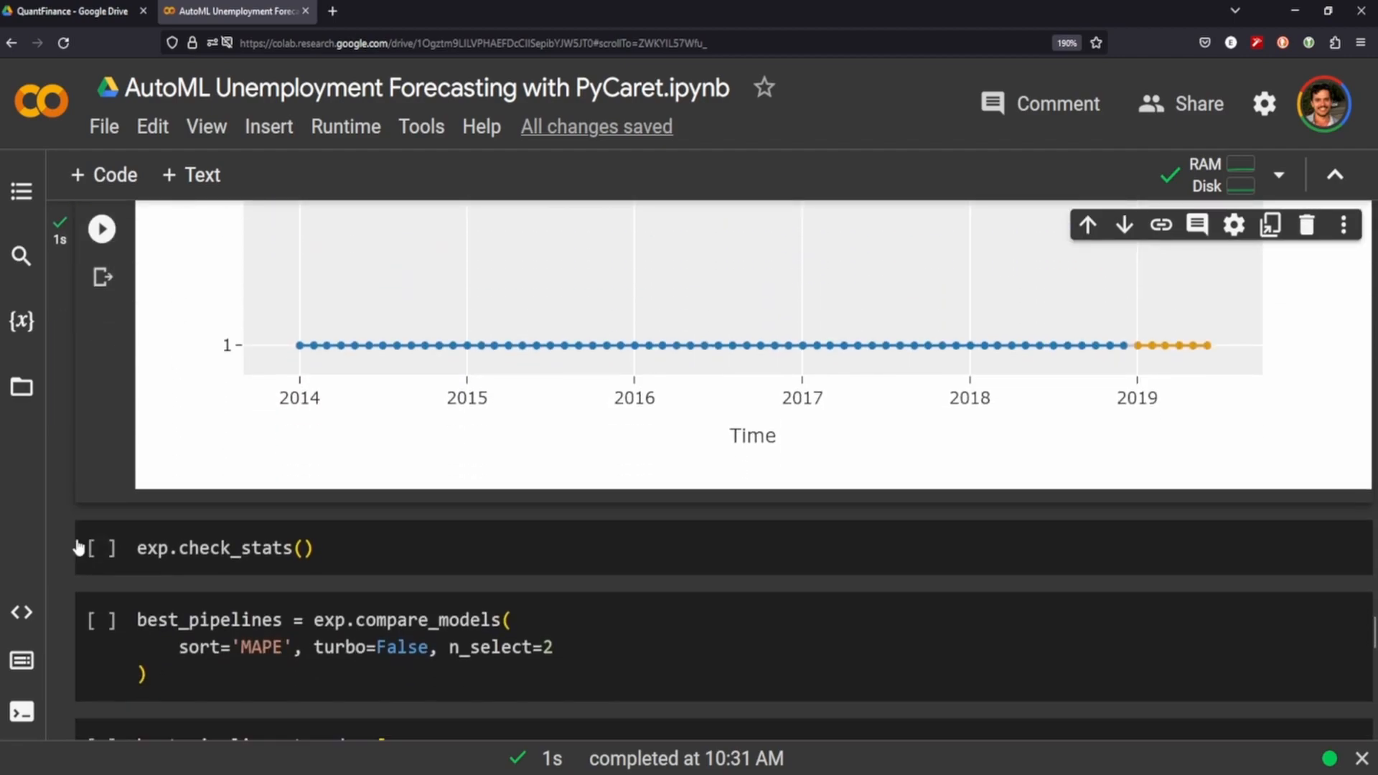
Run exp.check_stats() and review the summary, Ljung-Box, ADF and KPSS results table.
{"action": "left_click", "coordinate": [100, 449]}
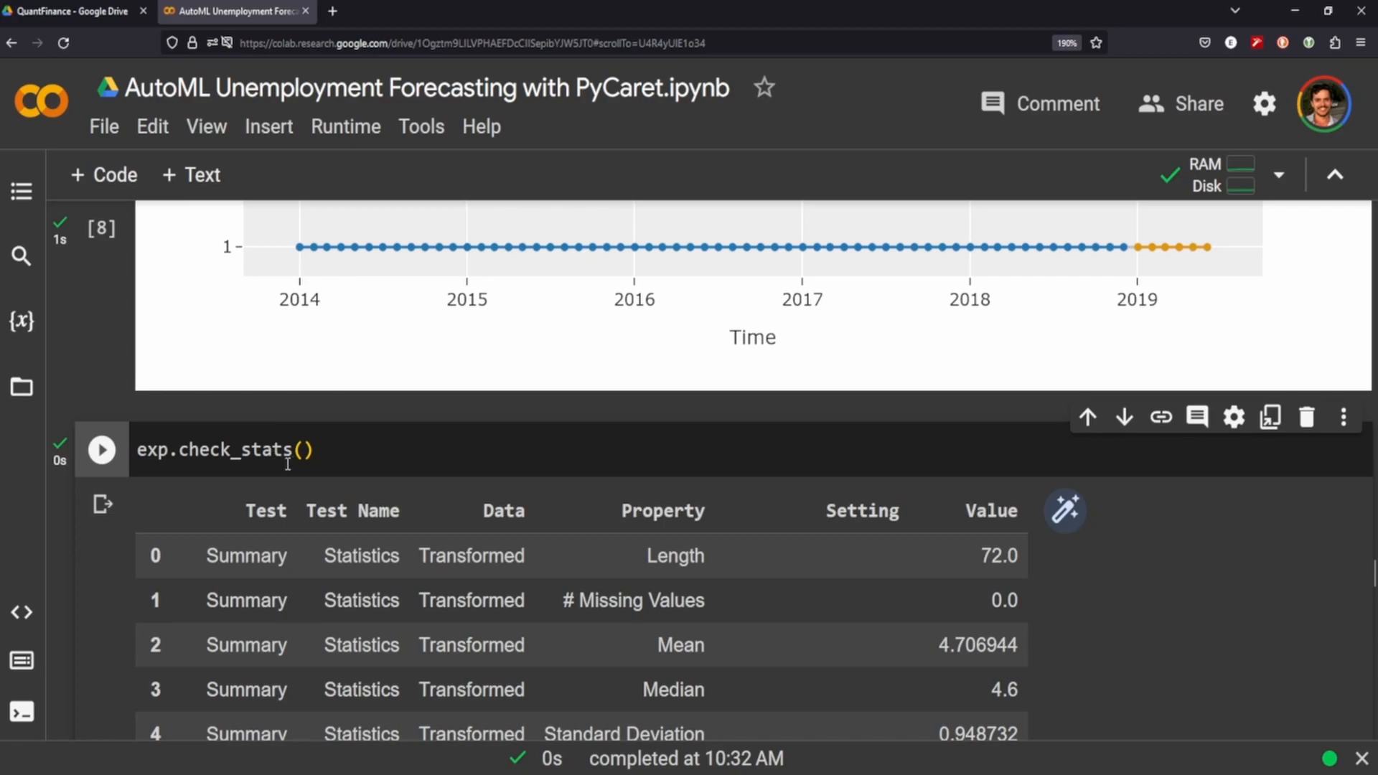
{"action": "scroll", "scroll_direction": "down", "scroll_amount": 3}
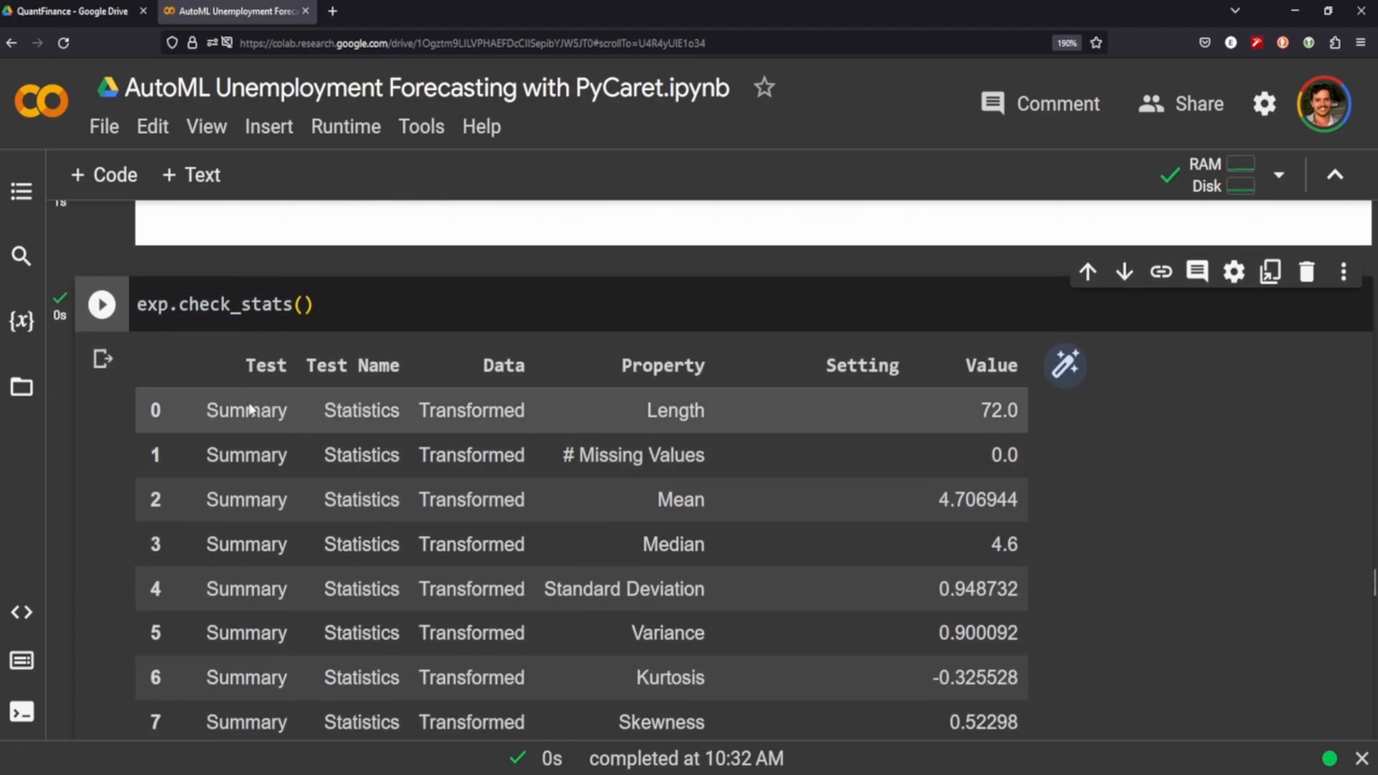
{"action": "mouse_move", "coordinate": [603, 468]}
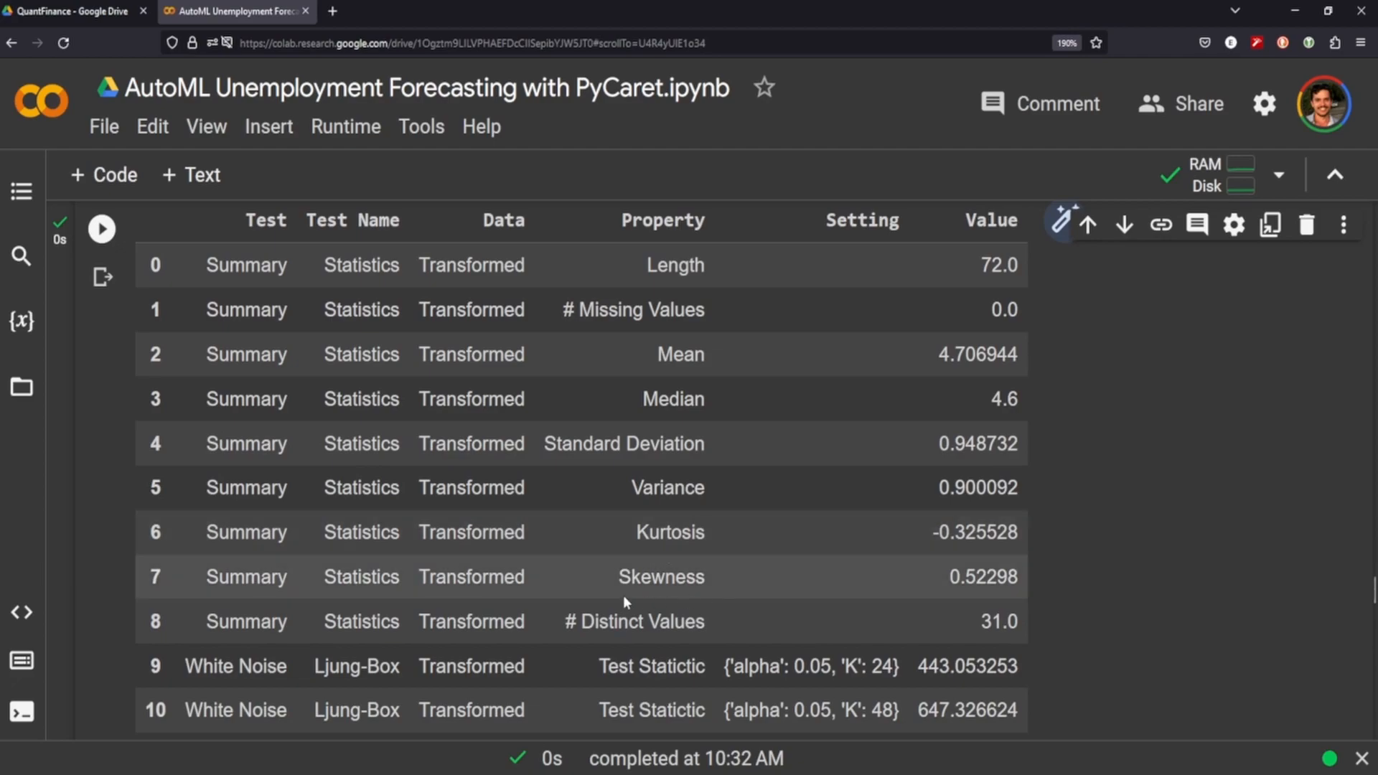
{"action": "scroll", "scroll_direction": "down", "scroll_amount": 3}
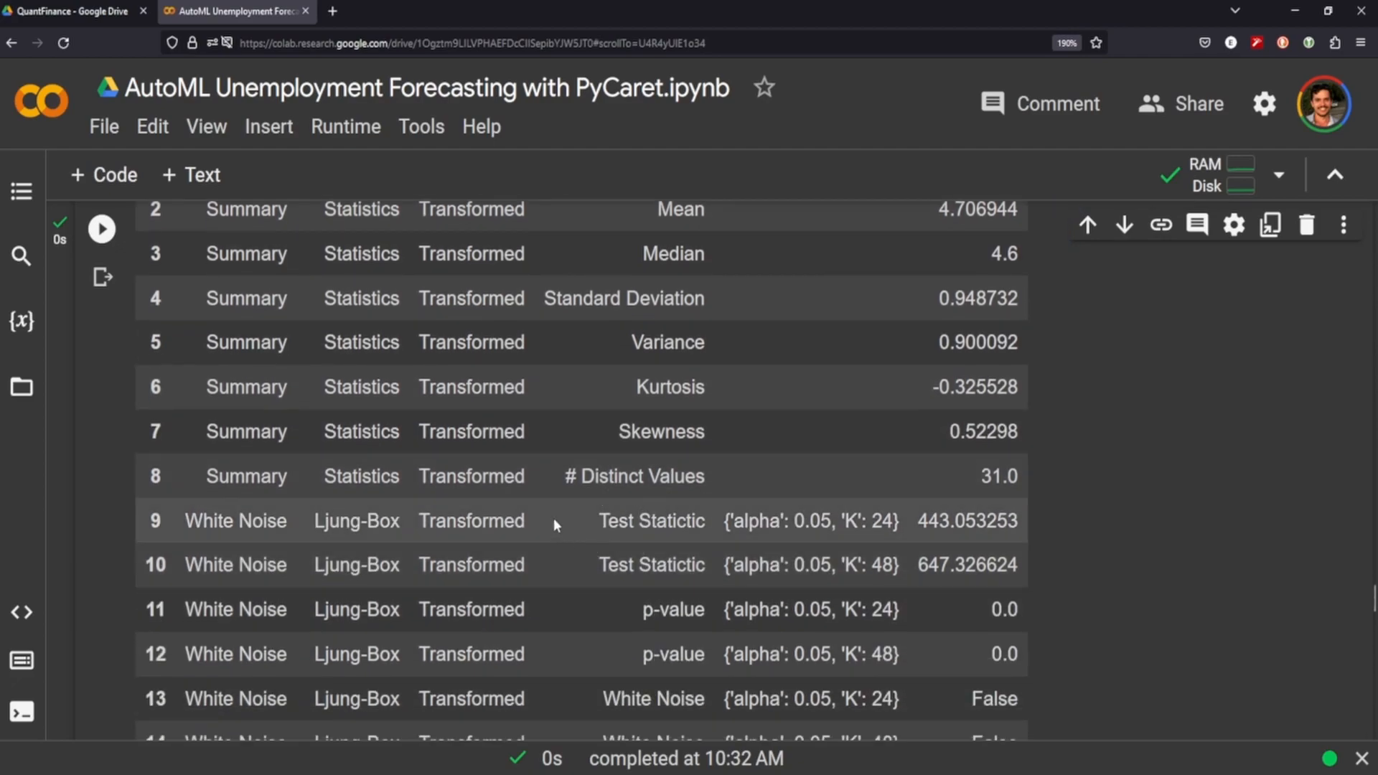
{"action": "mouse_move", "coordinate": [334, 546]}
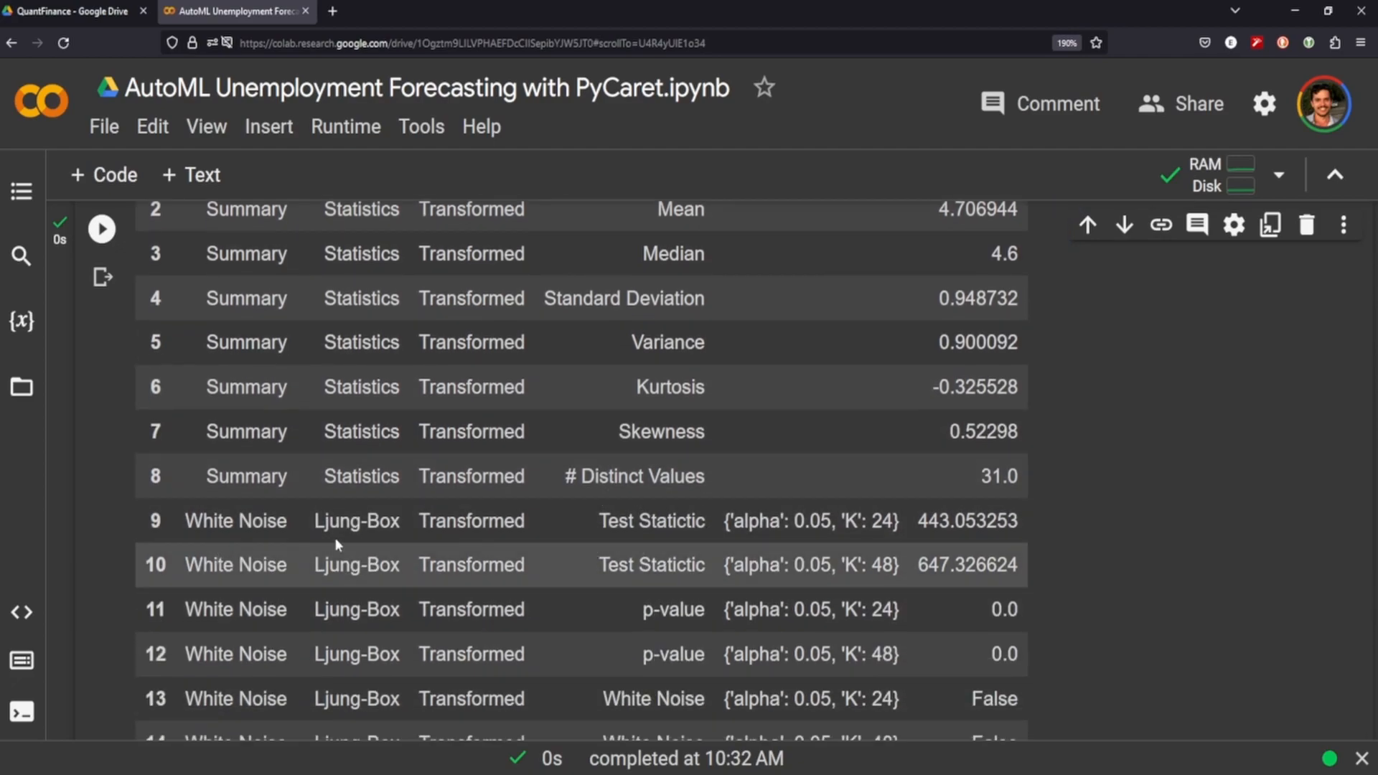
{"action": "scroll", "scroll_direction": "down", "scroll_amount": 3}
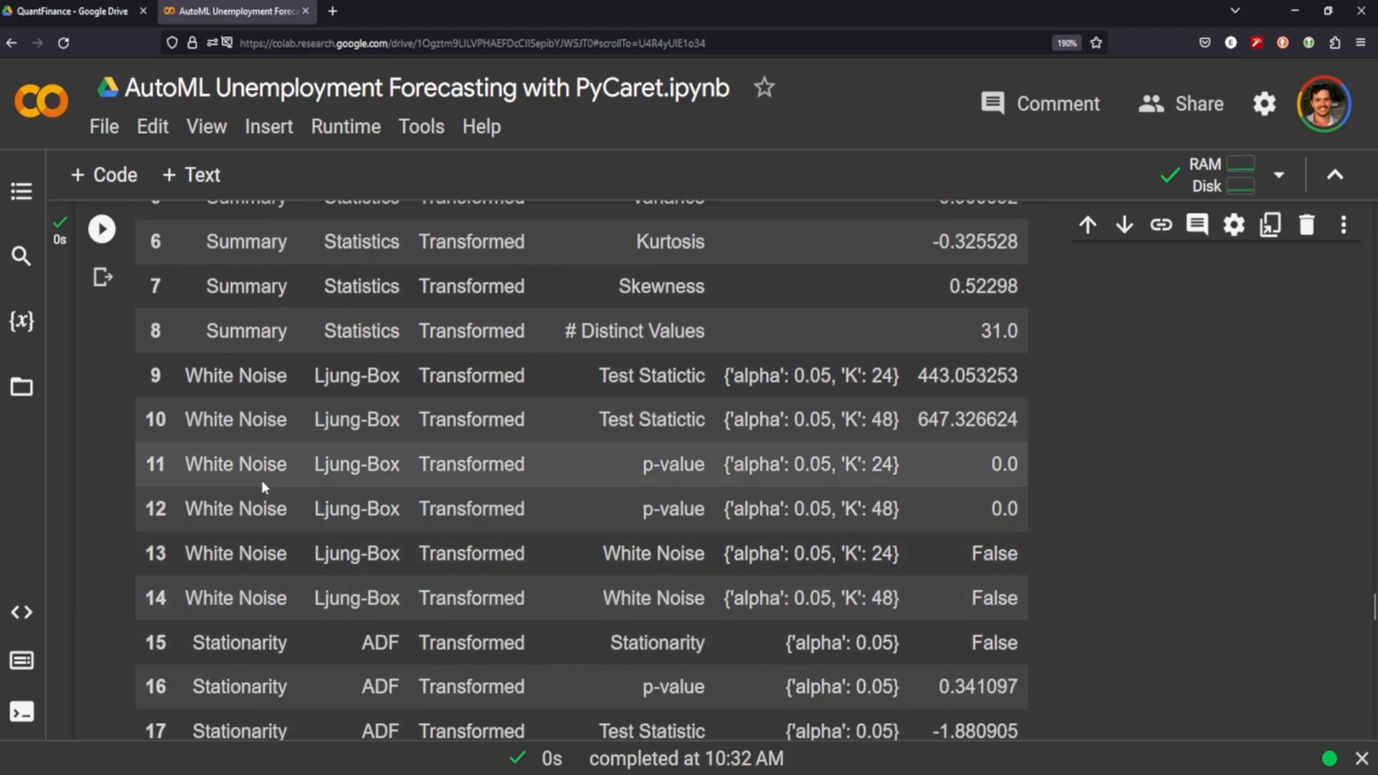
{"action": "scroll", "scroll_direction": "down", "scroll_amount": 3}
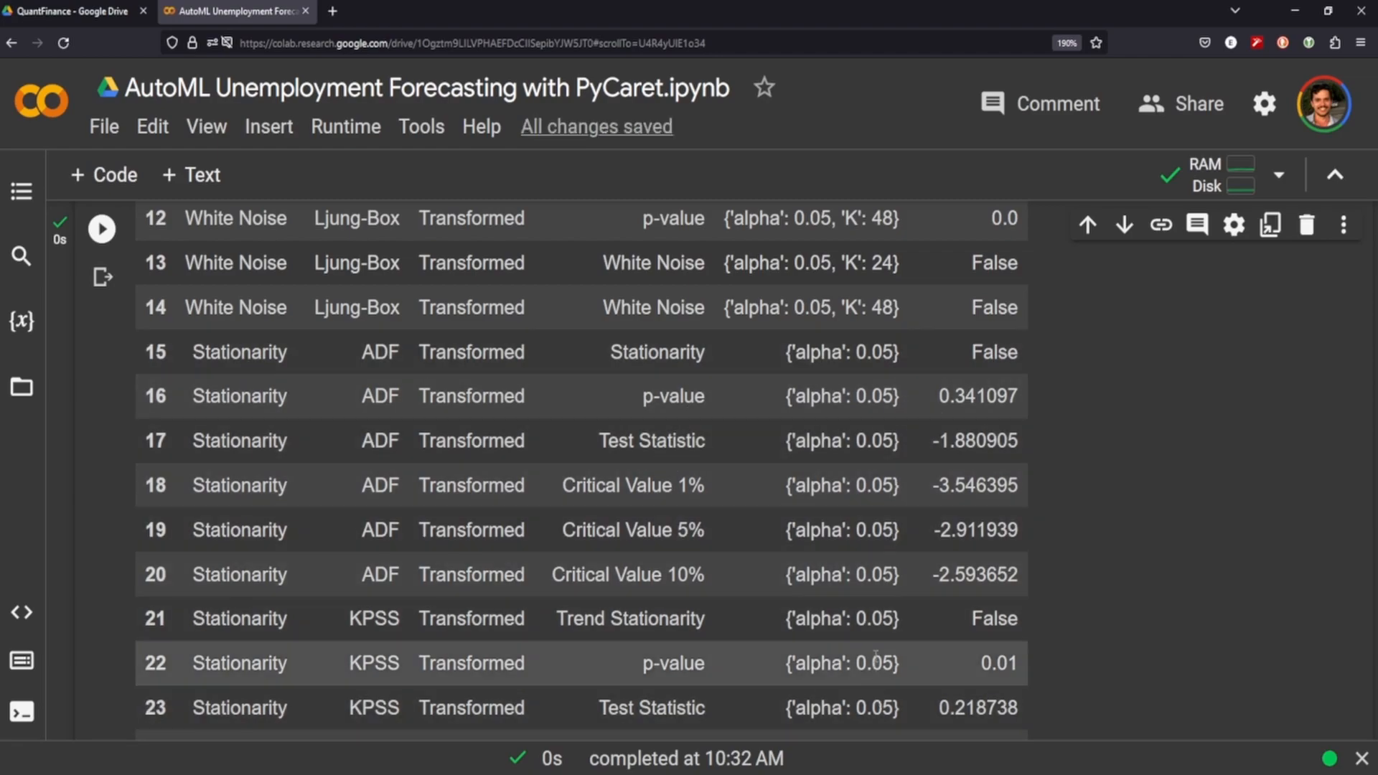
{"action": "mouse_move", "coordinate": [751, 671]}
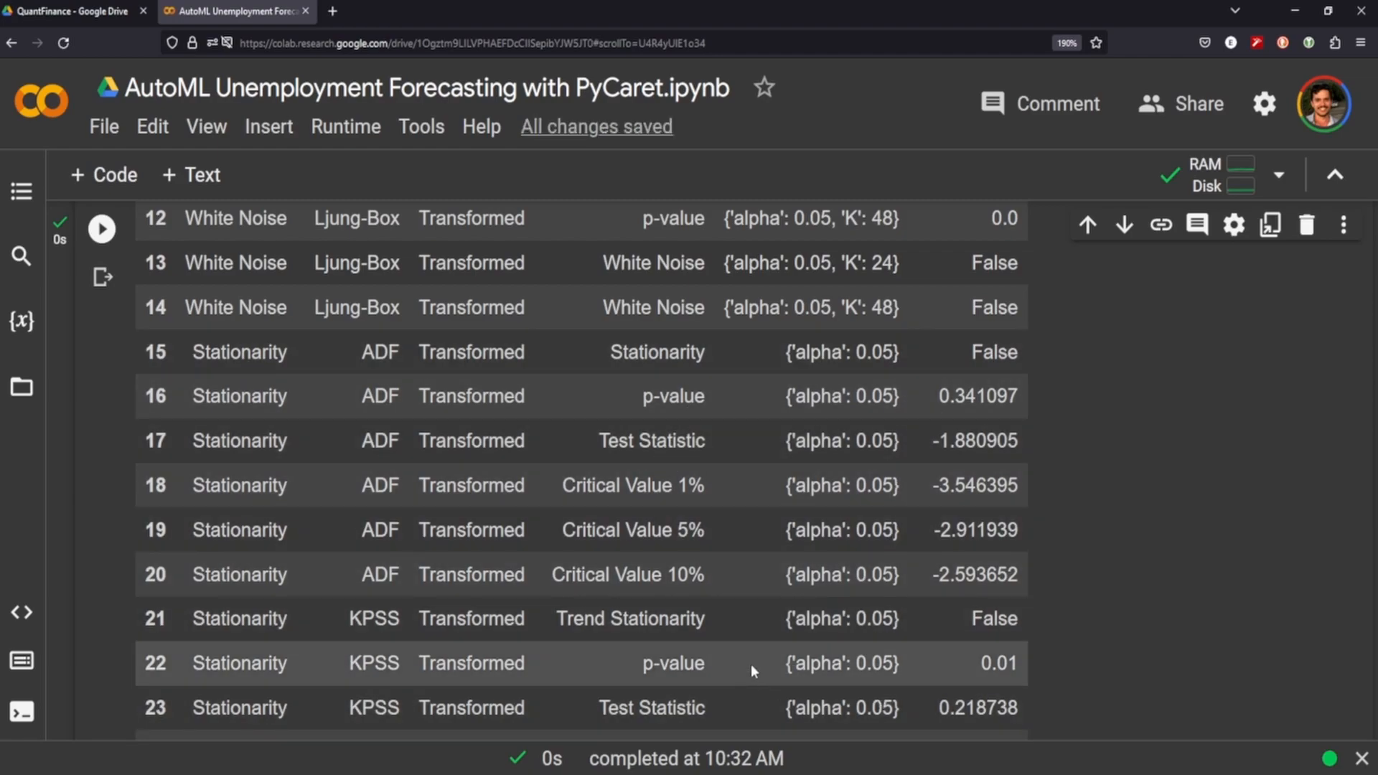
{"action": "scroll", "scroll_direction": "up", "scroll_amount": 3}
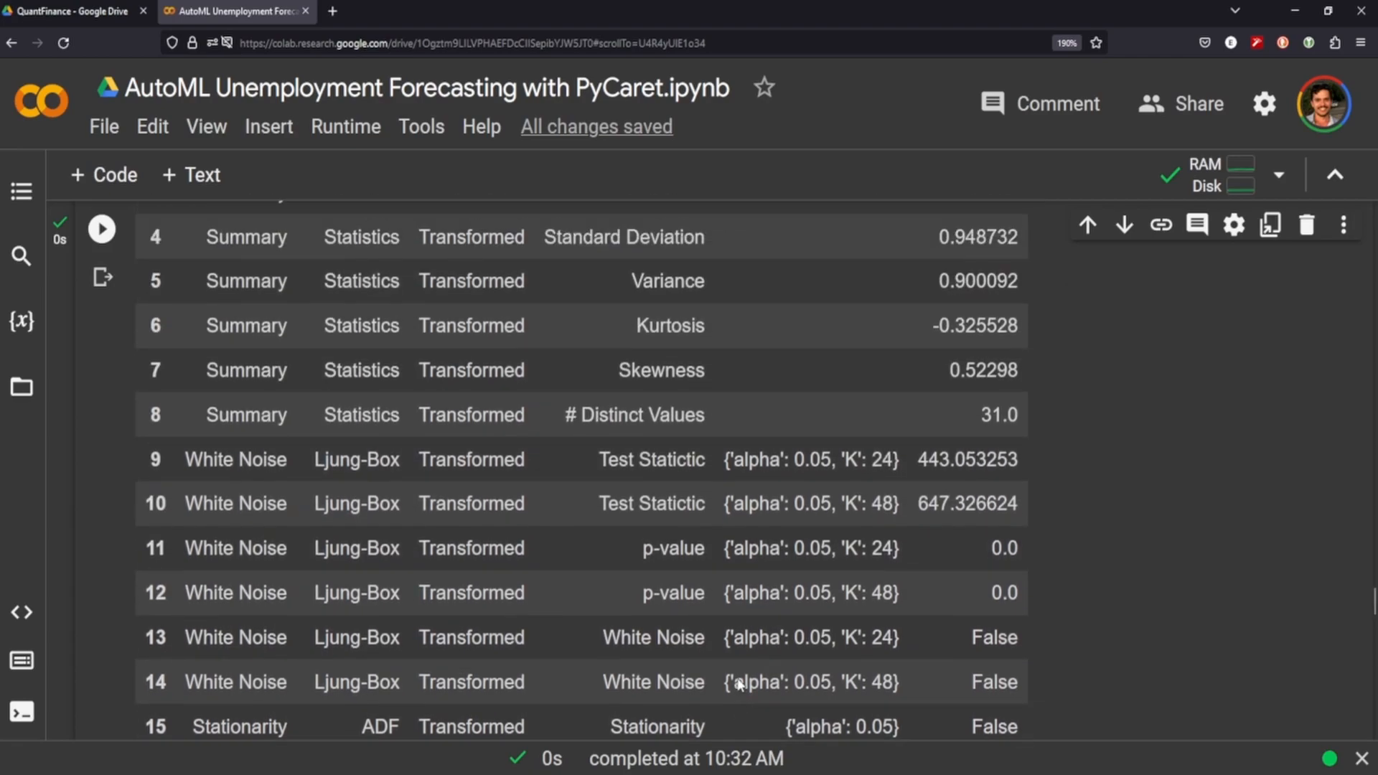
{"action": "scroll", "scroll_direction": "down", "scroll_amount": 3}
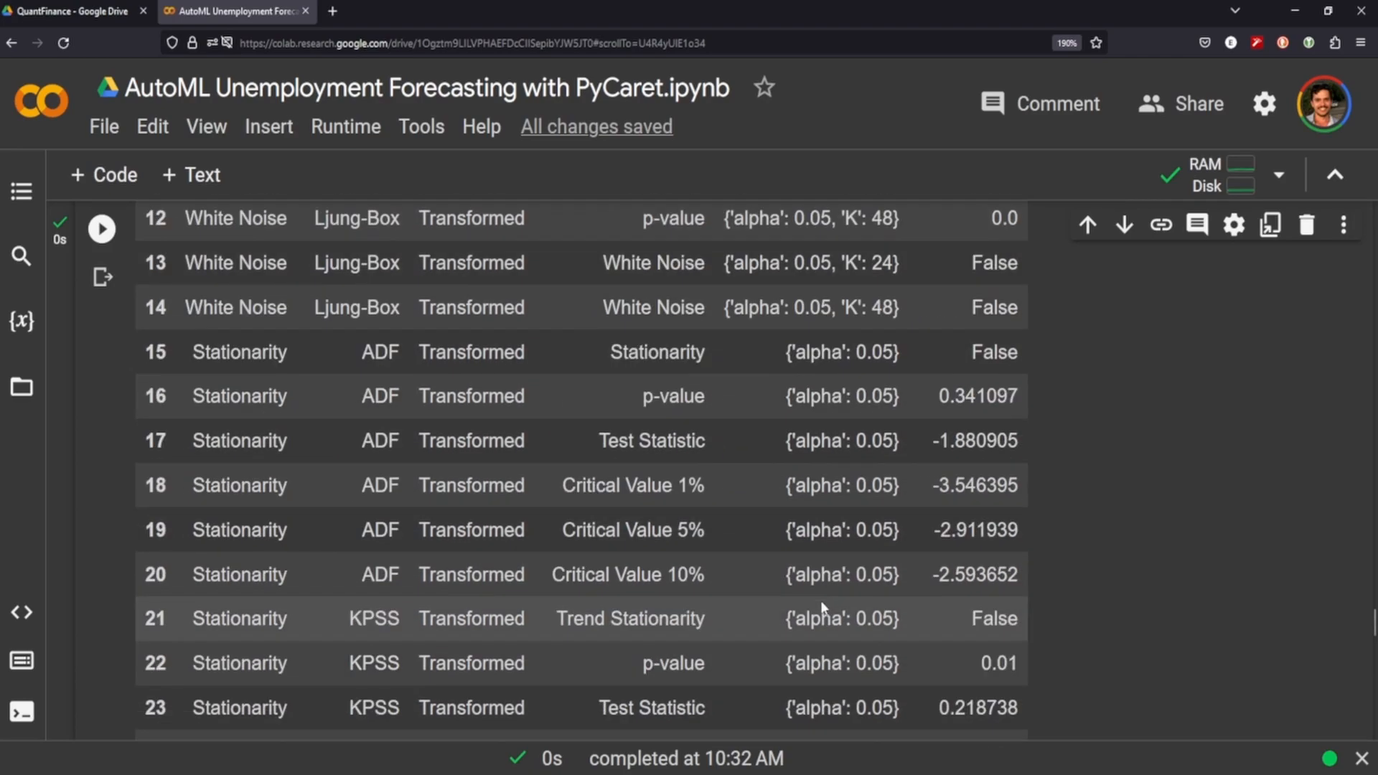
{"action": "scroll", "scroll_direction": "up", "scroll_amount": 3}
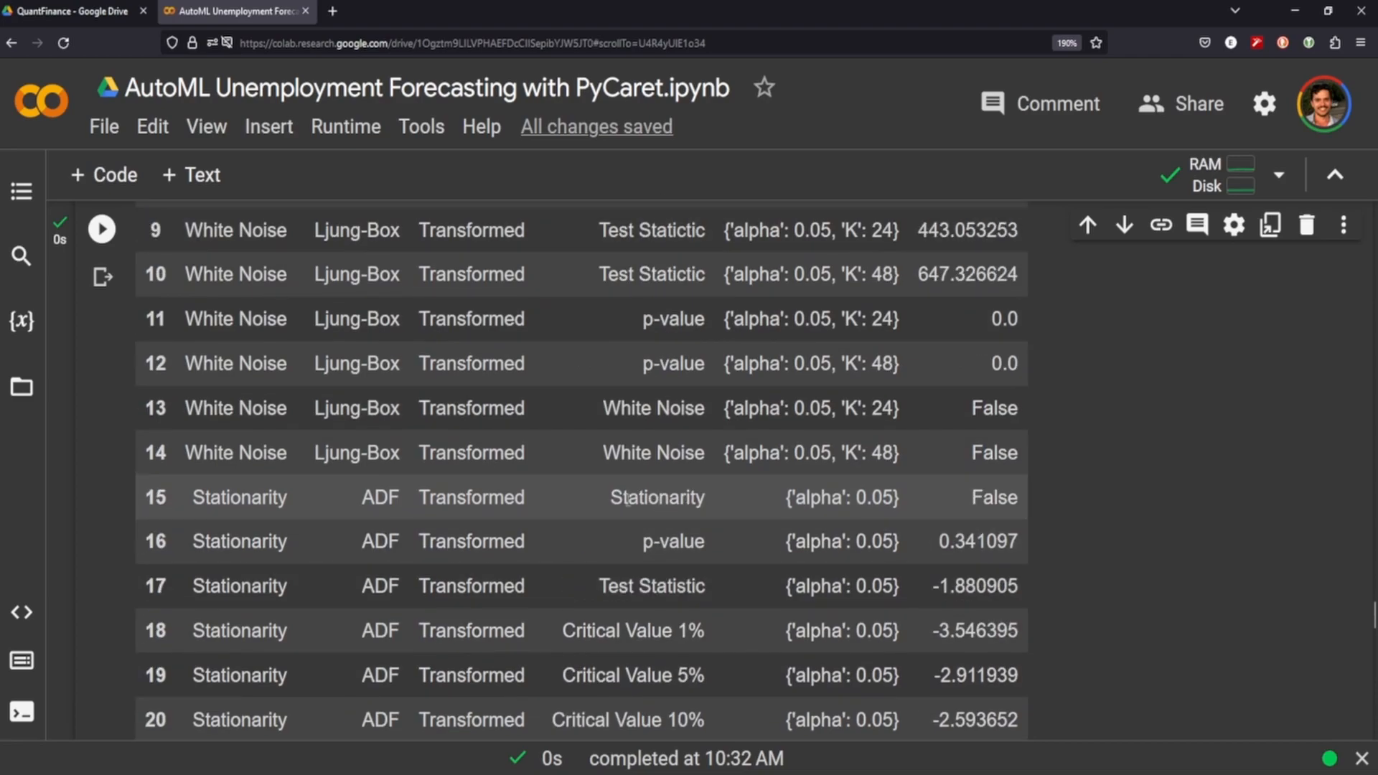
{"action": "scroll", "scroll_direction": "up", "scroll_amount": 3}
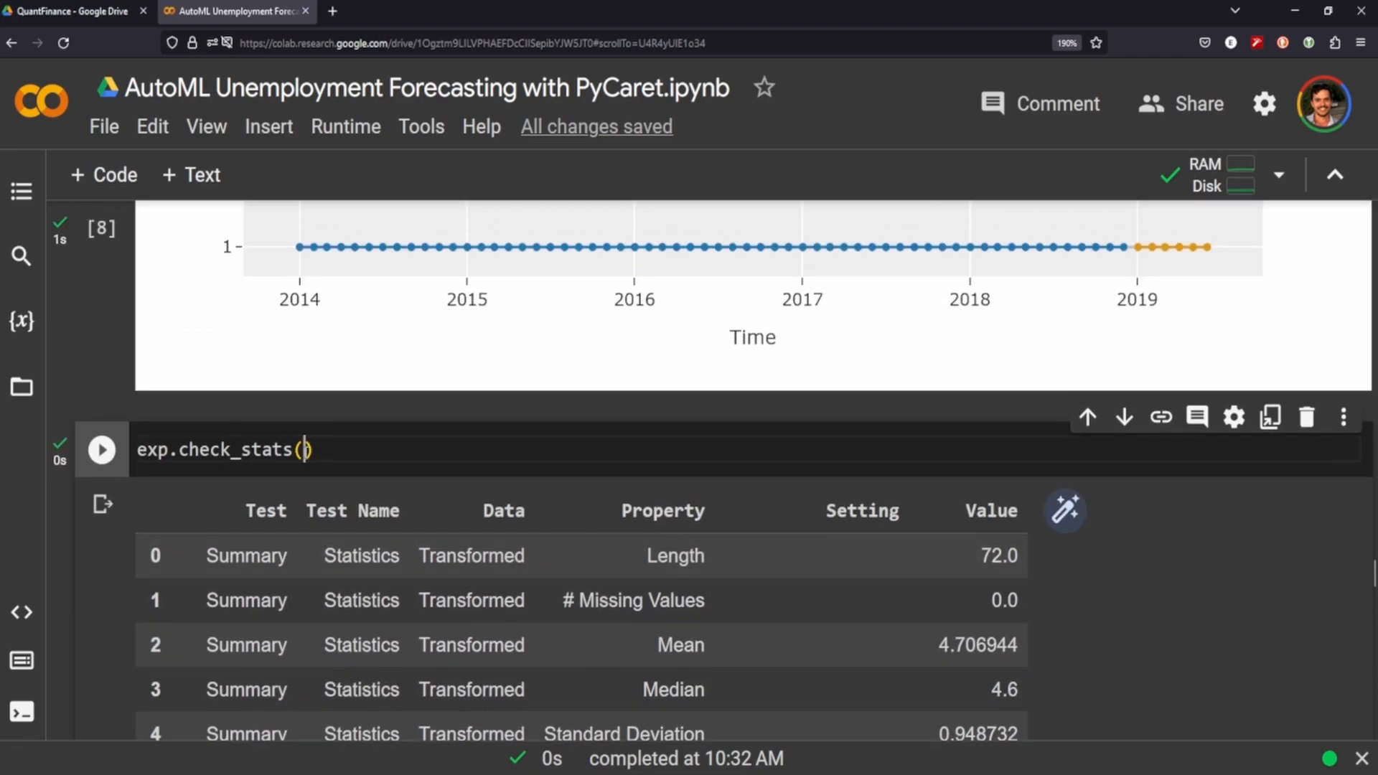
Rerun check_stats with test='summary' to show only the summary statistics.
{"action": "type", "text": "test"}
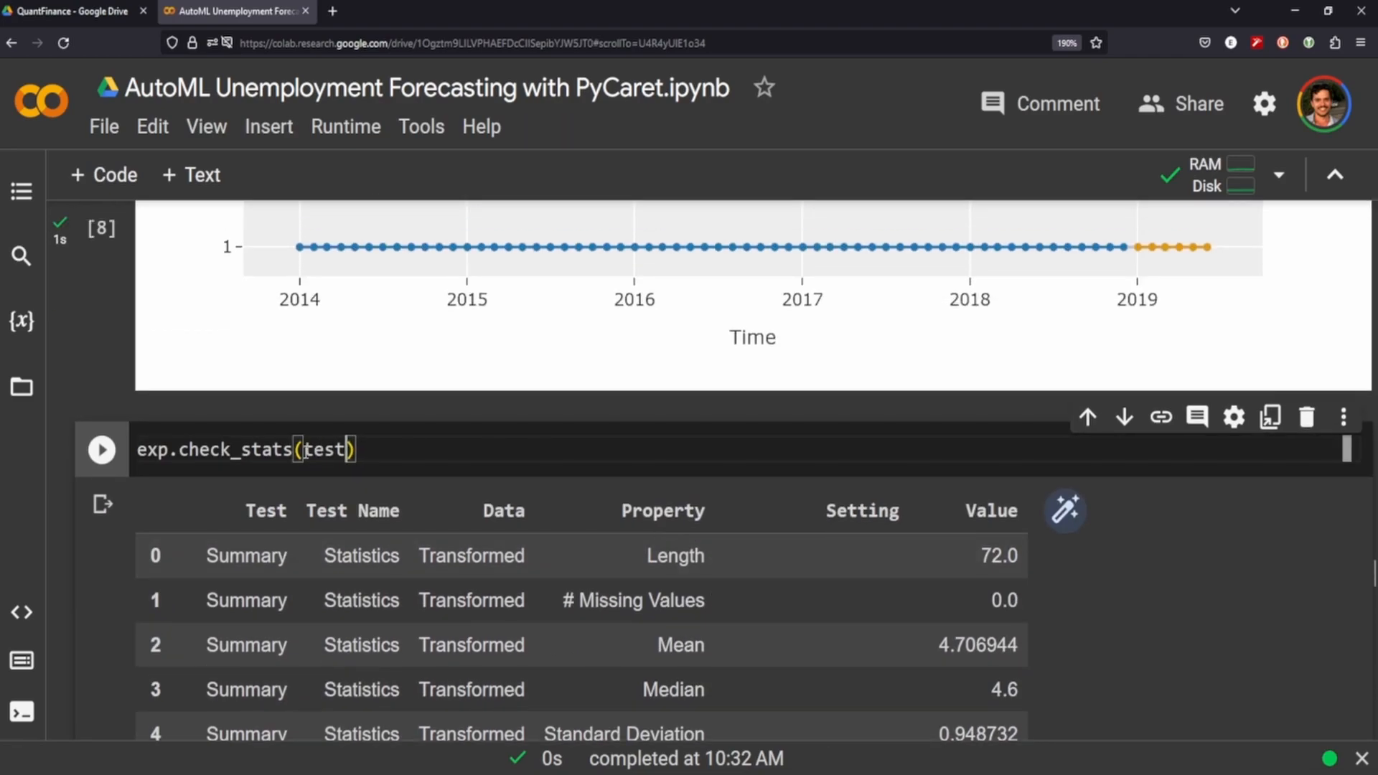
{"action": "type", "text": "='s'"}
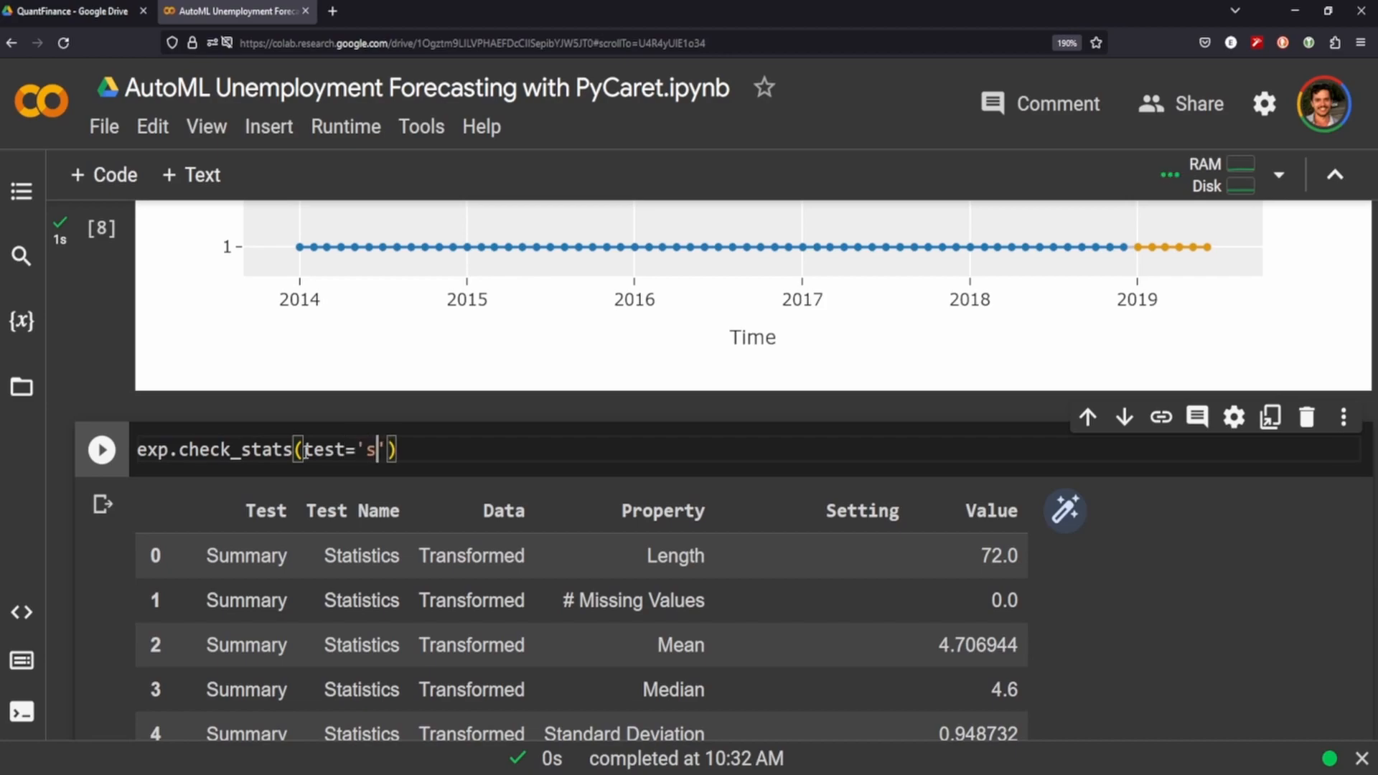
{"action": "scroll", "scroll_direction": "down", "scroll_amount": 3}
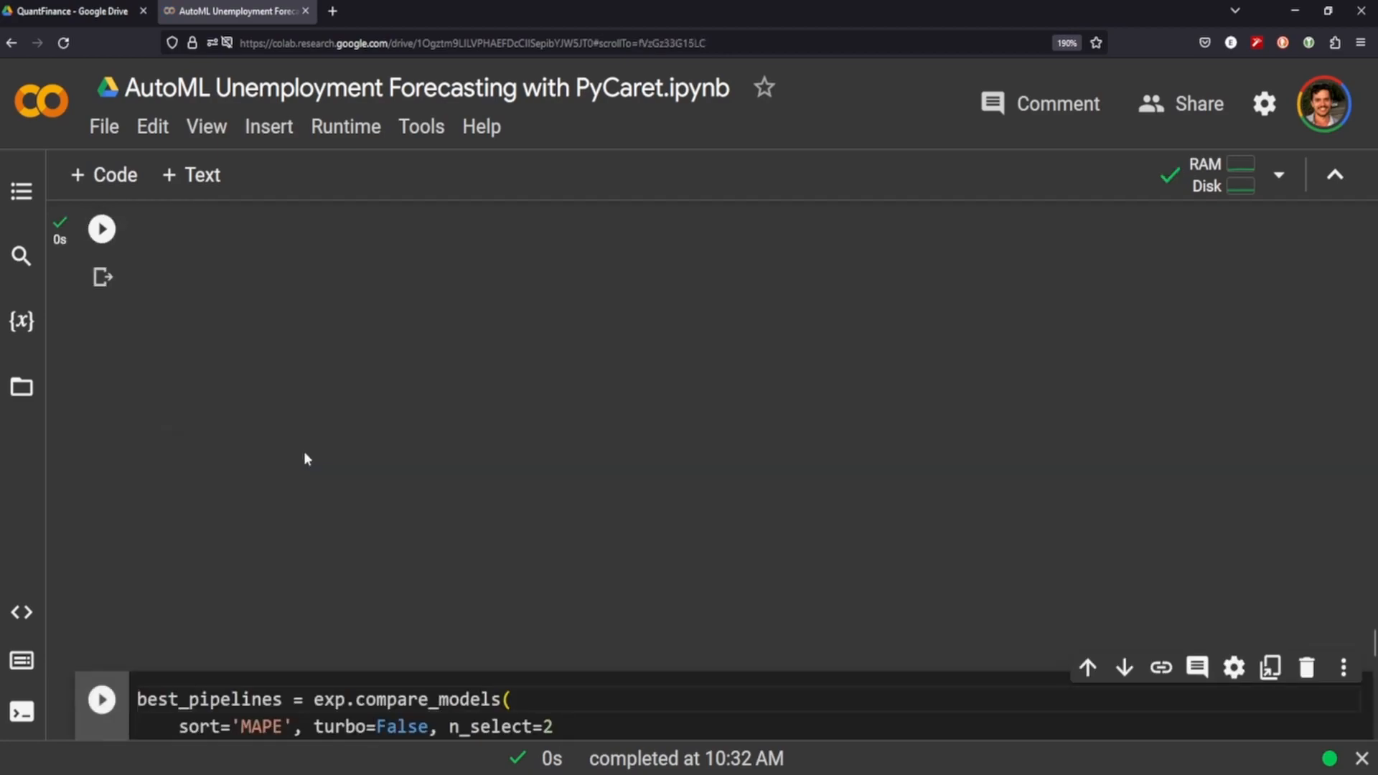
{"action": "scroll", "scroll_direction": "down", "scroll_amount": 3}
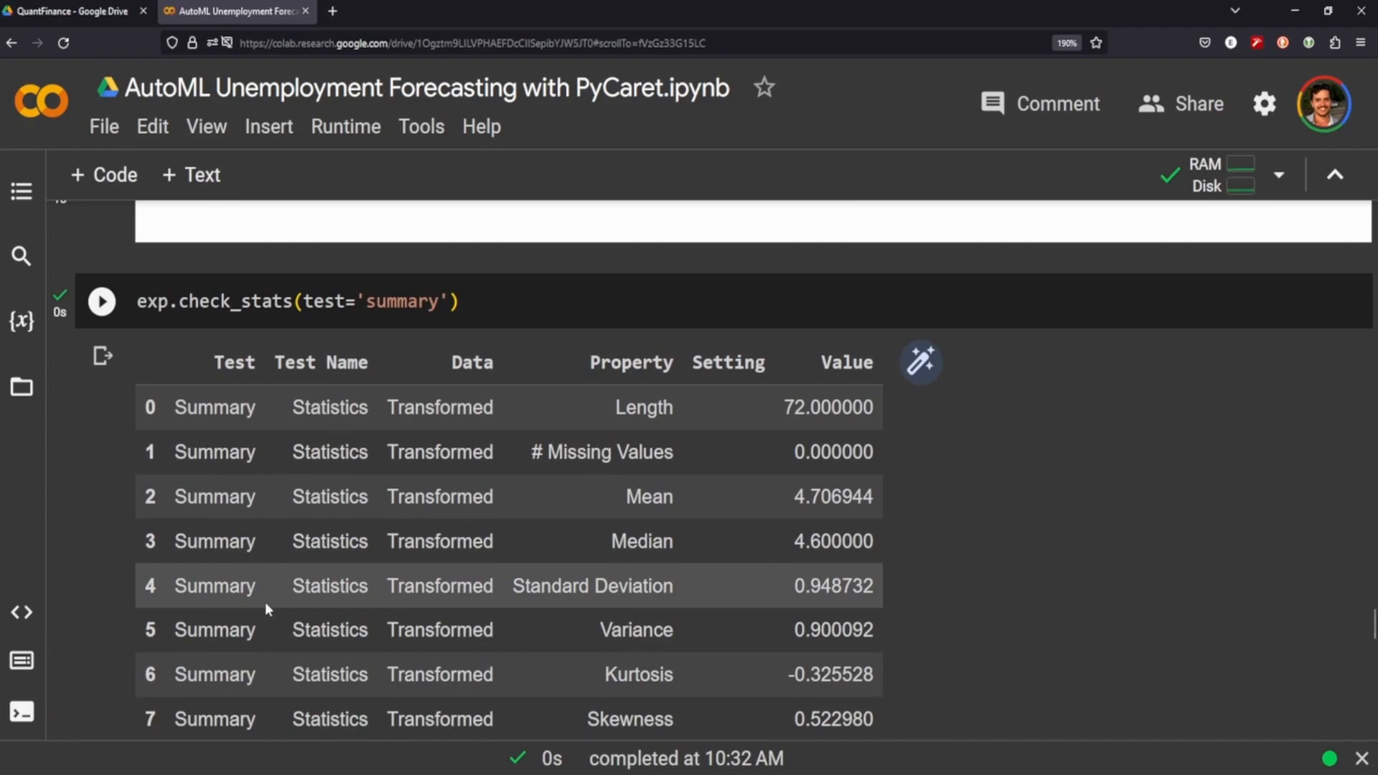
{"action": "scroll", "scroll_direction": "down", "scroll_amount": 3}
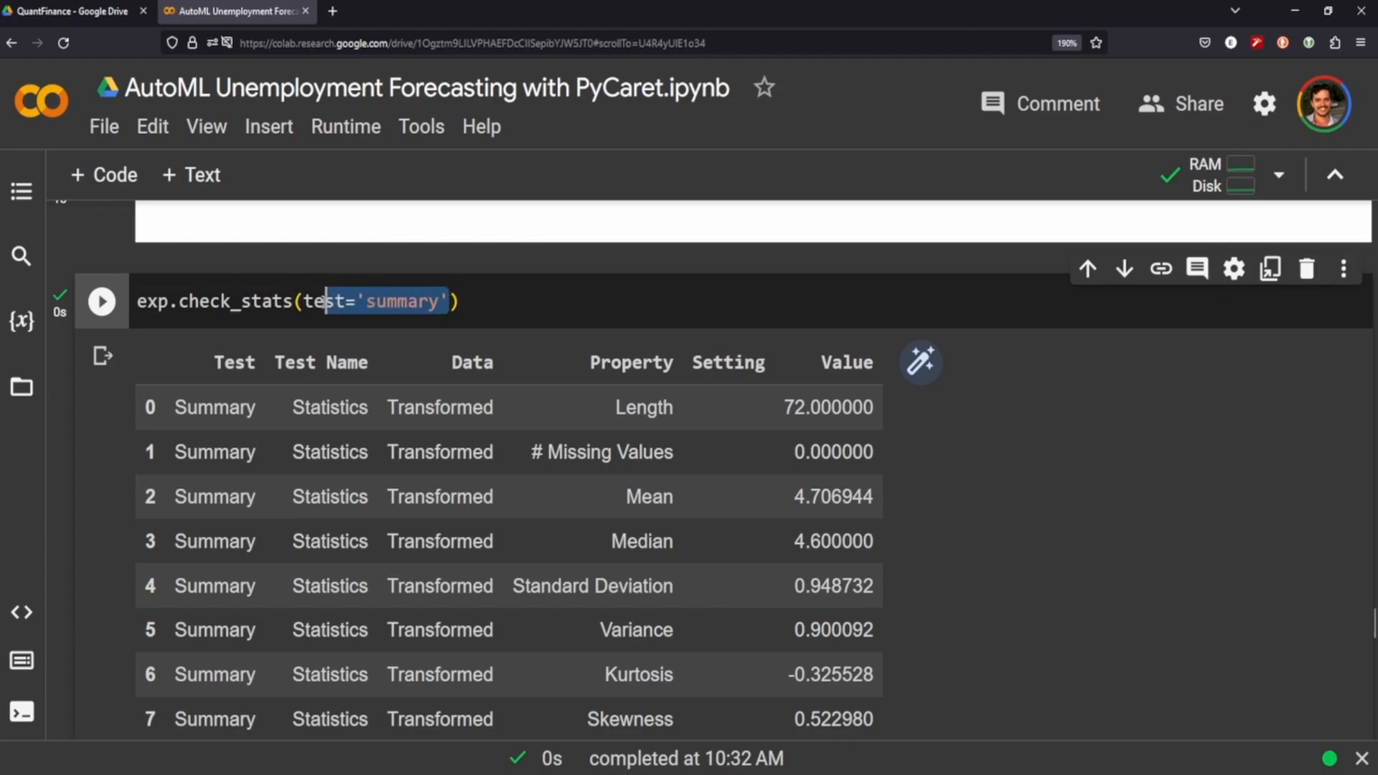
Remove the test argument and rerun check_stats to restore the full table of test results.
{"action": "key", "text": "Delete"}
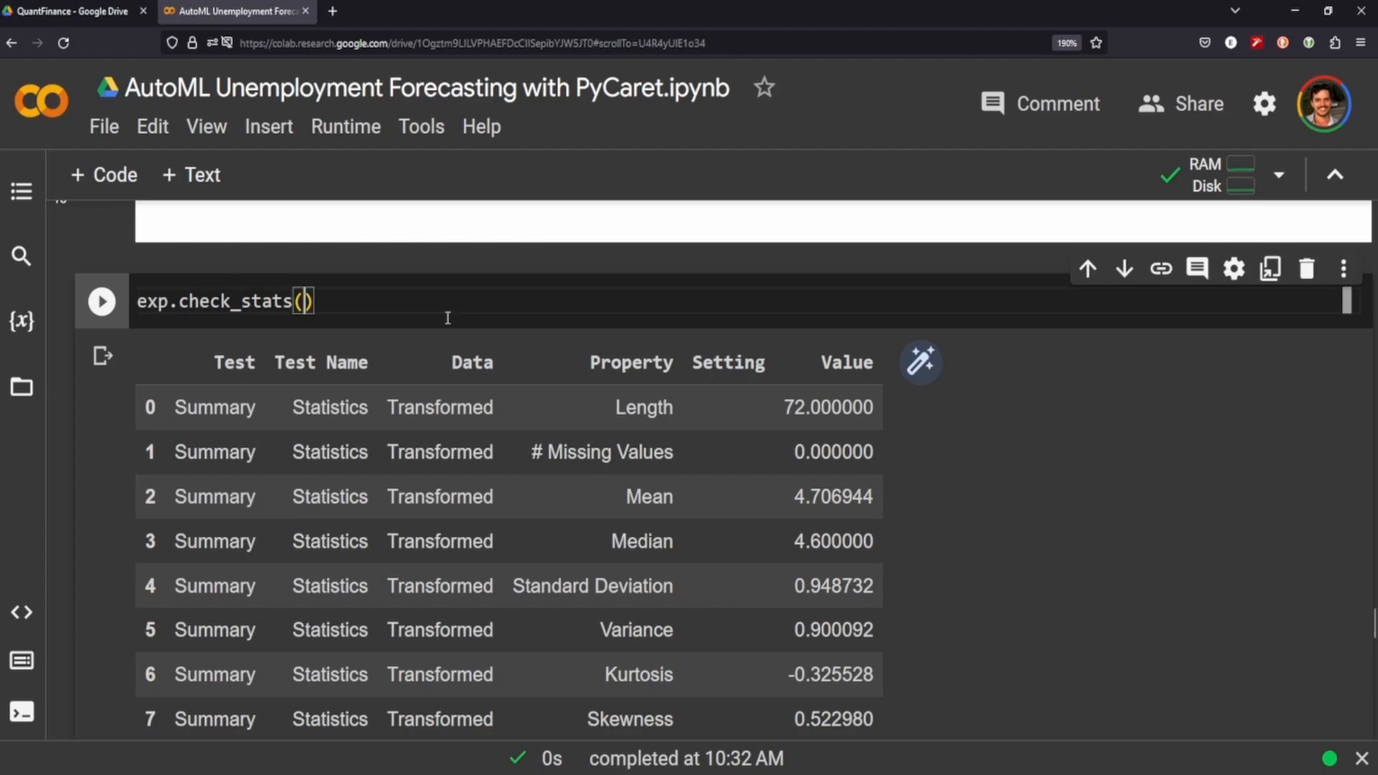
{"action": "scroll", "scroll_direction": "down", "scroll_amount": 3}
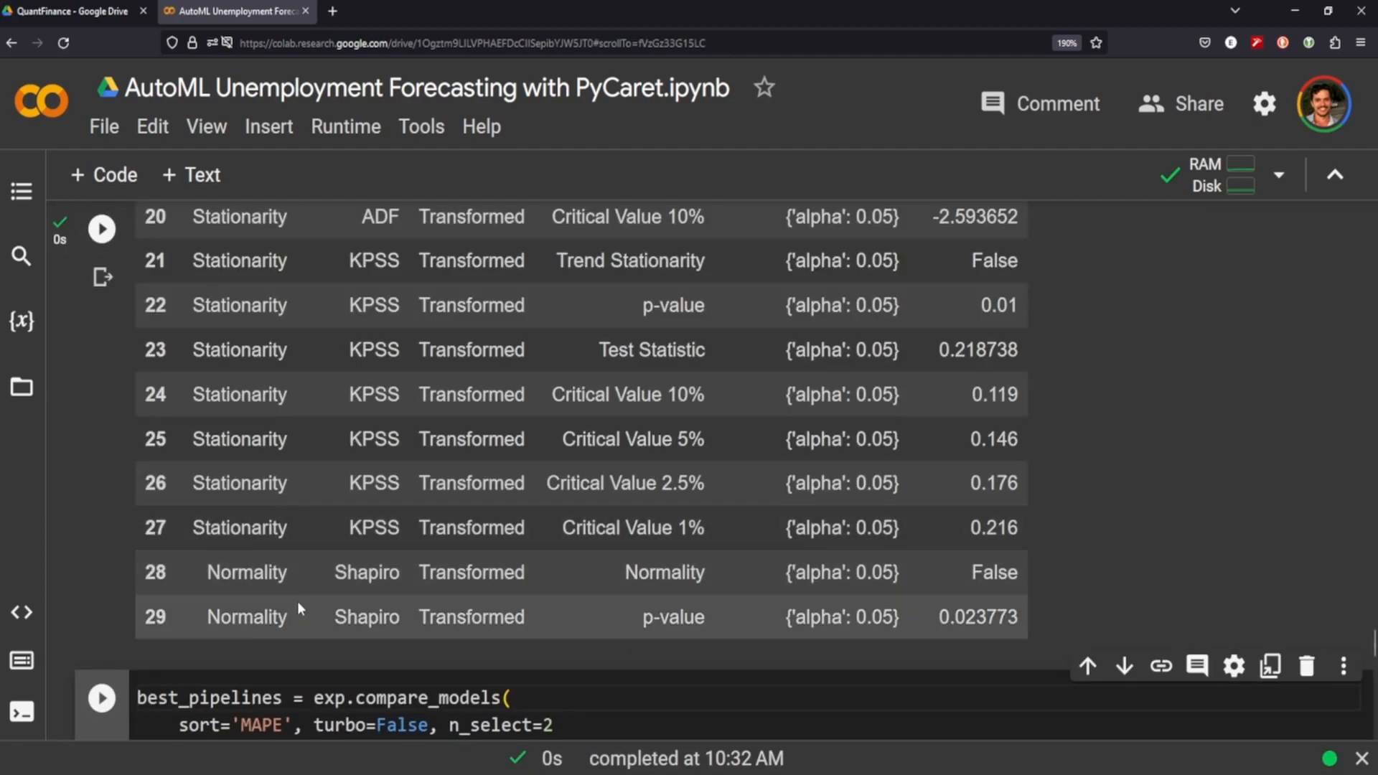
{"action": "scroll", "scroll_direction": "up", "scroll_amount": 3}
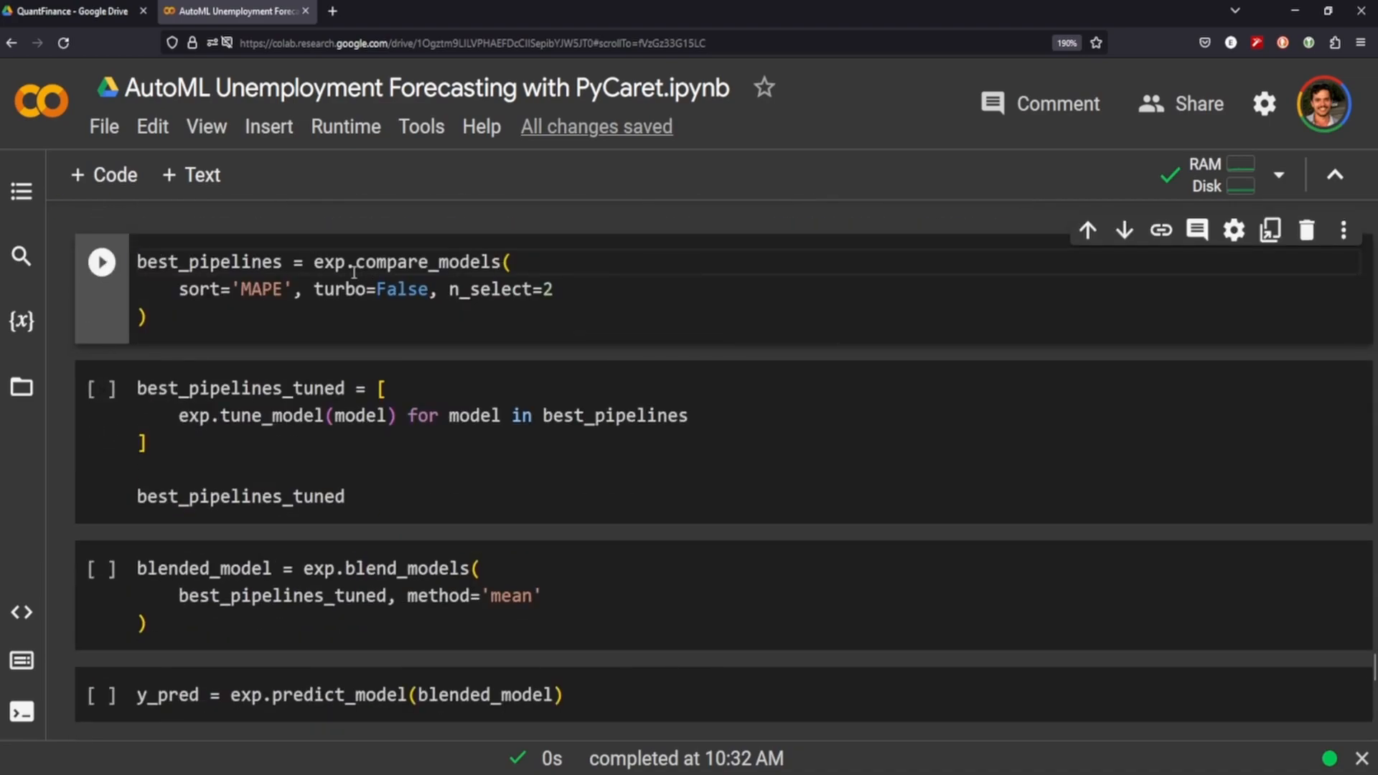
{"action": "double_click", "coordinate": [210, 261]}
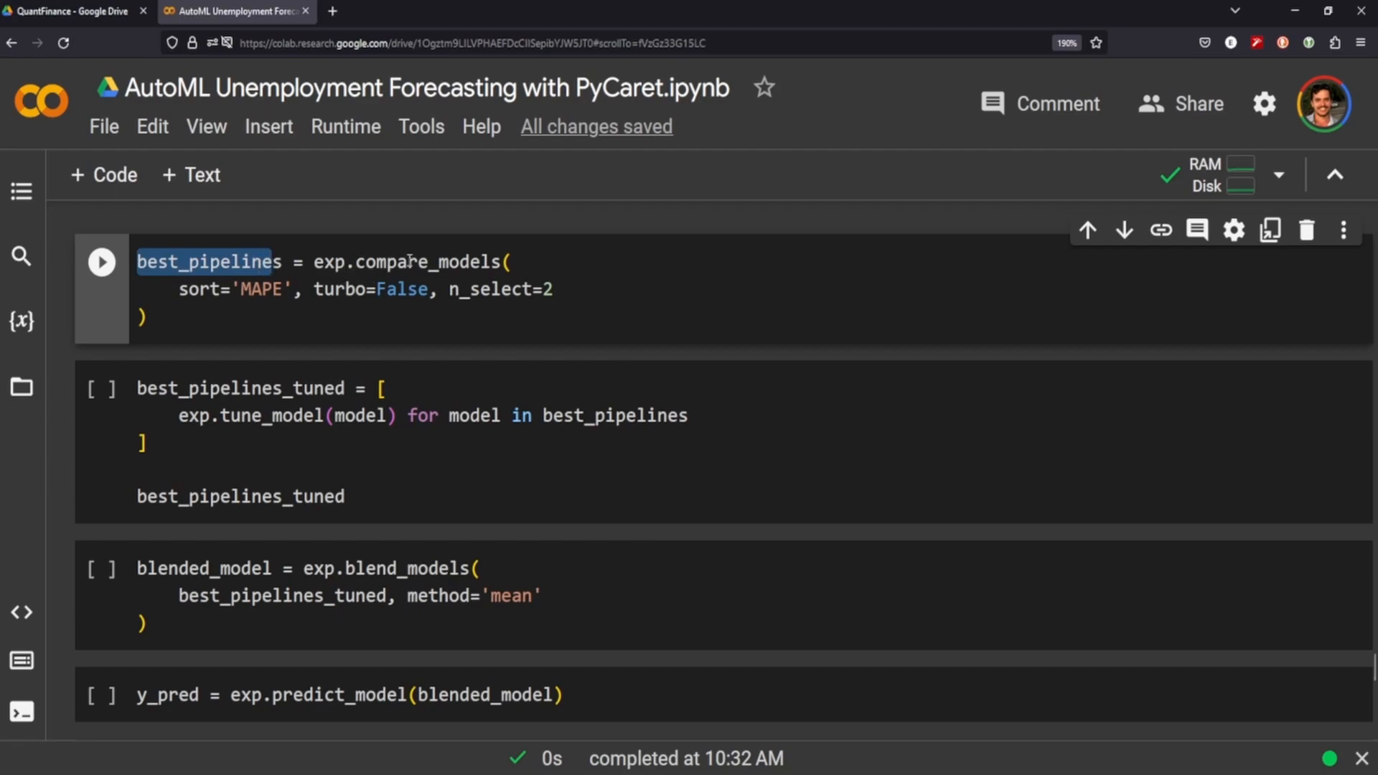
{"action": "mouse_move", "coordinate": [506, 301]}
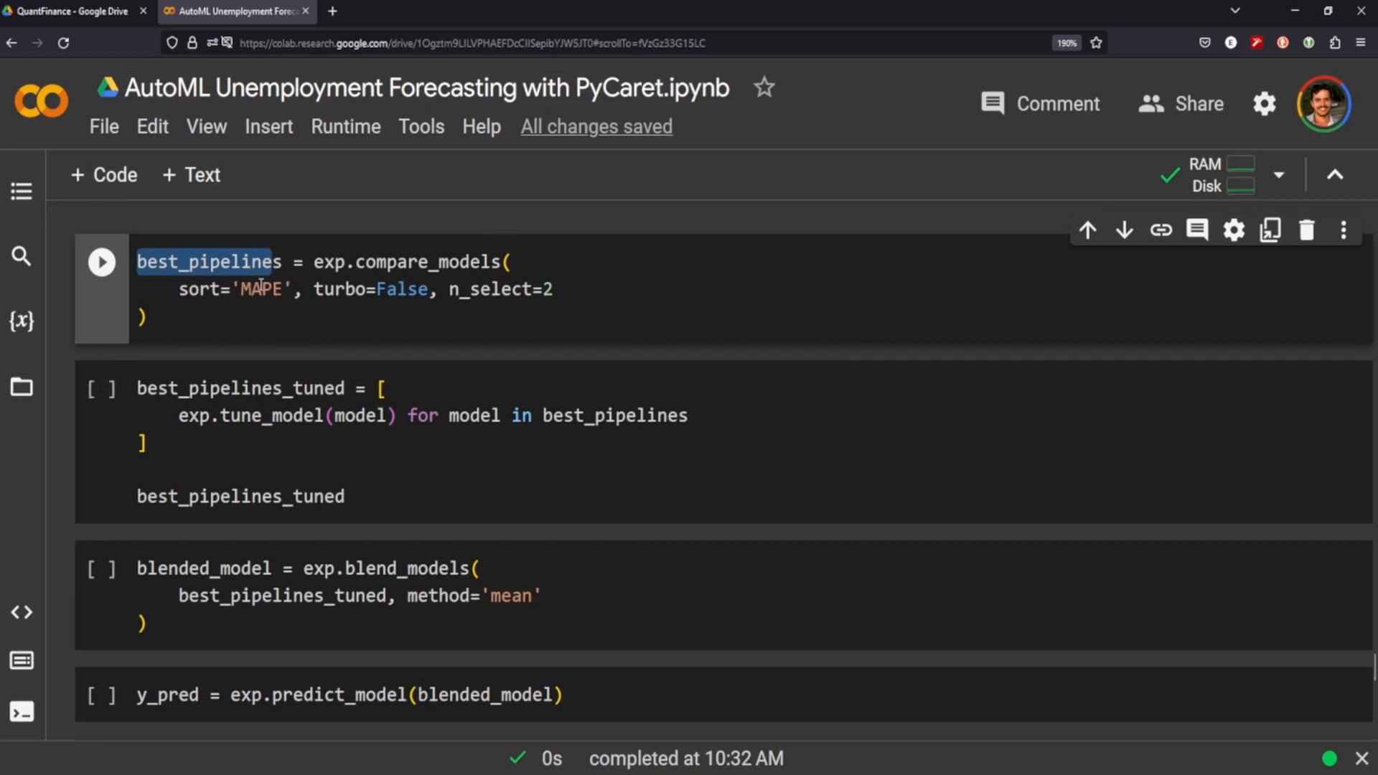
{"action": "left_click", "coordinate": [100, 261]}
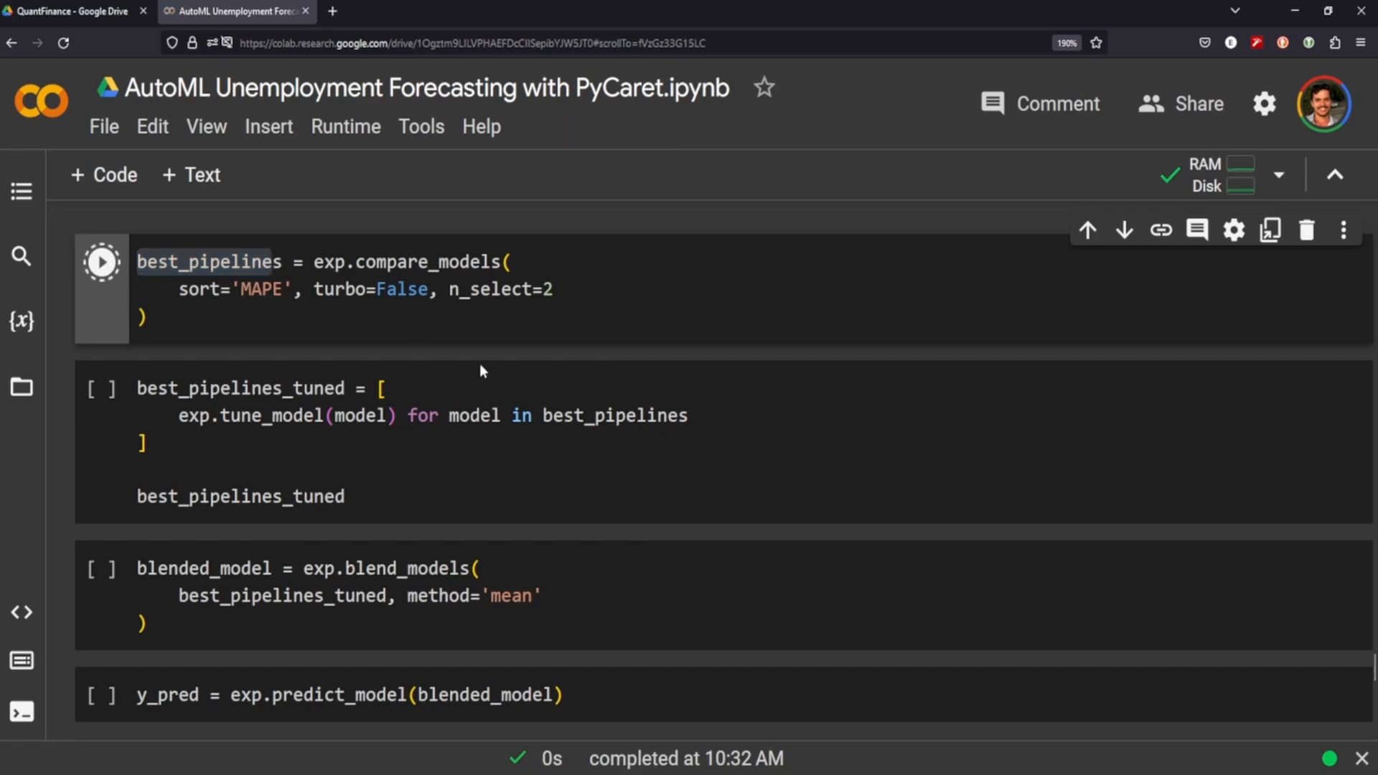
{"action": "left_click", "coordinate": [101, 262]}
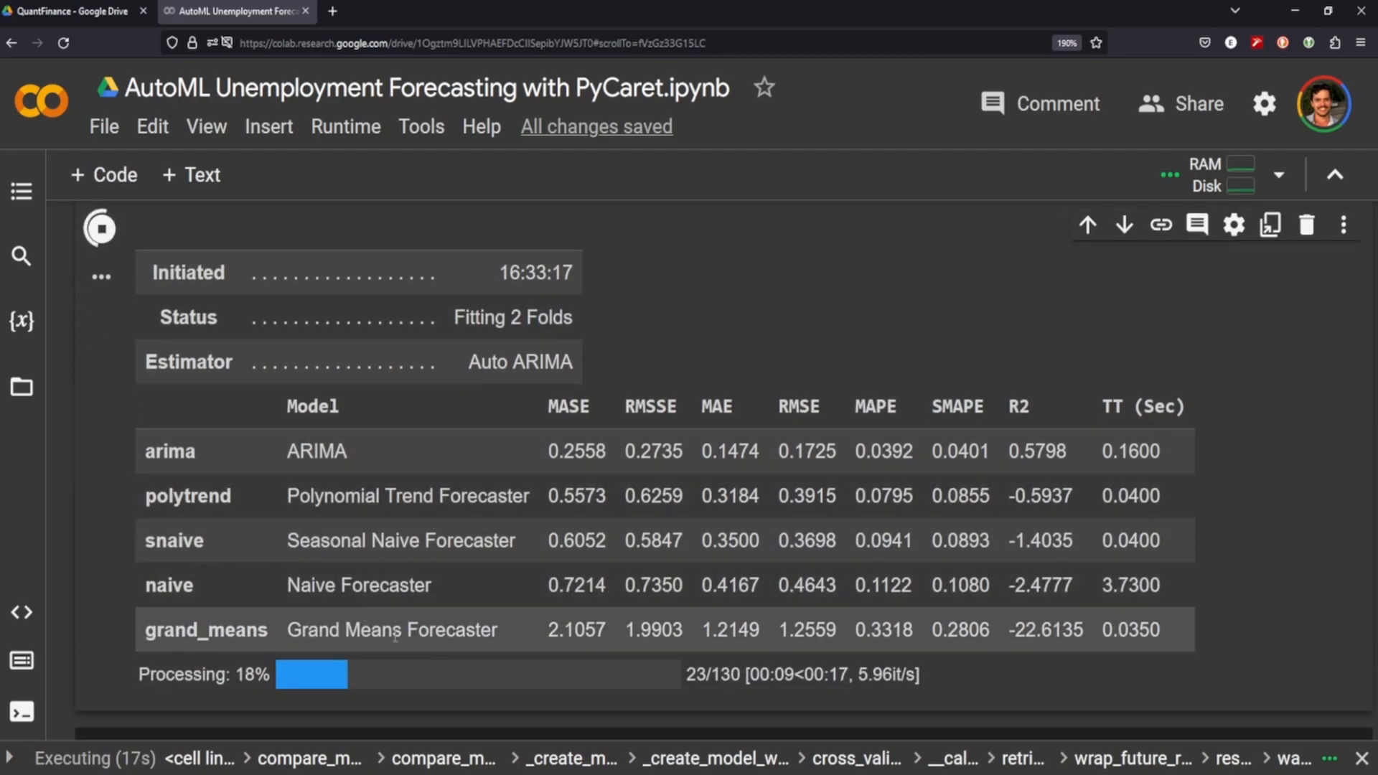
{"action": "mouse_move", "coordinate": [520, 555]}
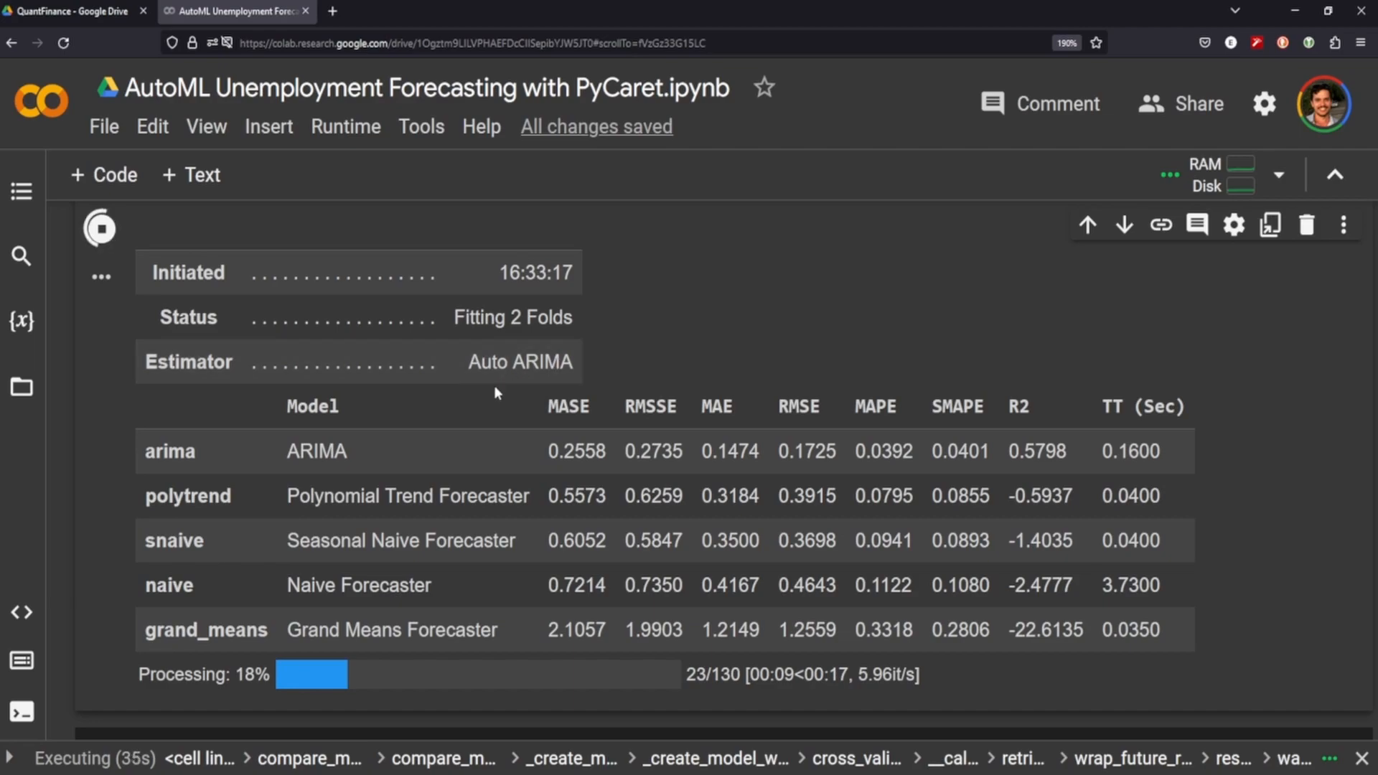
{"action": "mouse_move", "coordinate": [507, 382]}
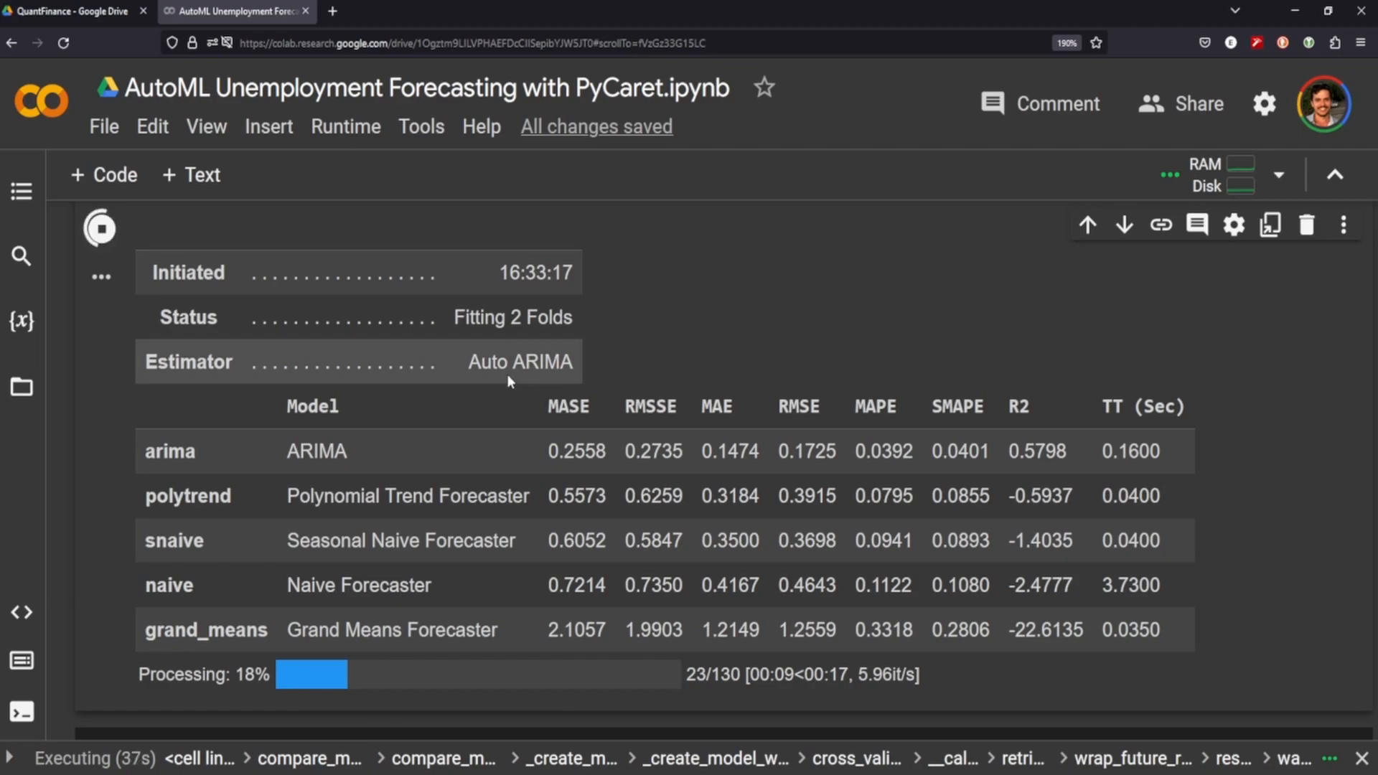
{"action": "mouse_move", "coordinate": [563, 385]}
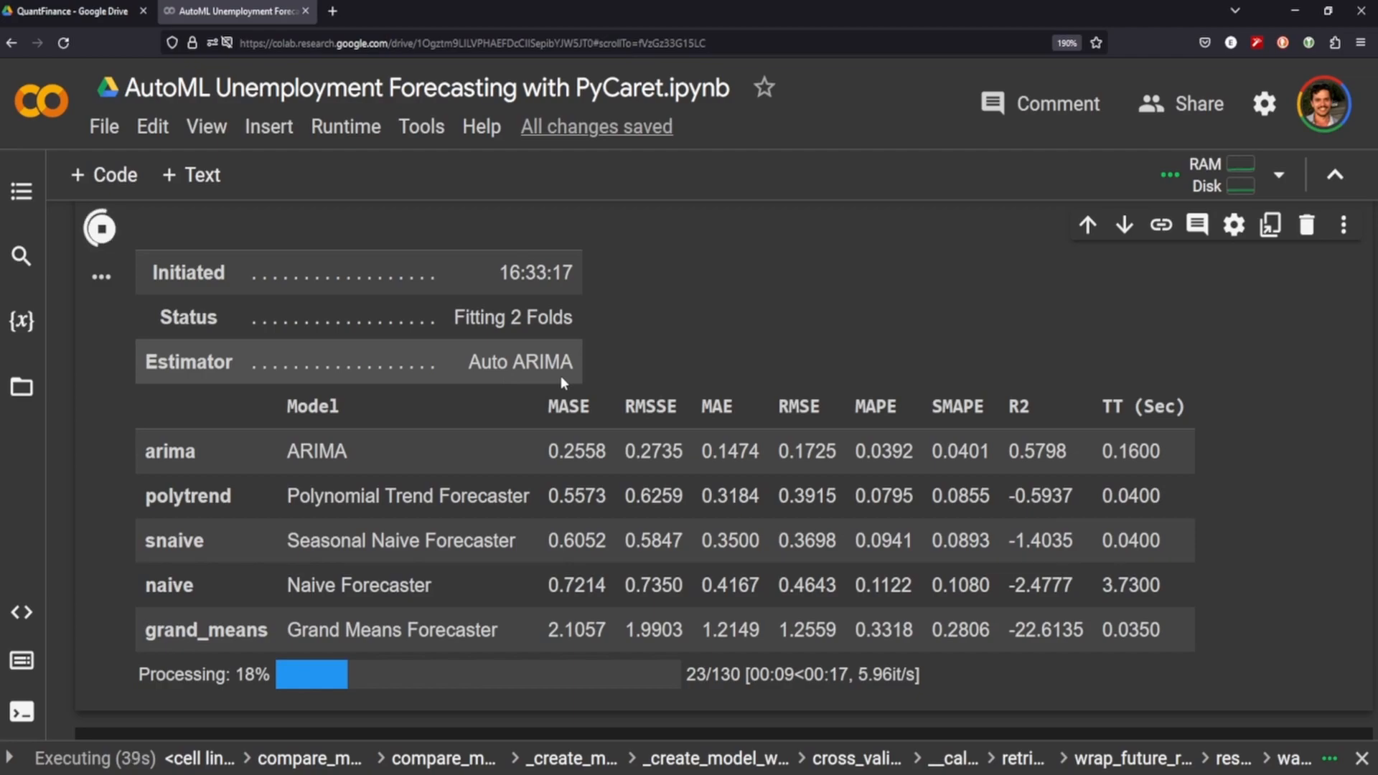
{"action": "mouse_move", "coordinate": [551, 374]}
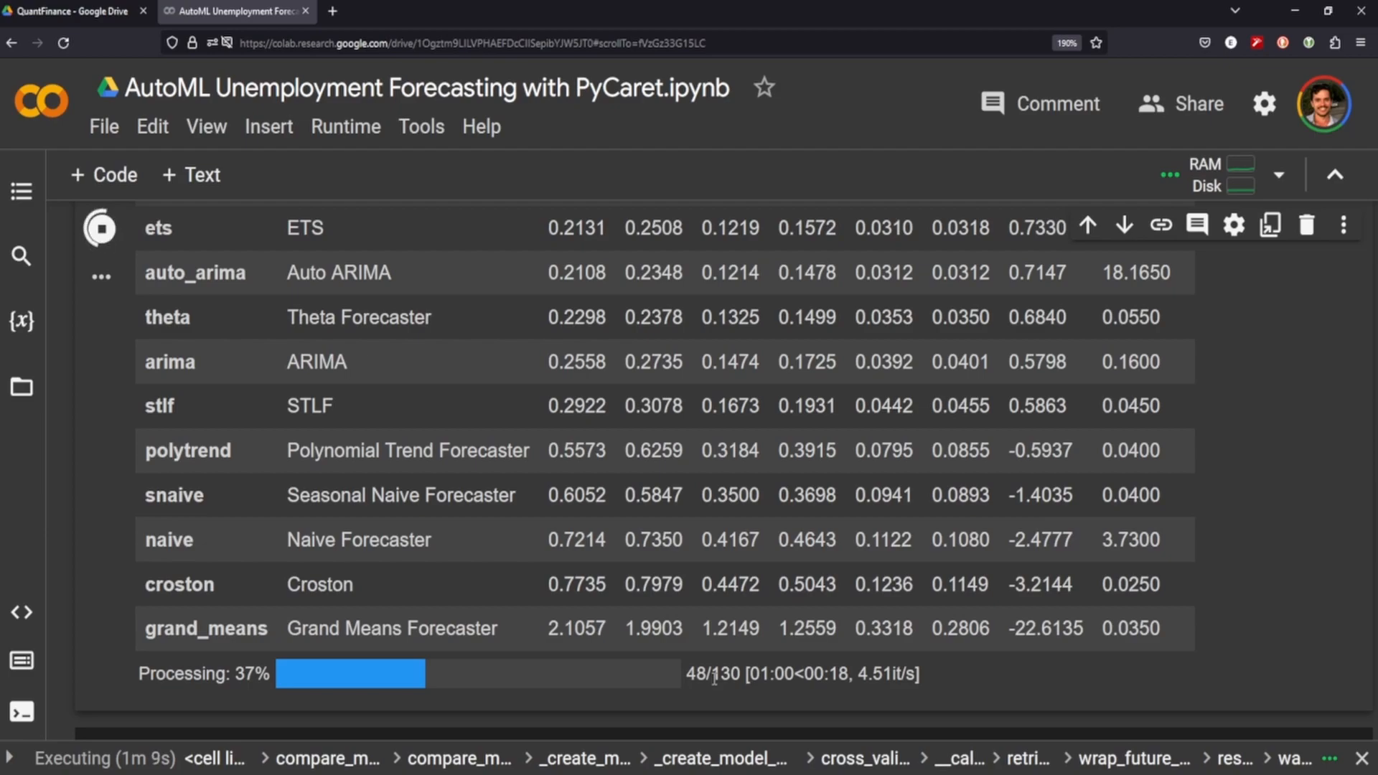
{"action": "mouse_move", "coordinate": [455, 652]}
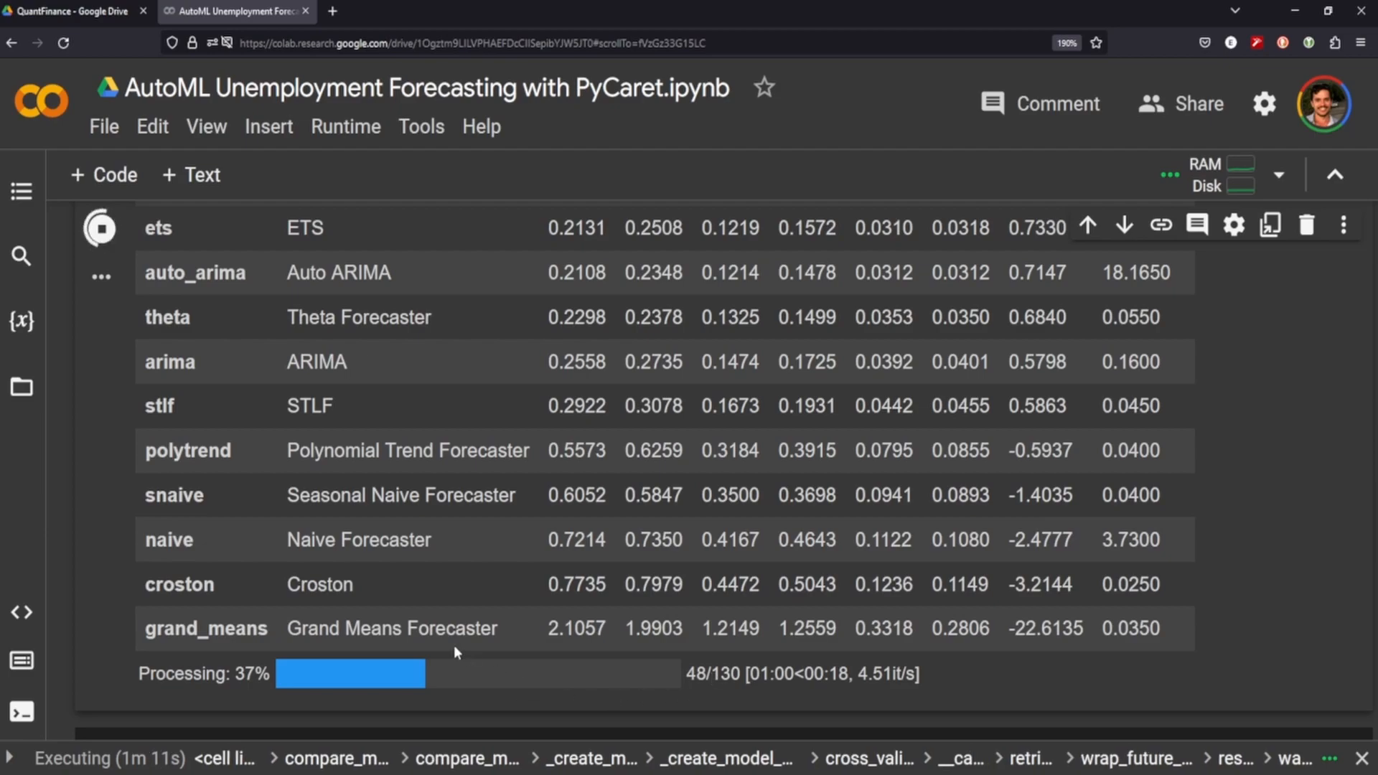
{"action": "scroll", "scroll_direction": "up", "scroll_amount": 3}
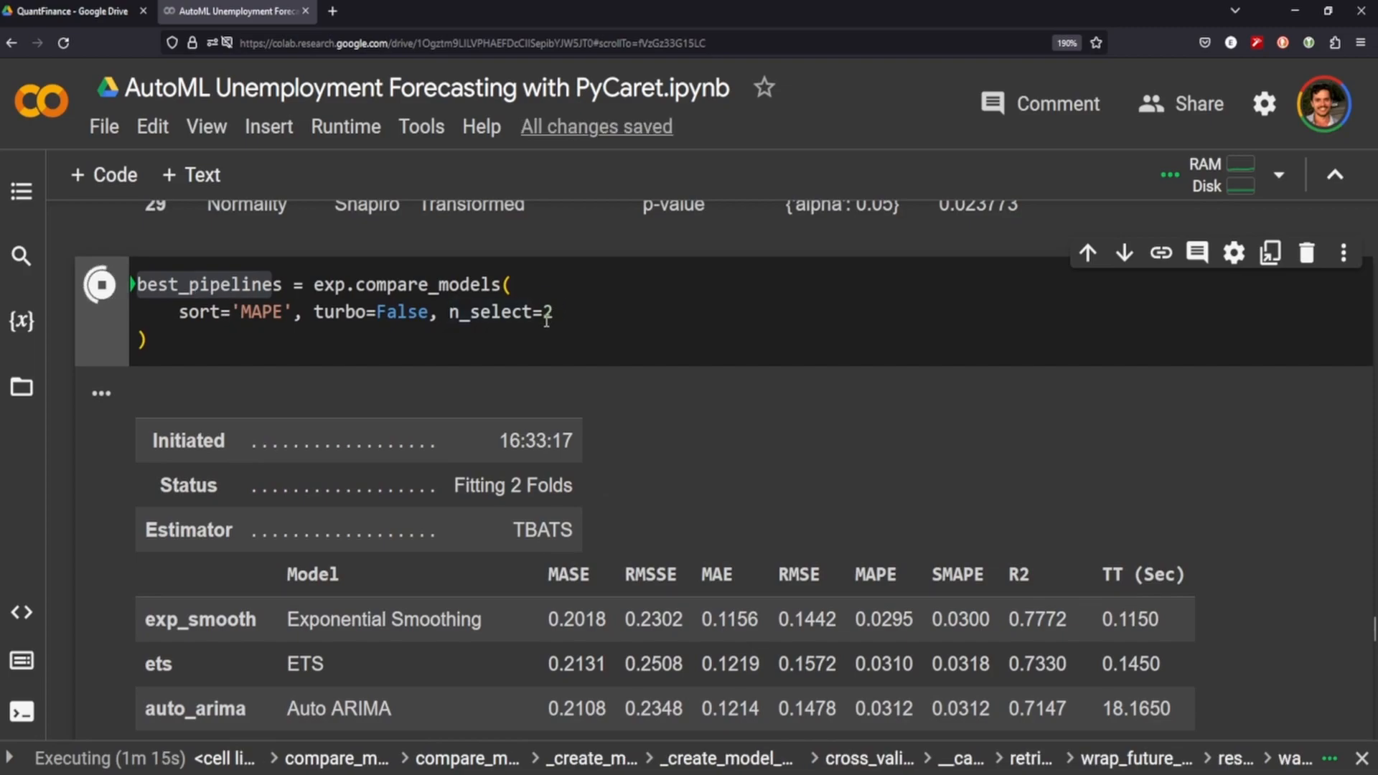
{"action": "double_click", "coordinate": [255, 311]}
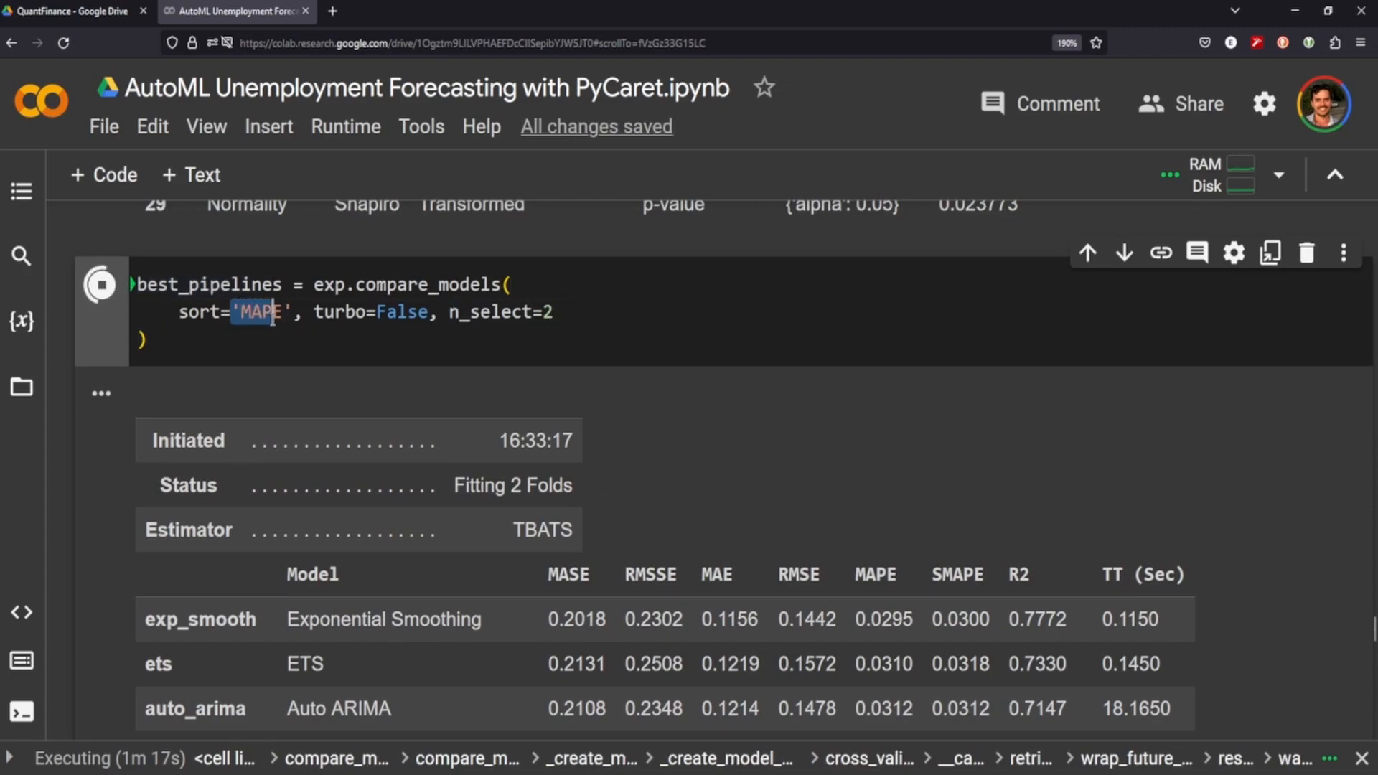
{"action": "mouse_move", "coordinate": [835, 597]}
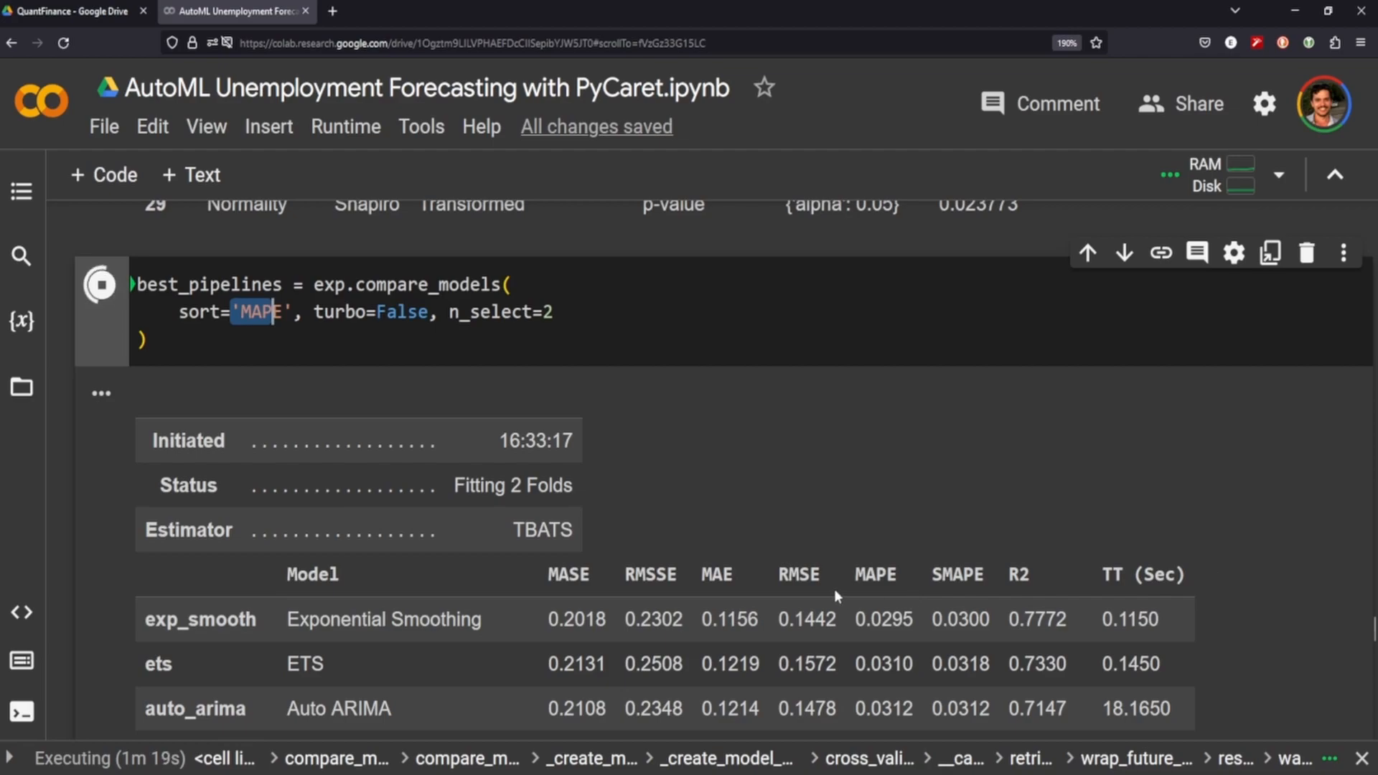
{"action": "mouse_move", "coordinate": [326, 390]}
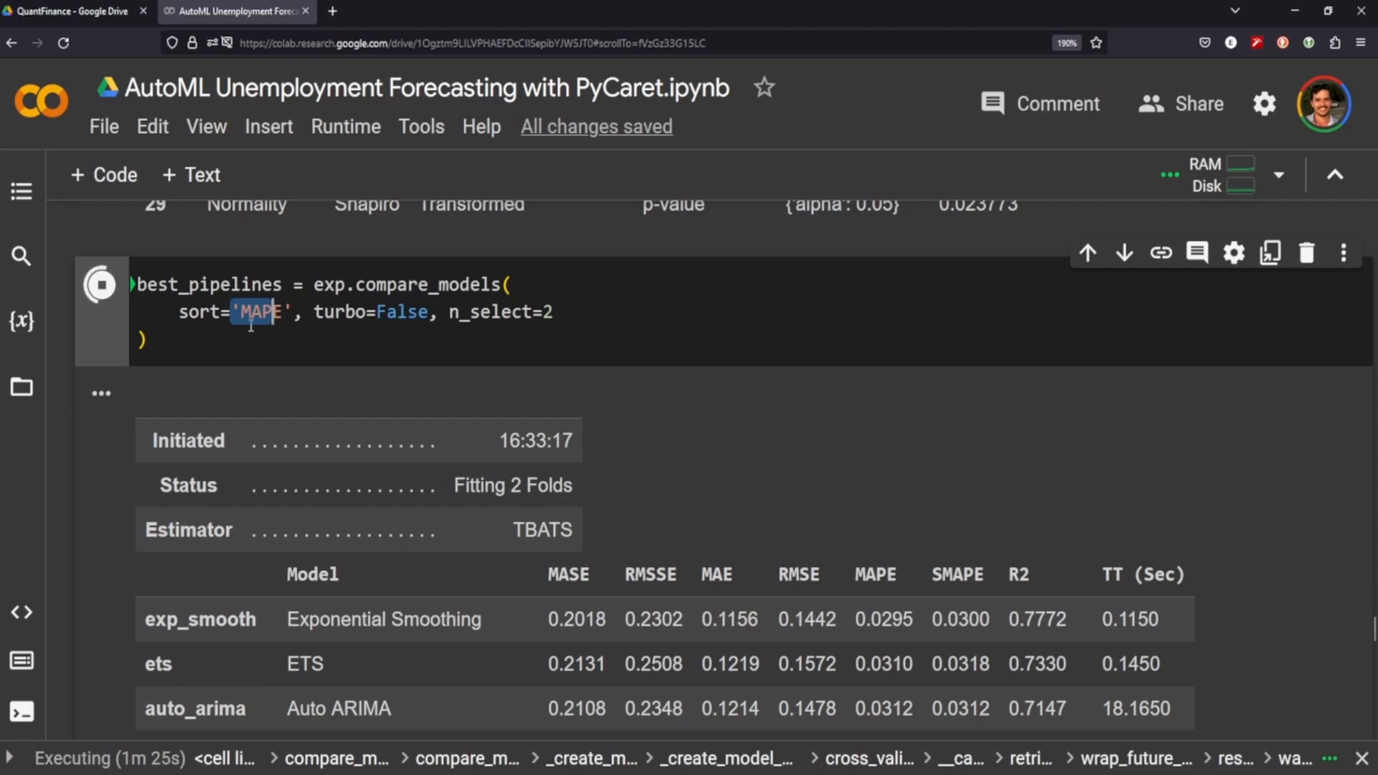
{"action": "scroll", "scroll_direction": "down", "scroll_amount": 3}
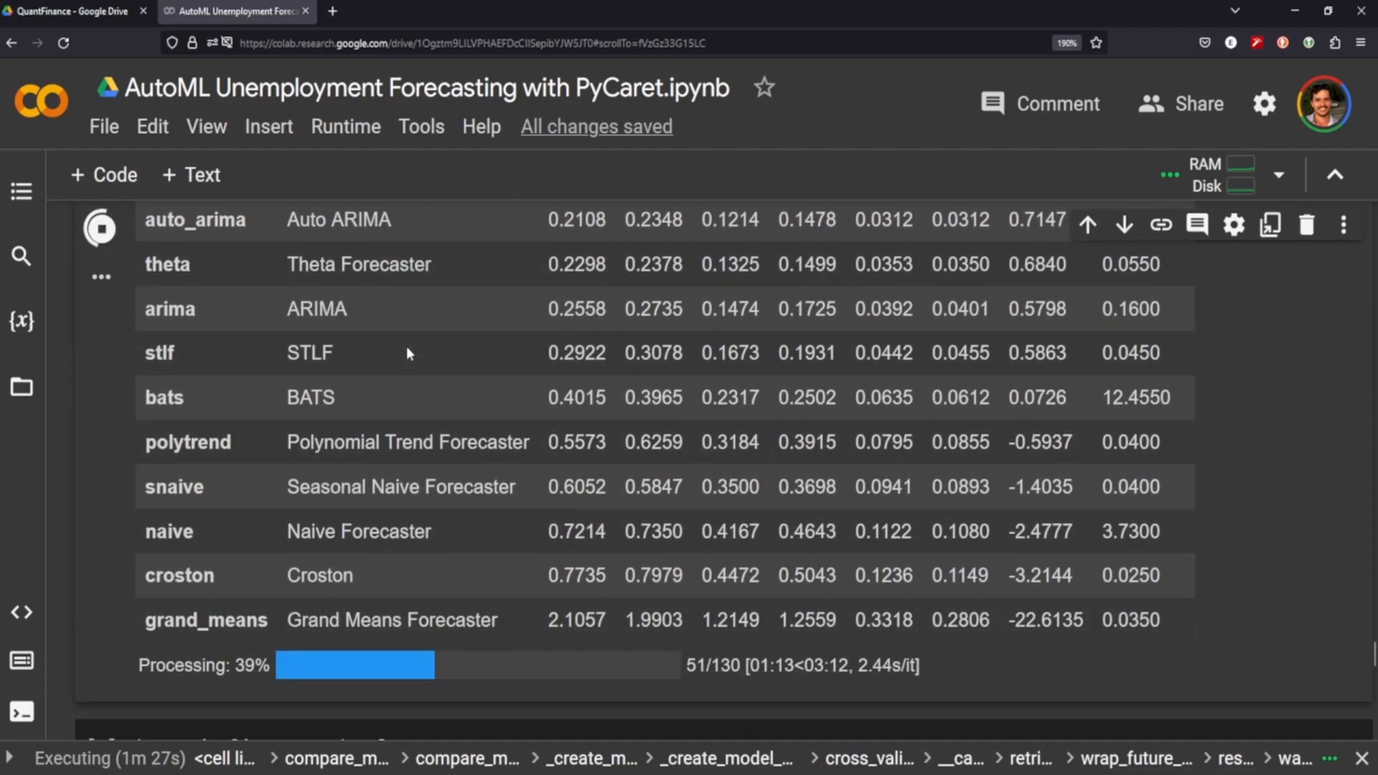
{"action": "scroll", "scroll_direction": "down", "scroll_amount": 3}
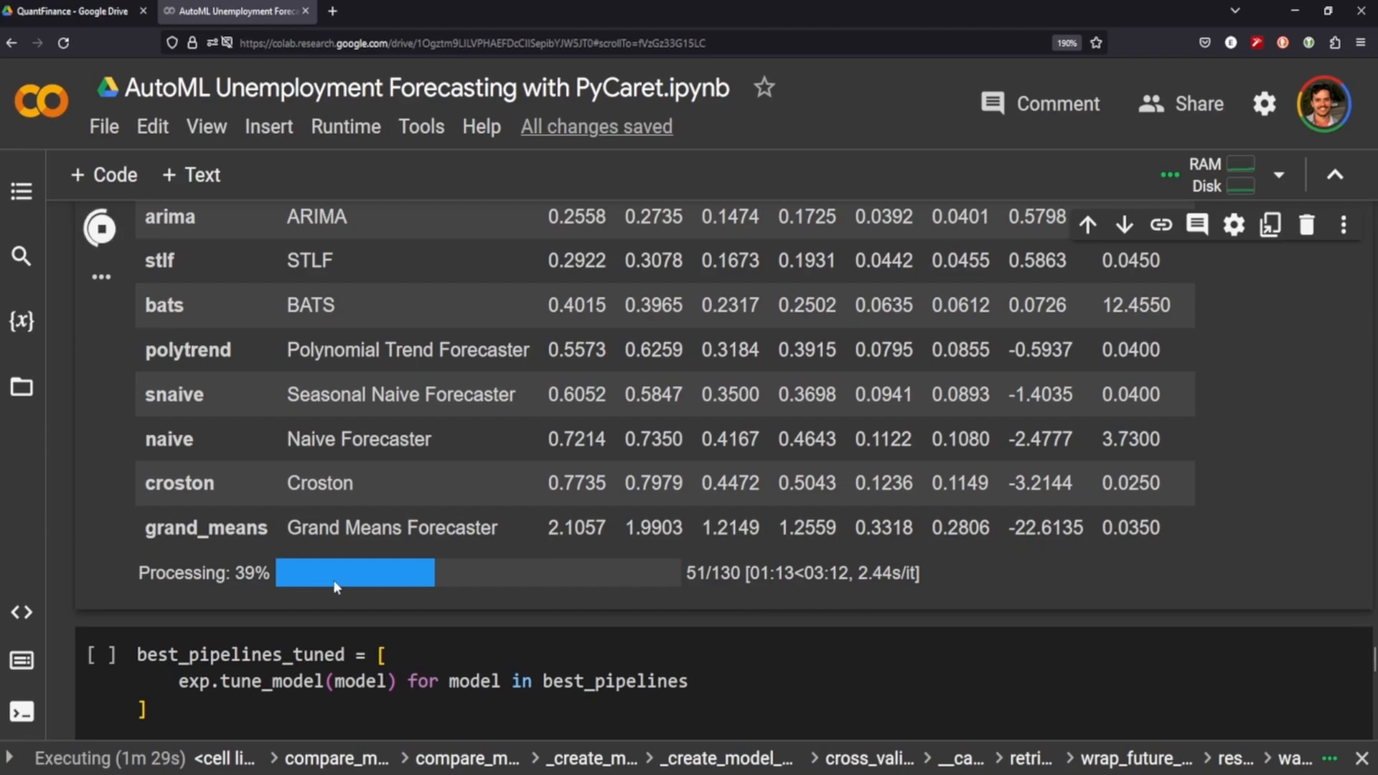
{"action": "mouse_move", "coordinate": [687, 590]}
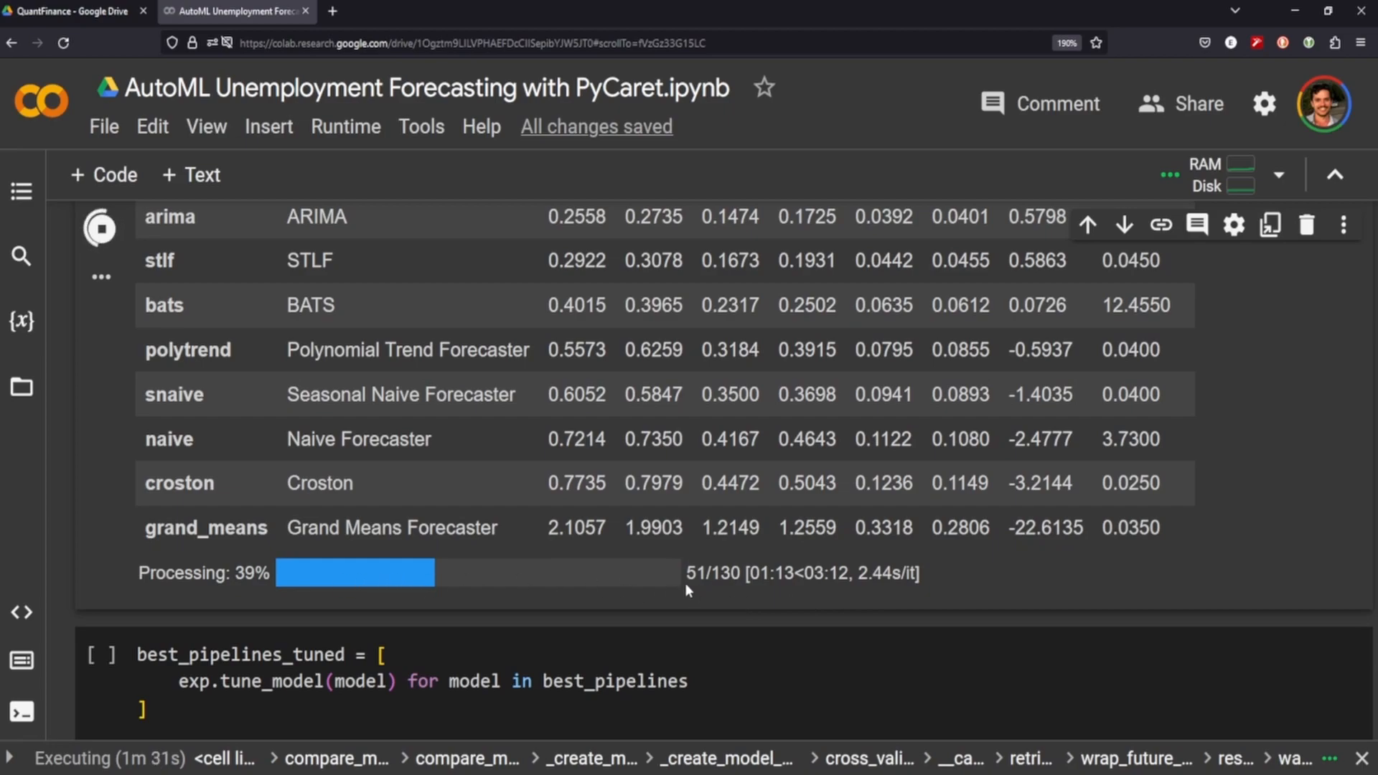
{"action": "mouse_move", "coordinate": [465, 508]}
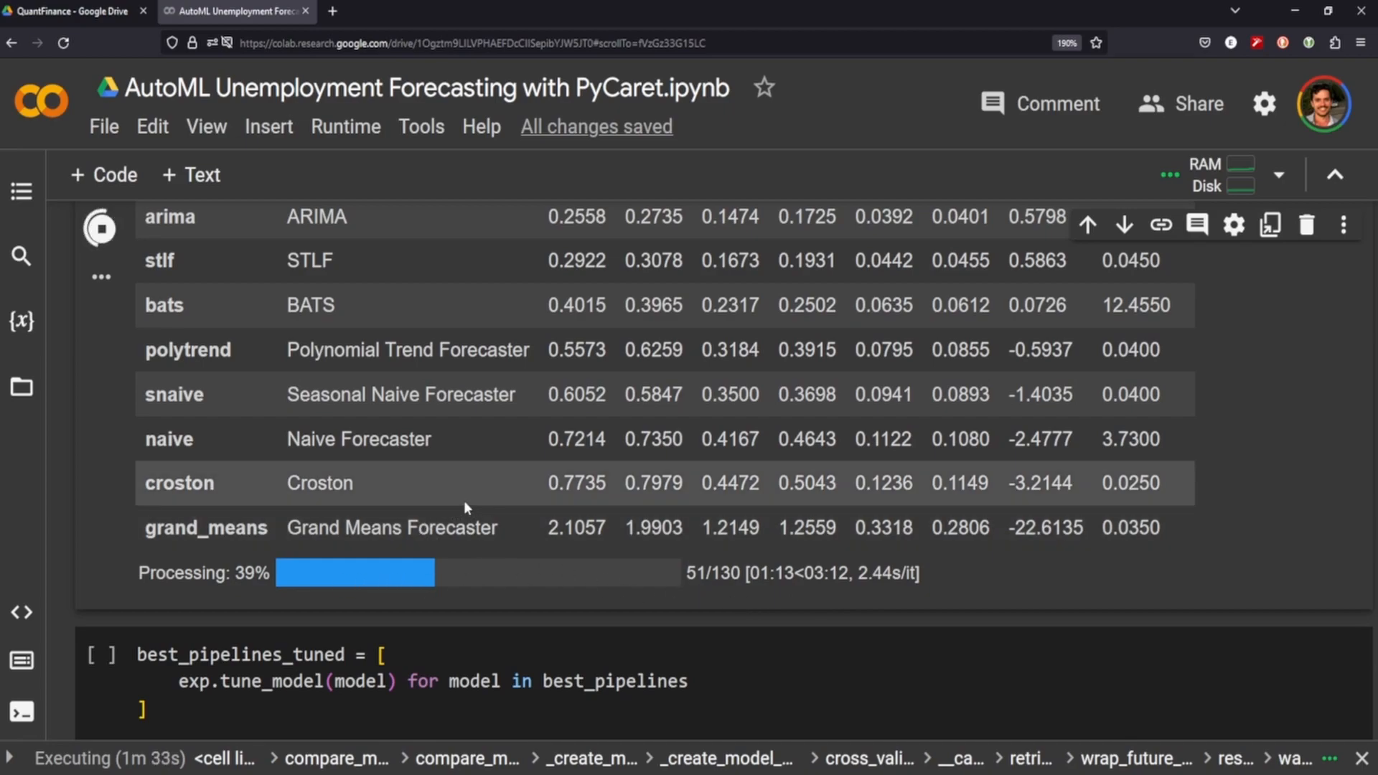
{"action": "mouse_move", "coordinate": [552, 491]}
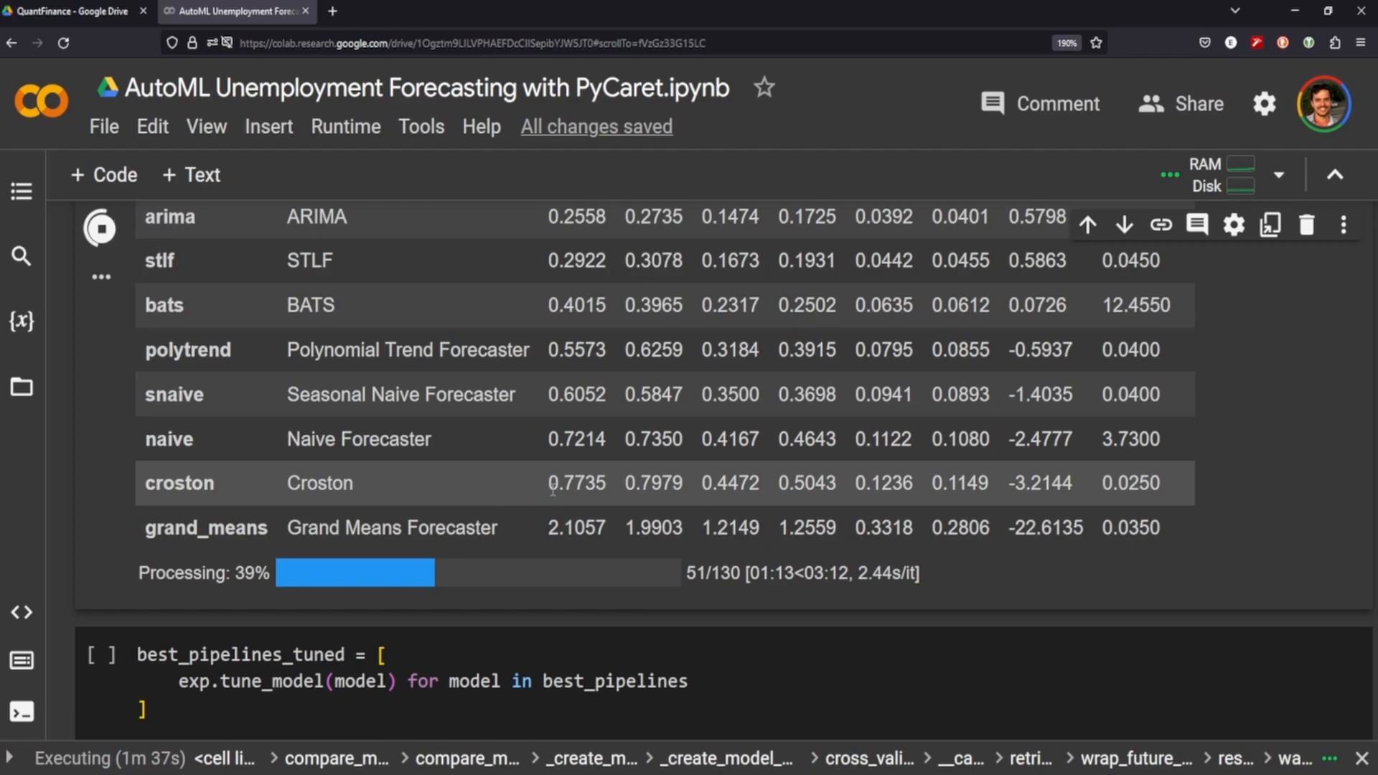
{"action": "mouse_move", "coordinate": [473, 578]}
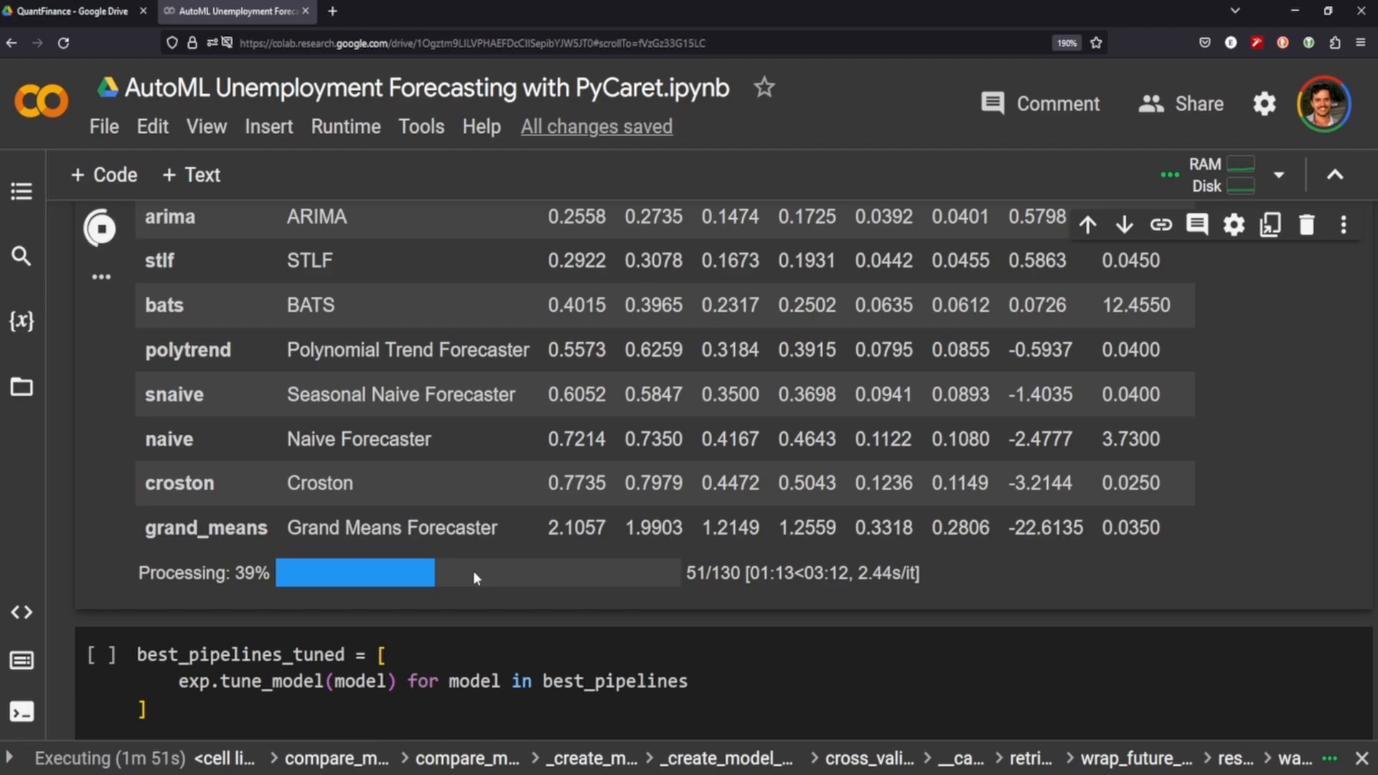
{"action": "mouse_move", "coordinate": [464, 600]}
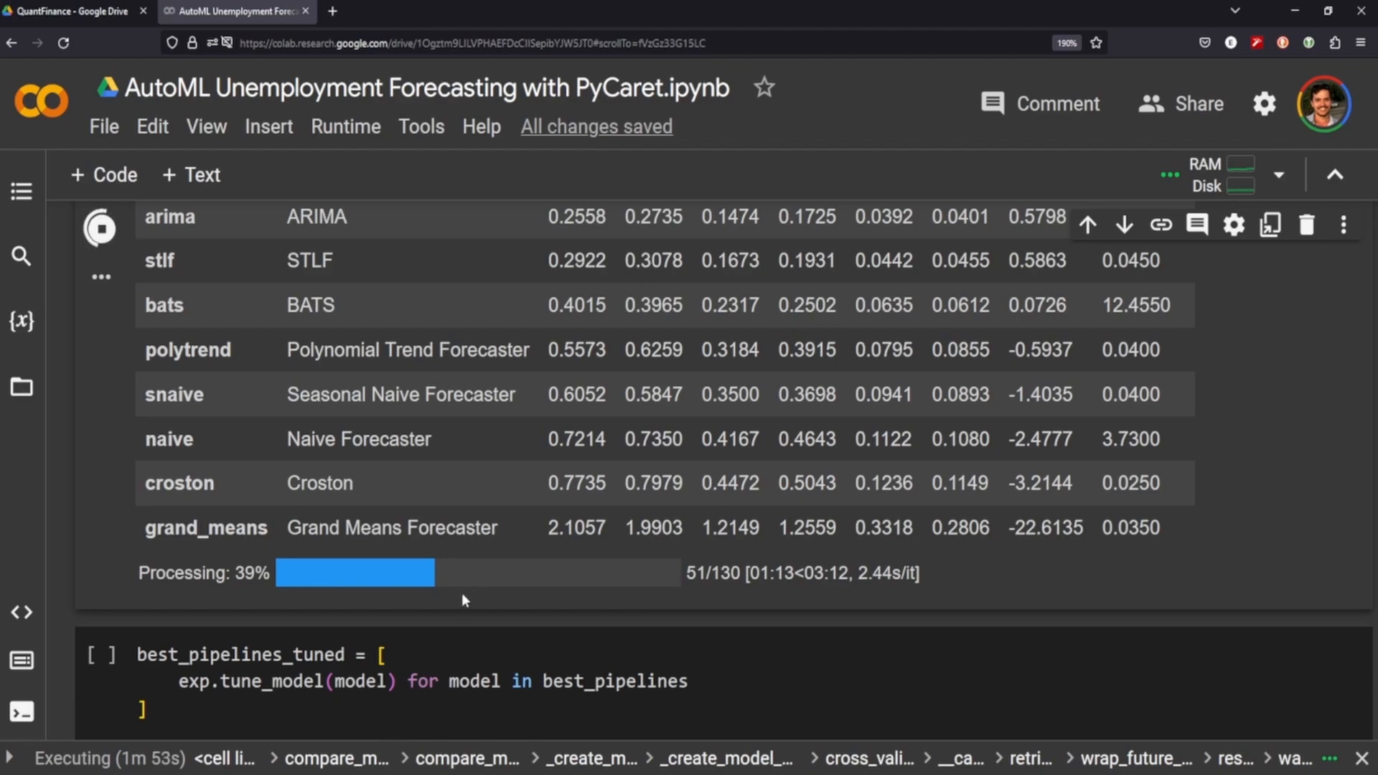
{"action": "mouse_move", "coordinate": [513, 587]}
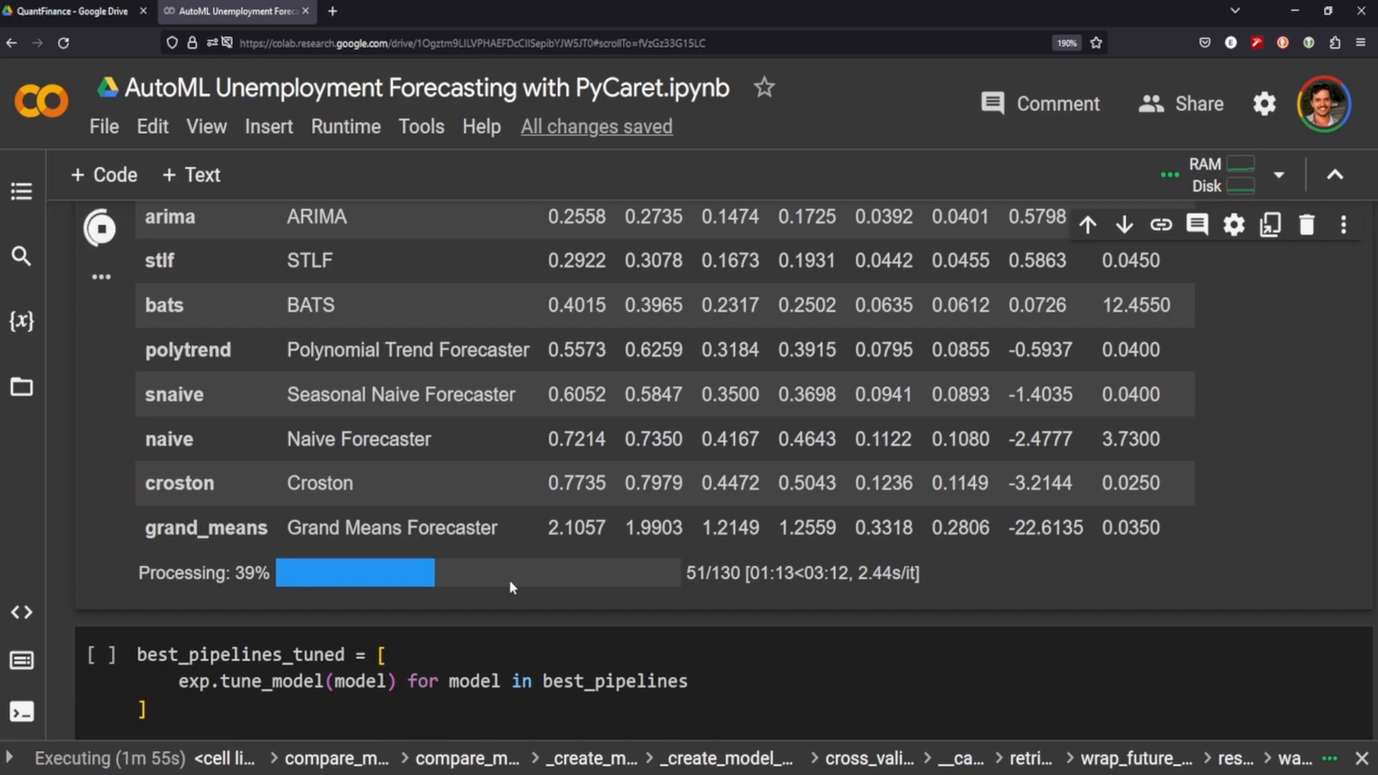
{"action": "mouse_move", "coordinate": [431, 477]}
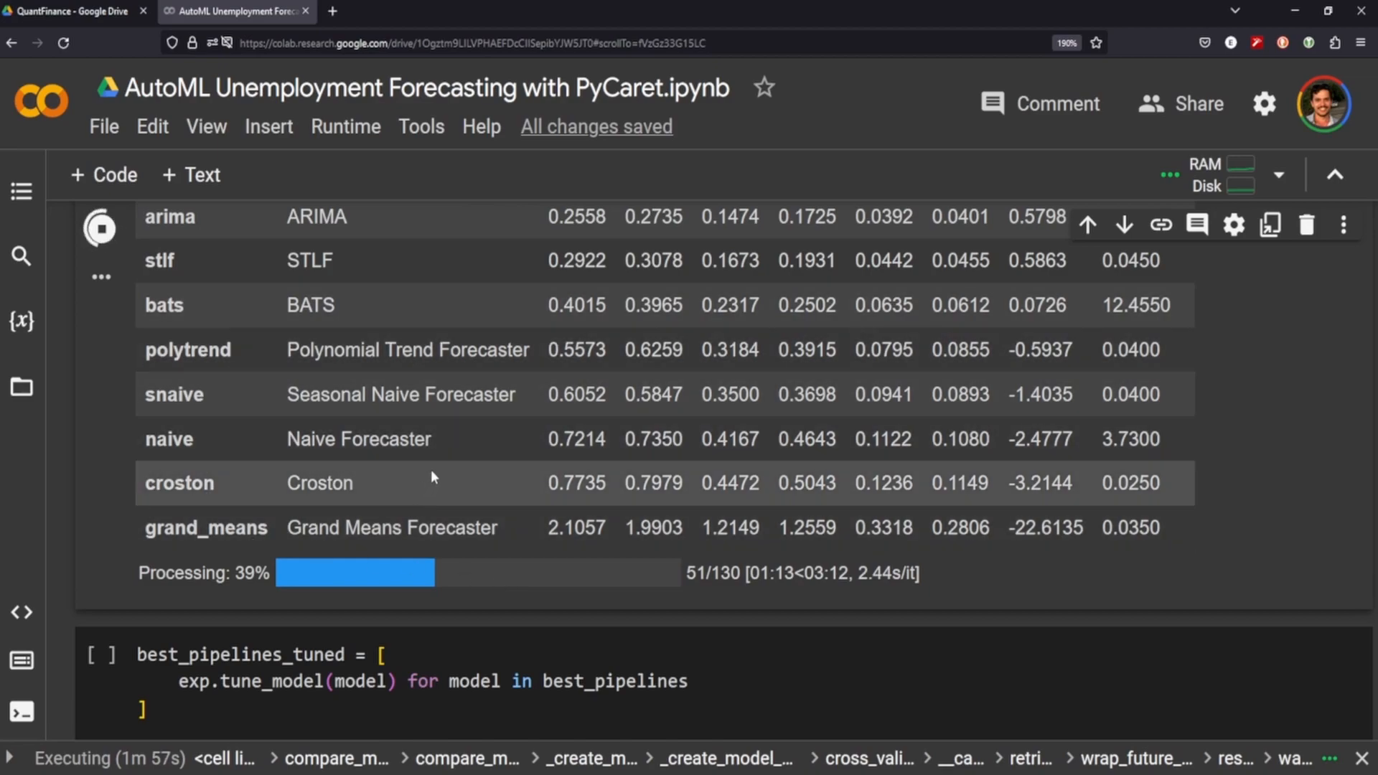
{"action": "mouse_move", "coordinate": [489, 418]}
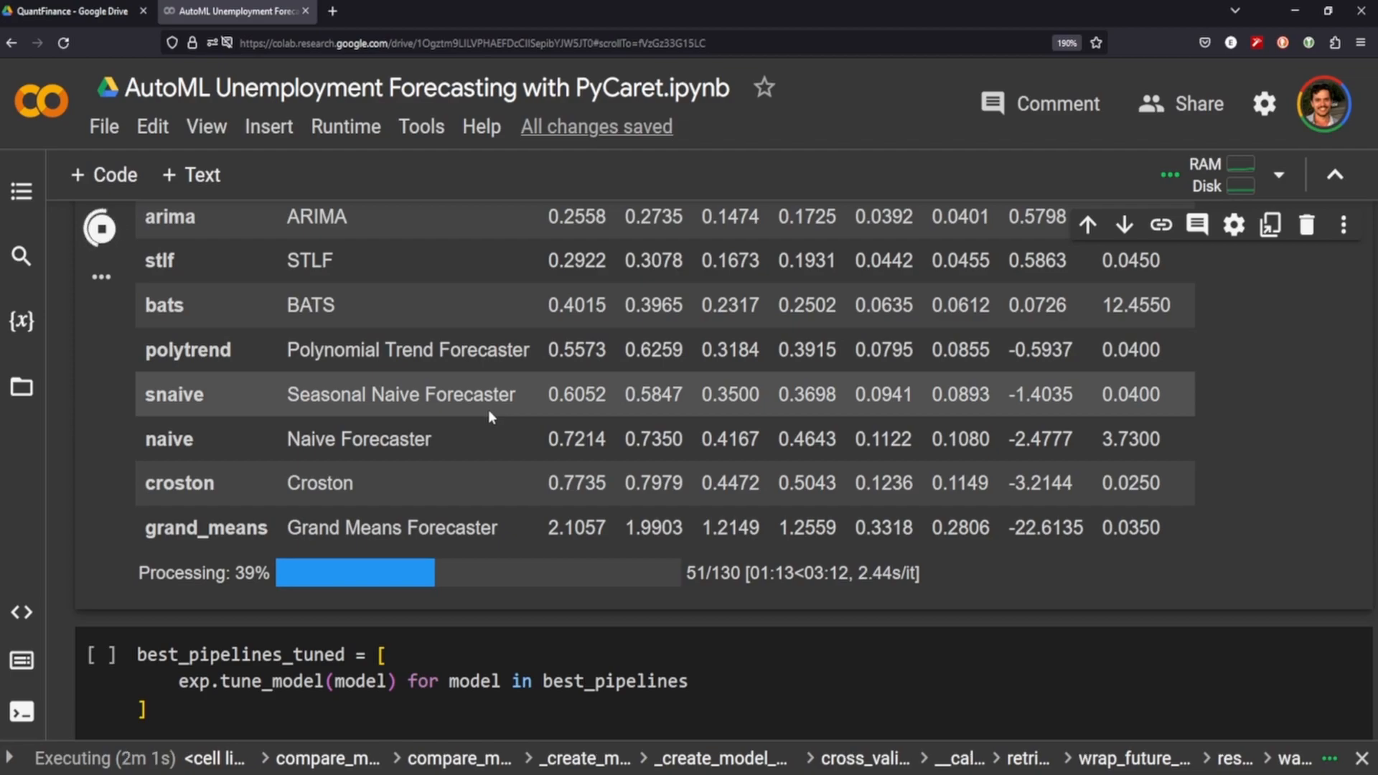
{"action": "mouse_move", "coordinate": [510, 464]}
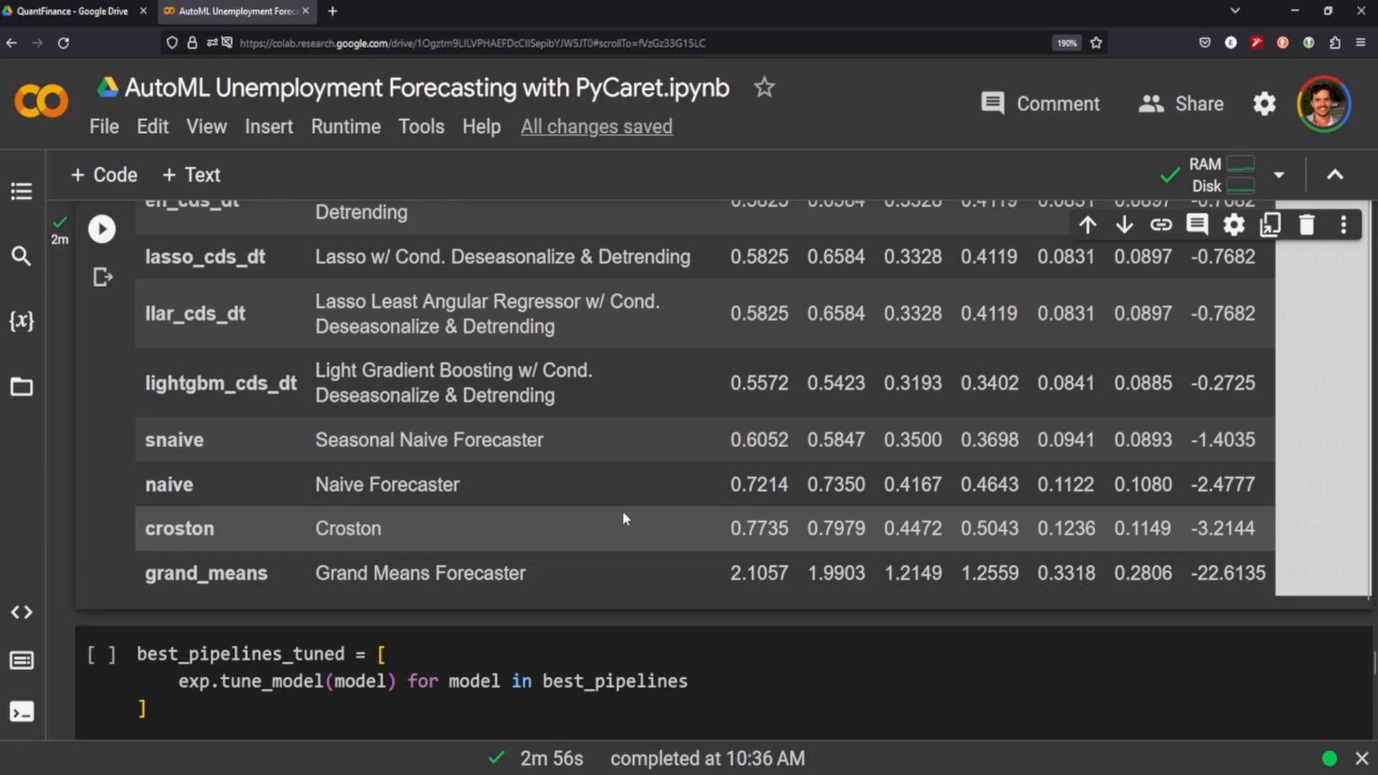
{"action": "mouse_move", "coordinate": [457, 562]}
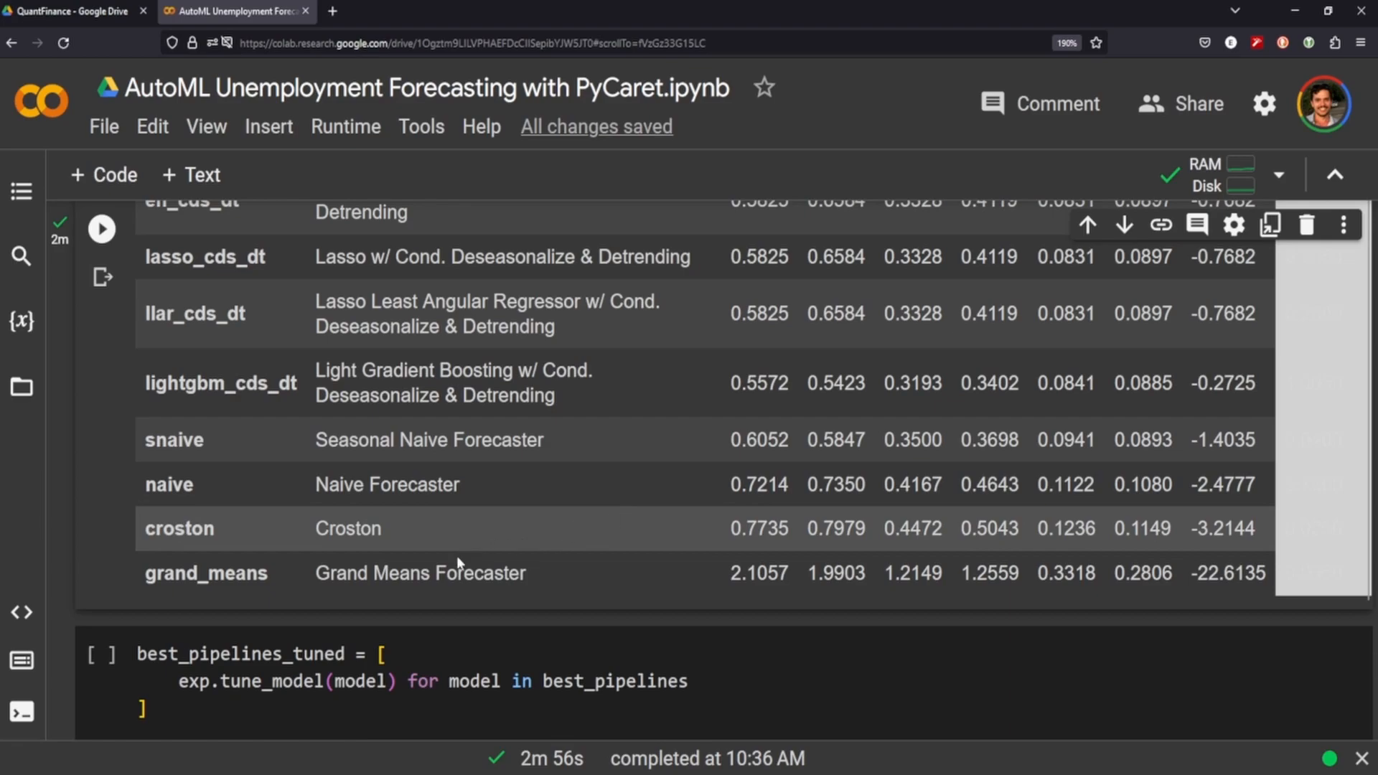
{"action": "scroll", "scroll_direction": "down", "scroll_amount": 3}
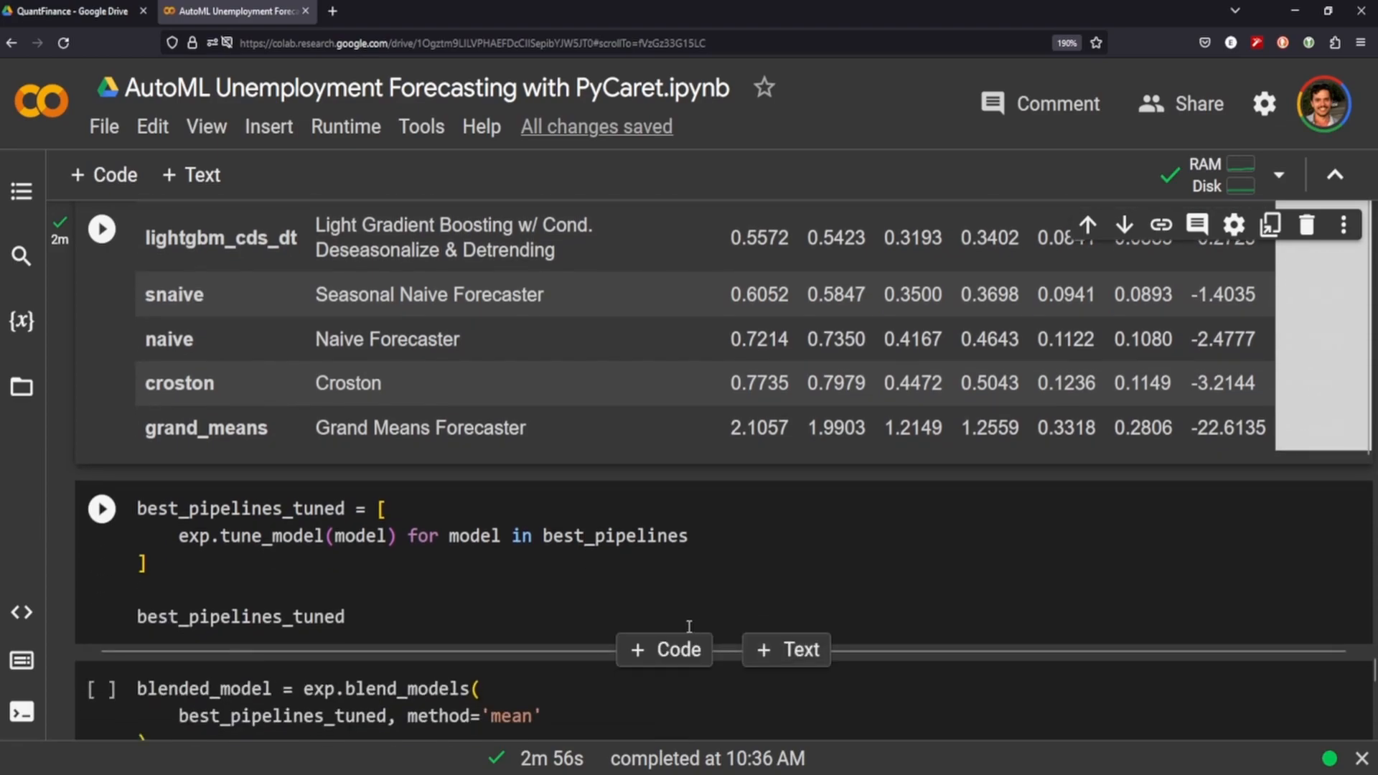
{"action": "mouse_move", "coordinate": [522, 567]}
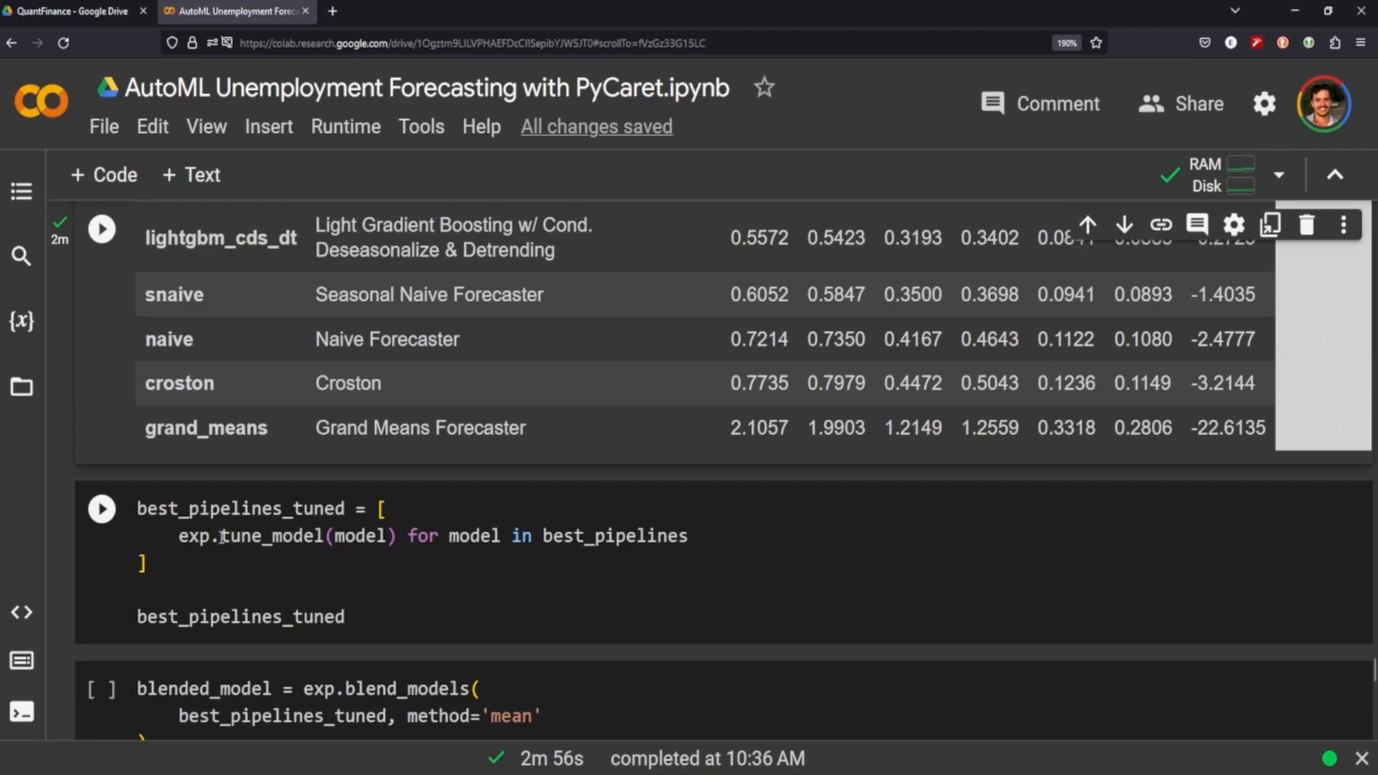
{"action": "double_click", "coordinate": [267, 535]}
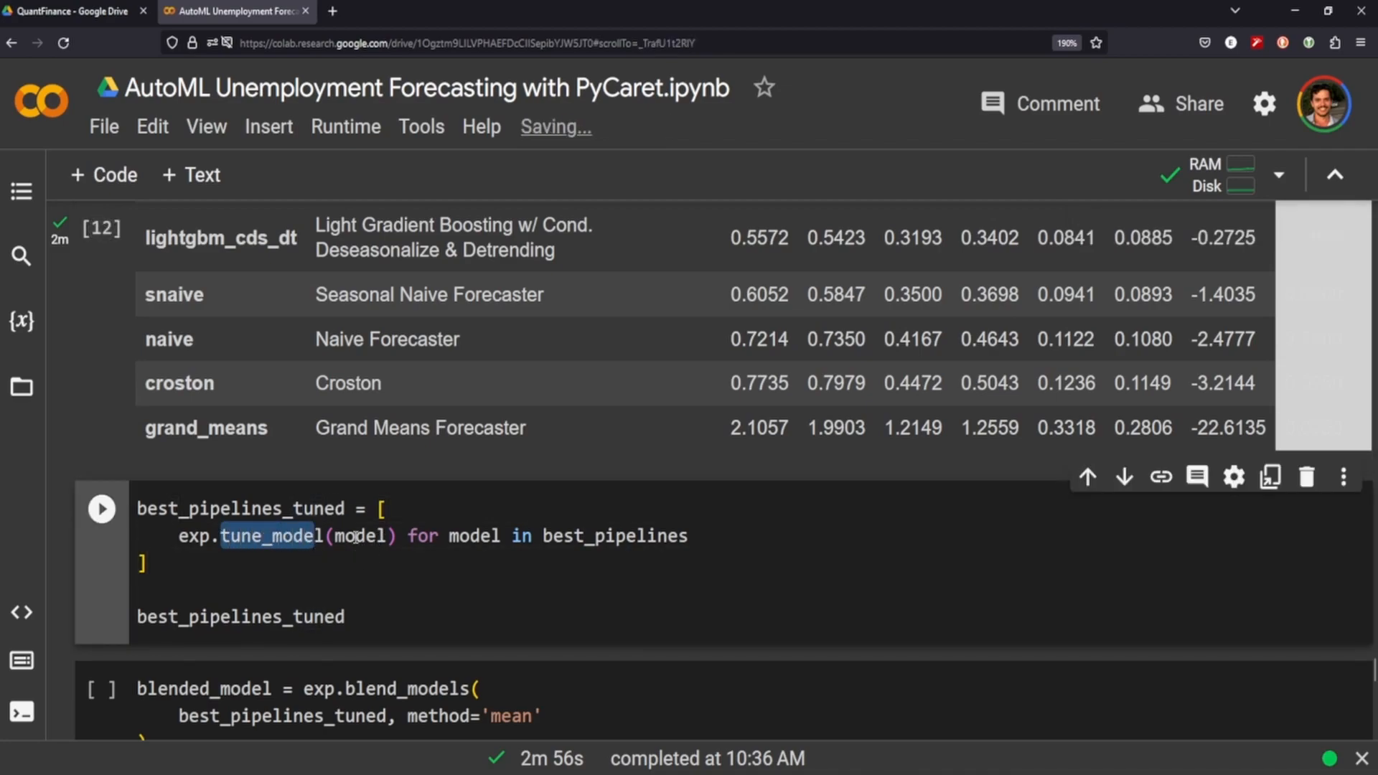
{"action": "mouse_move", "coordinate": [567, 551]}
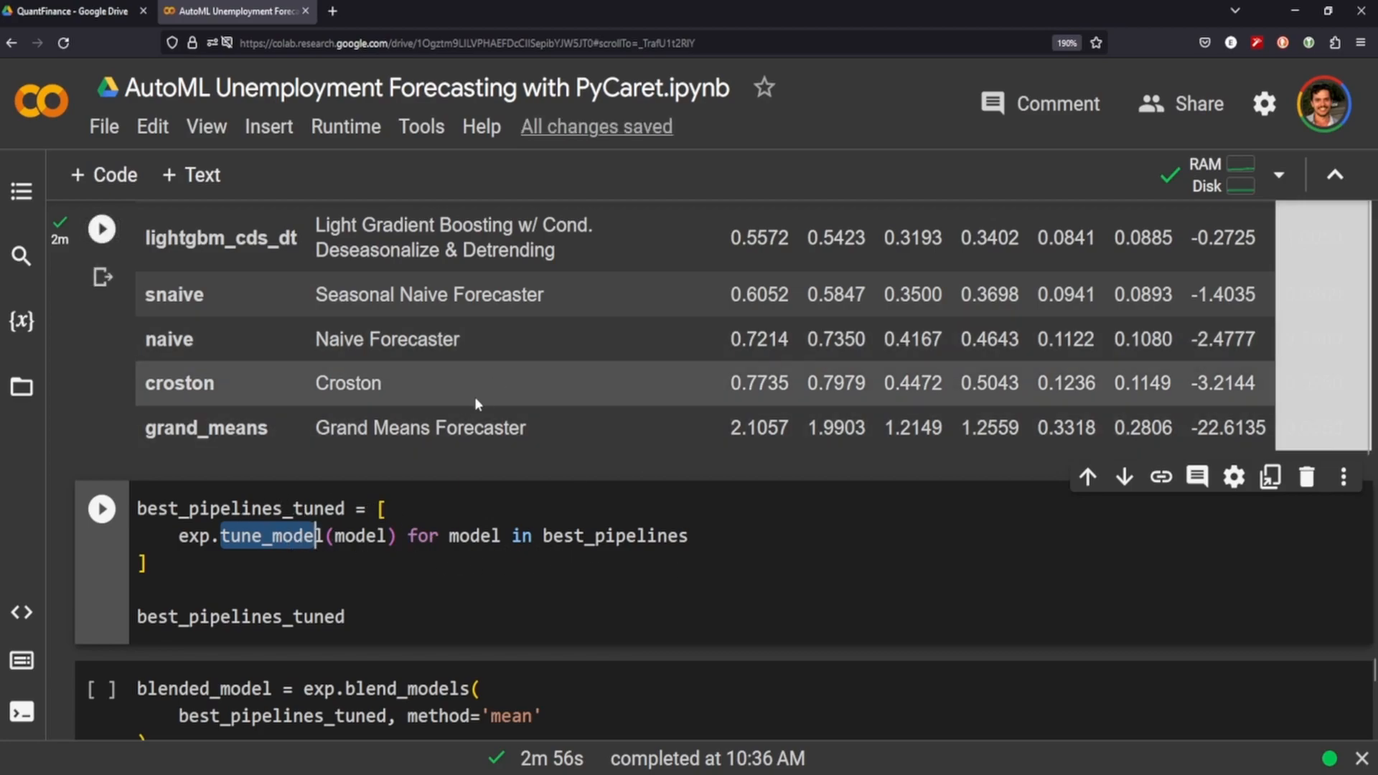
{"action": "mouse_move", "coordinate": [637, 360]}
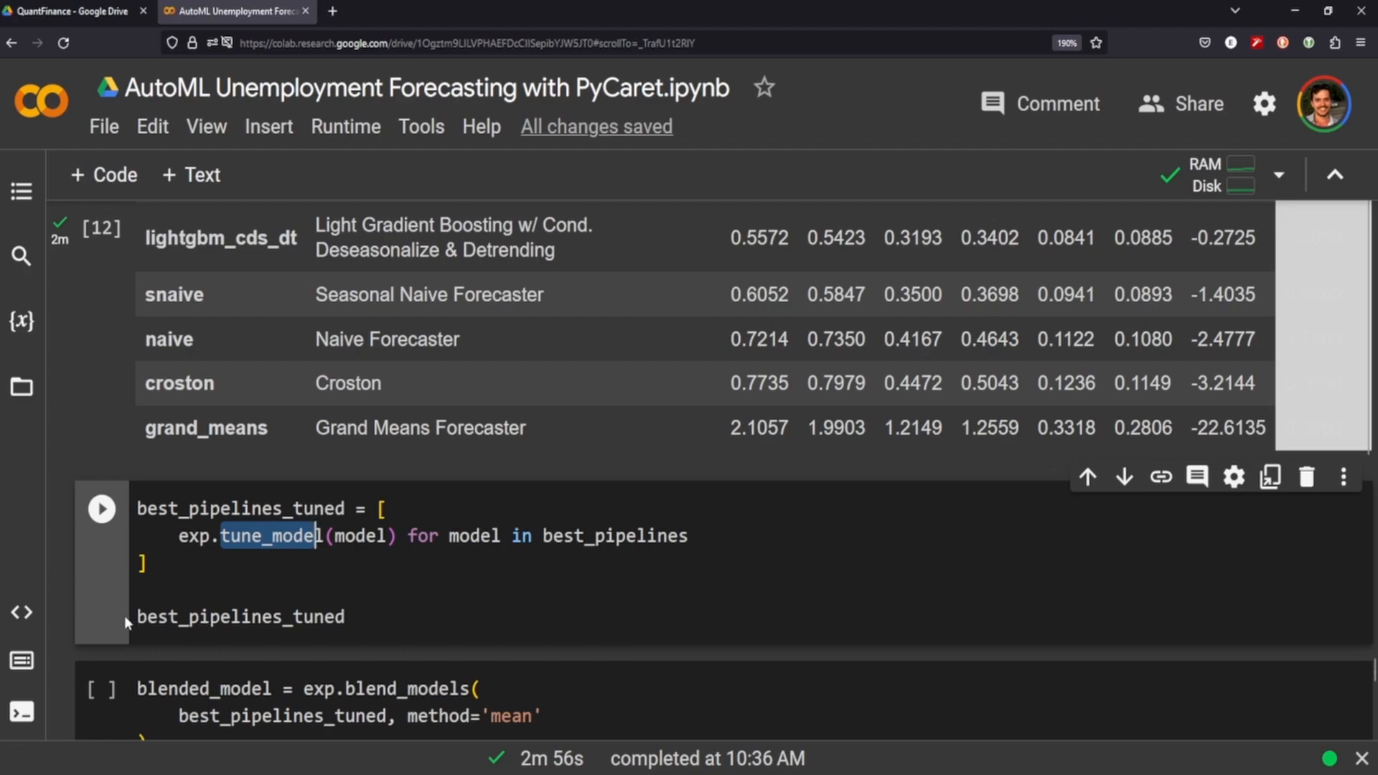
{"action": "left_click", "coordinate": [100, 508]}
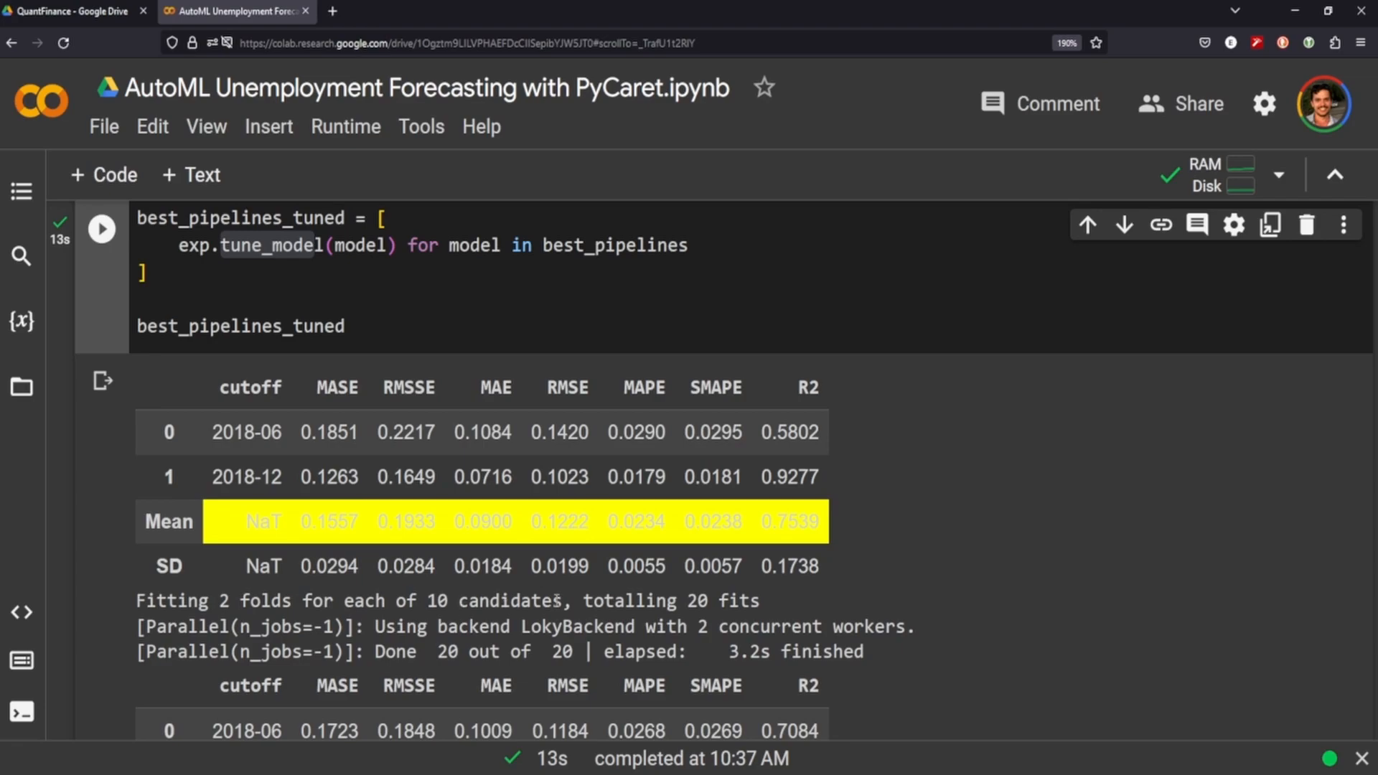
{"action": "key", "text": "ctrl+s"}
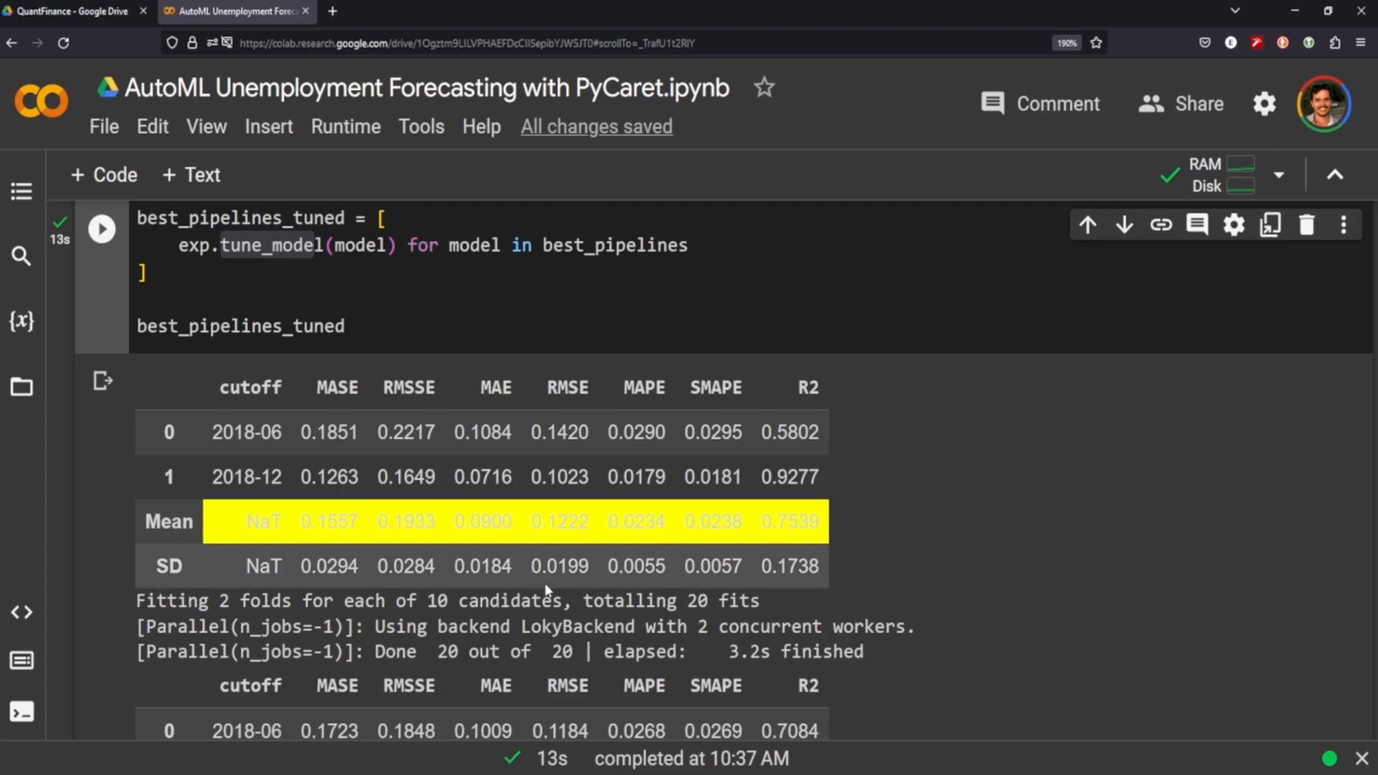
{"action": "scroll", "scroll_direction": "down", "scroll_amount": 3}
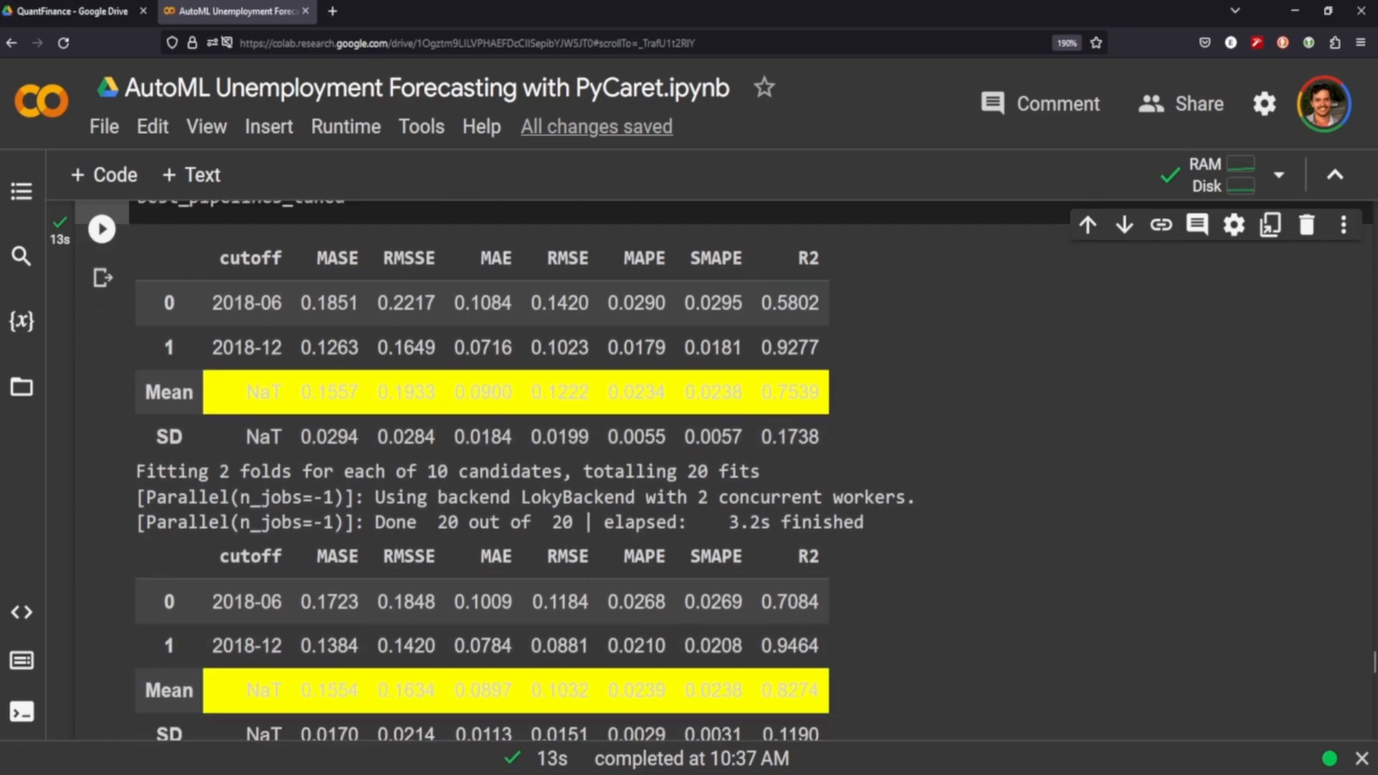
{"action": "scroll", "scroll_direction": "down", "scroll_amount": 3}
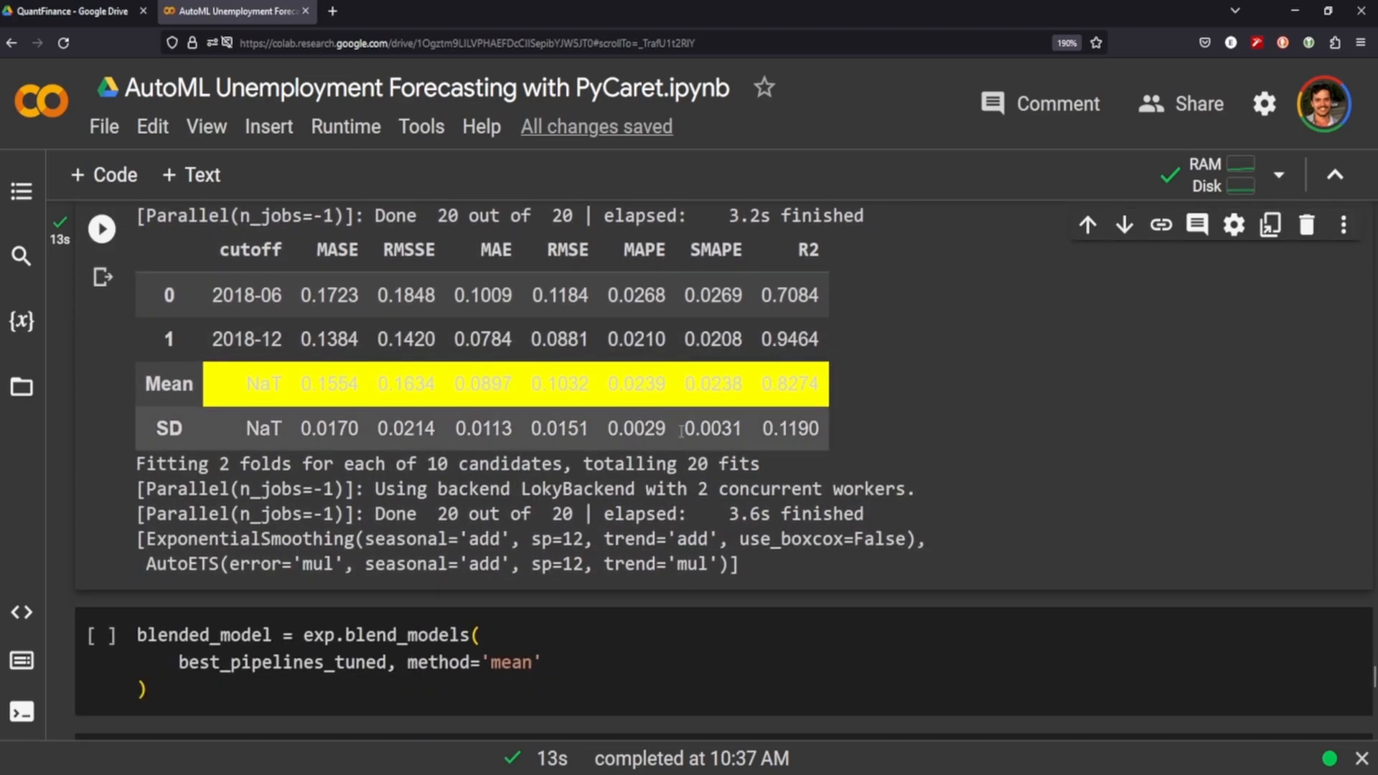
{"action": "scroll", "scroll_direction": "down", "scroll_amount": 3}
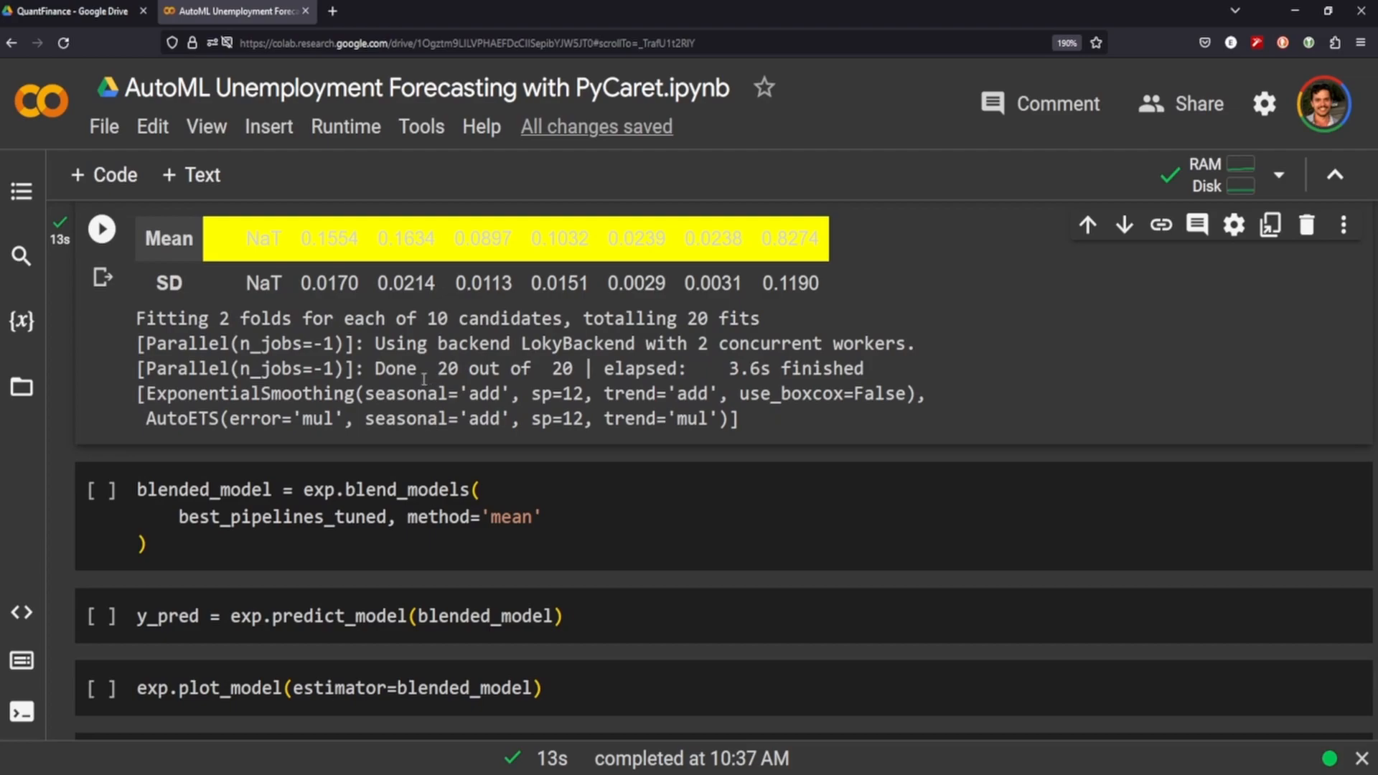
{"action": "mouse_move", "coordinate": [420, 457]}
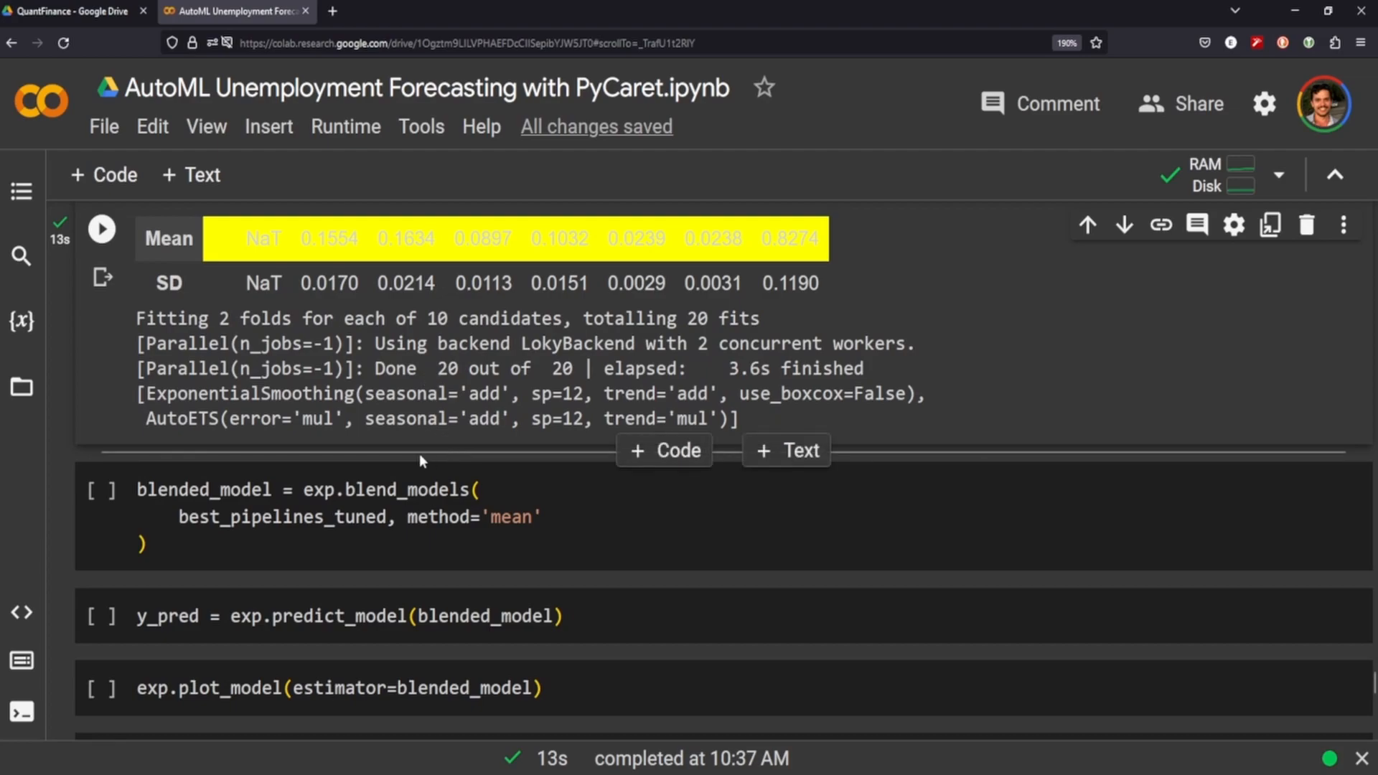
Run blend_models on the tuned pipelines, giving a Mean row with R2 0.8050 and MAPE 0.0218.
{"action": "left_click", "coordinate": [352, 517]}
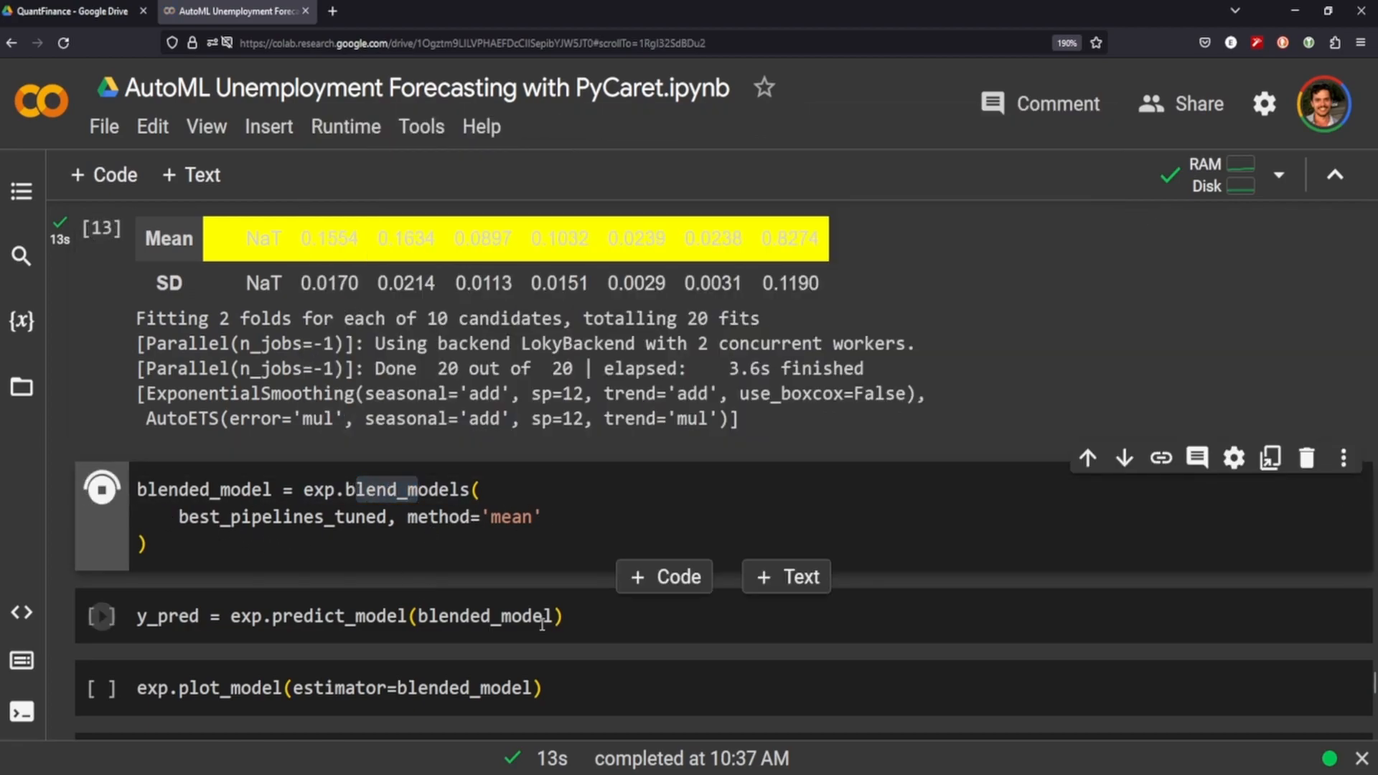
{"action": "left_click", "coordinate": [101, 489]}
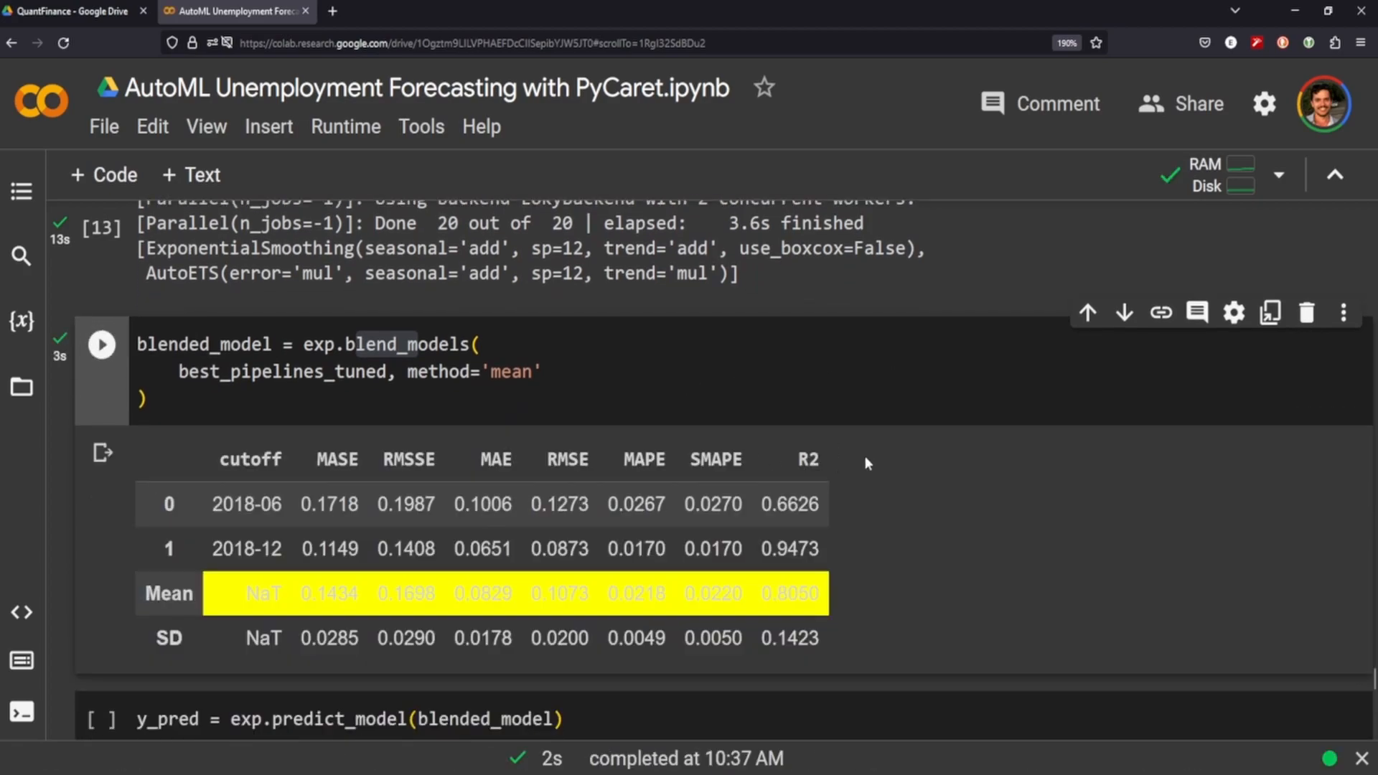
{"action": "mouse_move", "coordinate": [393, 579]}
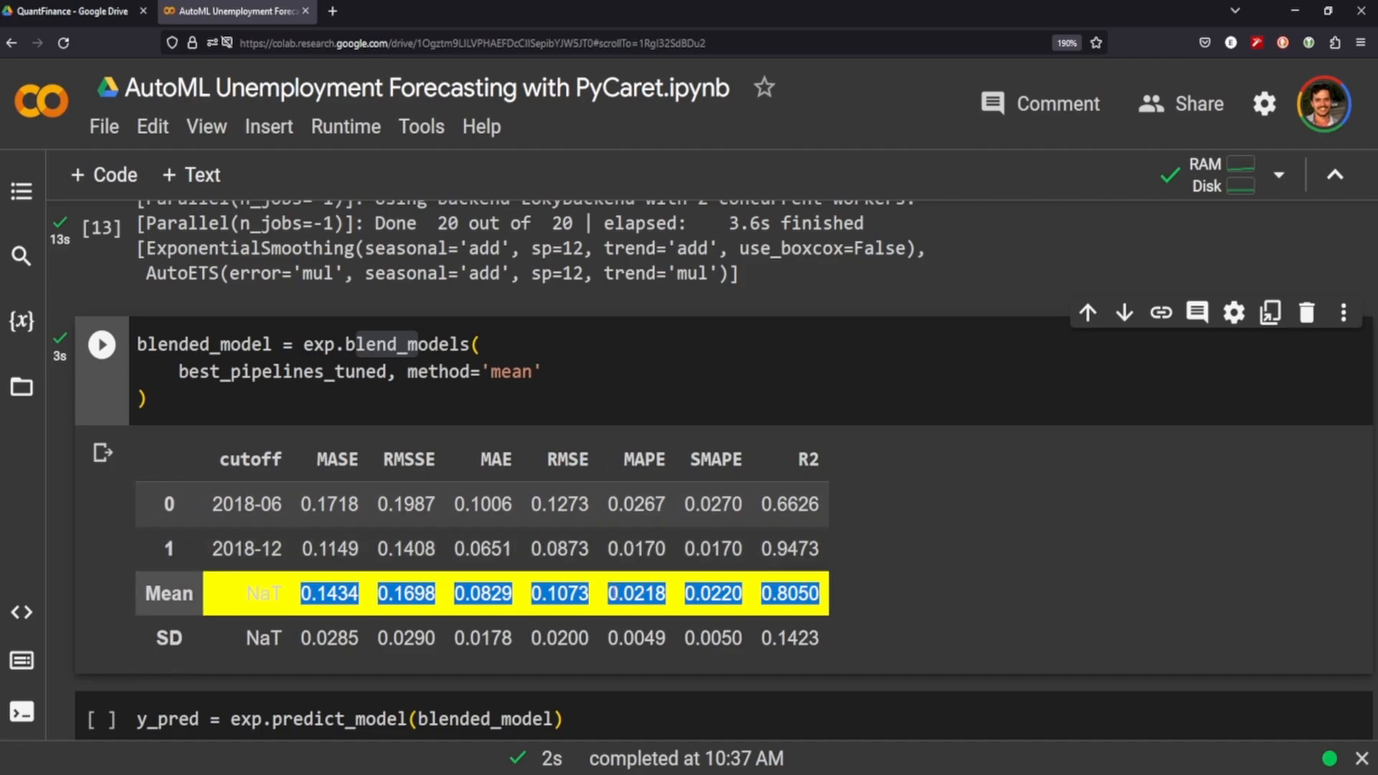
{"action": "mouse_move", "coordinate": [662, 620]}
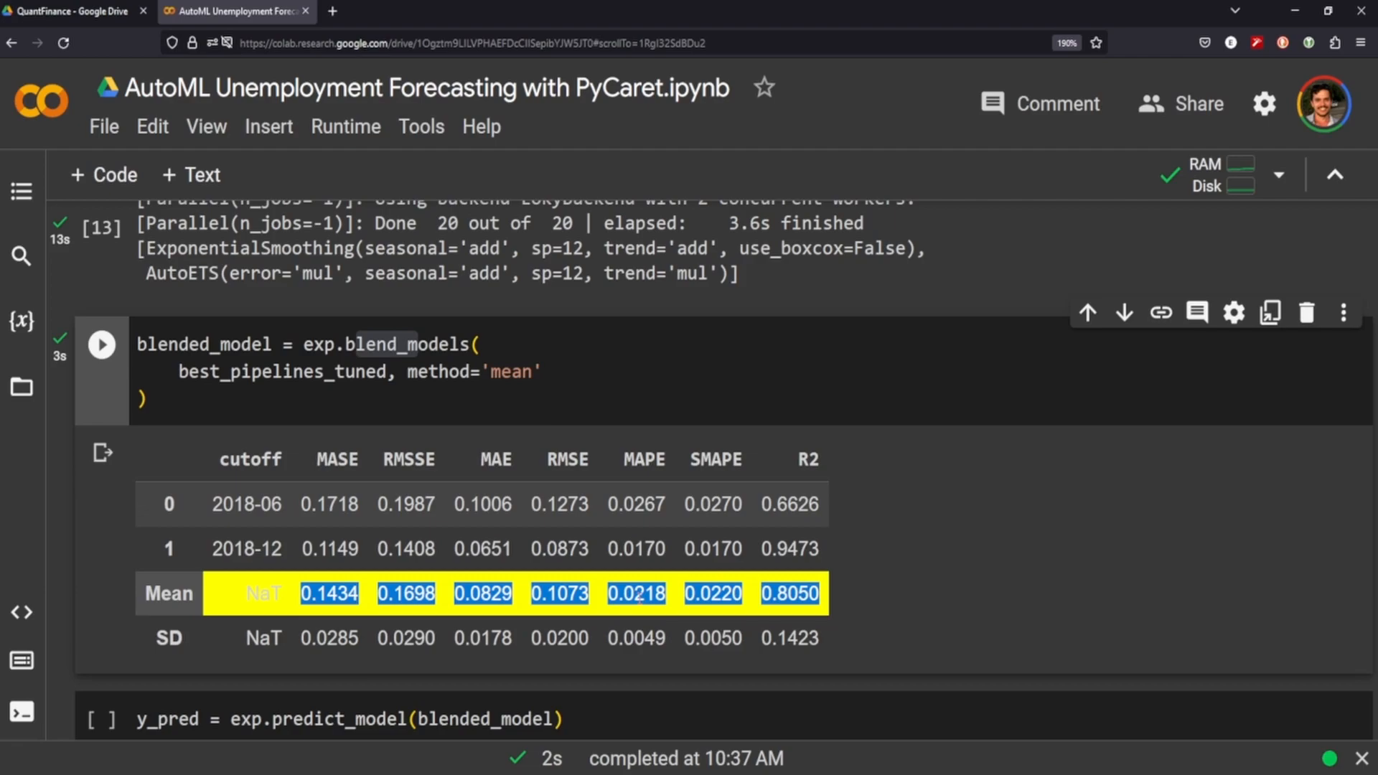
{"action": "scroll", "scroll_direction": "down", "scroll_amount": 3}
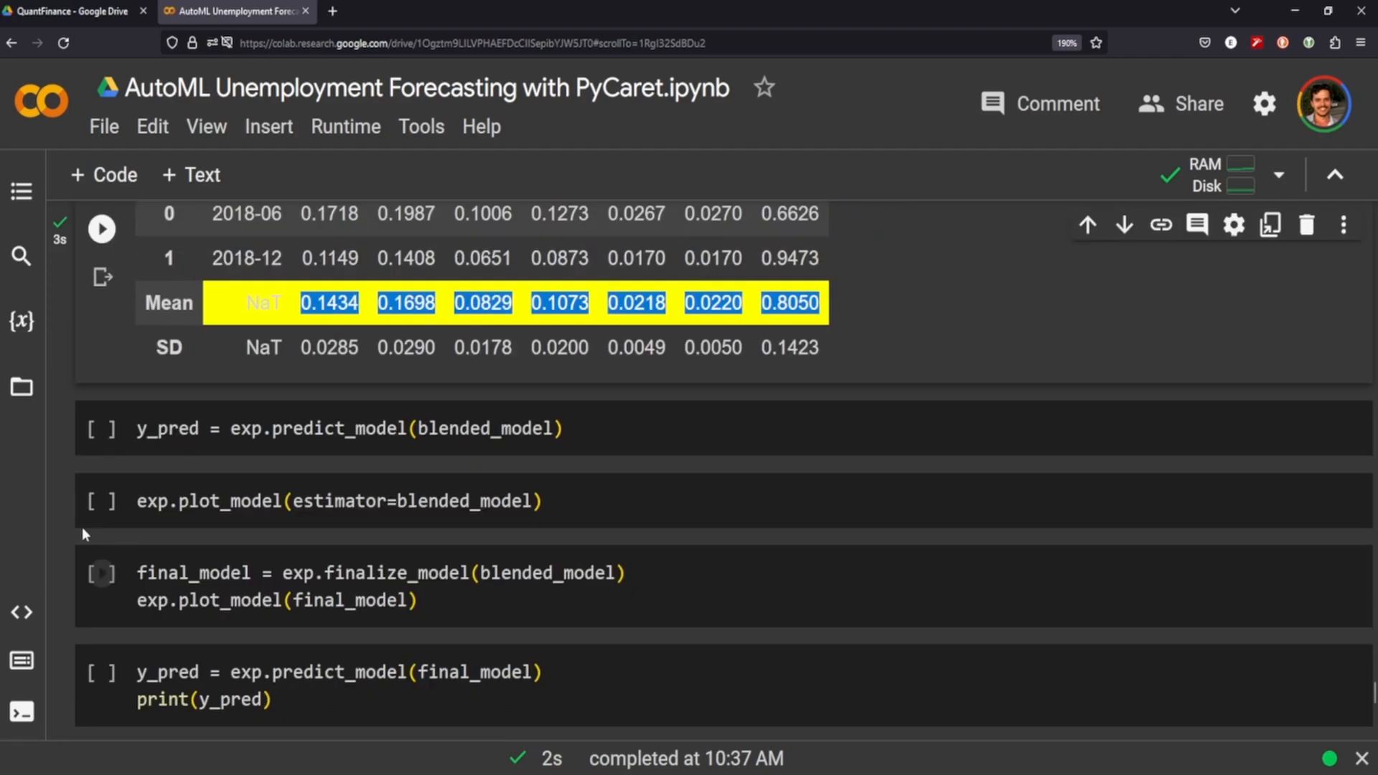
{"action": "scroll", "scroll_direction": "up", "scroll_amount": 3}
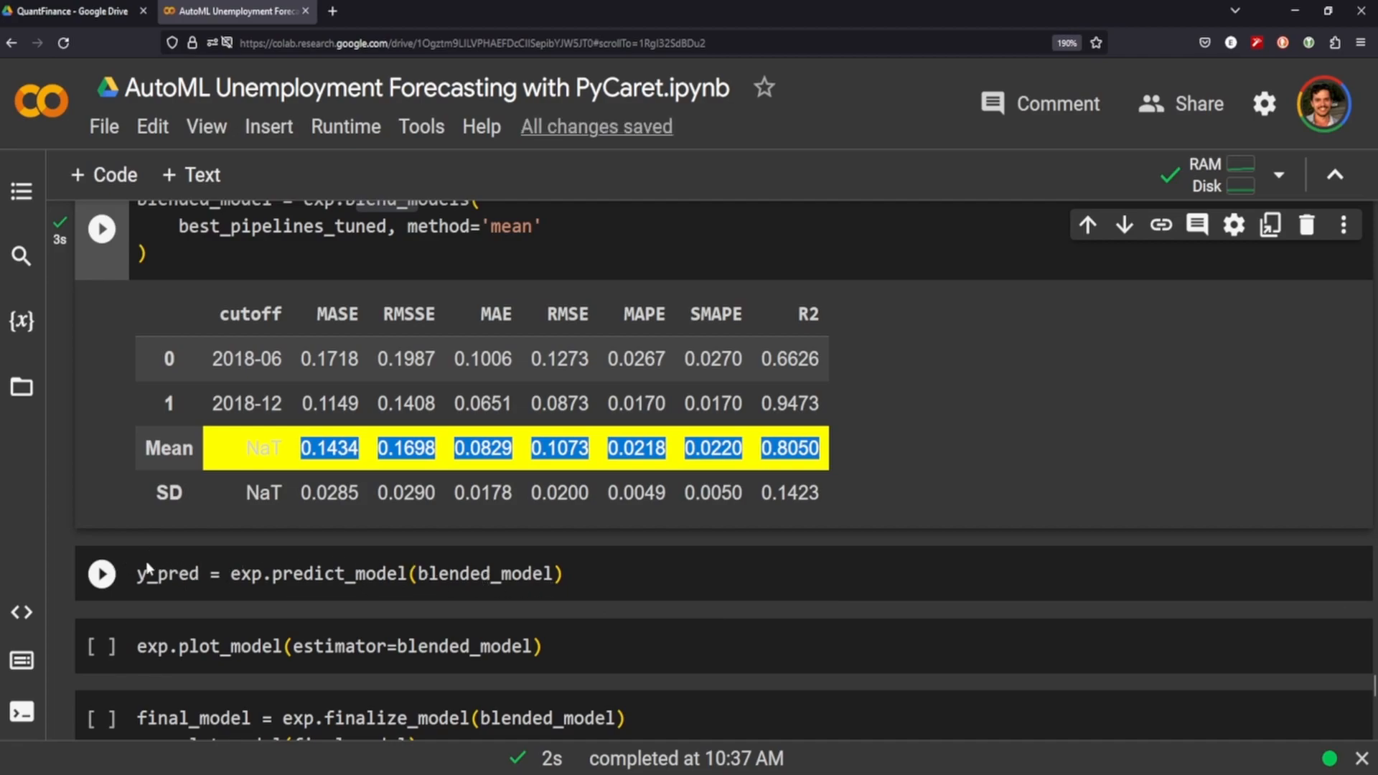
Run predict_model on the blended model, giving EnsembleForecaster test metrics MAPE 0.0319, R2 0.8180.
{"action": "left_click", "coordinate": [100, 574]}
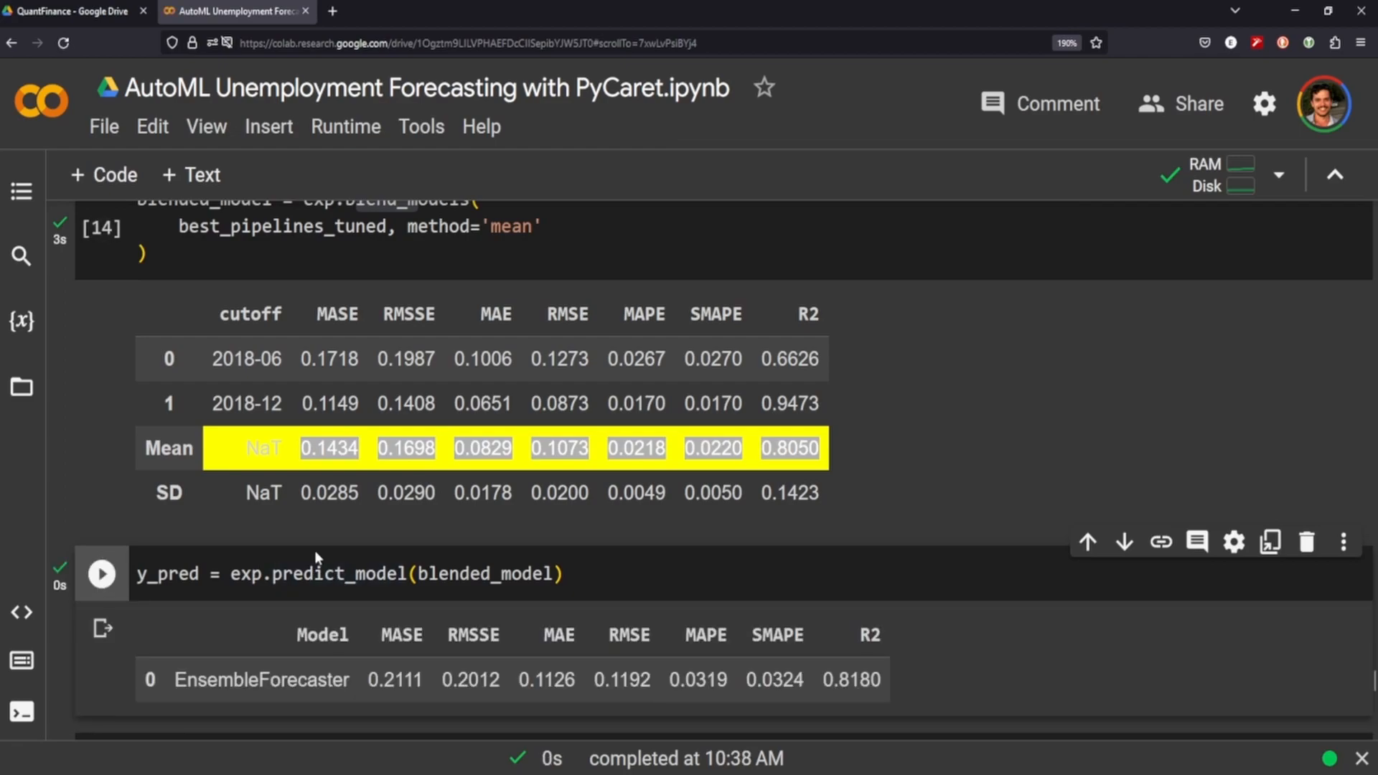
{"action": "scroll", "scroll_direction": "down", "scroll_amount": 3}
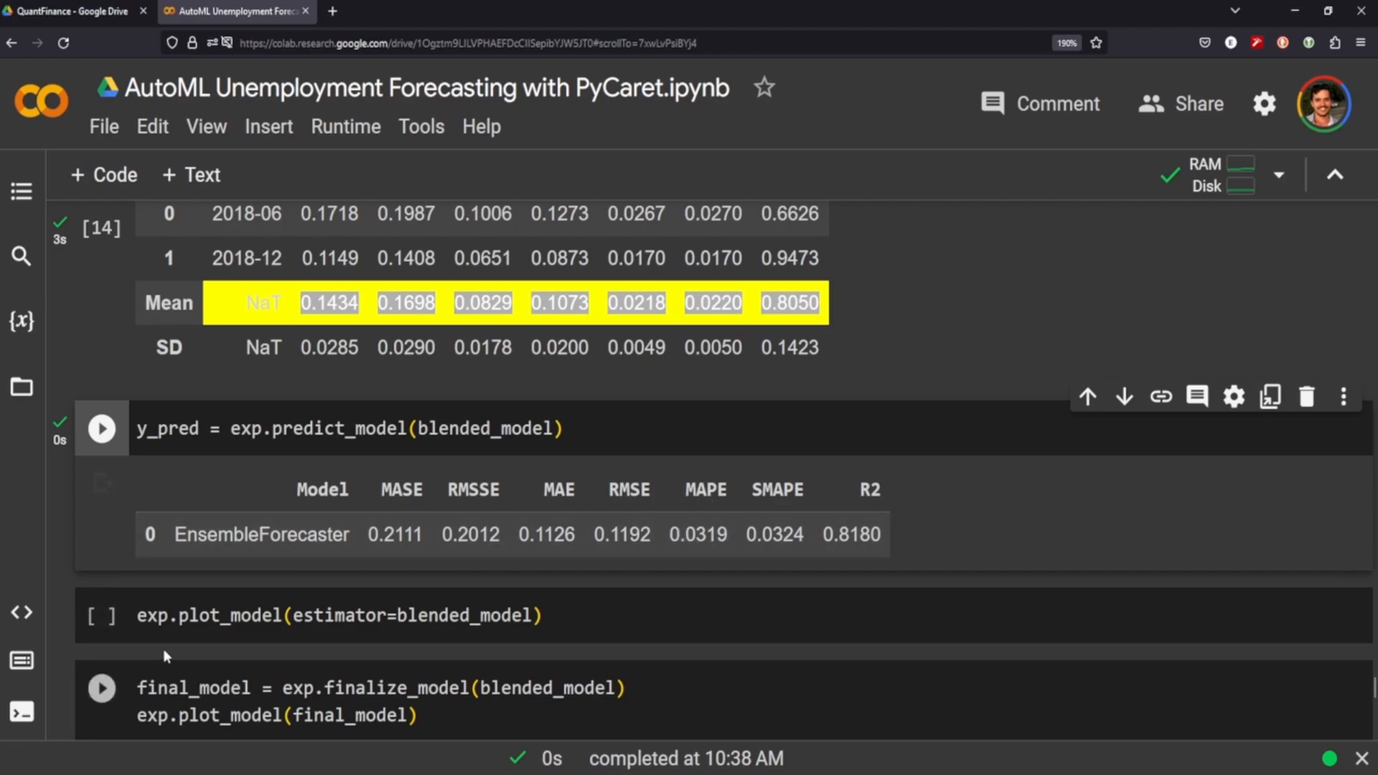
Plot actual unemp_rate versus EnsembleForecaster out-of-sample predictions through late 2019 and review the chart.
{"action": "left_click", "coordinate": [100, 616]}
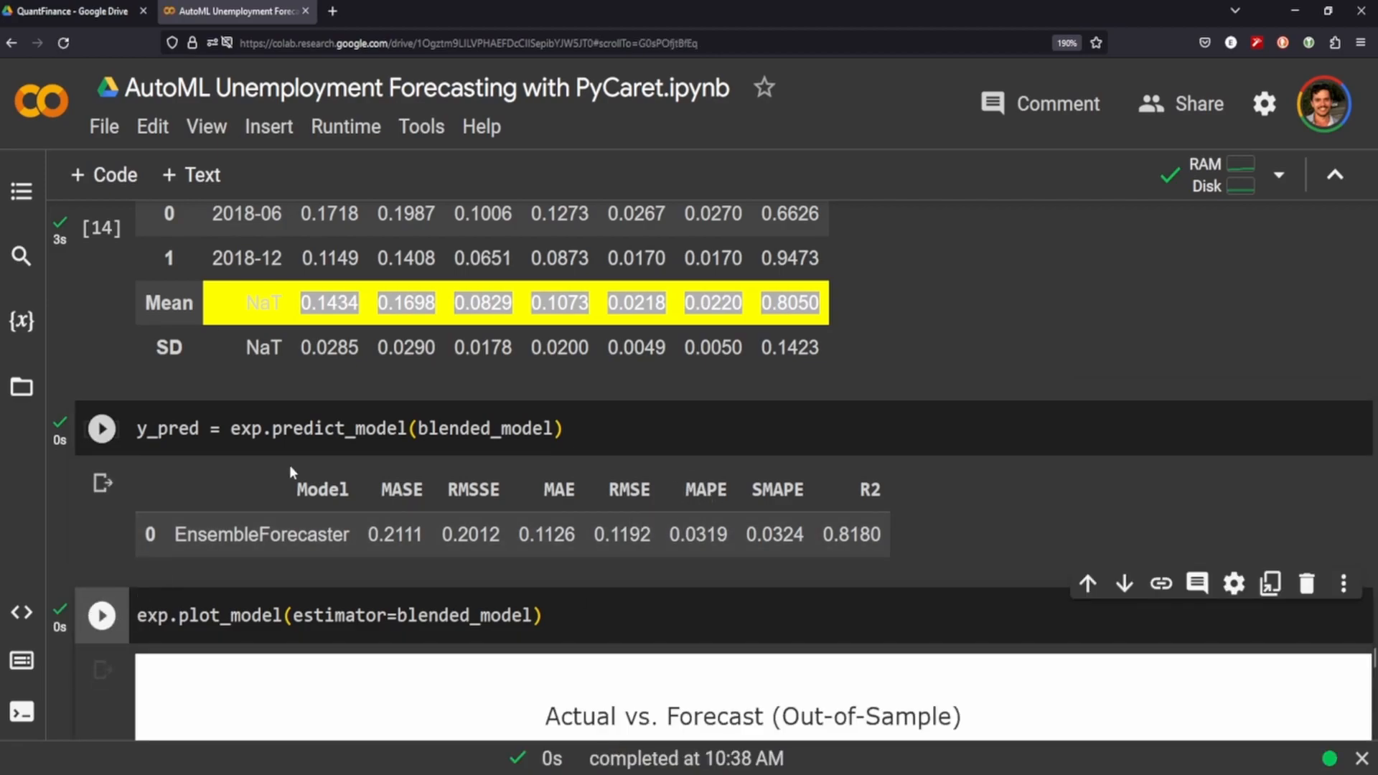
{"action": "scroll", "scroll_direction": "down", "scroll_amount": 3}
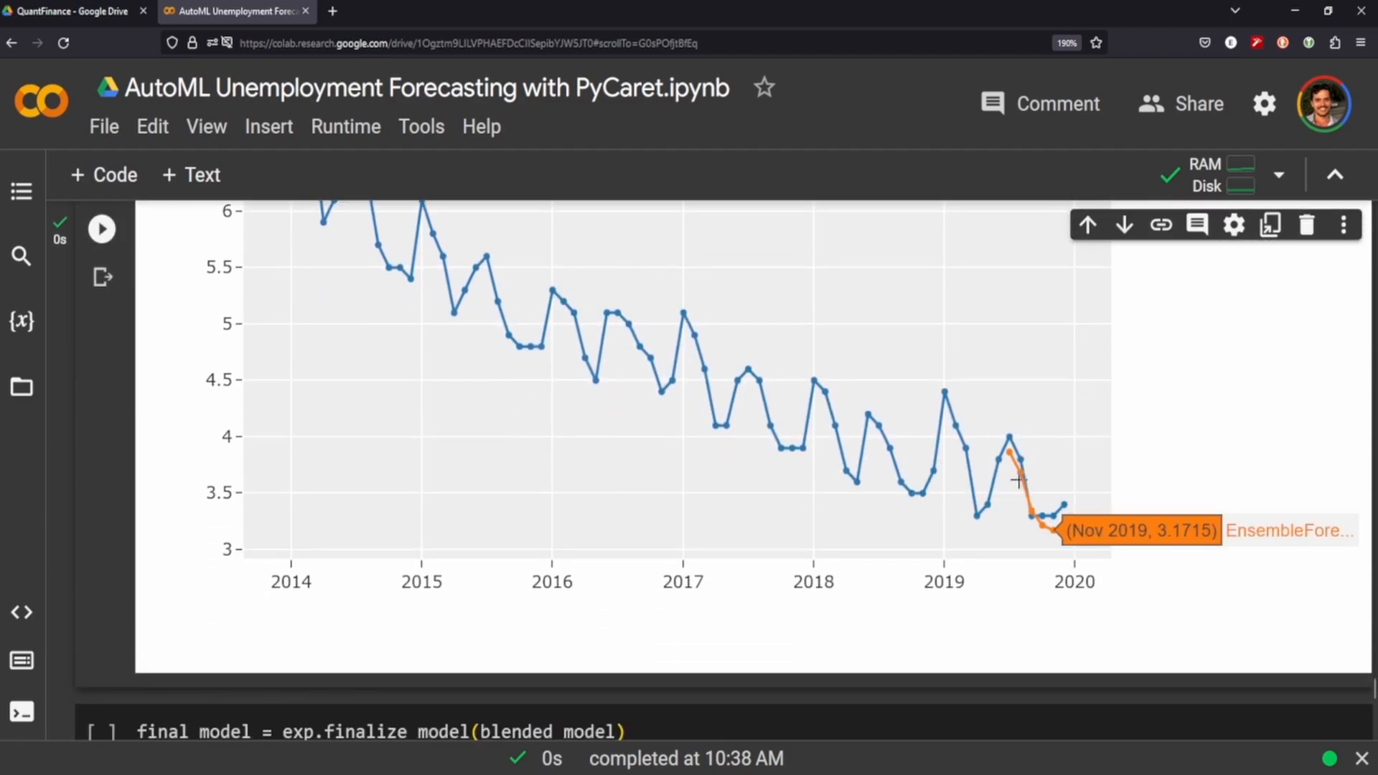
{"action": "mouse_move", "coordinate": [534, 504]}
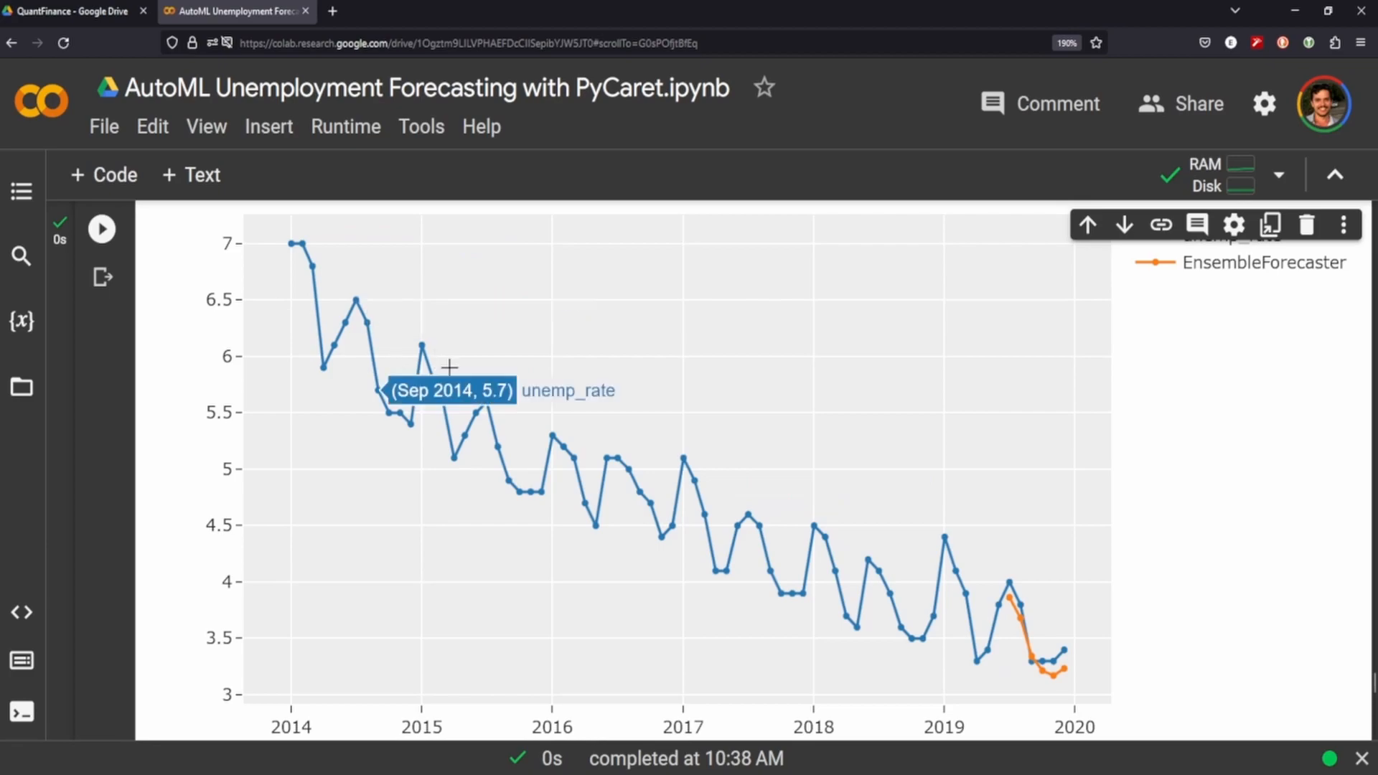
{"action": "mouse_move", "coordinate": [255, 697]}
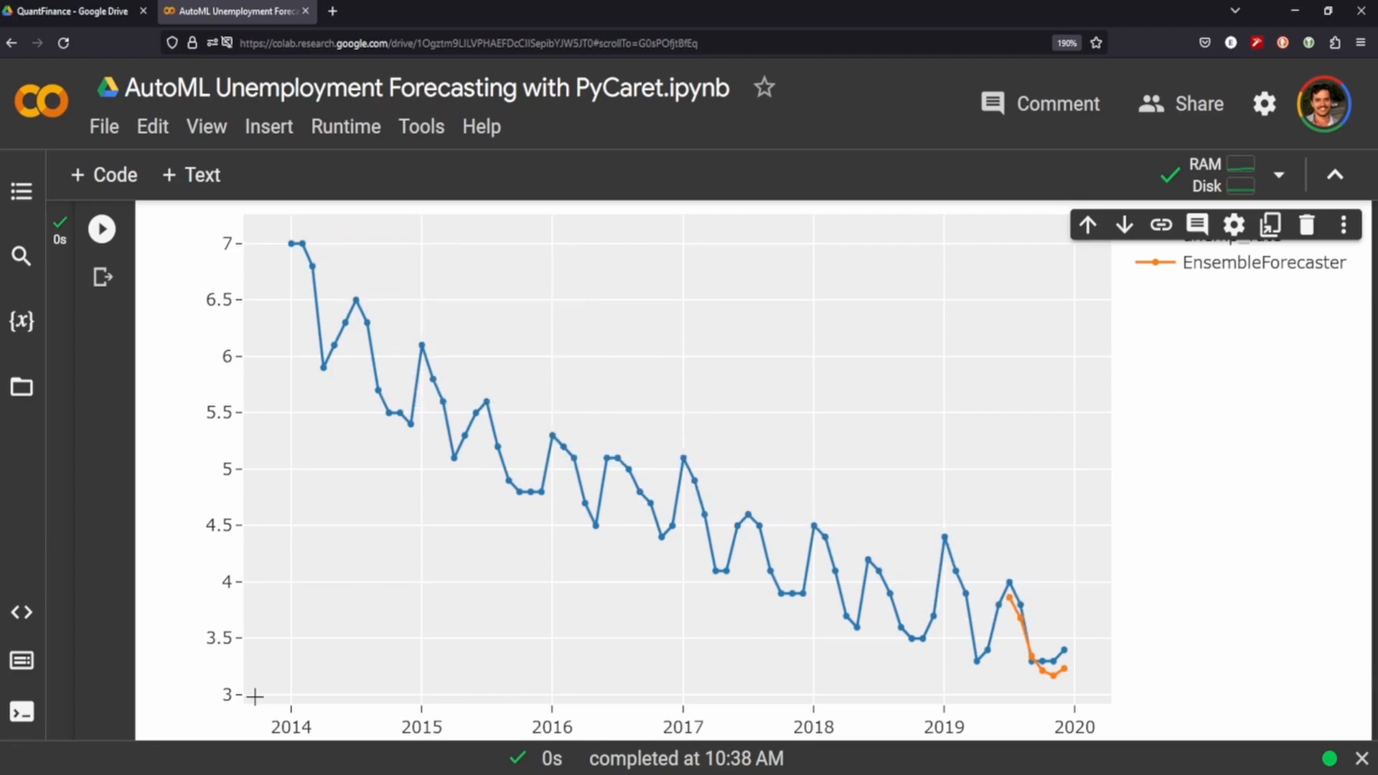
{"action": "mouse_move", "coordinate": [887, 705]}
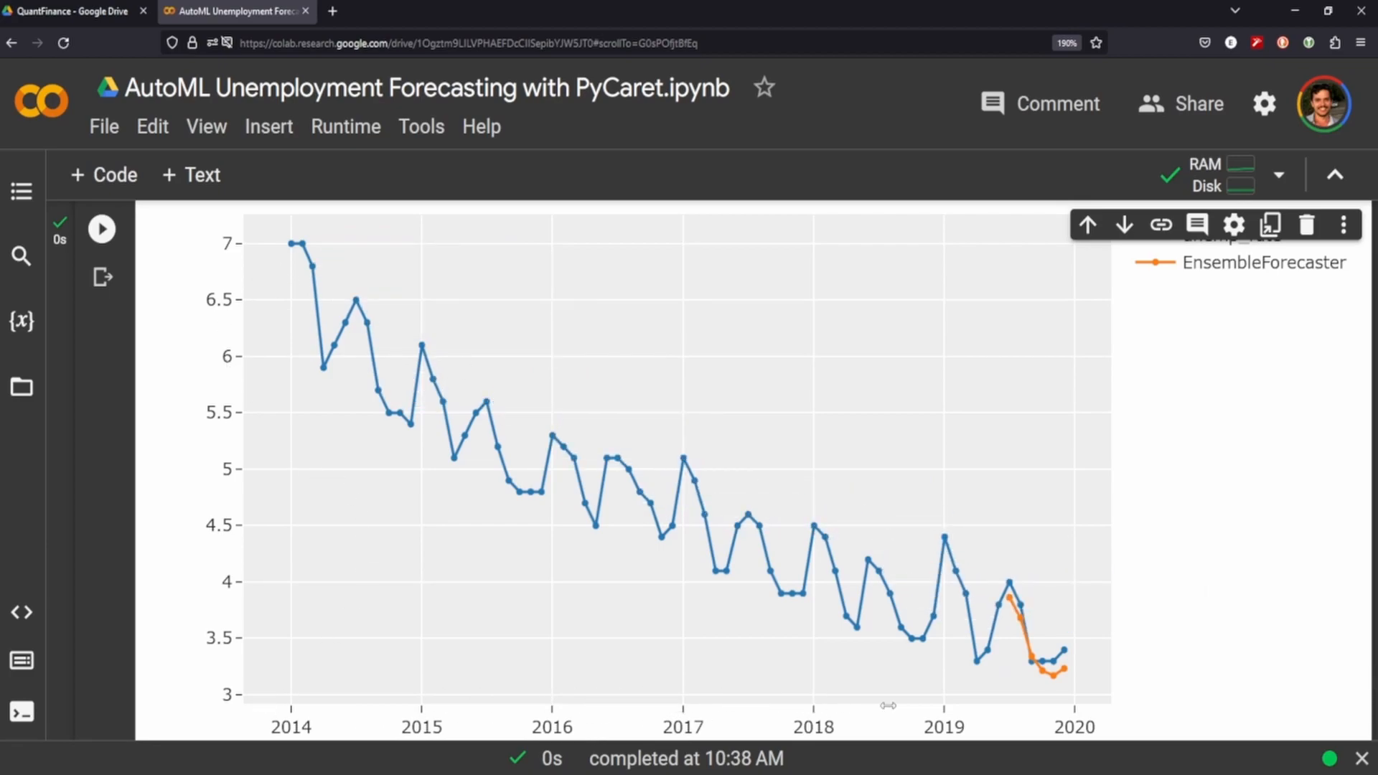
{"action": "mouse_move", "coordinate": [302, 384]}
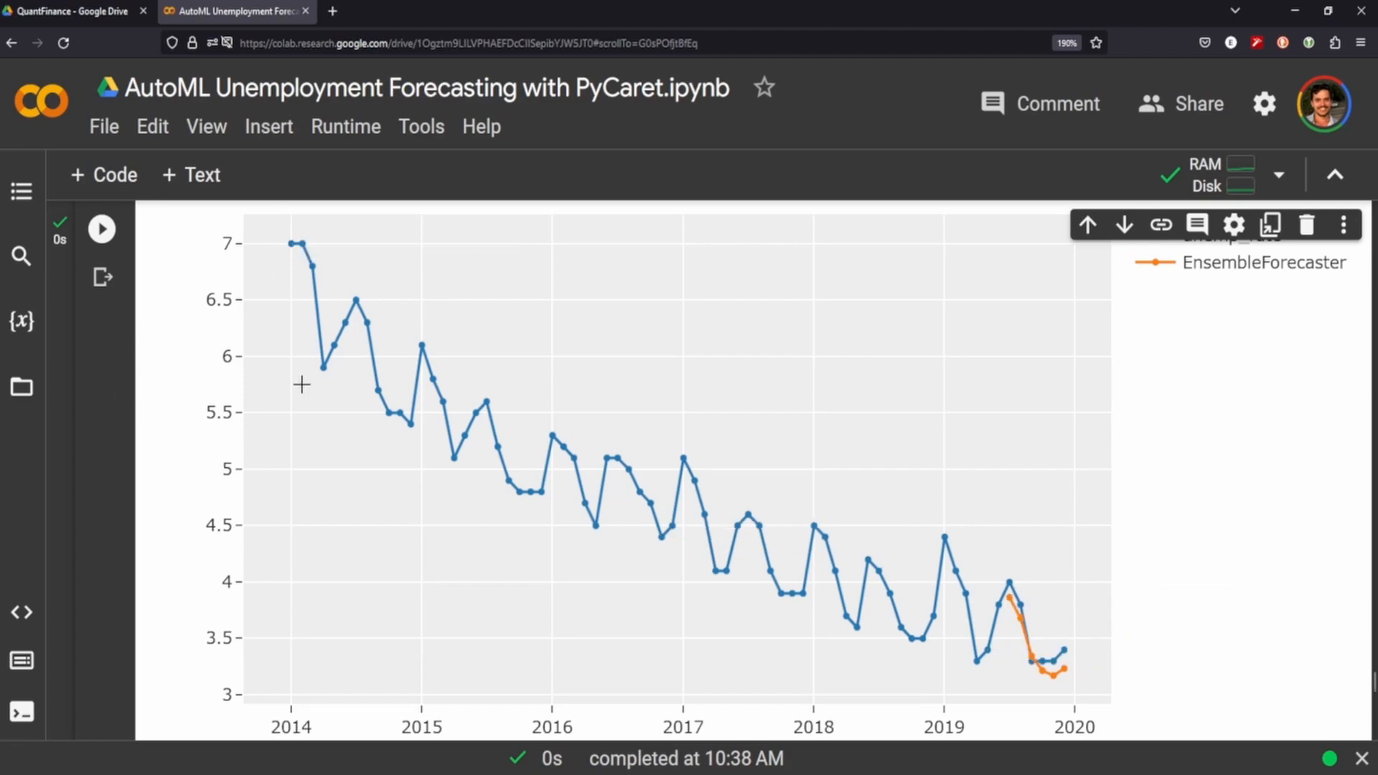
{"action": "mouse_move", "coordinate": [684, 461]}
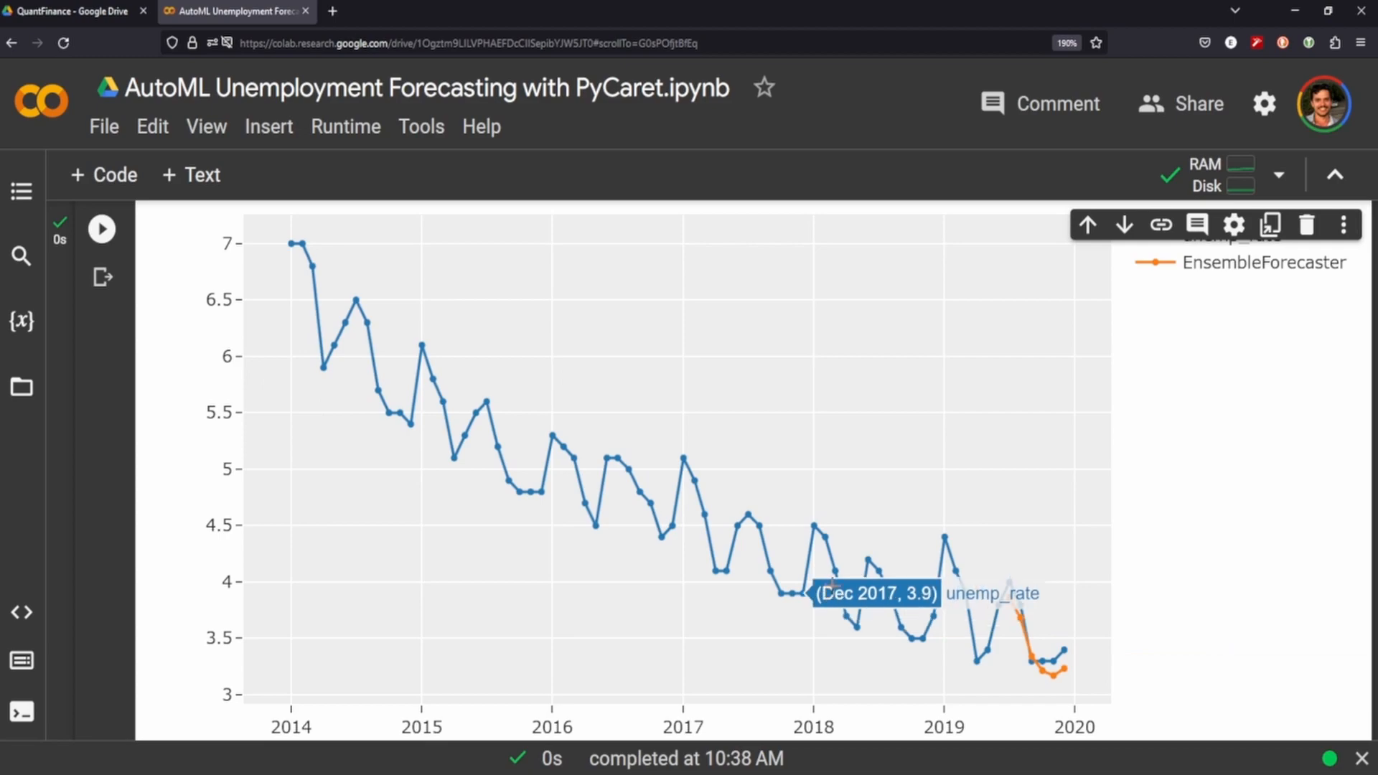
{"action": "scroll", "scroll_direction": "down", "scroll_amount": 3}
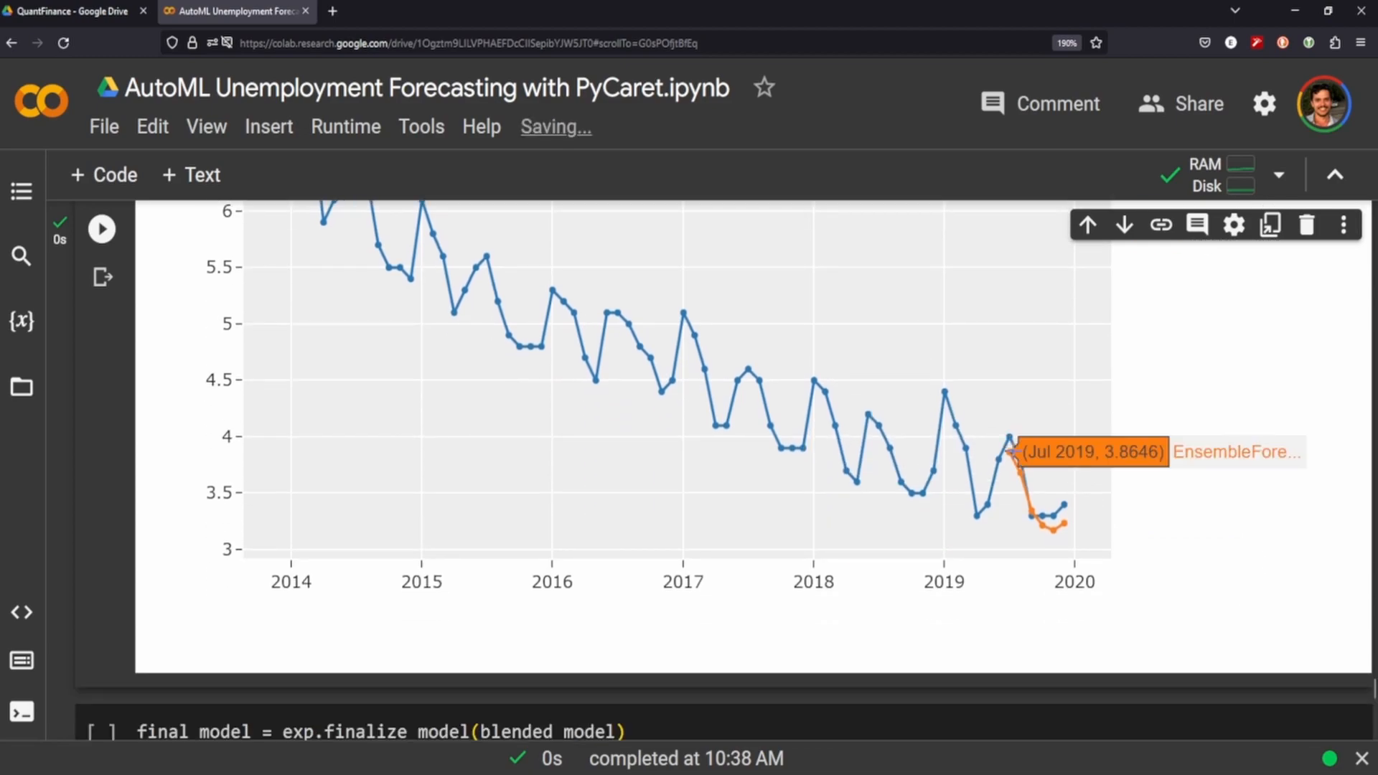
{"action": "mouse_move", "coordinate": [1035, 515]}
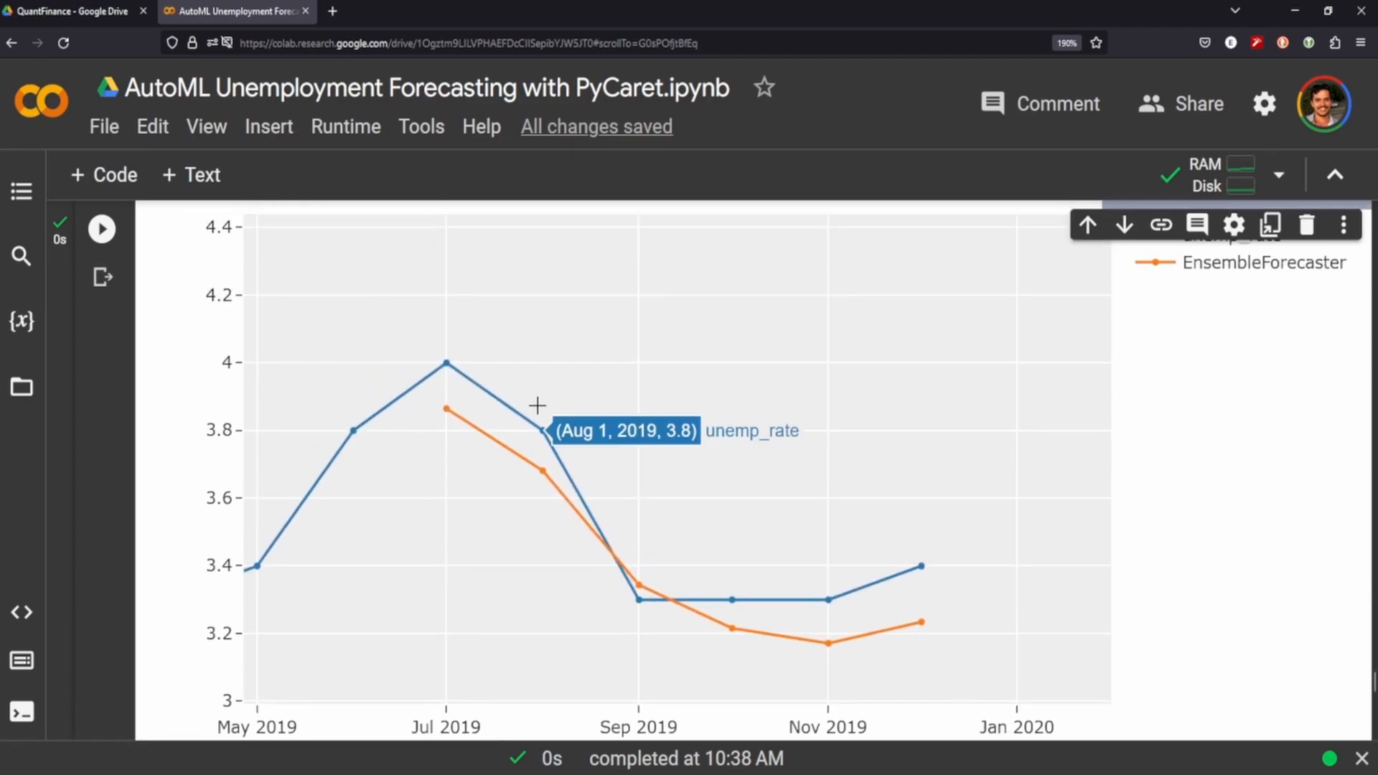
{"action": "mouse_move", "coordinate": [801, 609]}
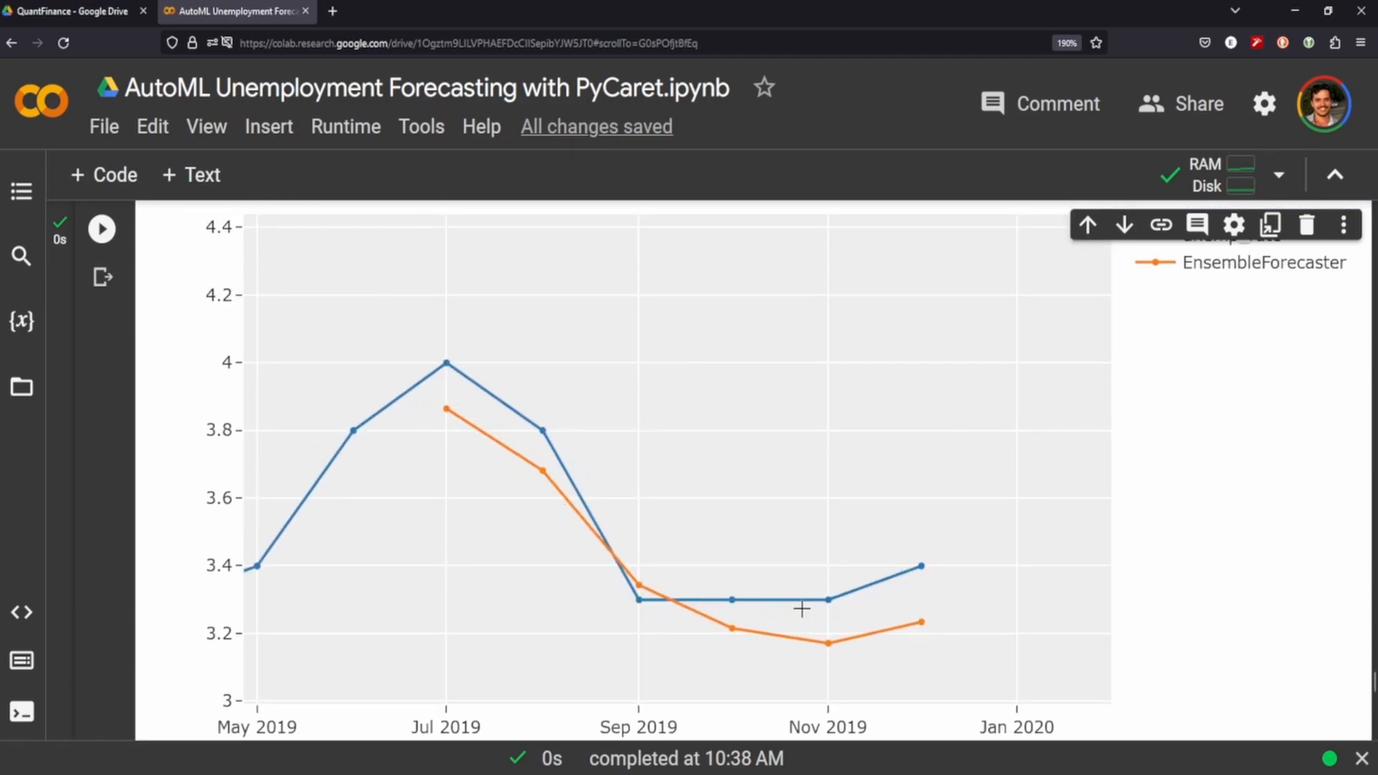
{"action": "mouse_move", "coordinate": [614, 605]}
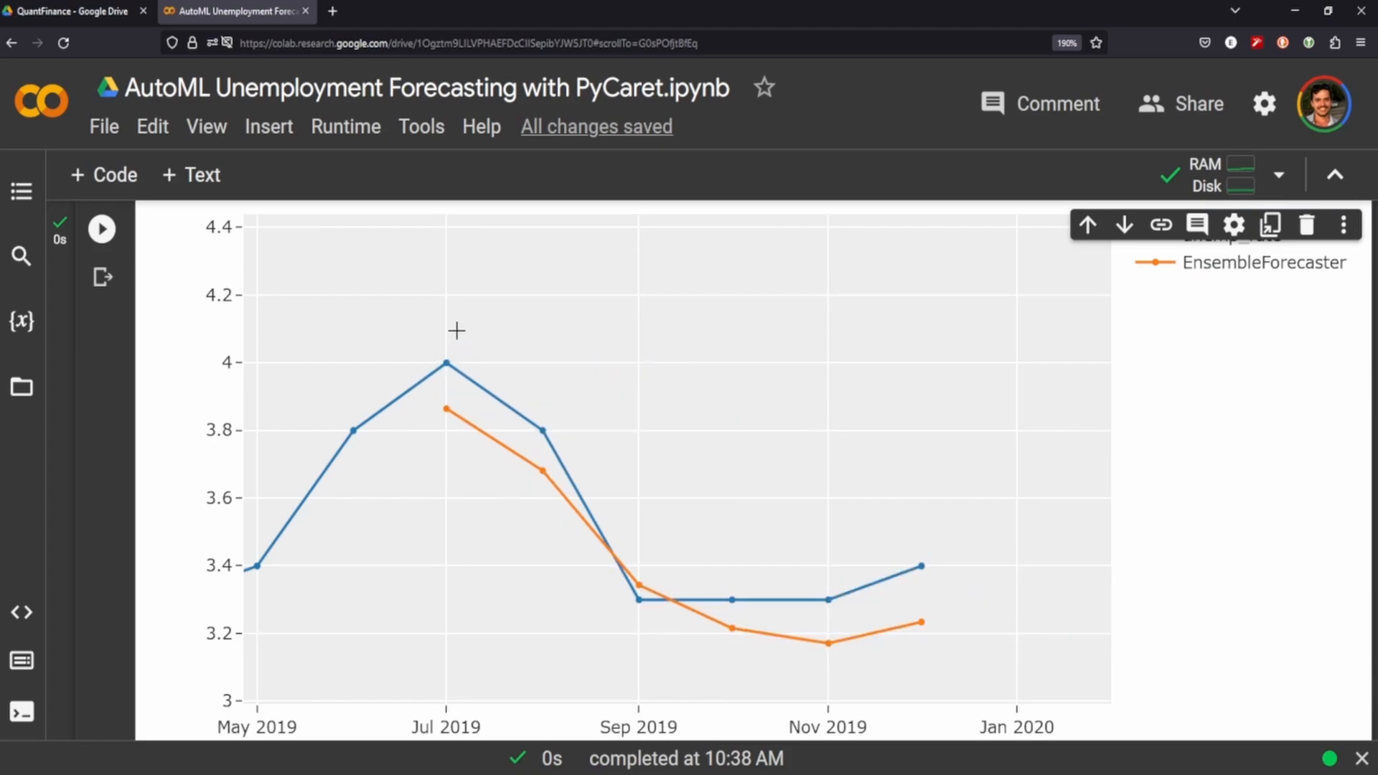
{"action": "mouse_move", "coordinate": [465, 433]}
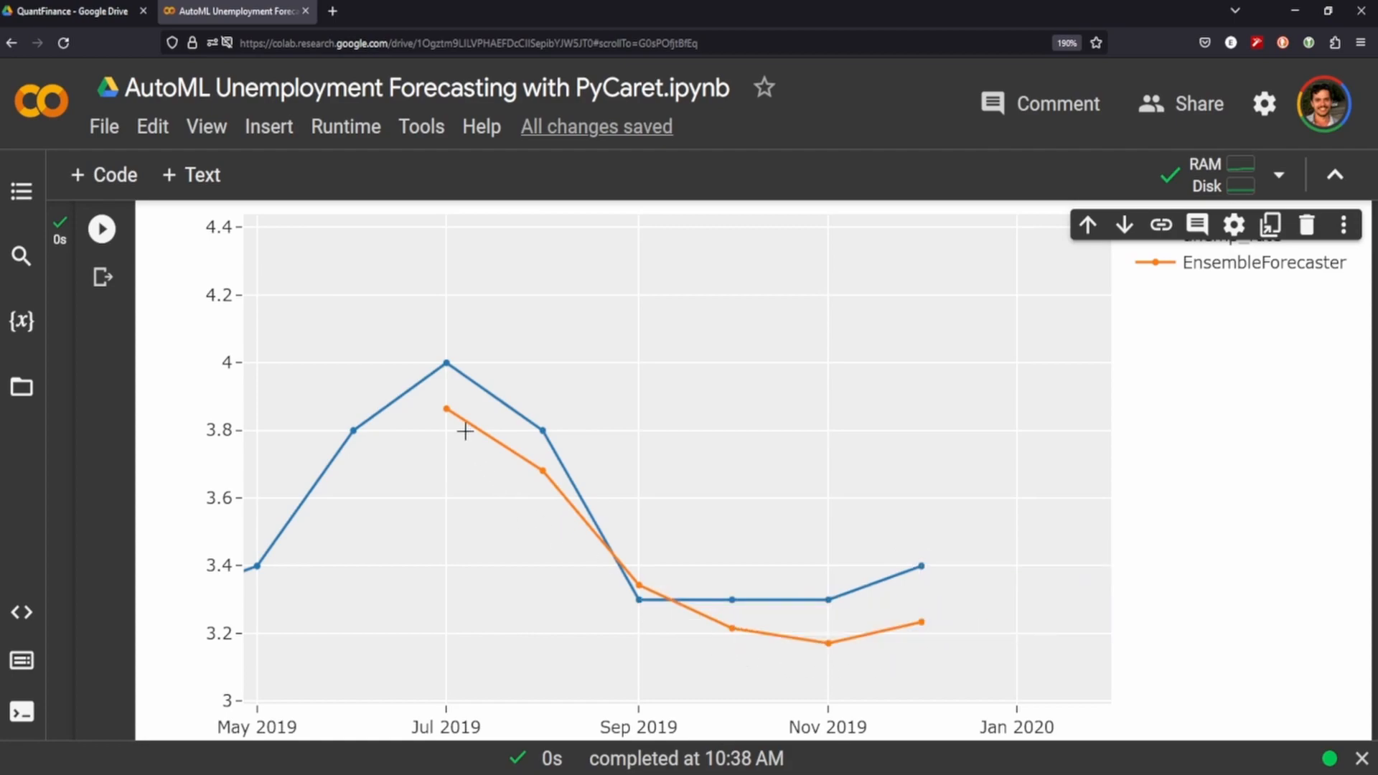
{"action": "mouse_move", "coordinate": [1202, 554]}
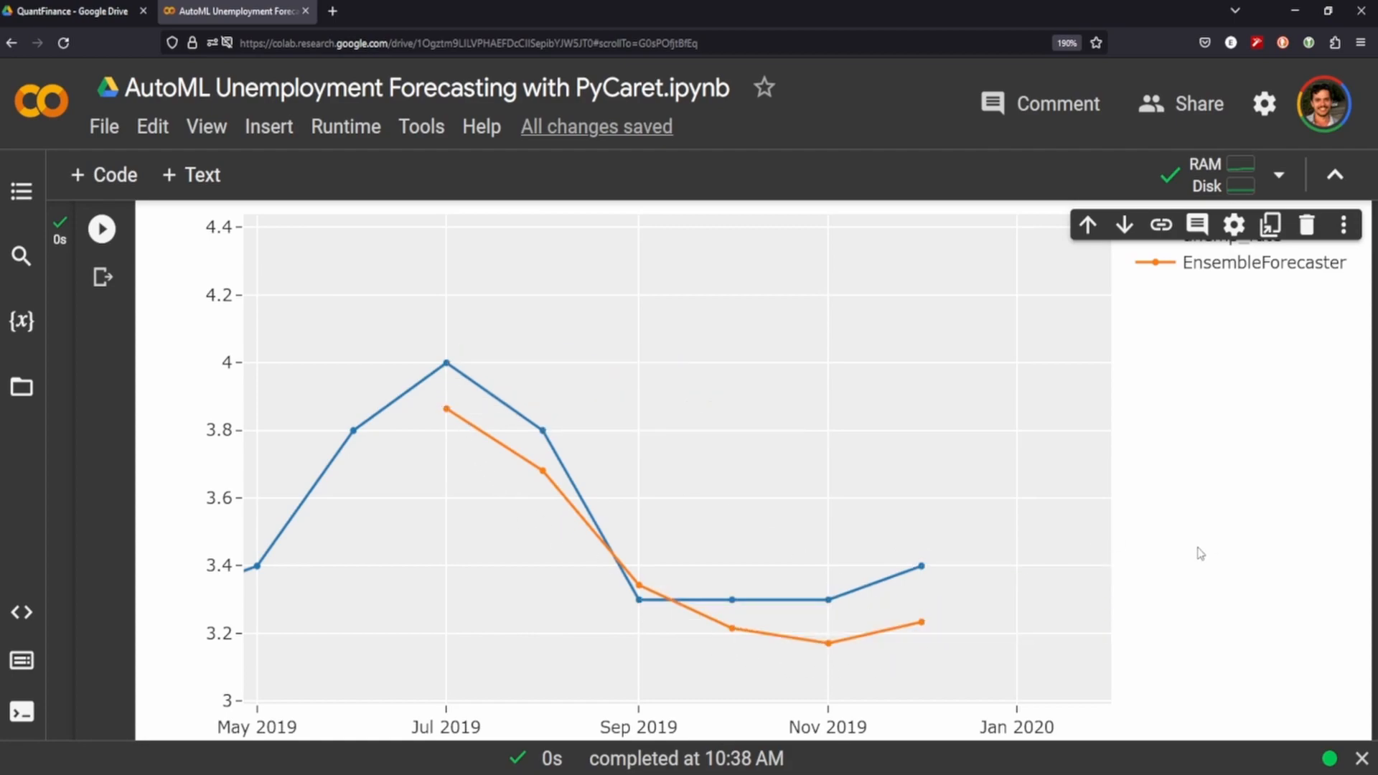
{"action": "scroll", "scroll_direction": "down", "scroll_amount": 3}
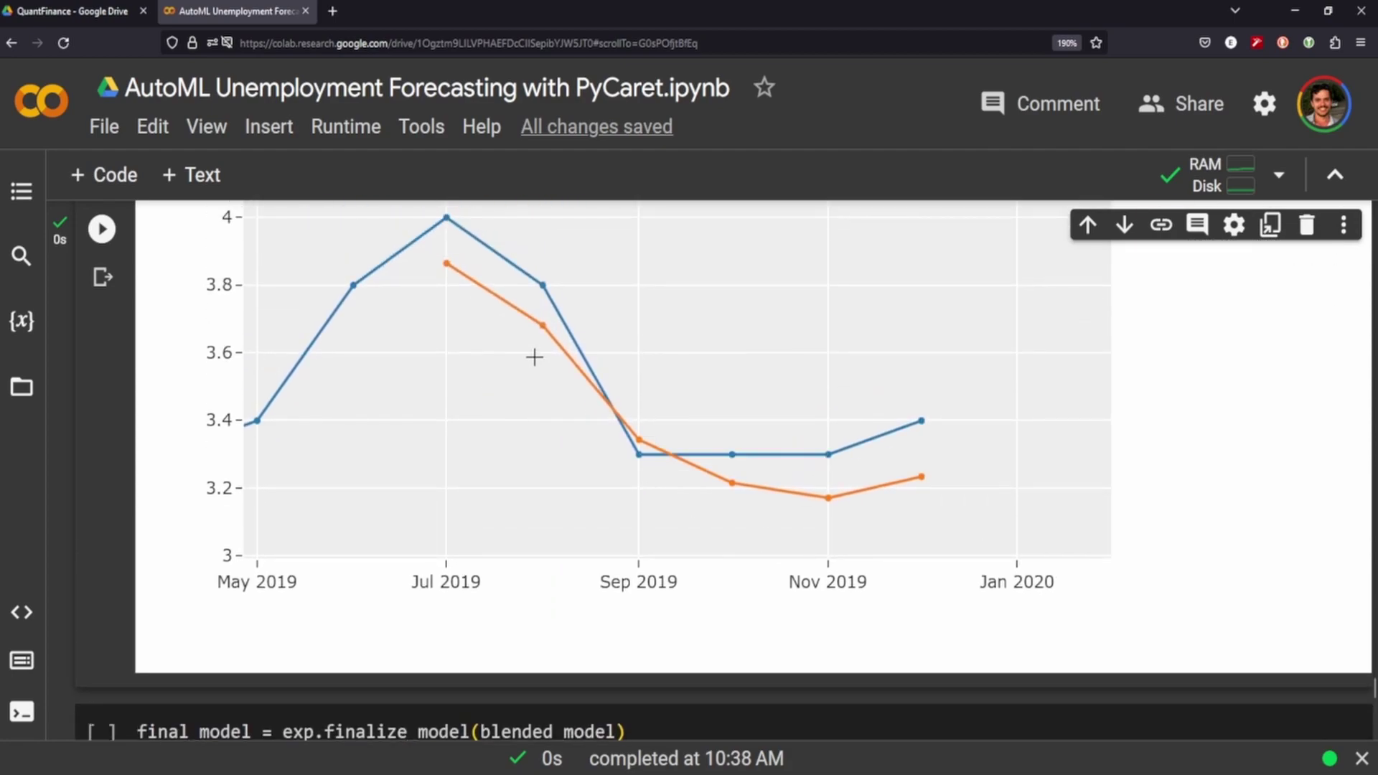
{"action": "scroll", "scroll_direction": "down", "scroll_amount": 3}
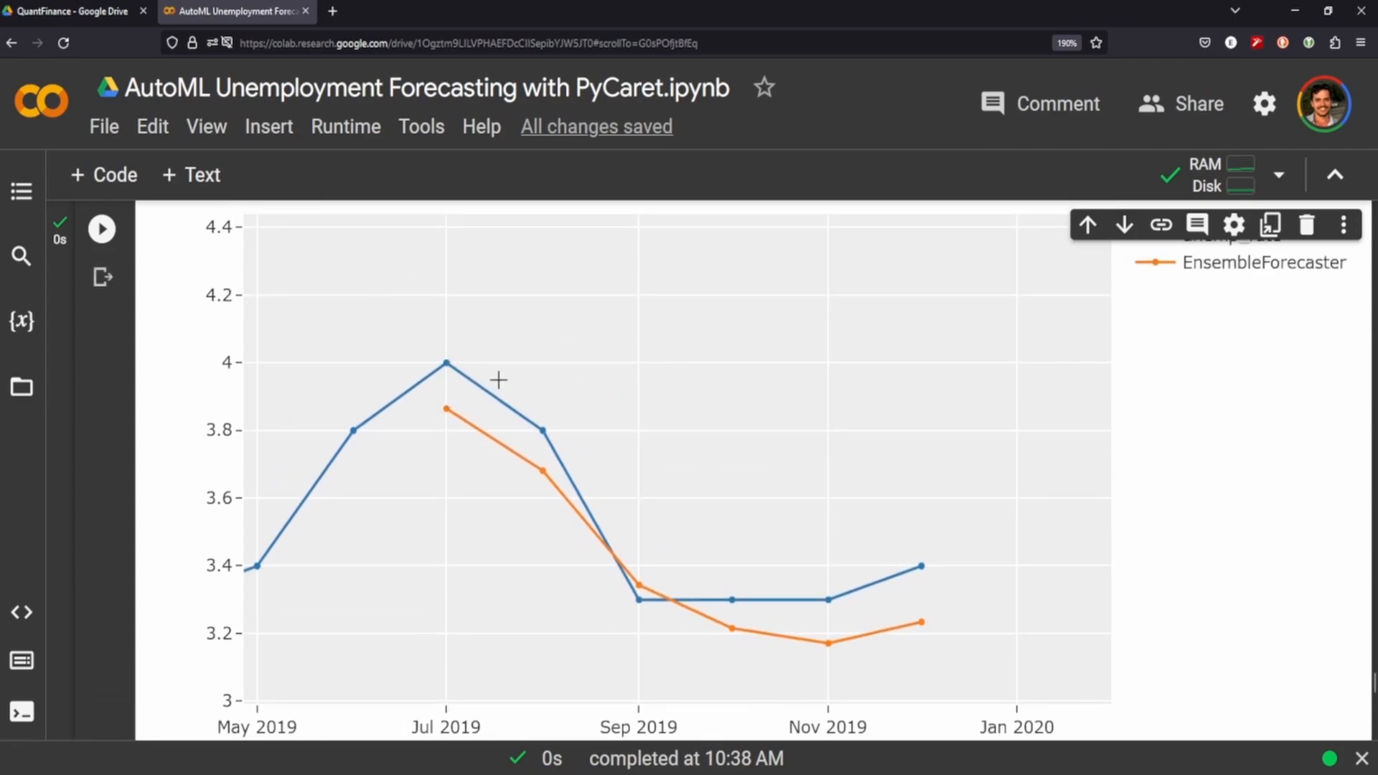
{"action": "scroll", "scroll_direction": "down", "scroll_amount": 3}
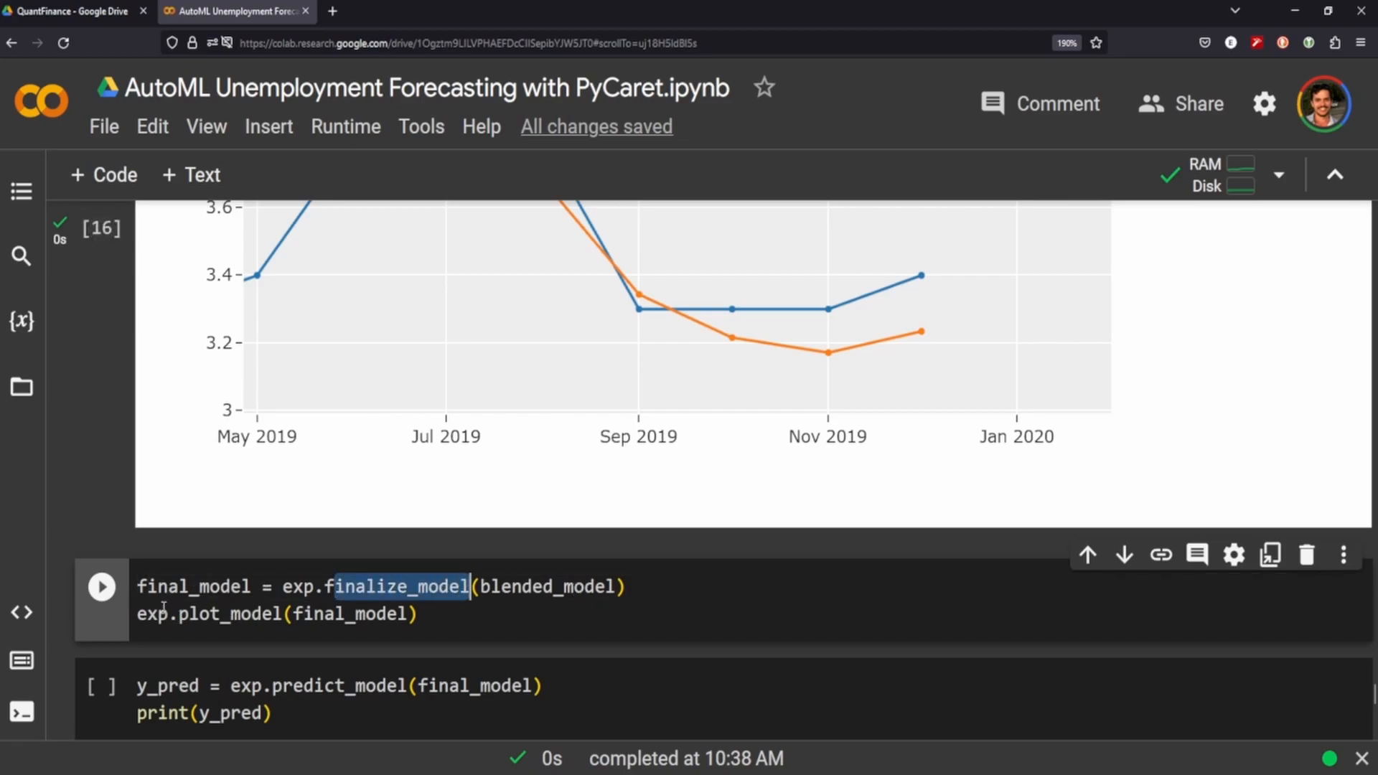
{"action": "left_click", "coordinate": [101, 586]}
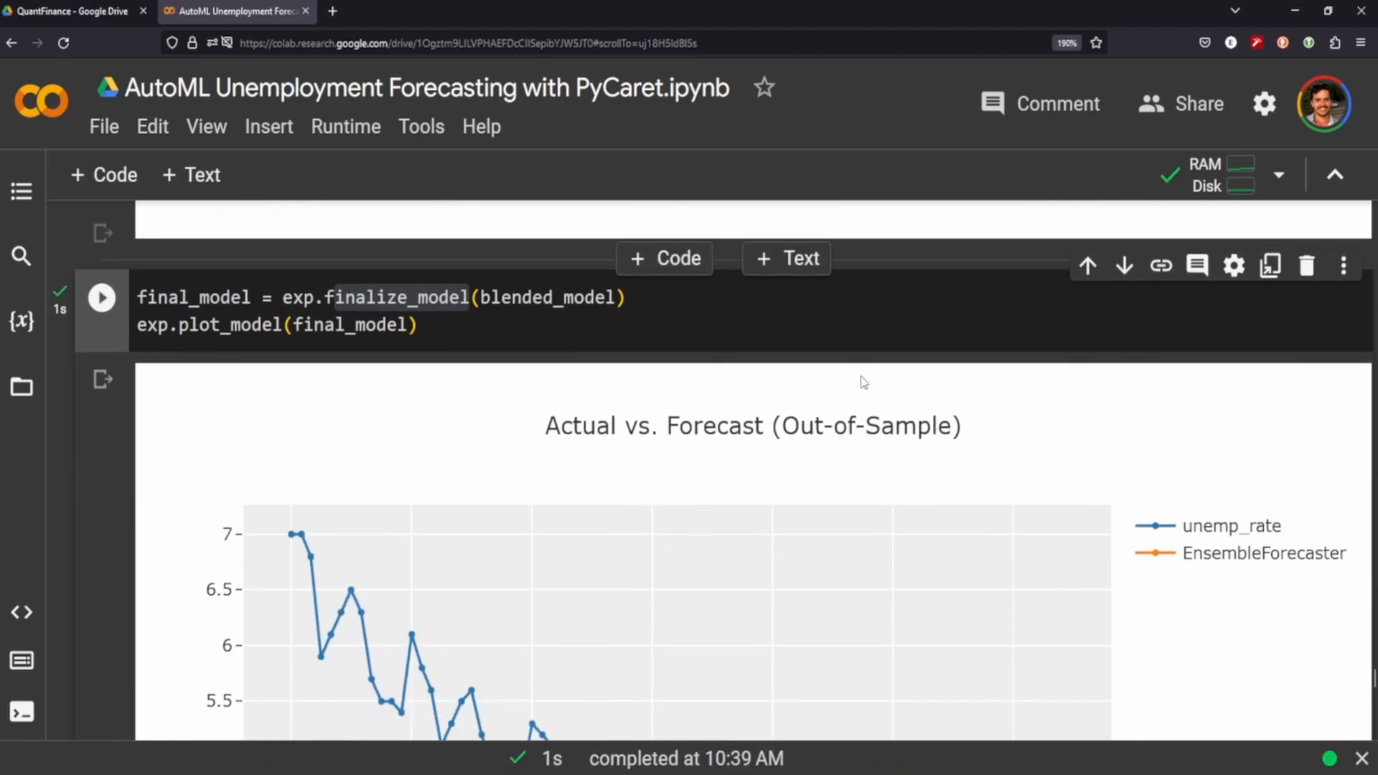
{"action": "scroll", "scroll_direction": "down", "scroll_amount": 3}
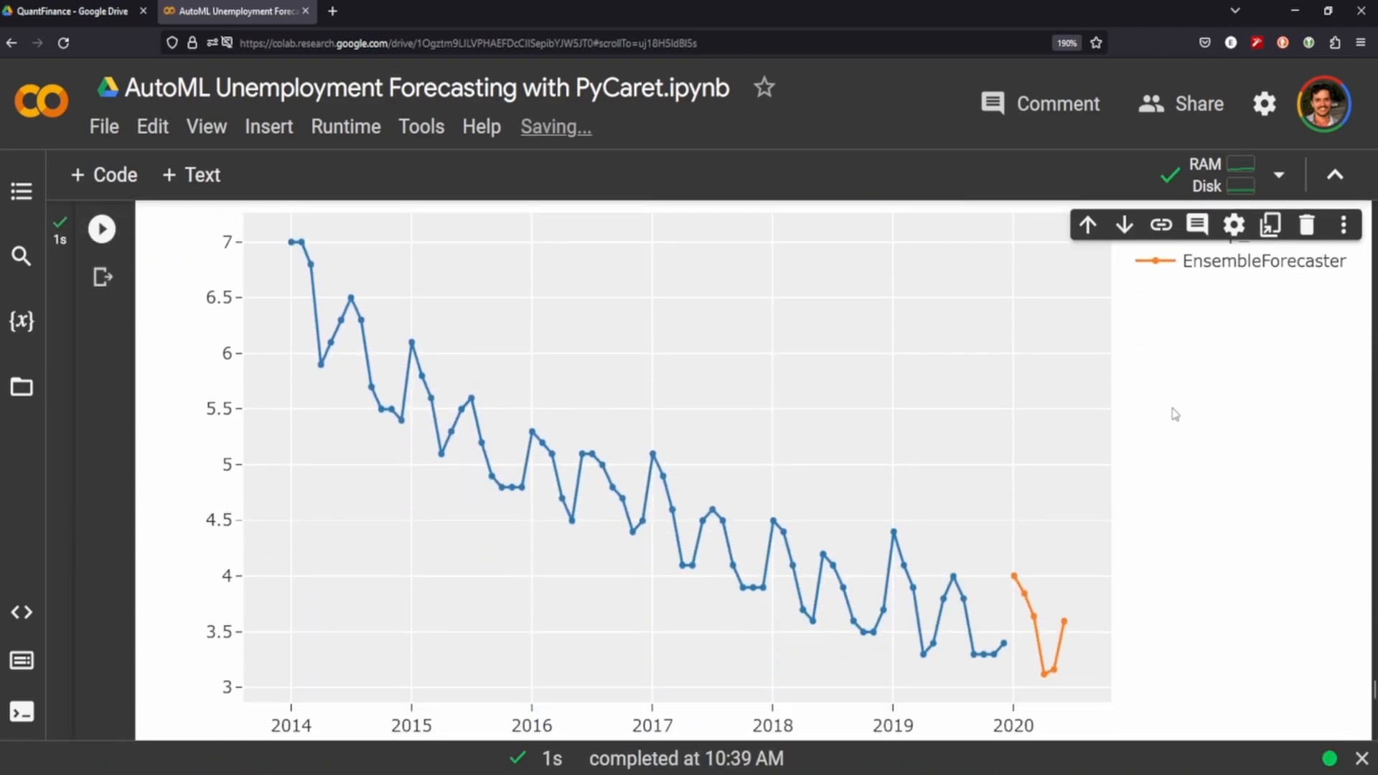
{"action": "mouse_move", "coordinate": [933, 560]}
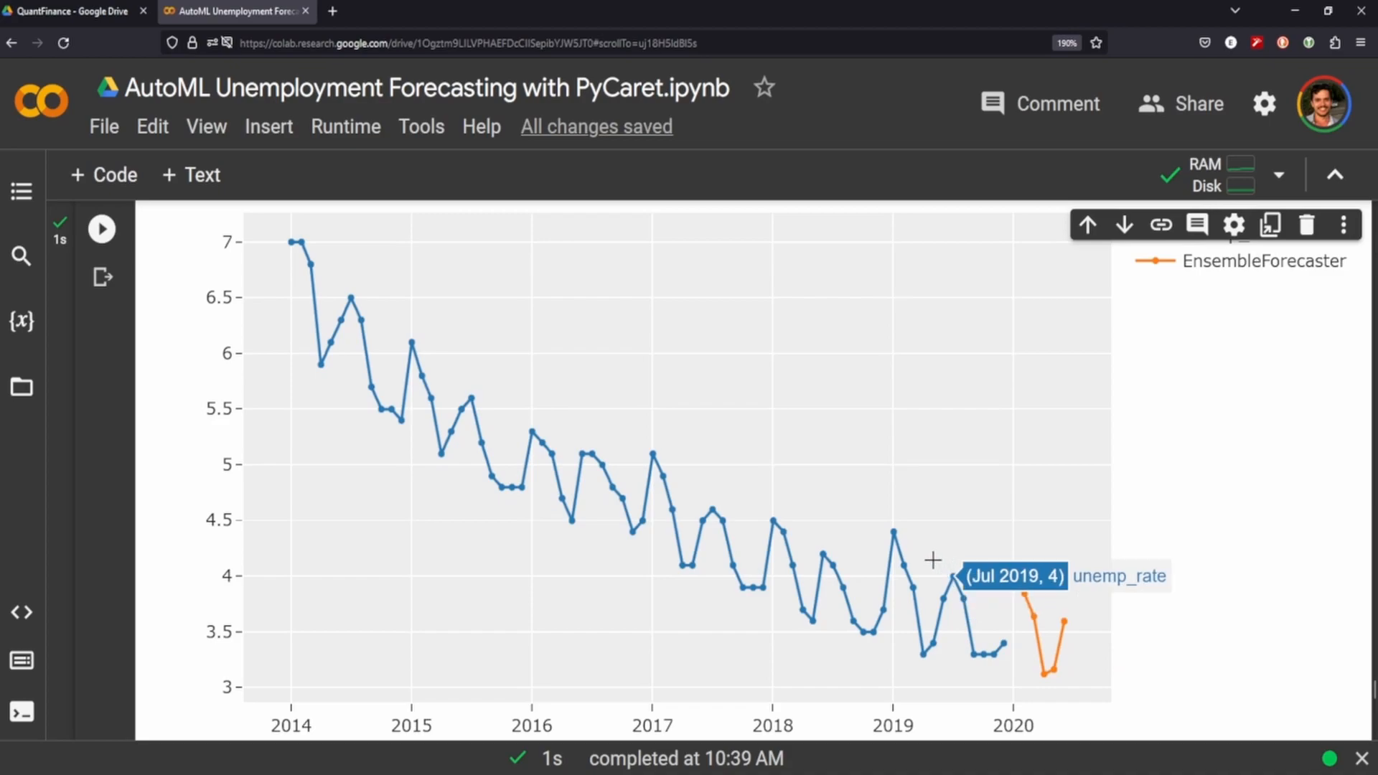
{"action": "mouse_move", "coordinate": [937, 595]}
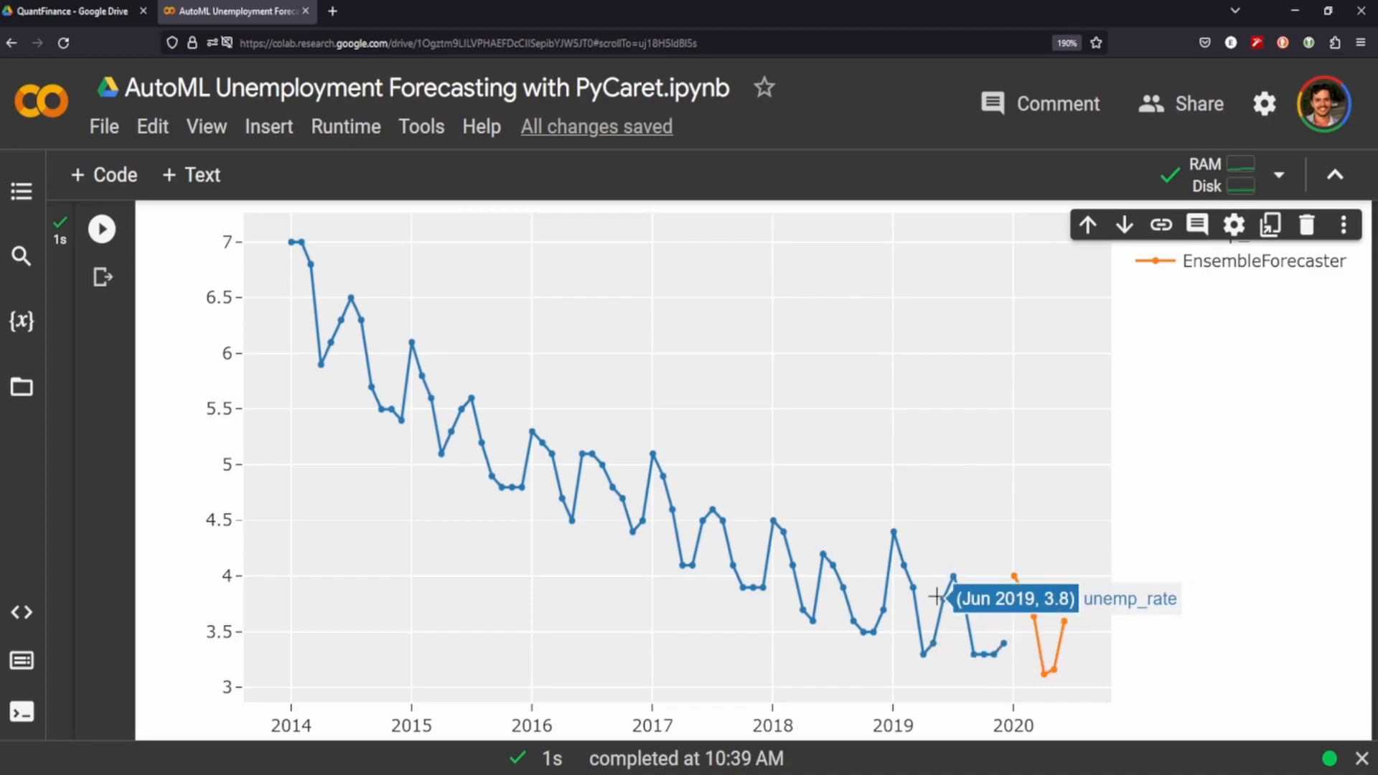
{"action": "mouse_move", "coordinate": [954, 677]}
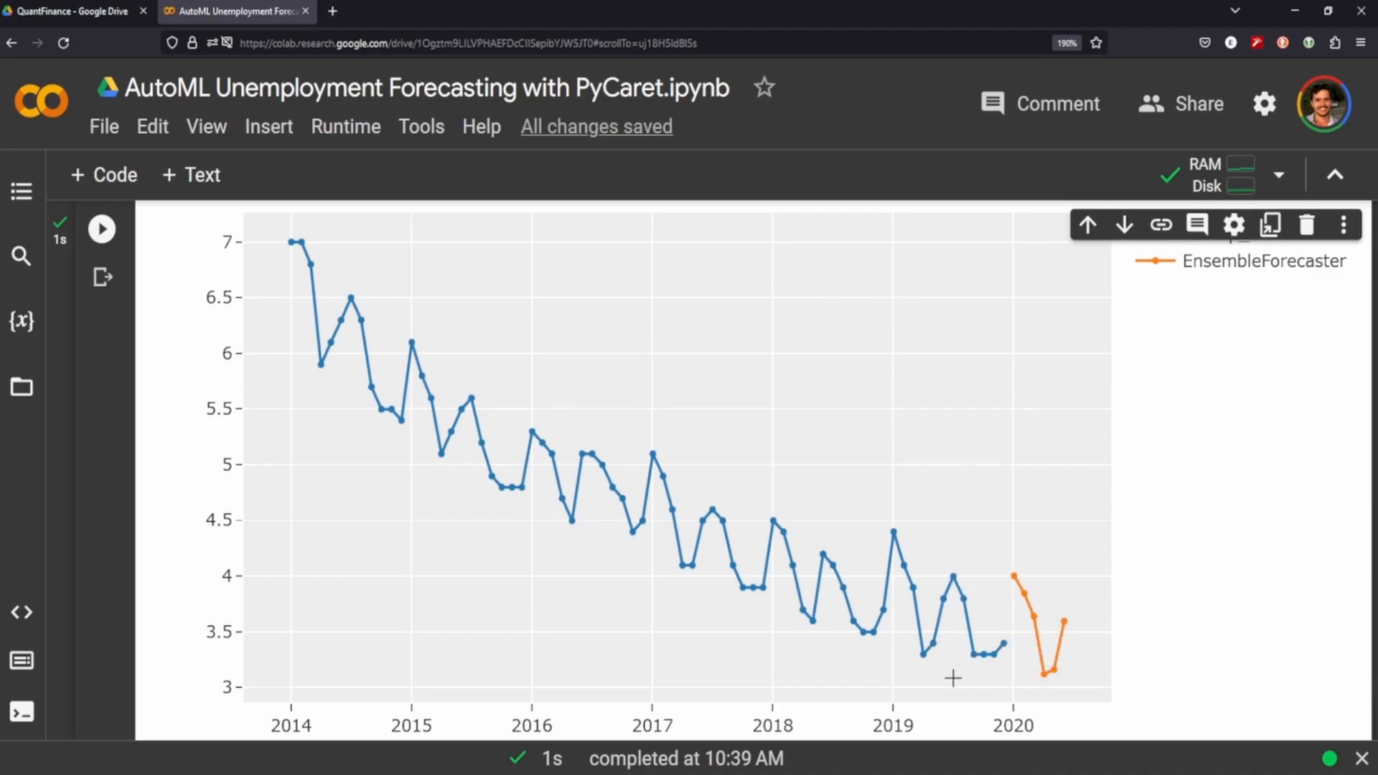
{"action": "mouse_move", "coordinate": [1016, 676]}
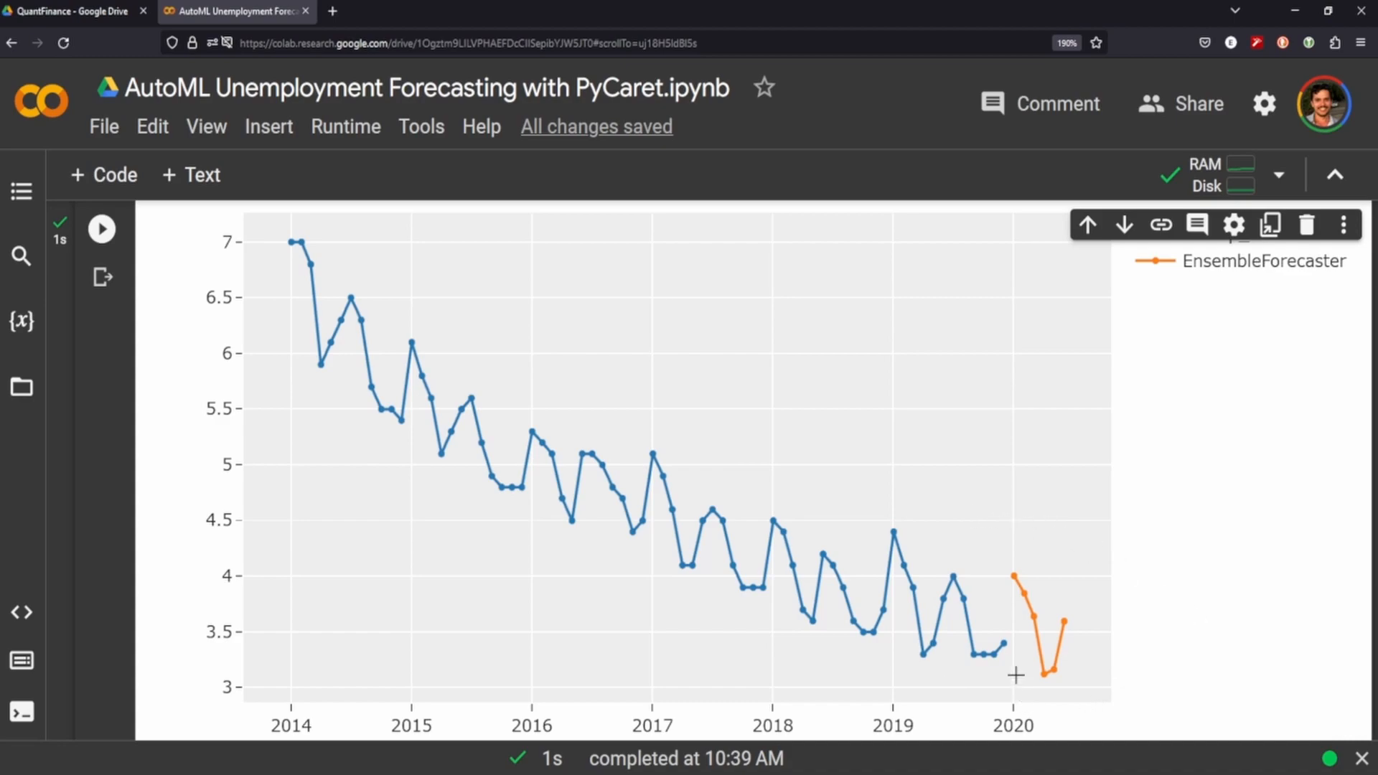
{"action": "mouse_move", "coordinate": [1037, 633]}
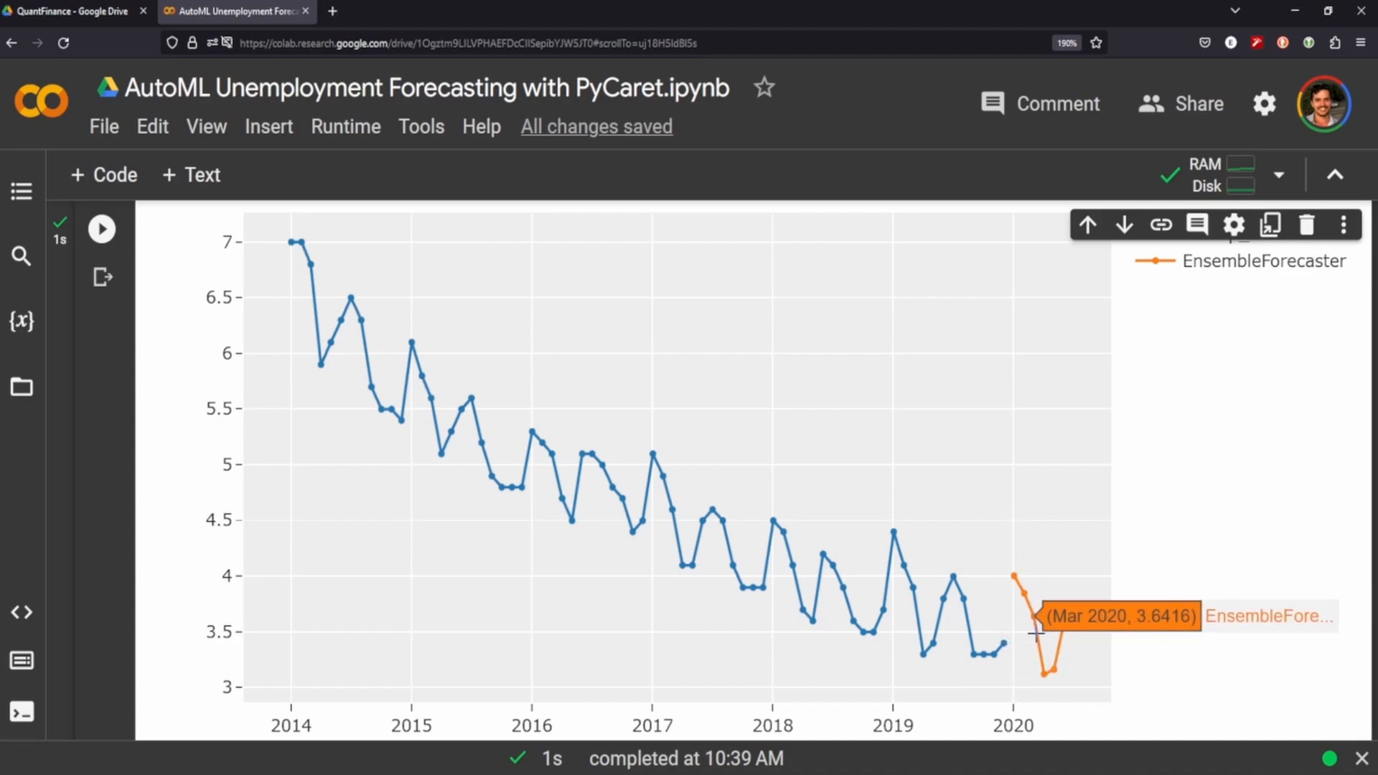
{"action": "mouse_move", "coordinate": [1007, 578]}
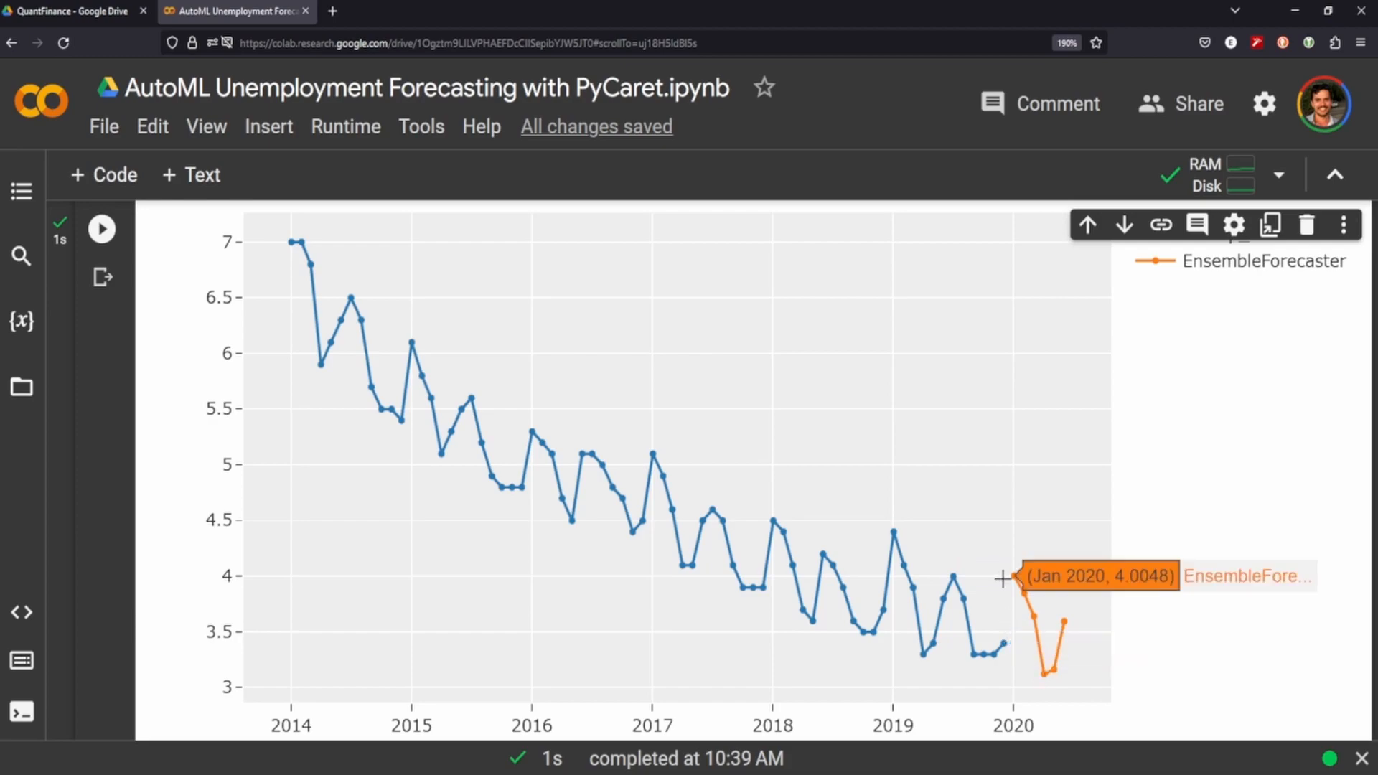
{"action": "mouse_move", "coordinate": [1015, 593]}
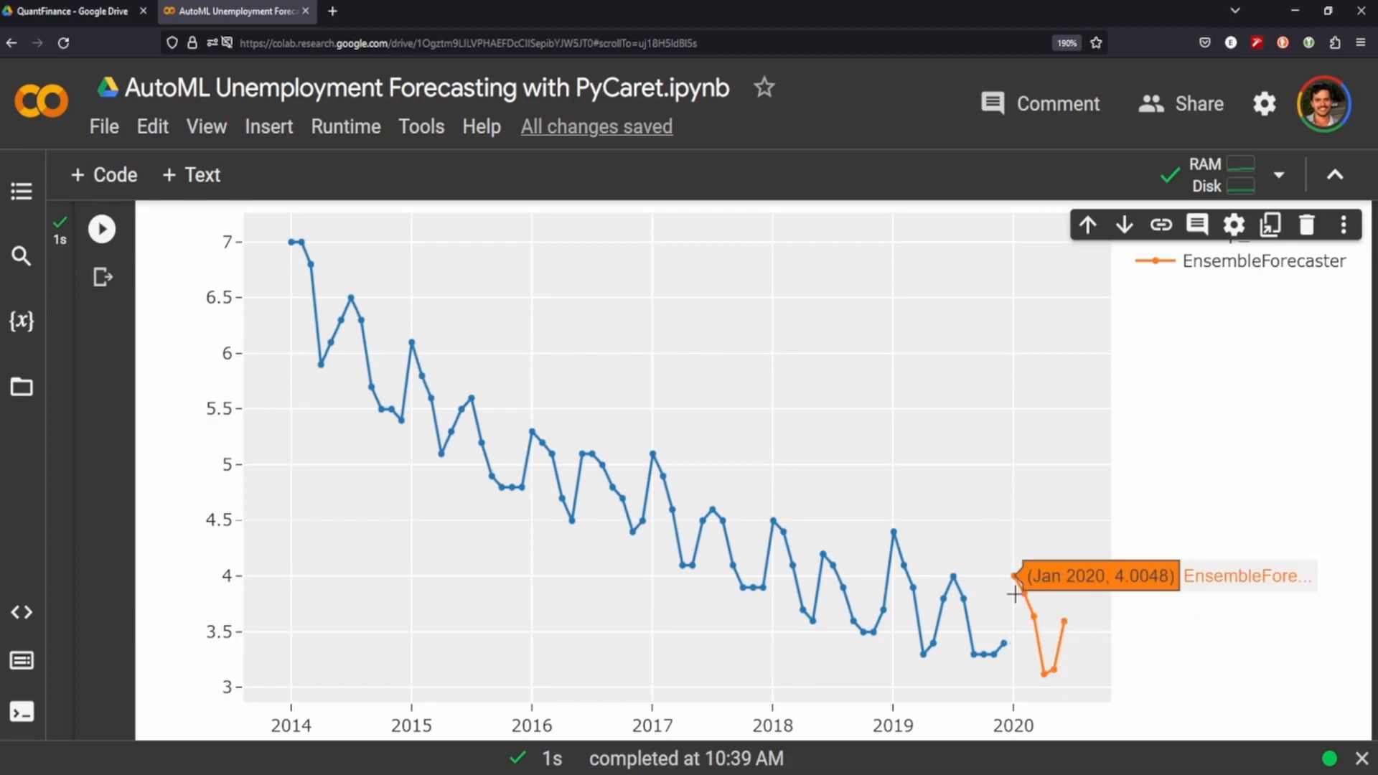
{"action": "mouse_move", "coordinate": [1080, 683]}
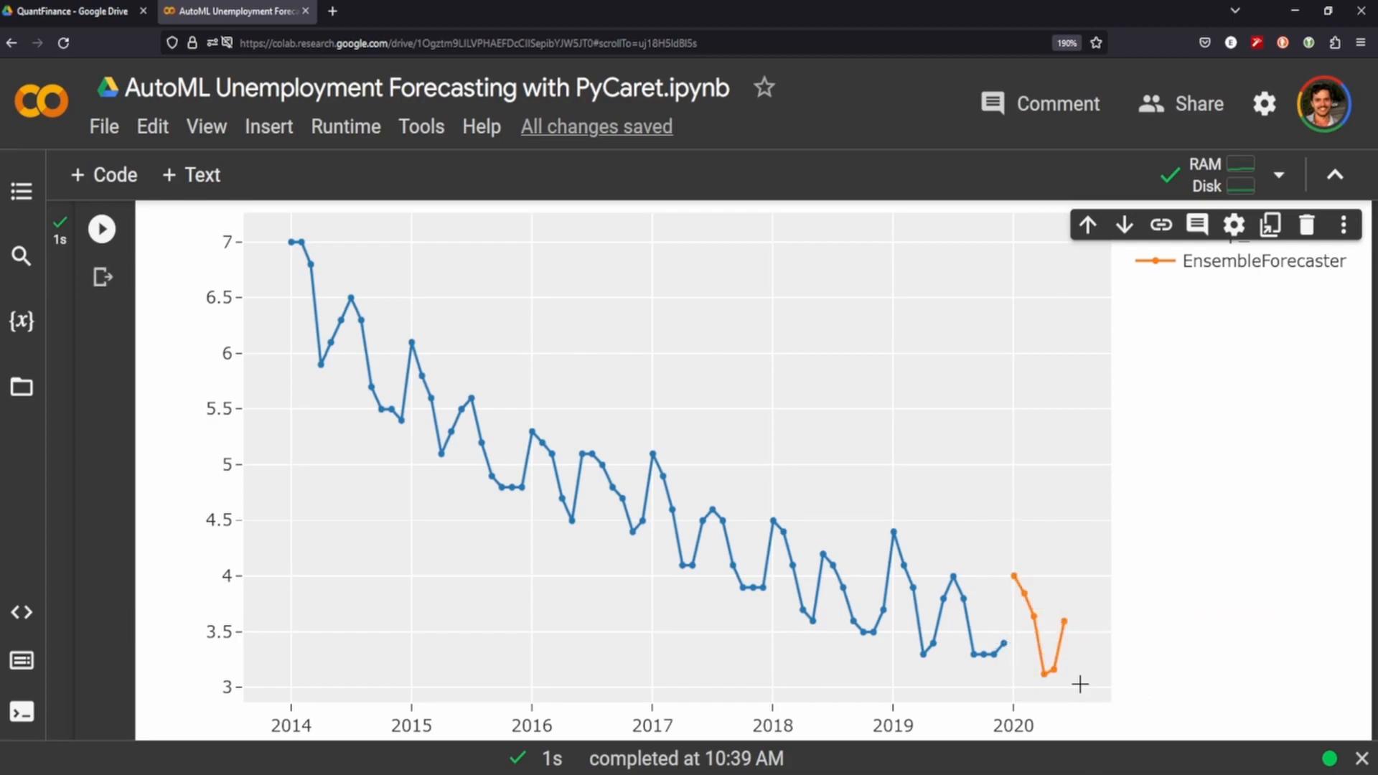
{"action": "mouse_move", "coordinate": [1015, 578]}
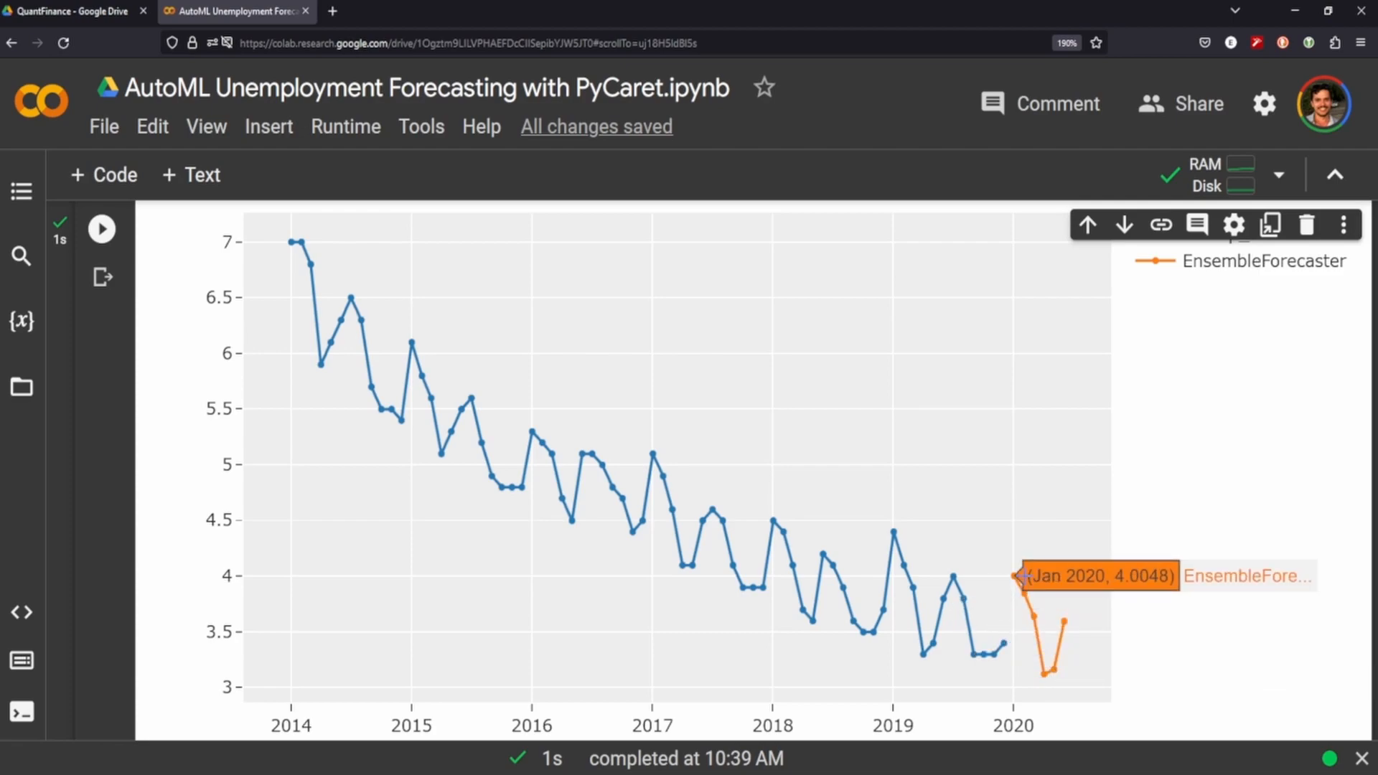
{"action": "mouse_move", "coordinate": [988, 578]}
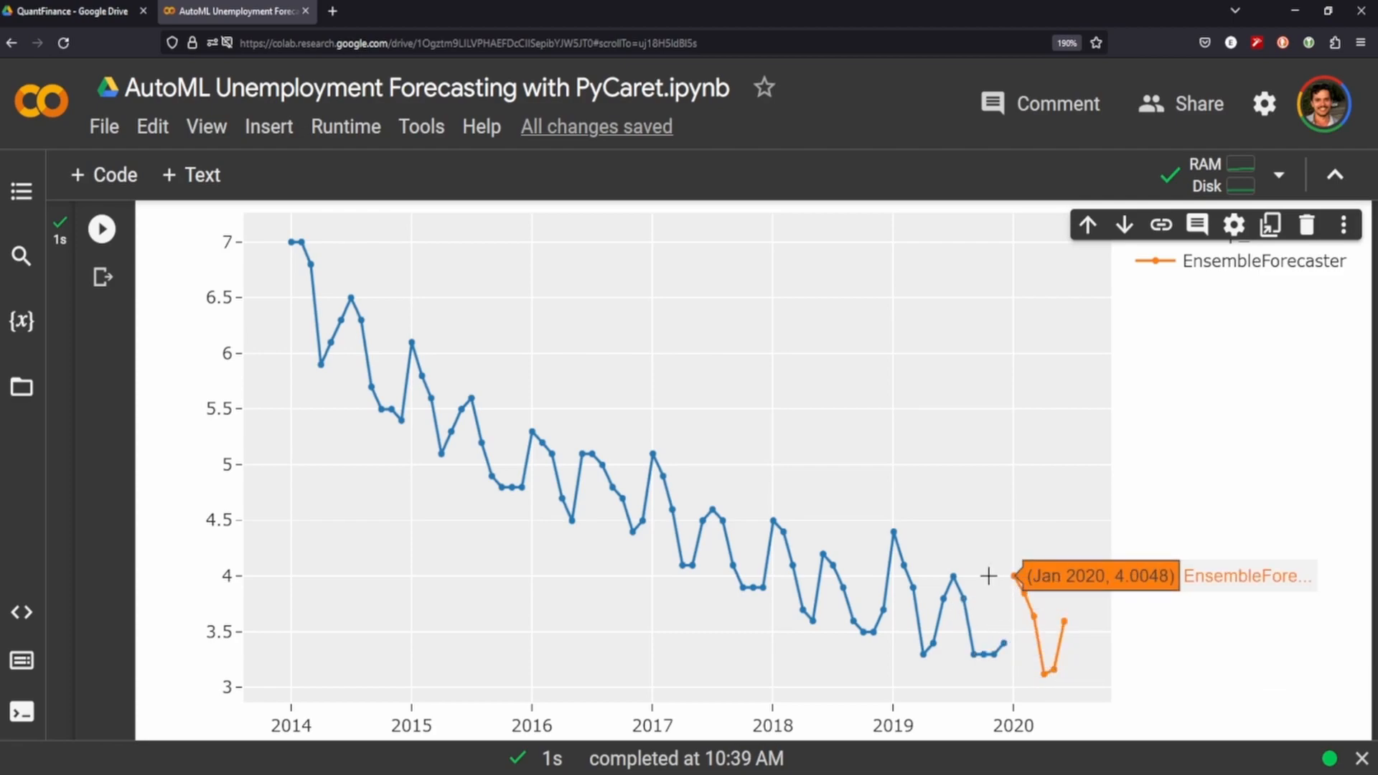
{"action": "mouse_move", "coordinate": [962, 578]}
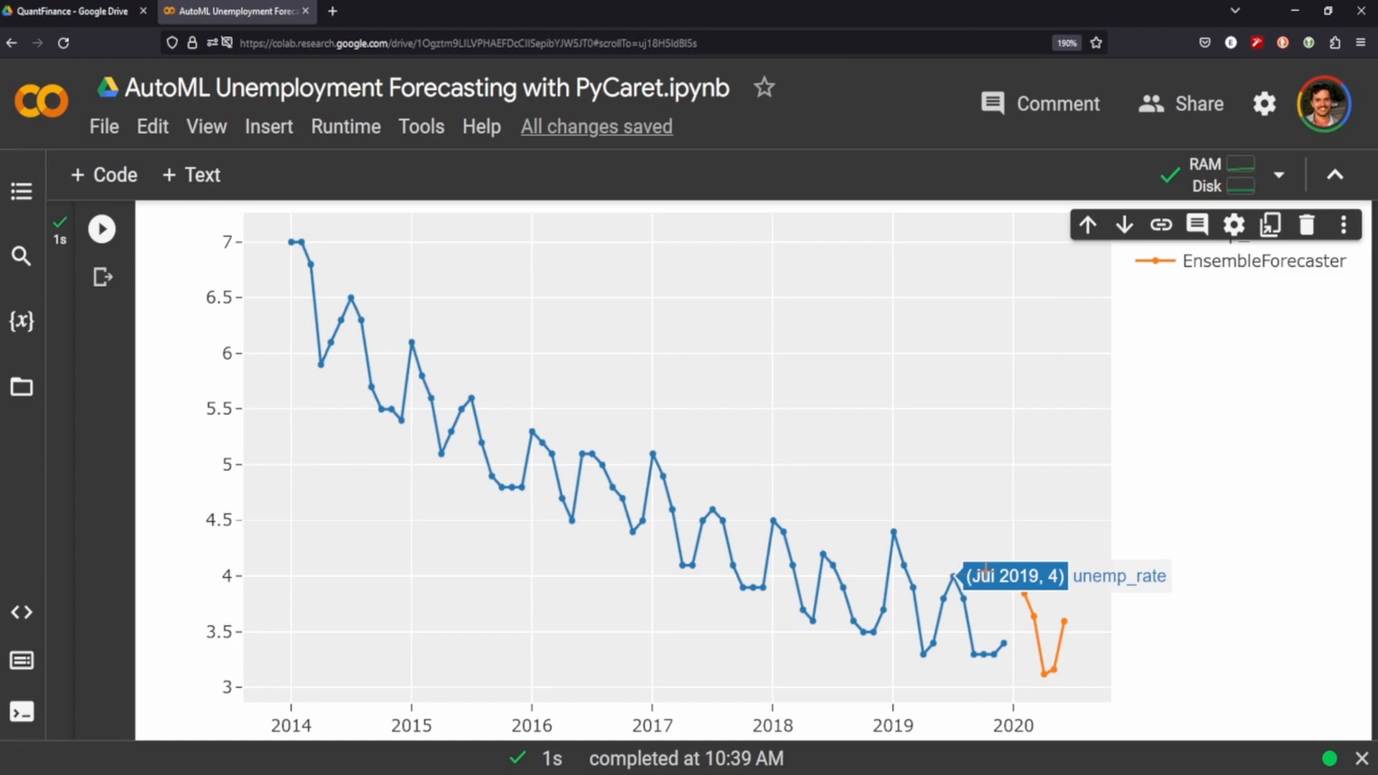
{"action": "mouse_move", "coordinate": [1042, 649]}
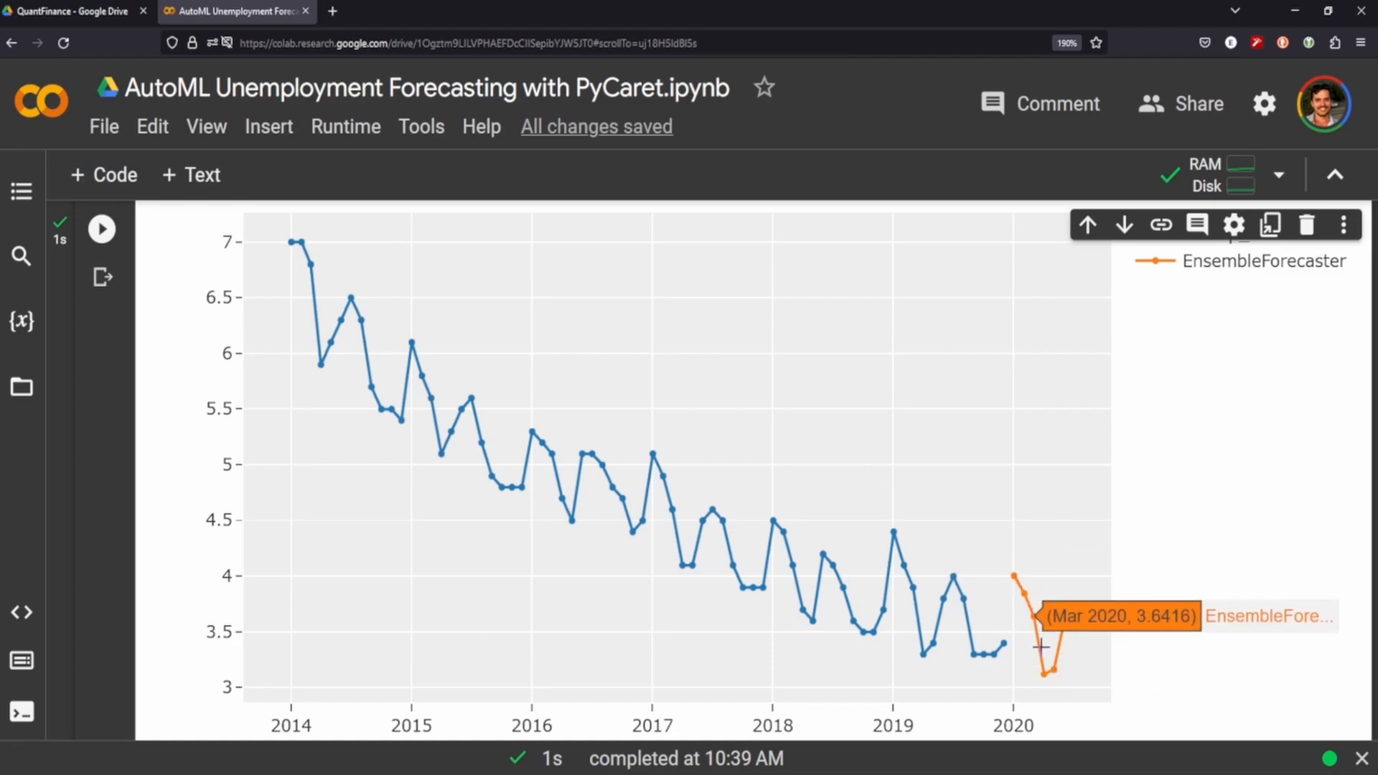
{"action": "mouse_move", "coordinate": [850, 541]}
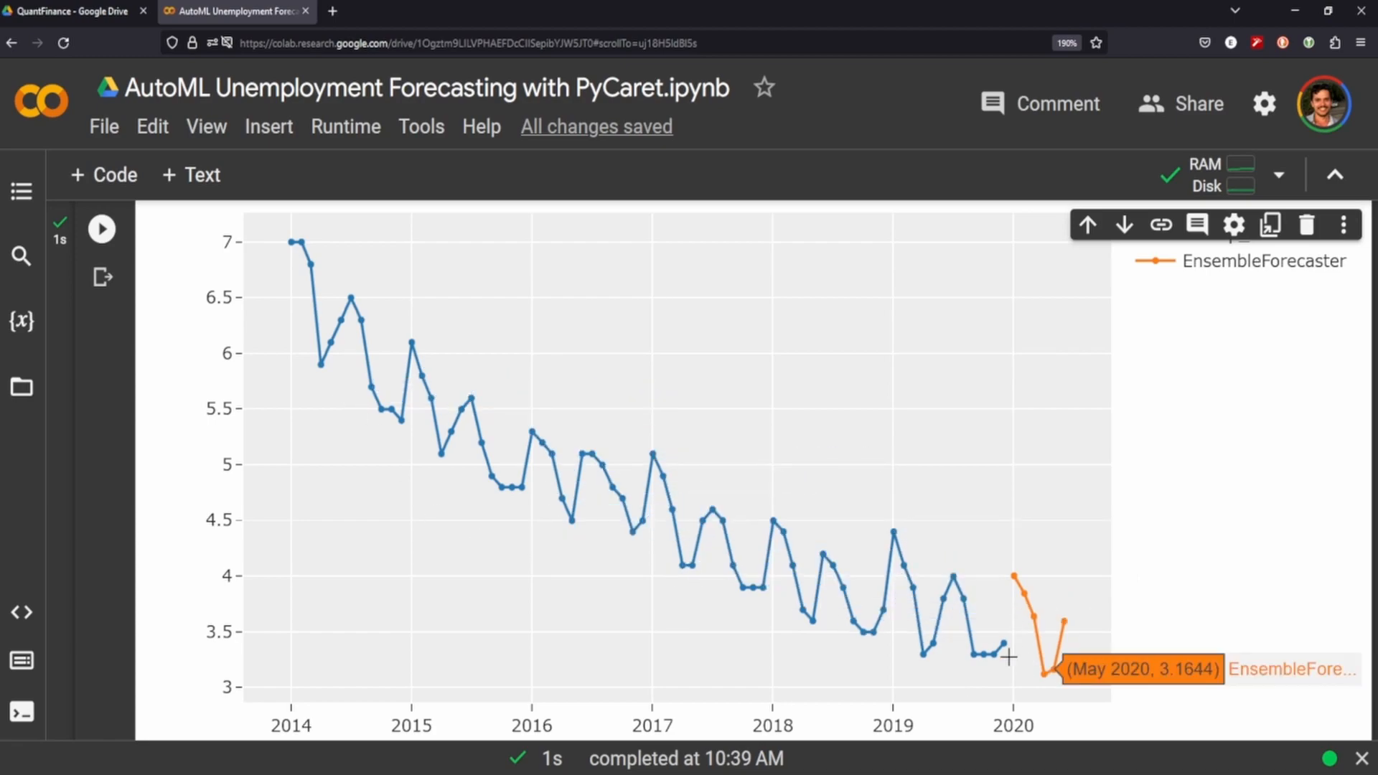
{"action": "mouse_move", "coordinate": [1117, 689]}
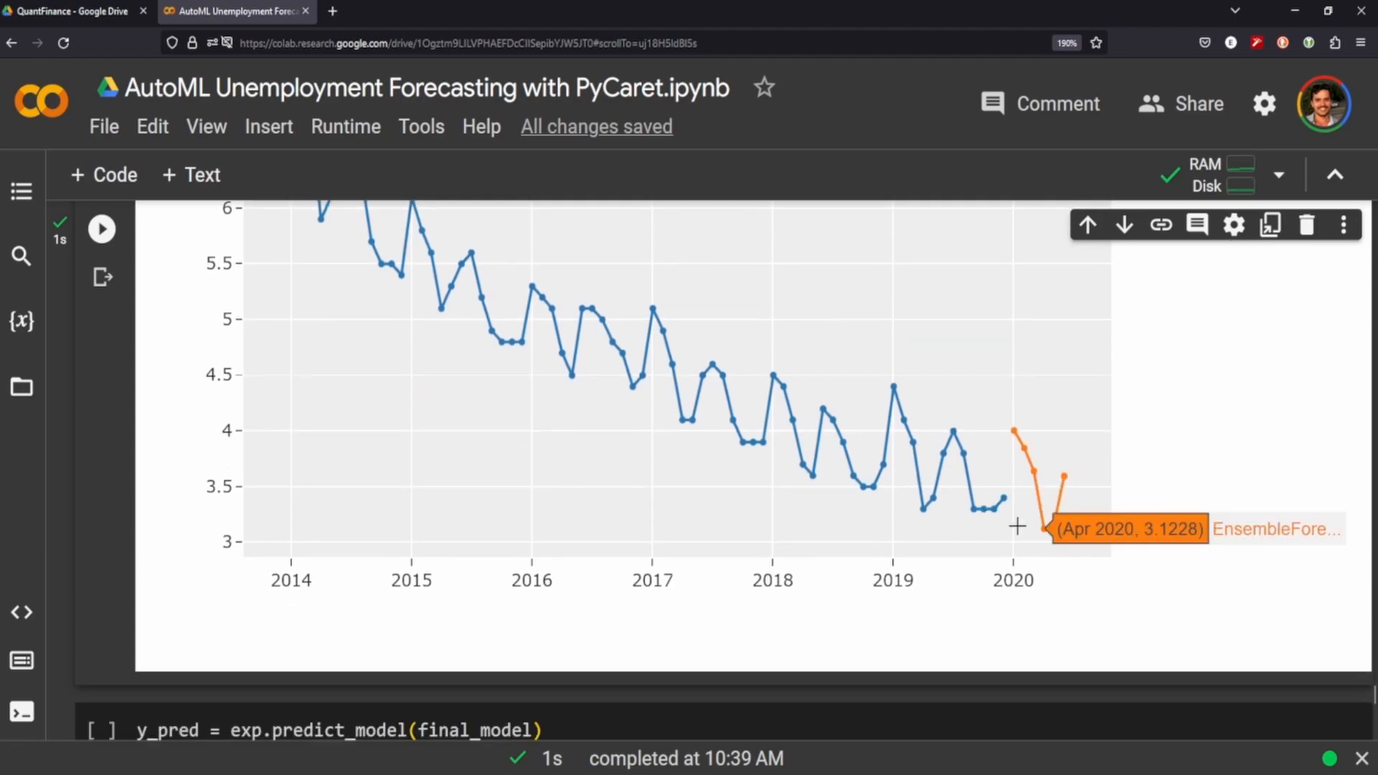
{"action": "mouse_move", "coordinate": [1035, 560]}
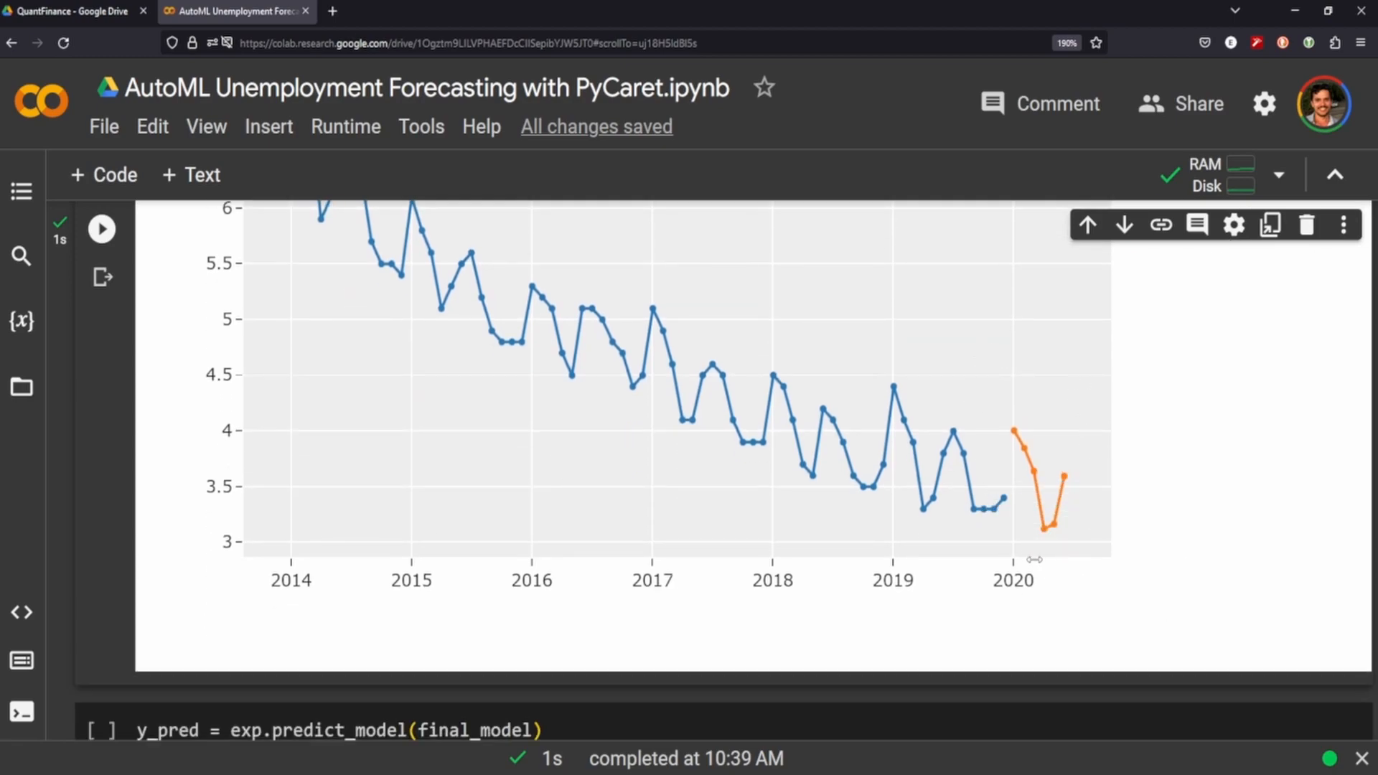
{"action": "mouse_move", "coordinate": [1064, 536]}
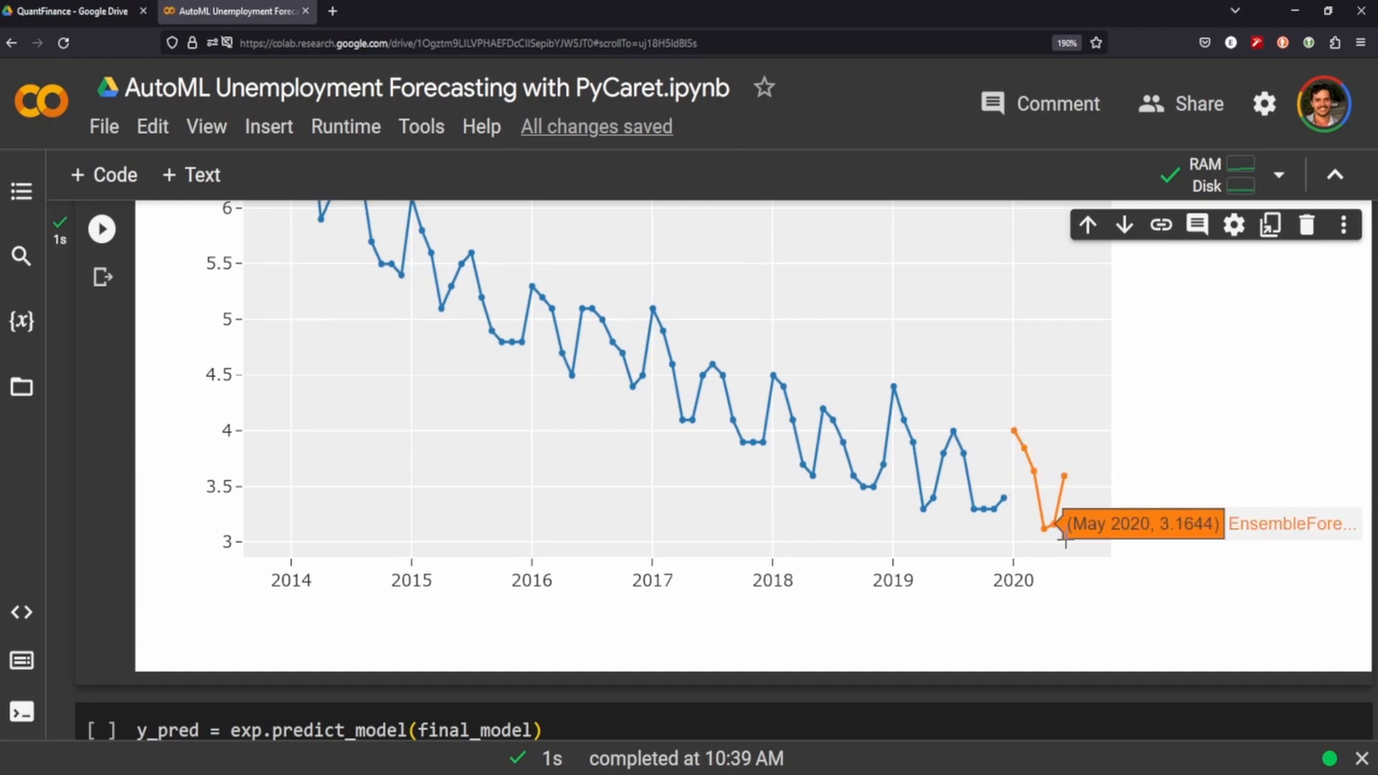
{"action": "mouse_move", "coordinate": [1035, 463]}
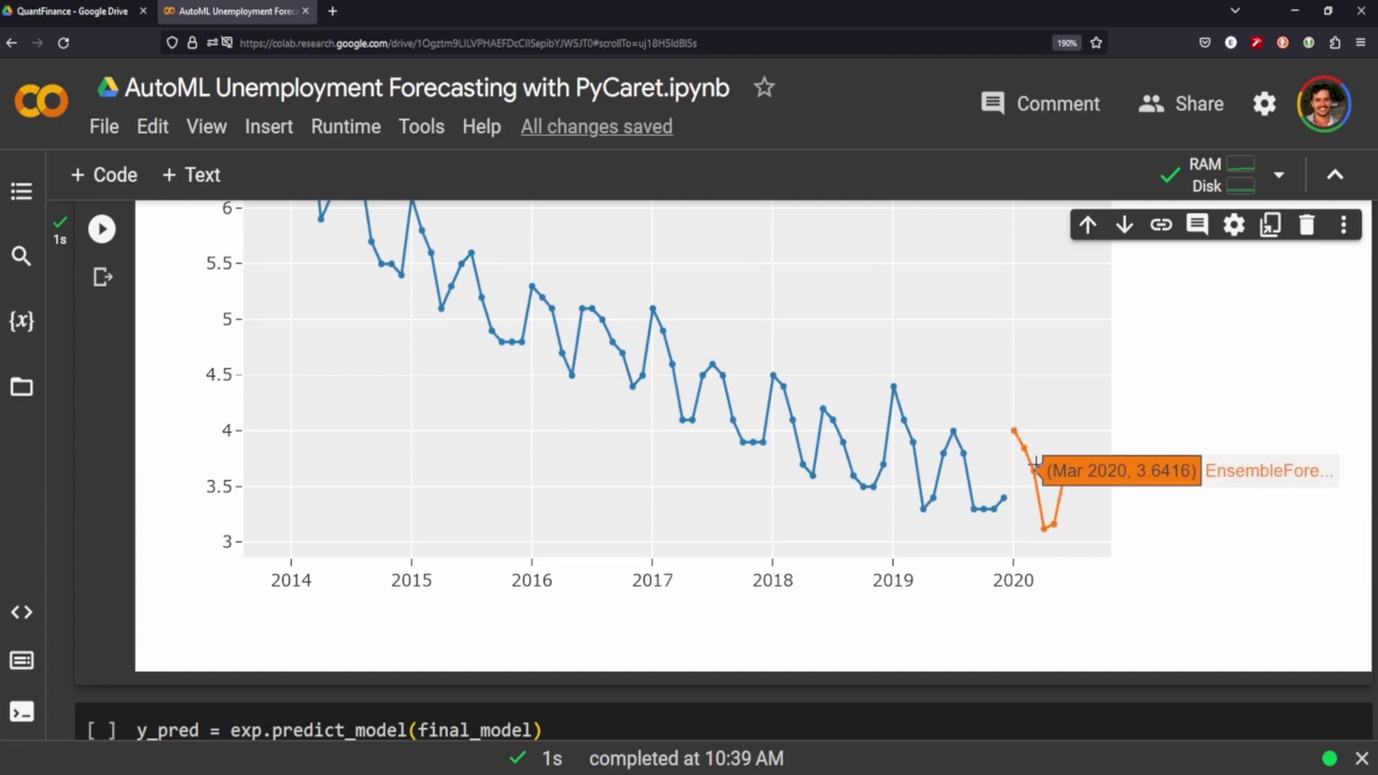
{"action": "mouse_move", "coordinate": [1055, 534]}
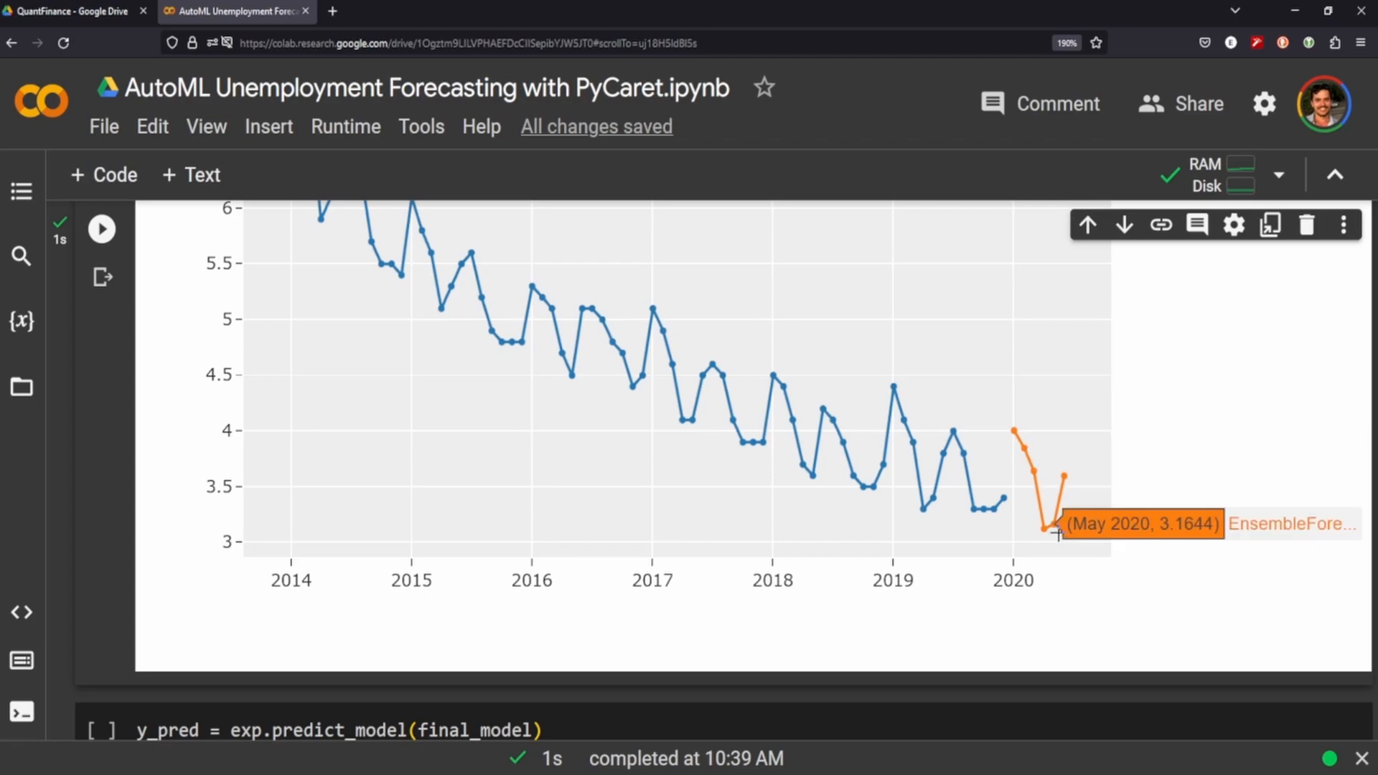
{"action": "mouse_move", "coordinate": [978, 699]}
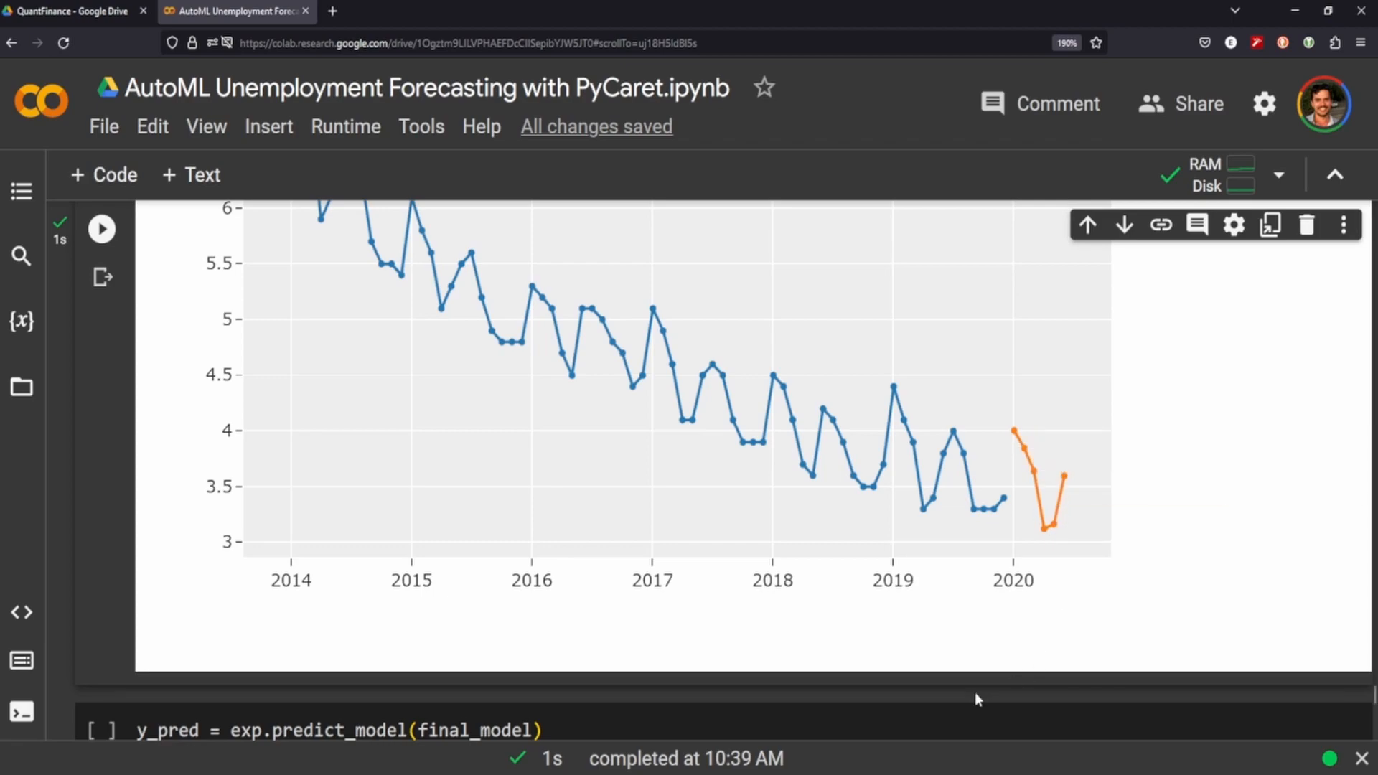
{"action": "scroll", "scroll_direction": "down", "scroll_amount": 3}
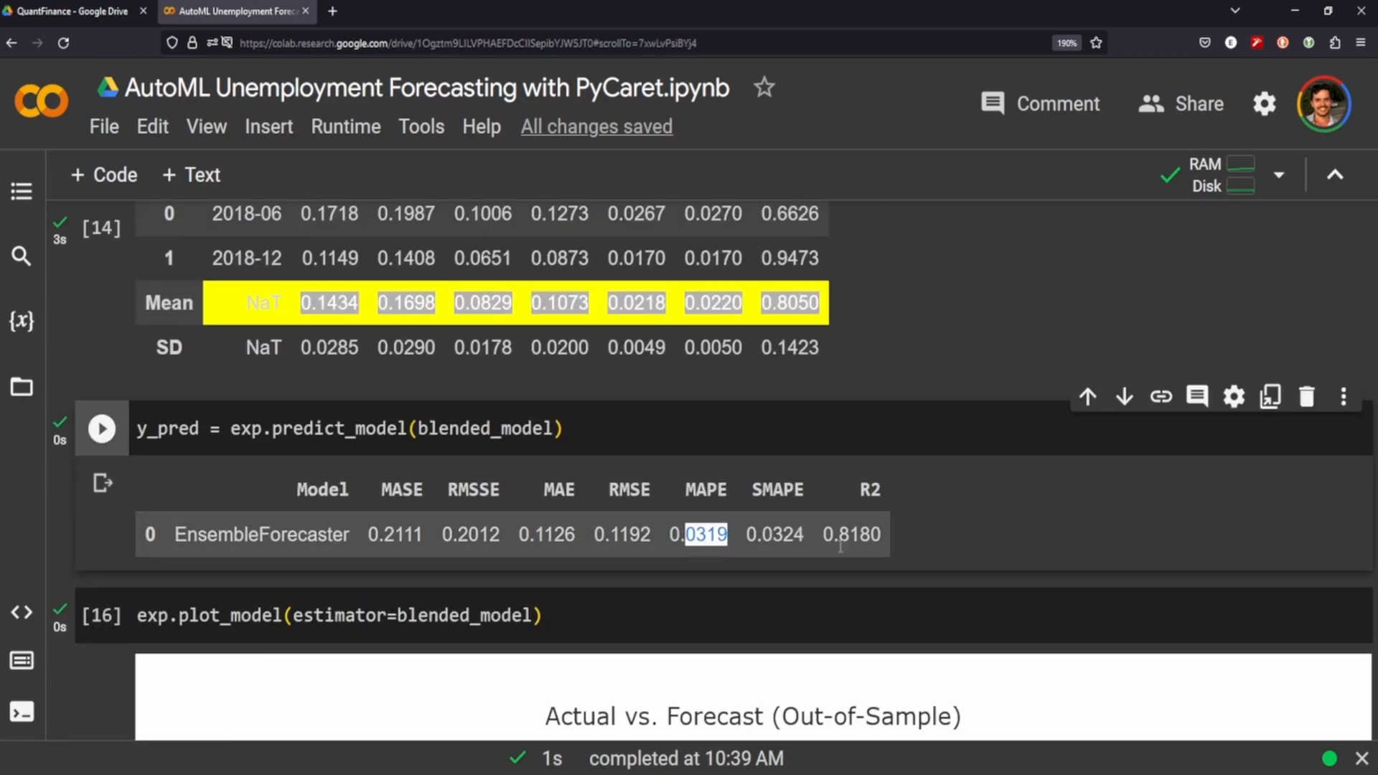
{"action": "scroll", "scroll_direction": "down", "scroll_amount": 3}
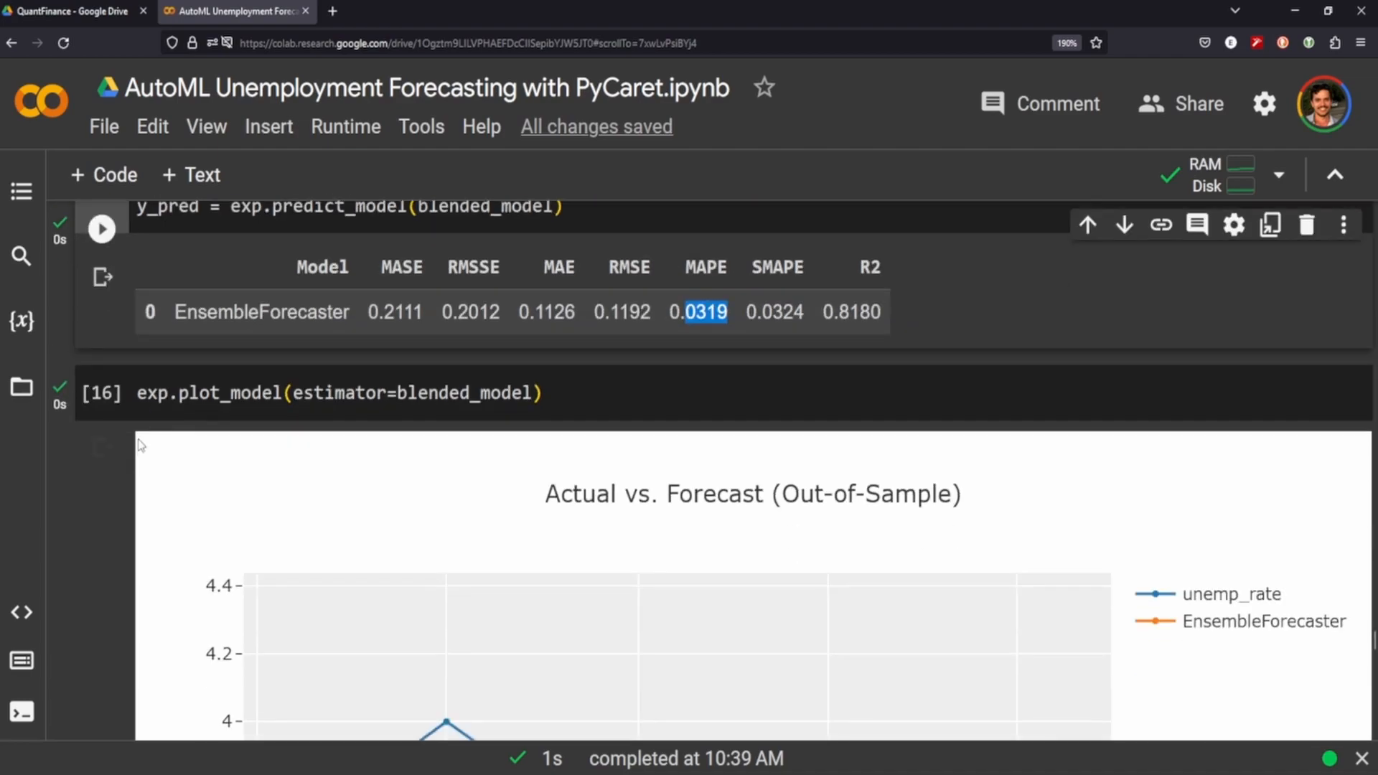
{"action": "scroll", "scroll_direction": "down", "scroll_amount": 3}
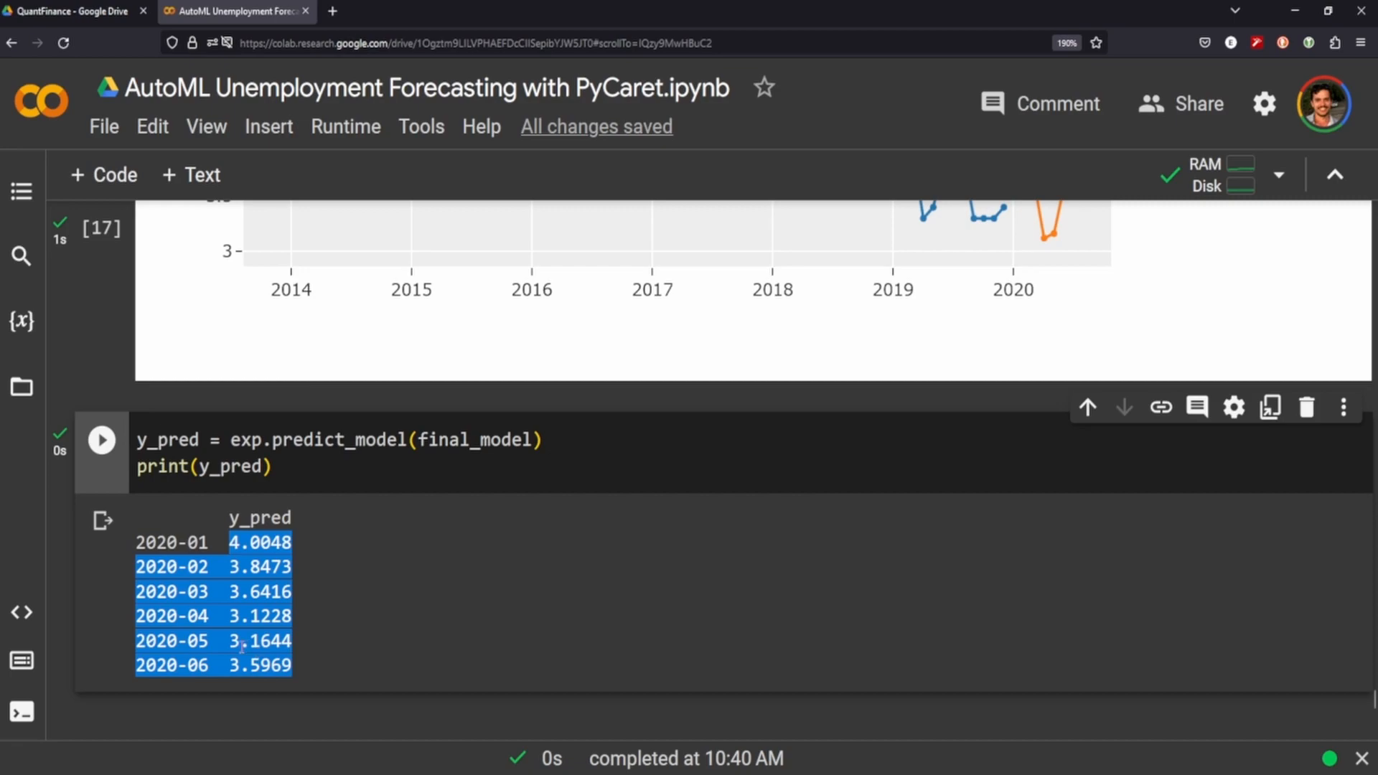
{"action": "mouse_move", "coordinate": [100, 517]}
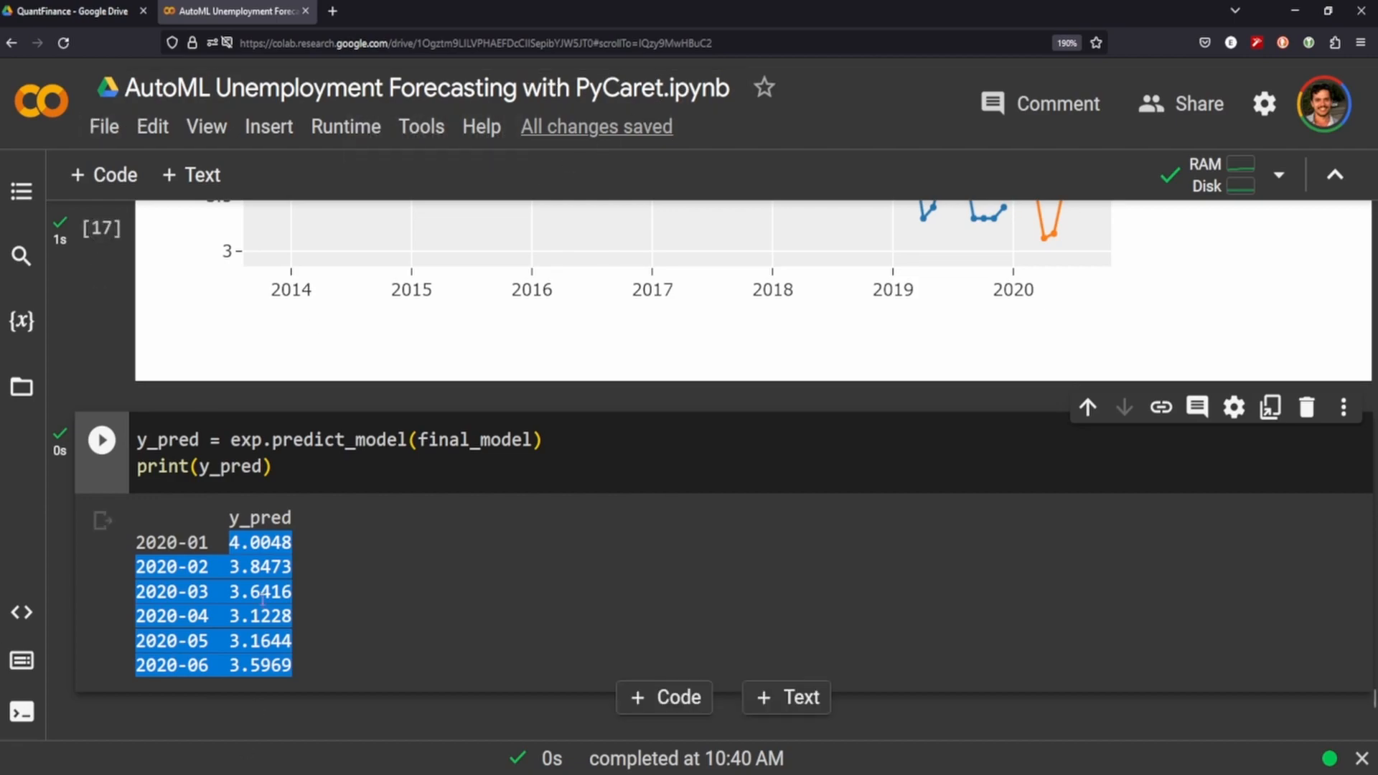
Leave the printed January-June 2020 forecast (4.0048 to 3.5969) visible with no selection.
{"action": "left_click", "coordinate": [475, 629]}
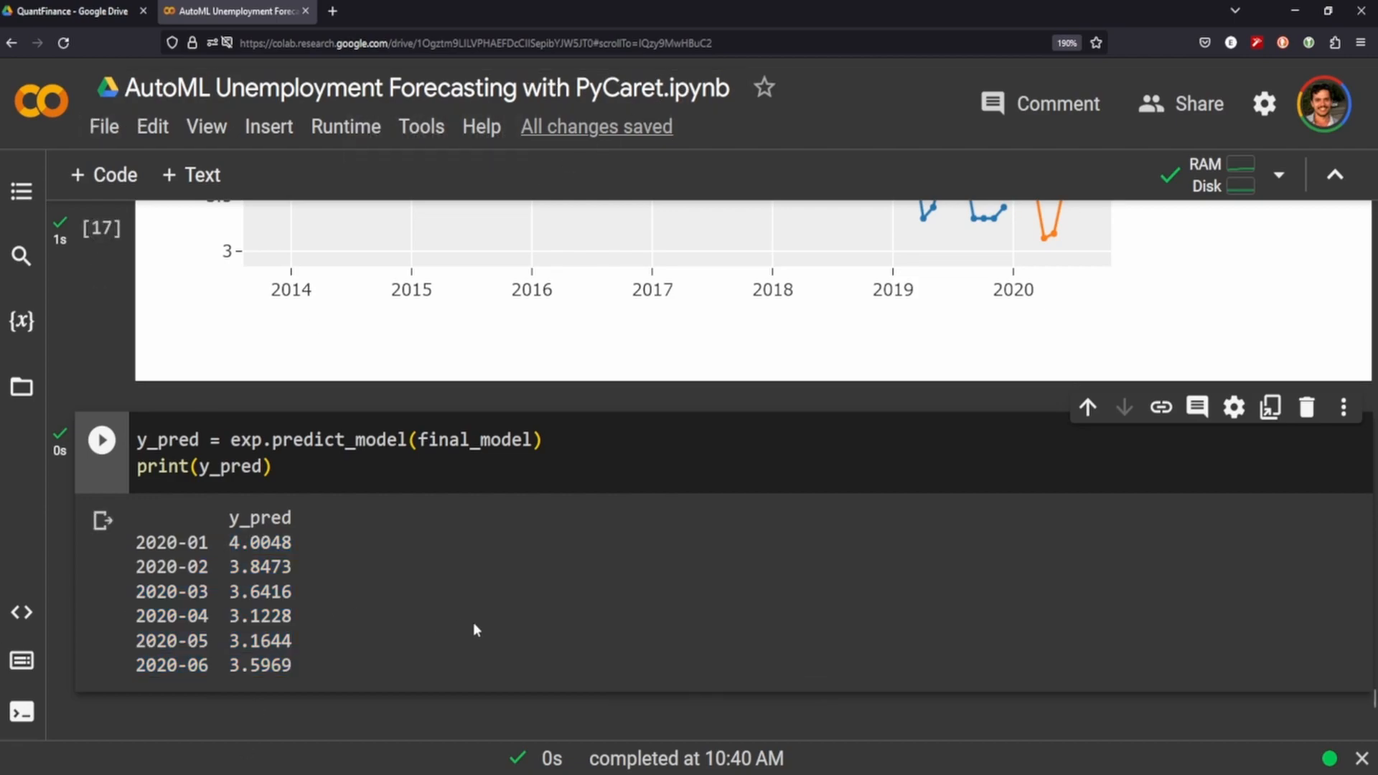